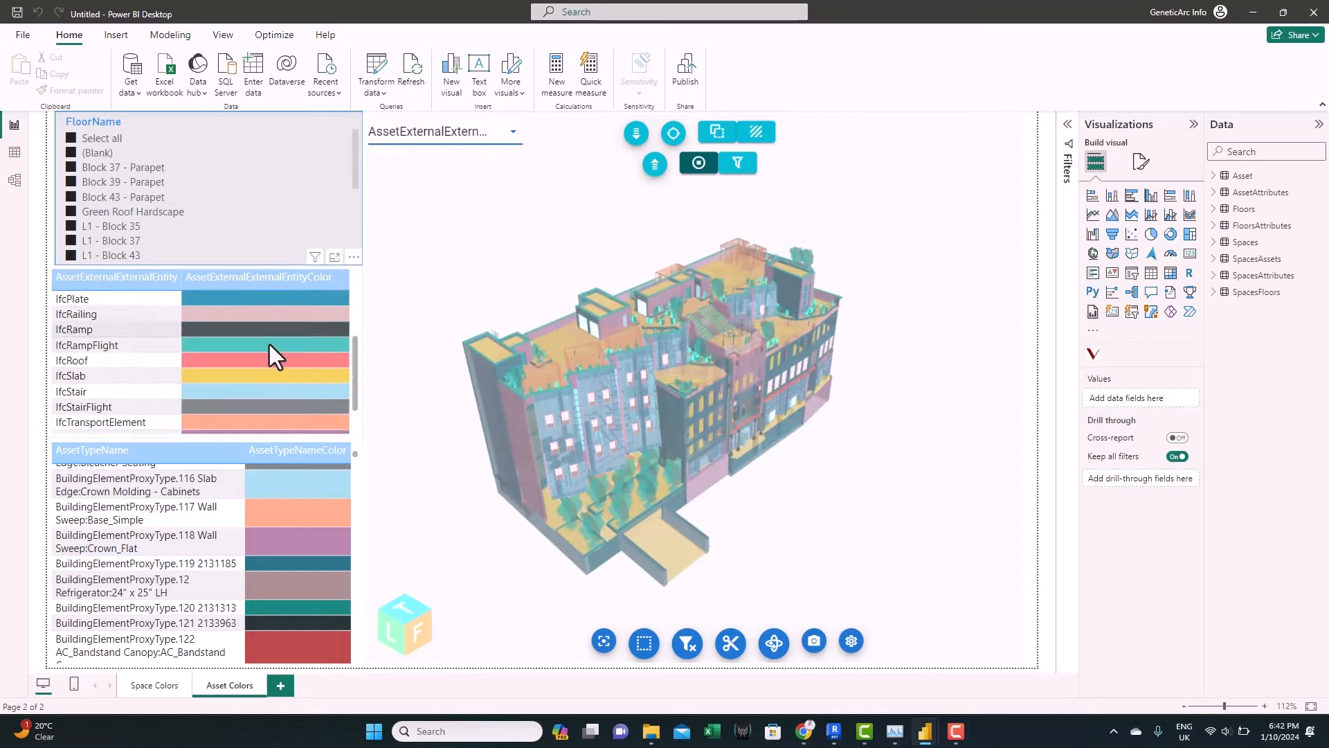
# Switch from the Asset Colors report to the Space Asset Details sample page
pyautogui.scroll(3)
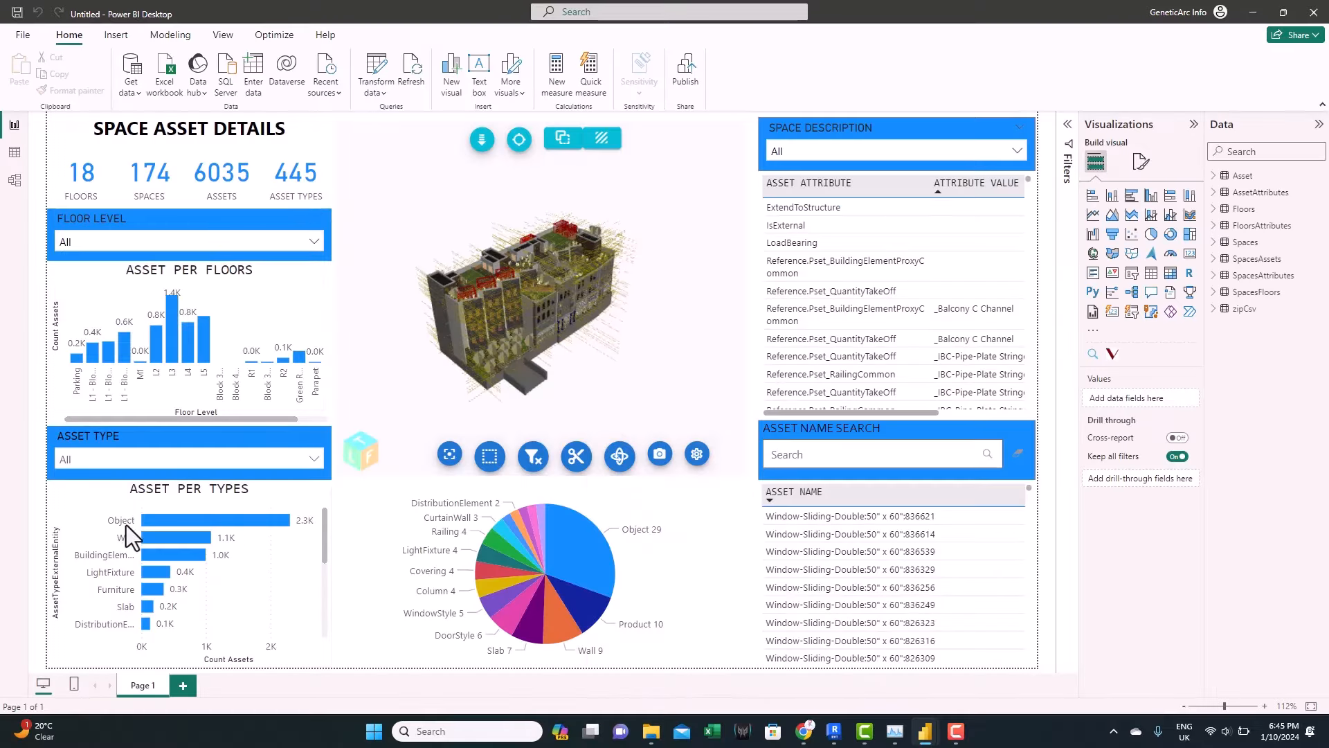
pyautogui.click(808, 184)
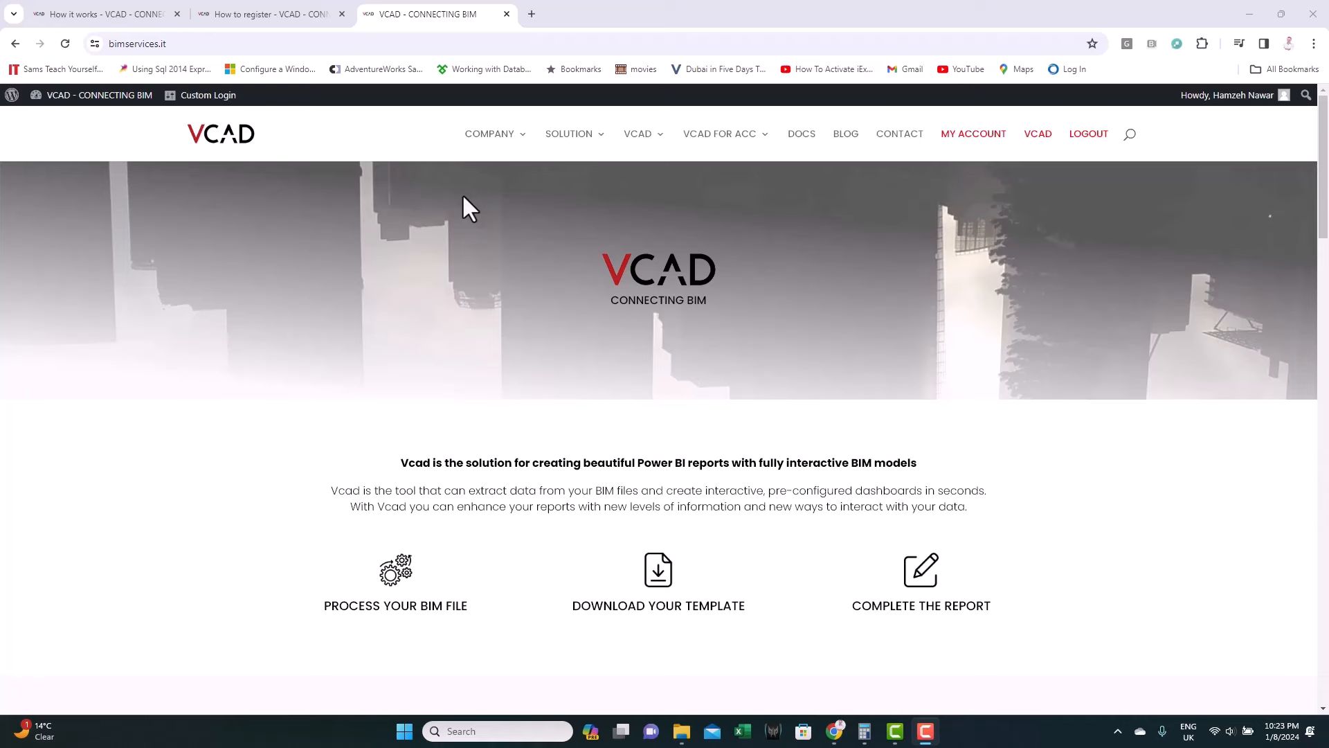
# Open the Power BI Integration page from the SOLUTION menu
pyautogui.click(569, 133)
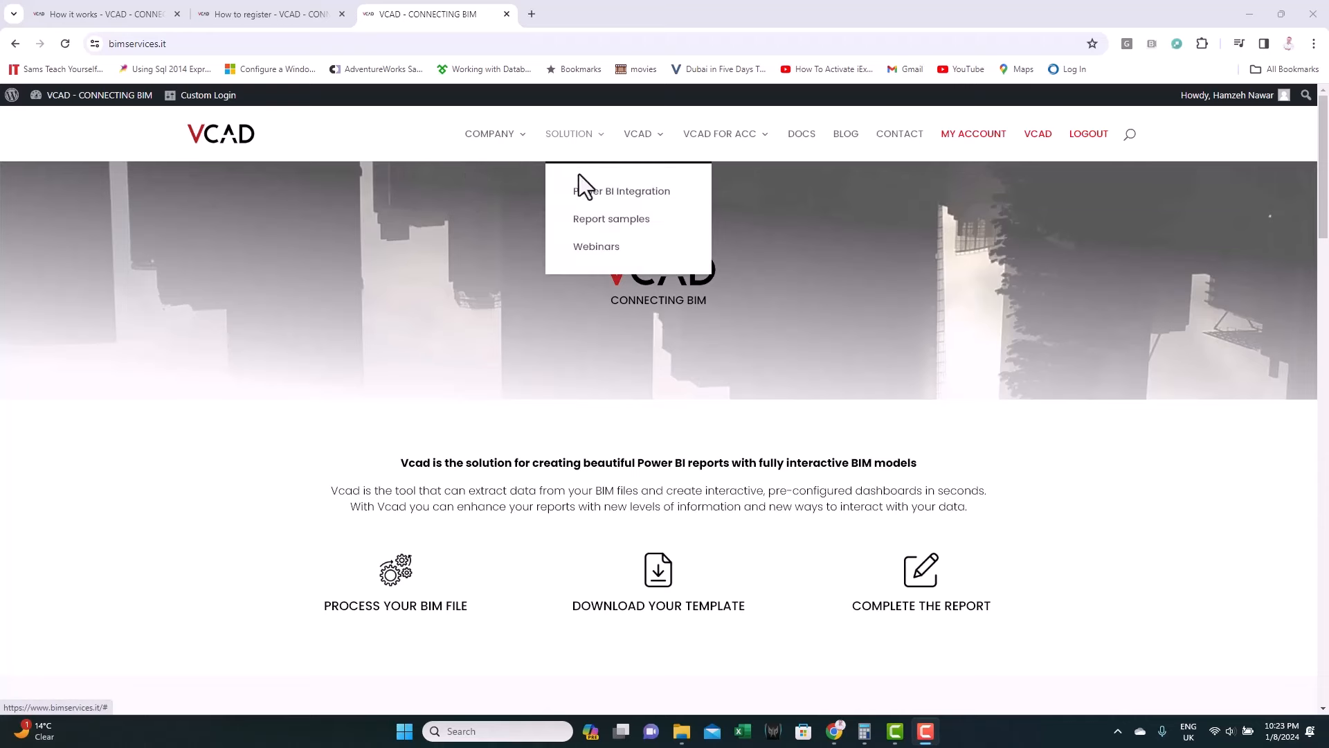
pyautogui.click(622, 191)
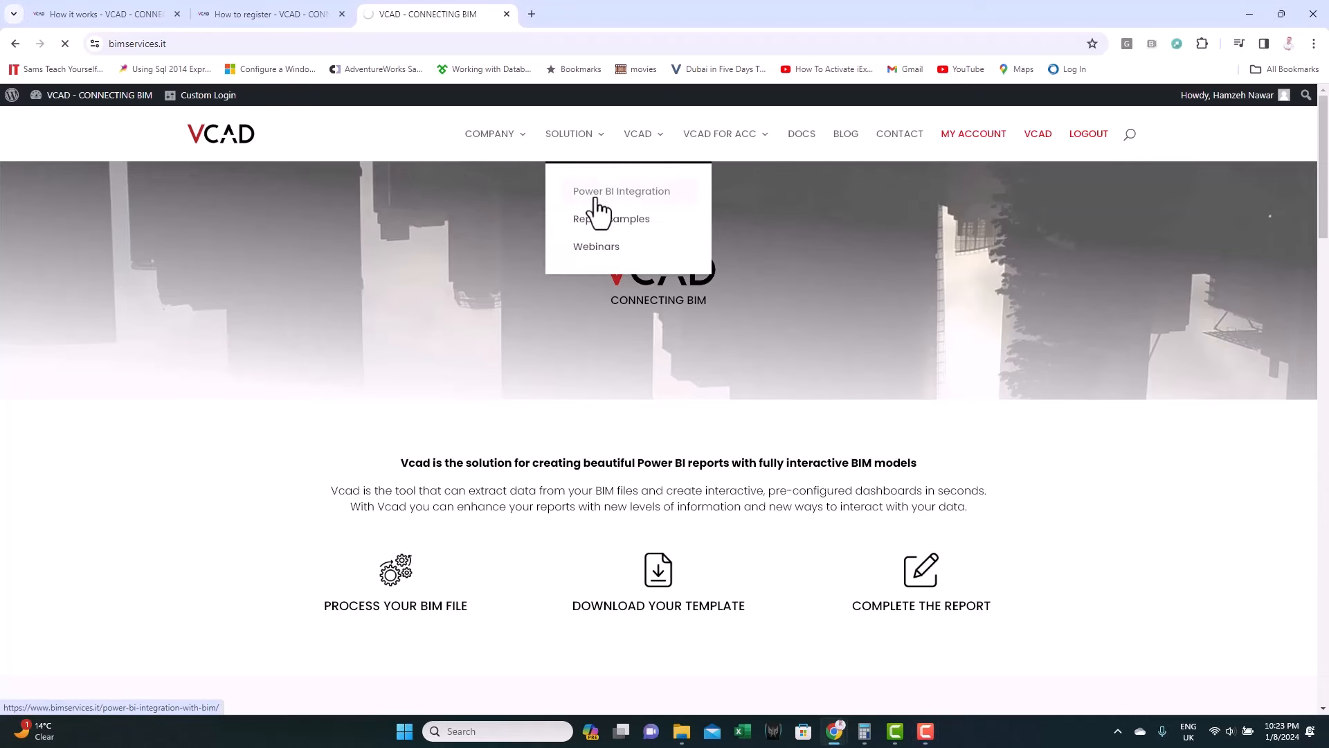
pyautogui.click(621, 191)
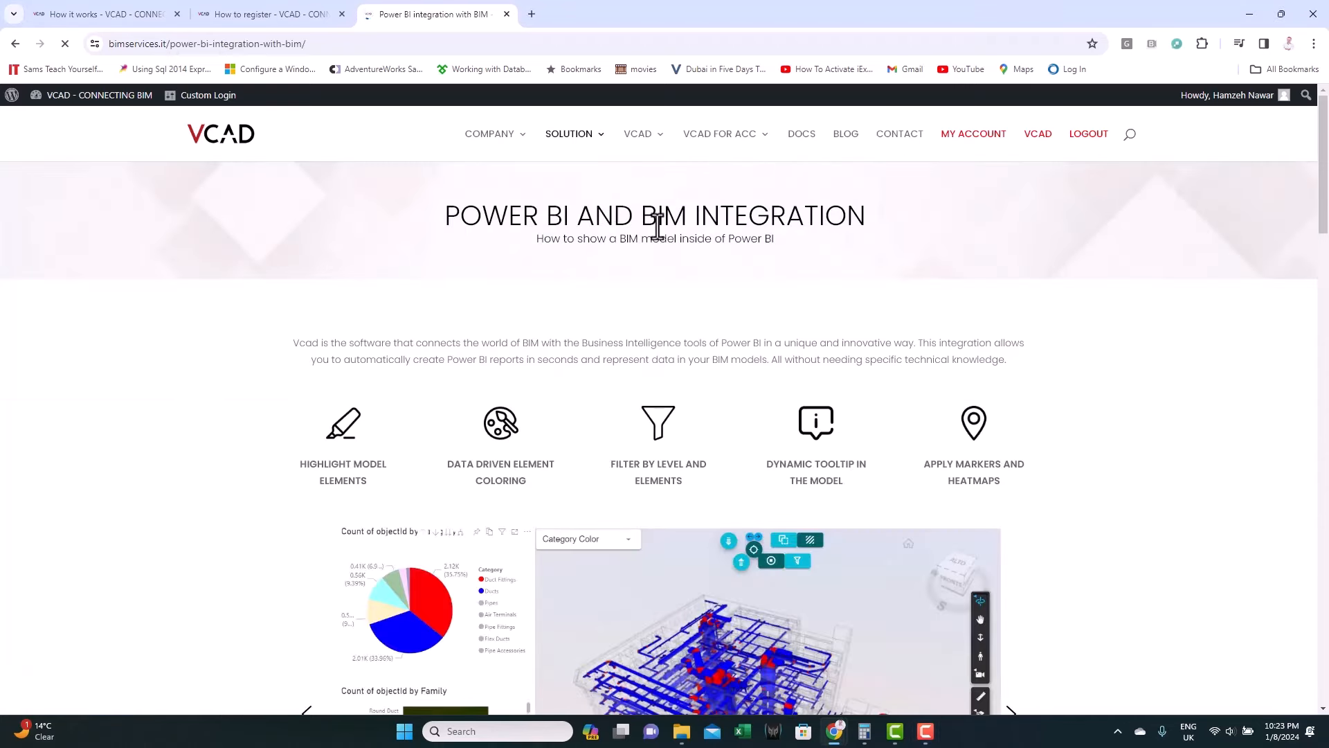
# Scroll to Available Versions and choose TRY IT OUT for VCAD Standalone
pyautogui.scroll(-3)
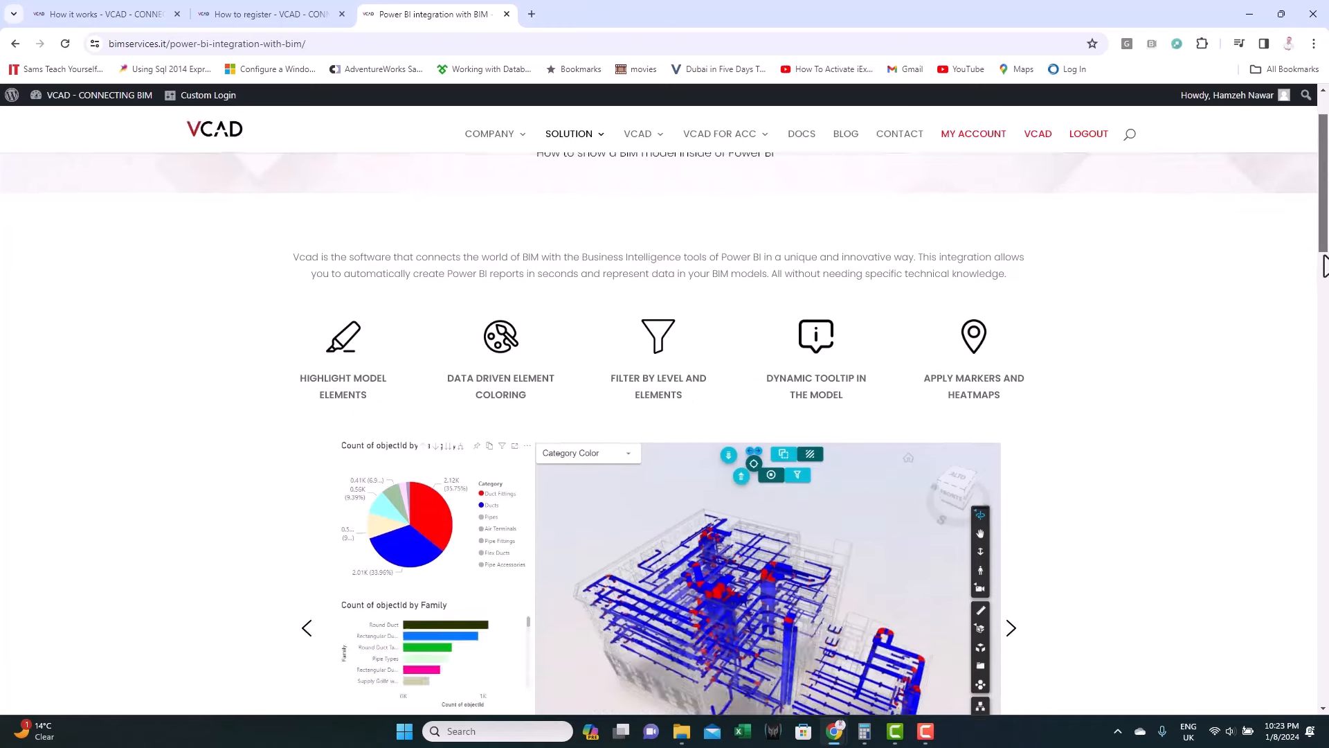
pyautogui.scroll(-3)
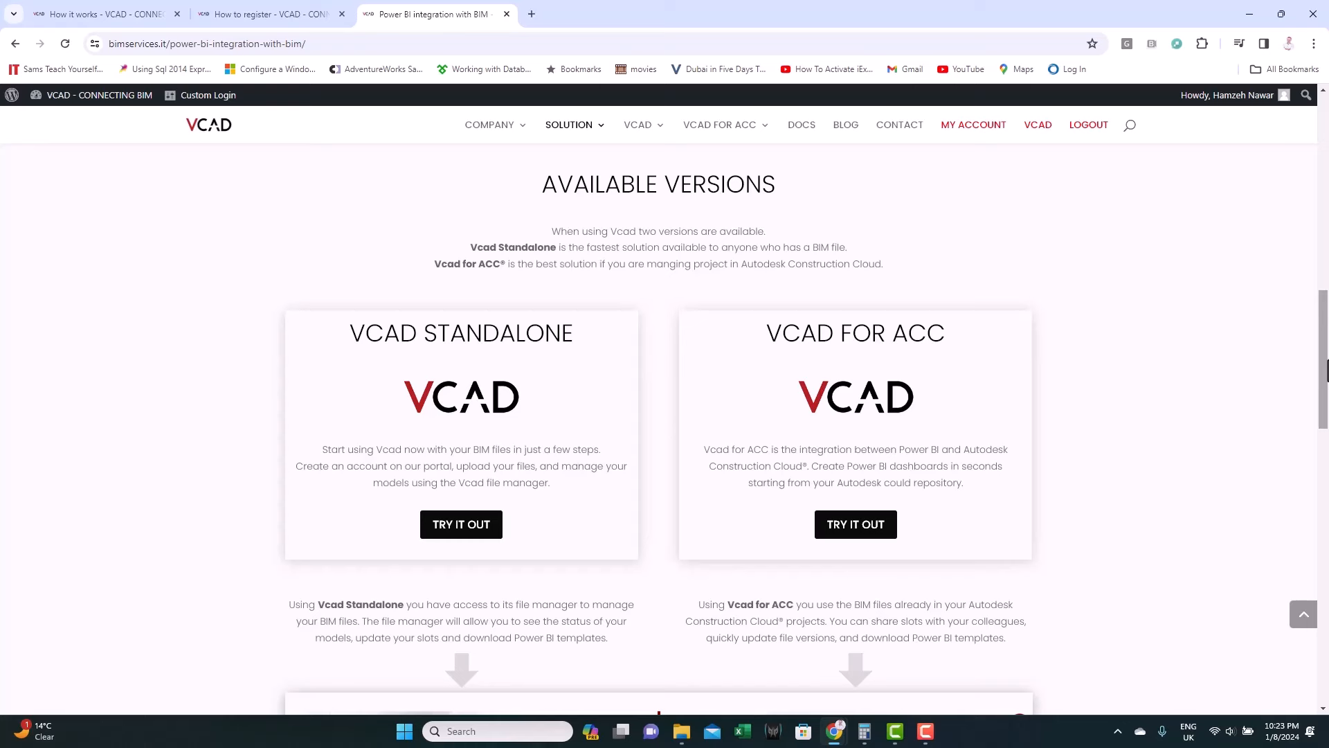
pyautogui.moveTo(1026, 355)
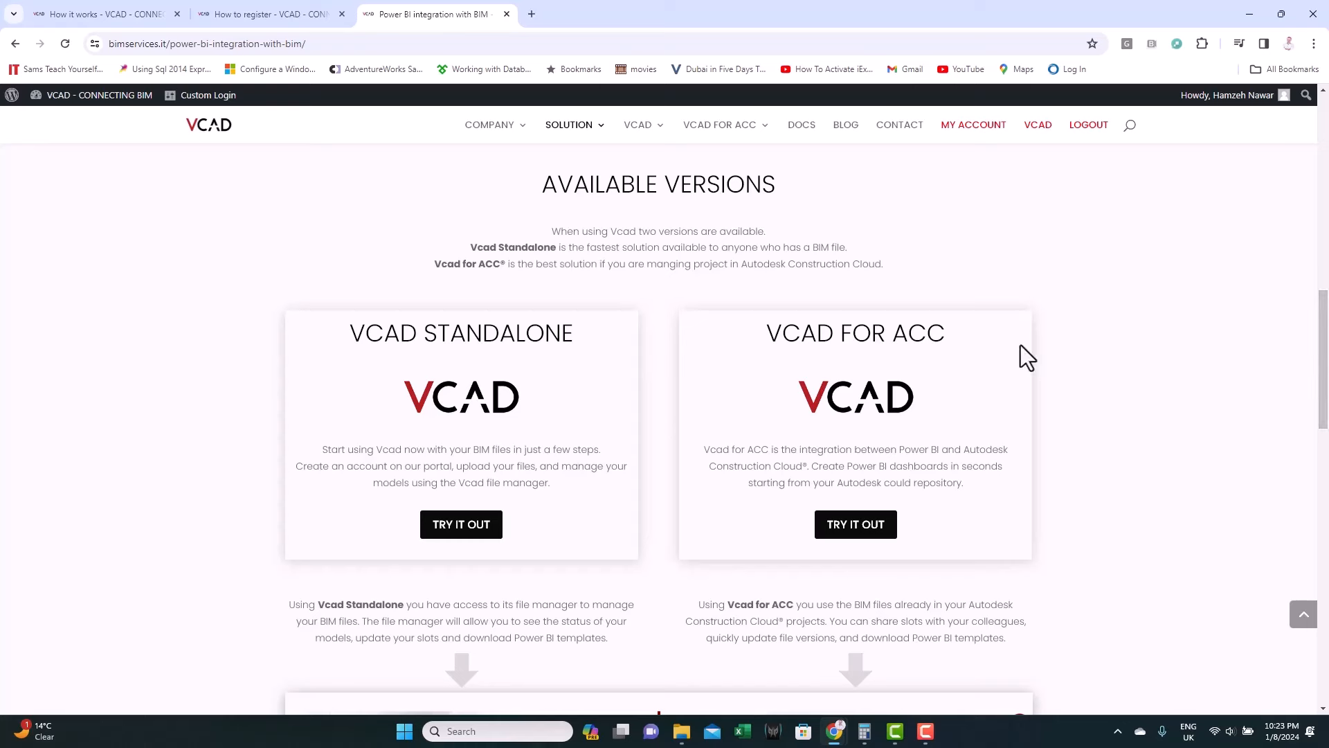
pyautogui.moveTo(687, 422)
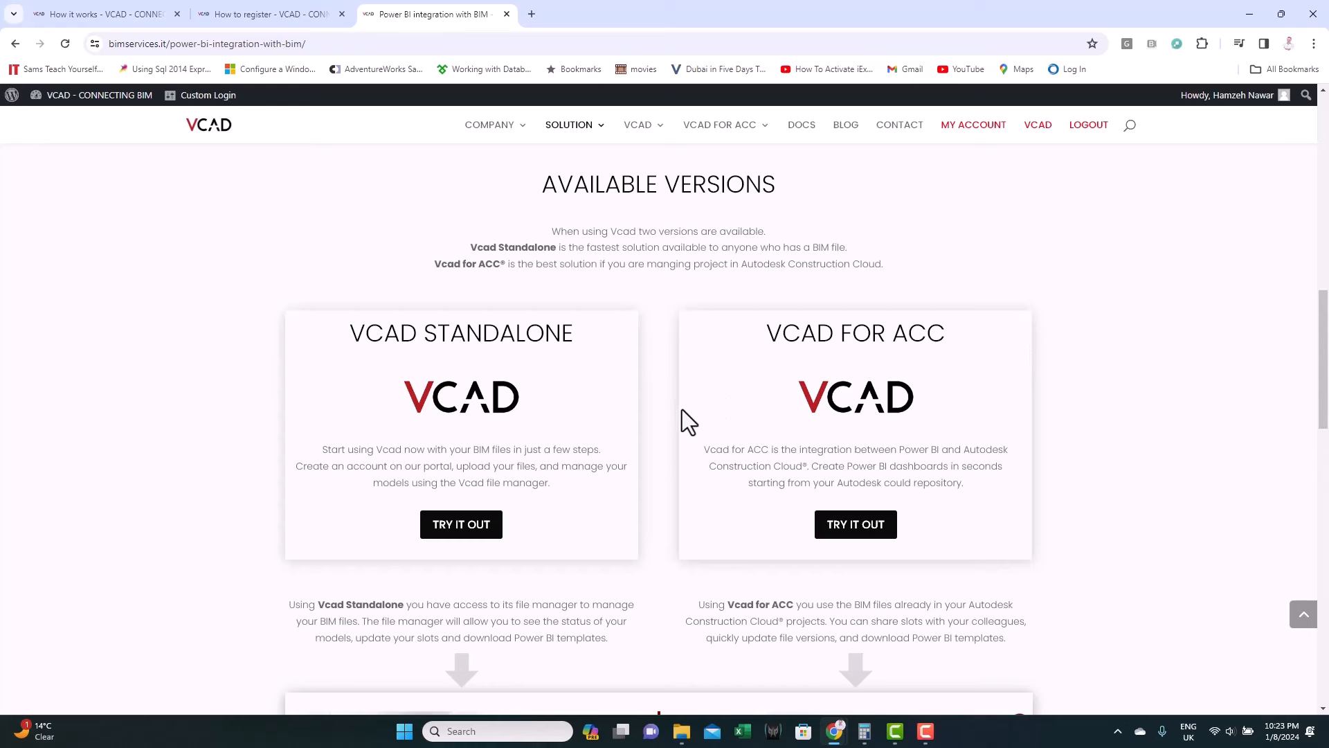
pyautogui.moveTo(540, 467)
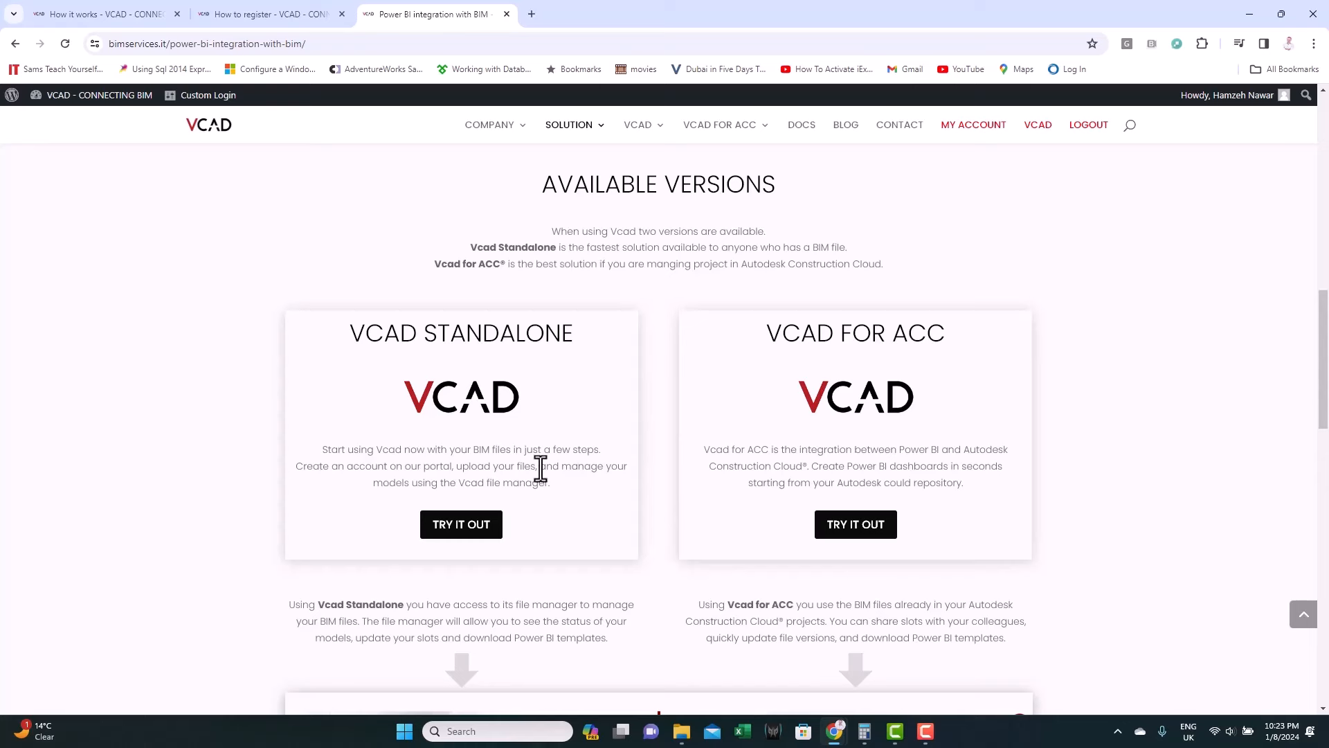
pyautogui.click(461, 524)
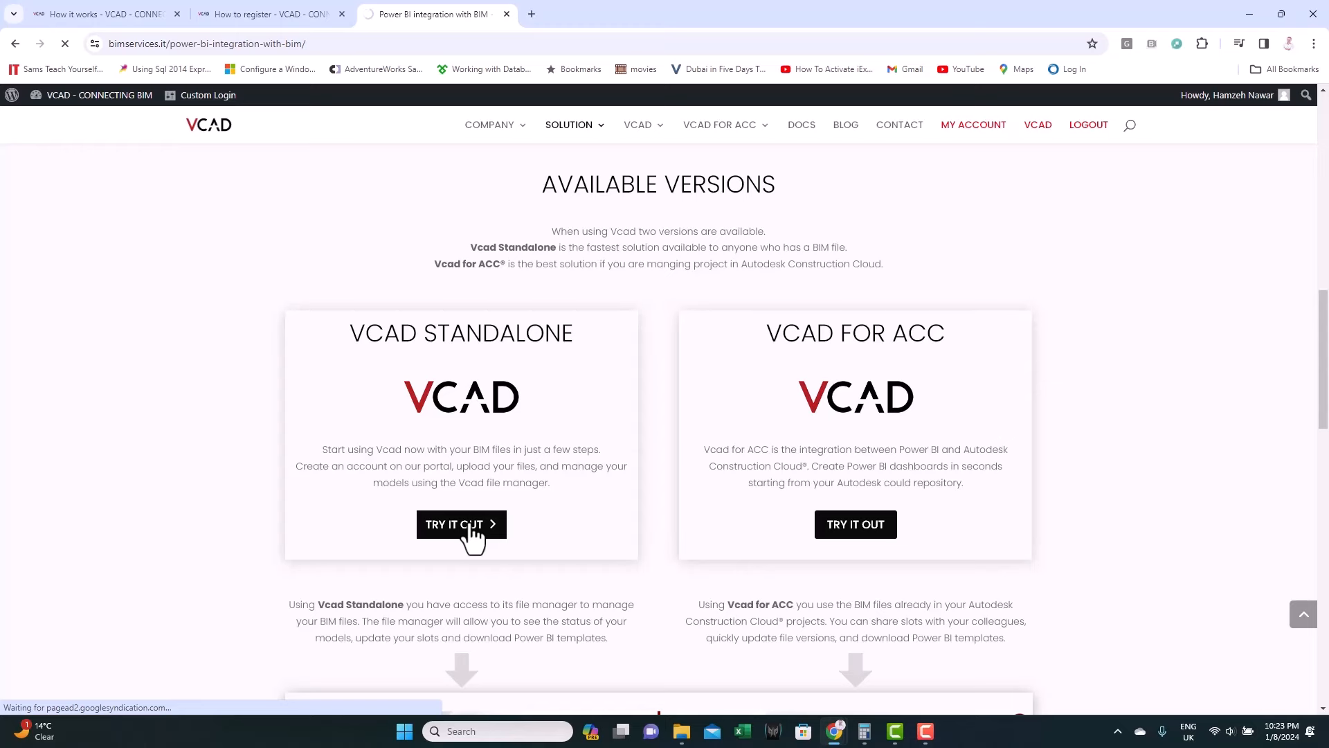
# Review the Open Viewer versus APS Viewer comparison table, then go to My Account
pyautogui.click(461, 524)
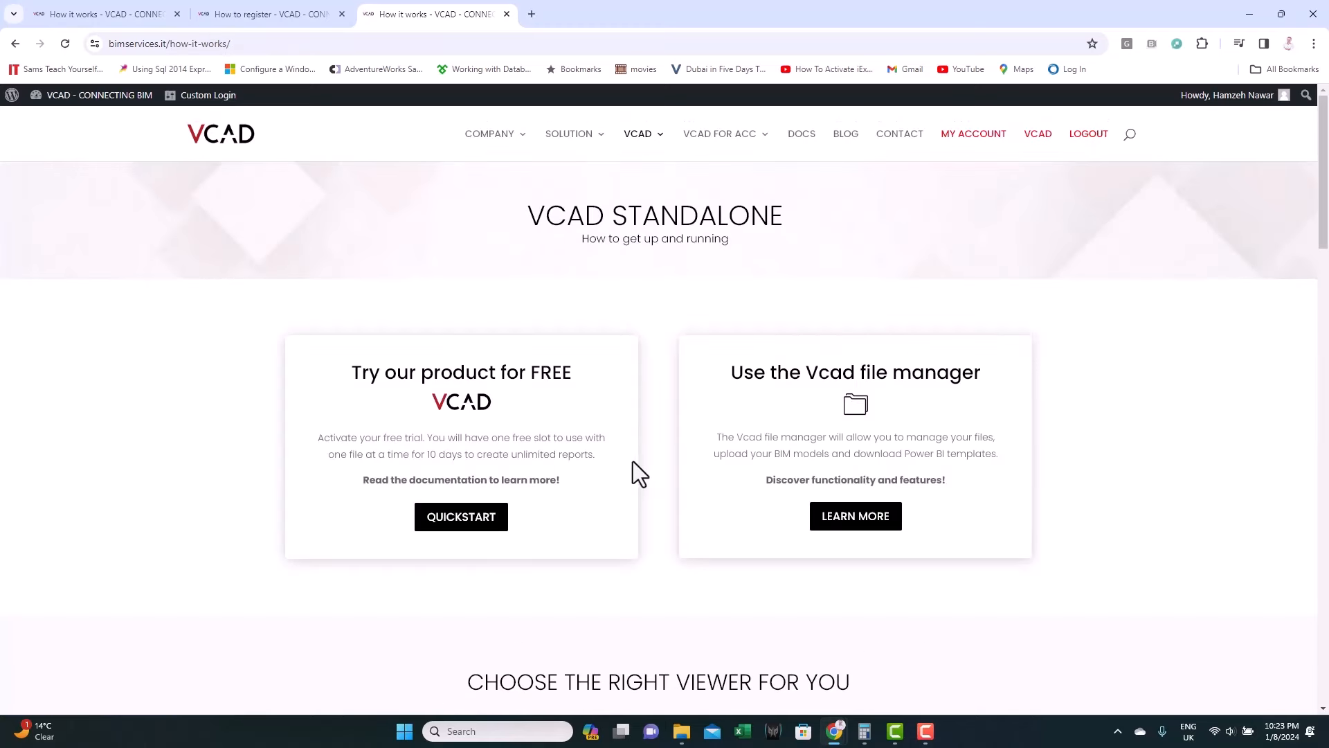
pyautogui.scroll(-3)
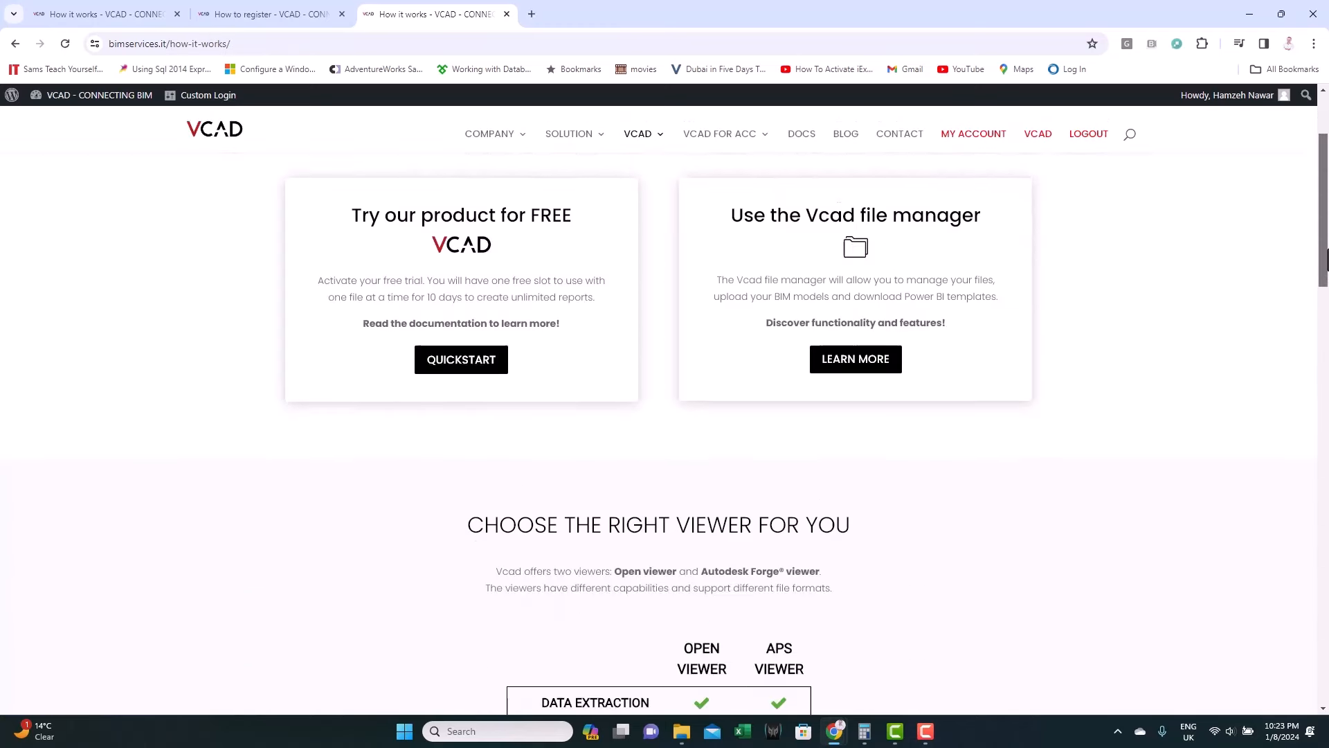
pyautogui.scroll(-3)
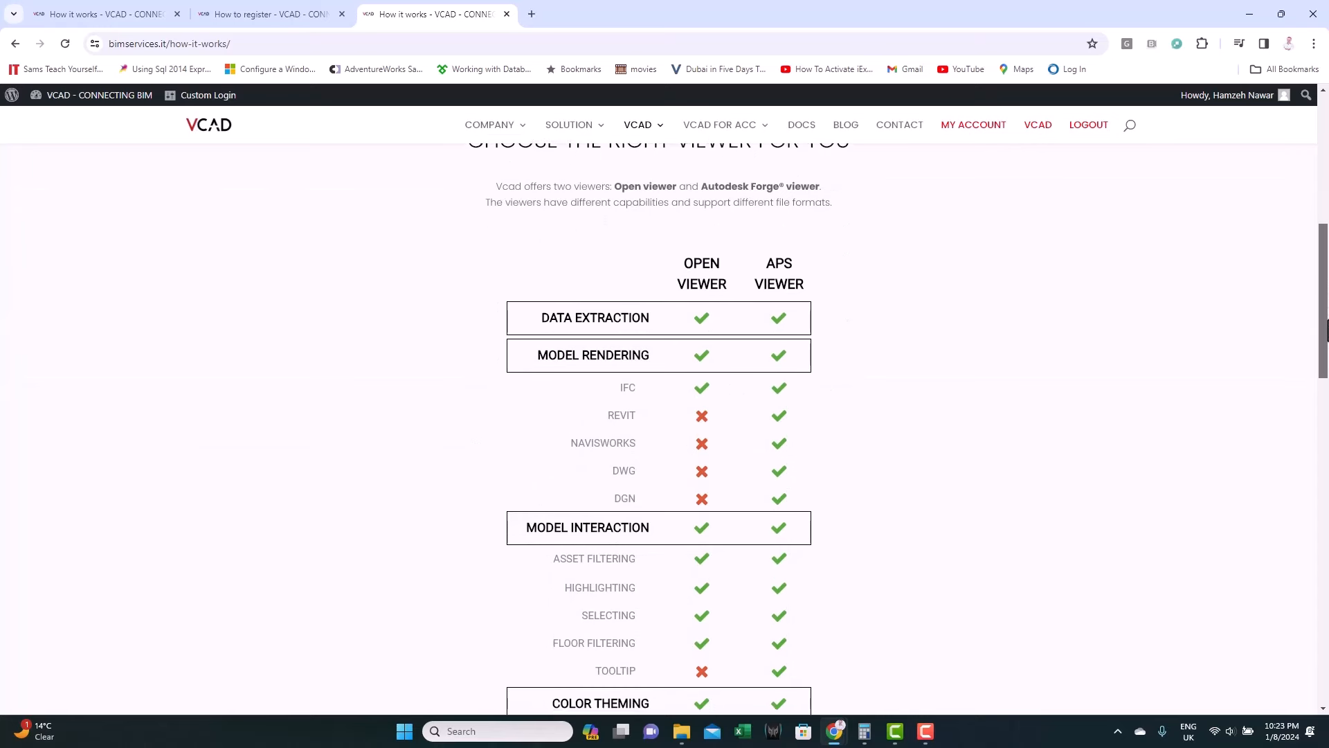
pyautogui.scroll(-3)
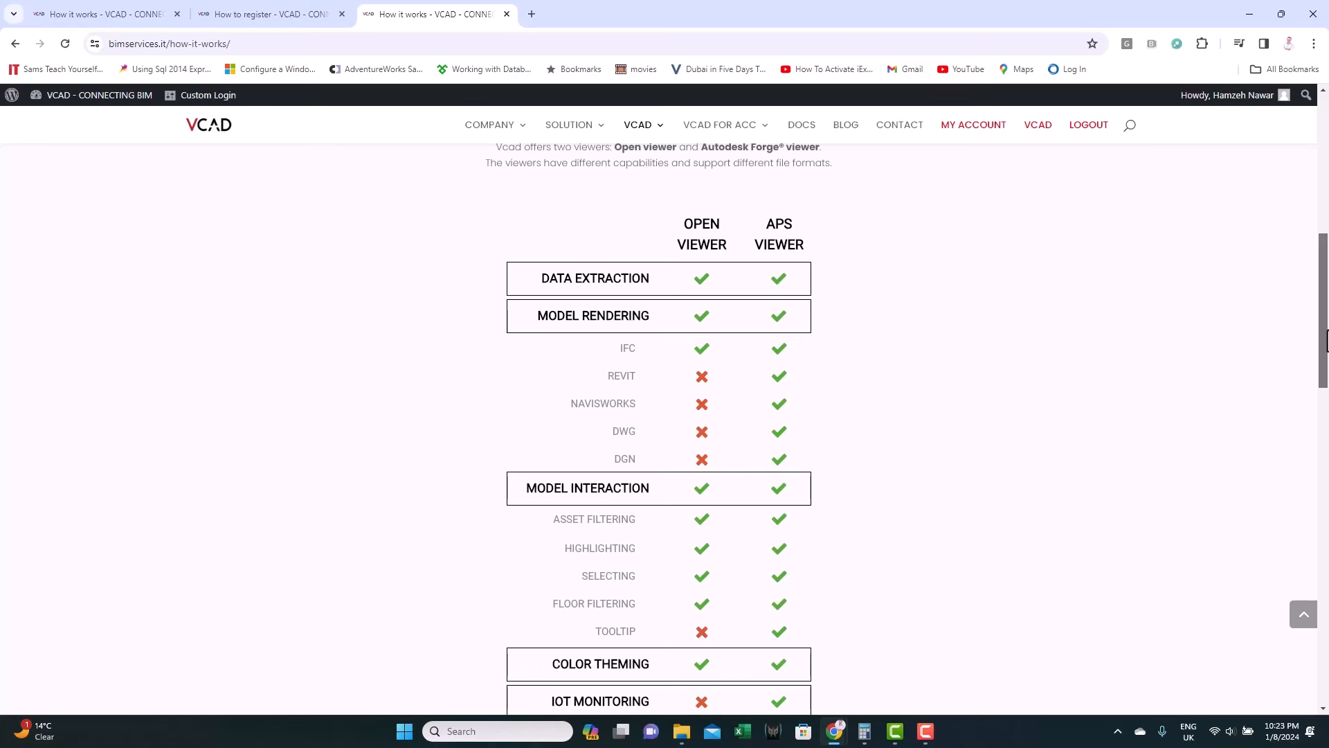
pyautogui.scroll(3)
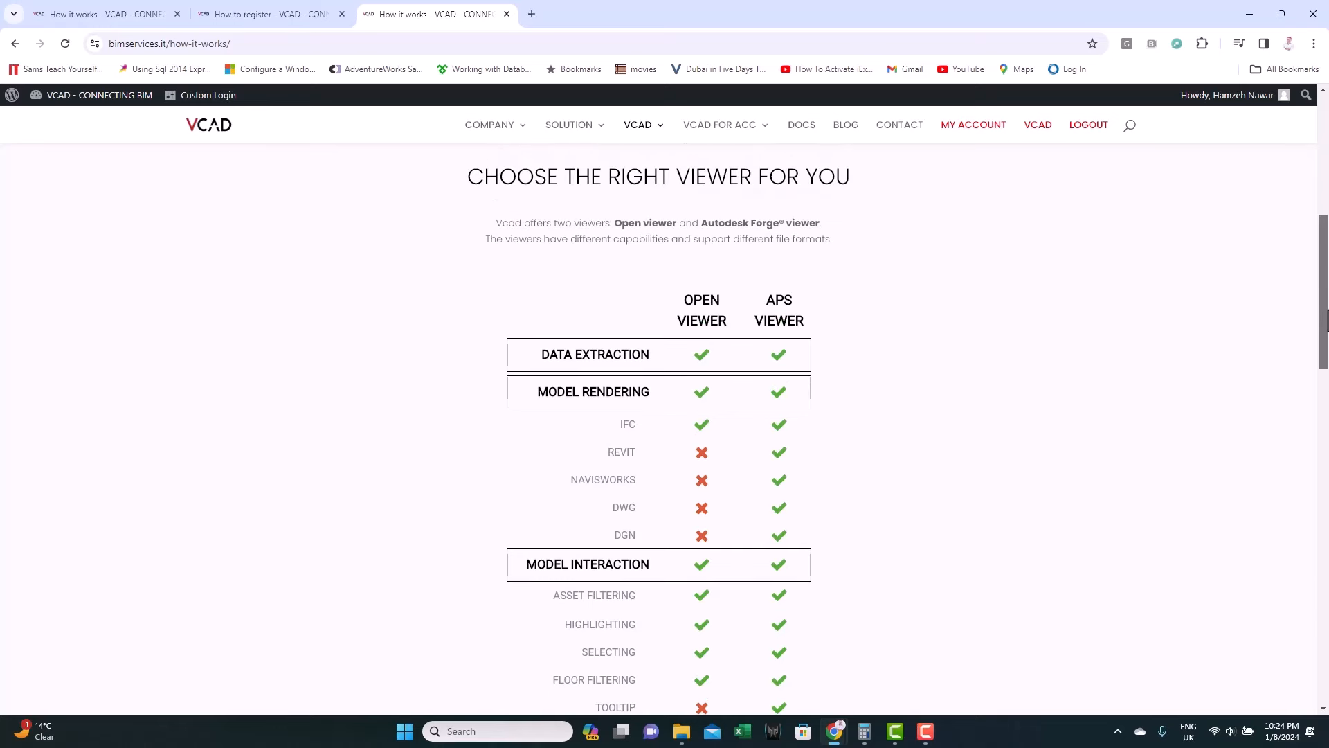
pyautogui.scroll(-3)
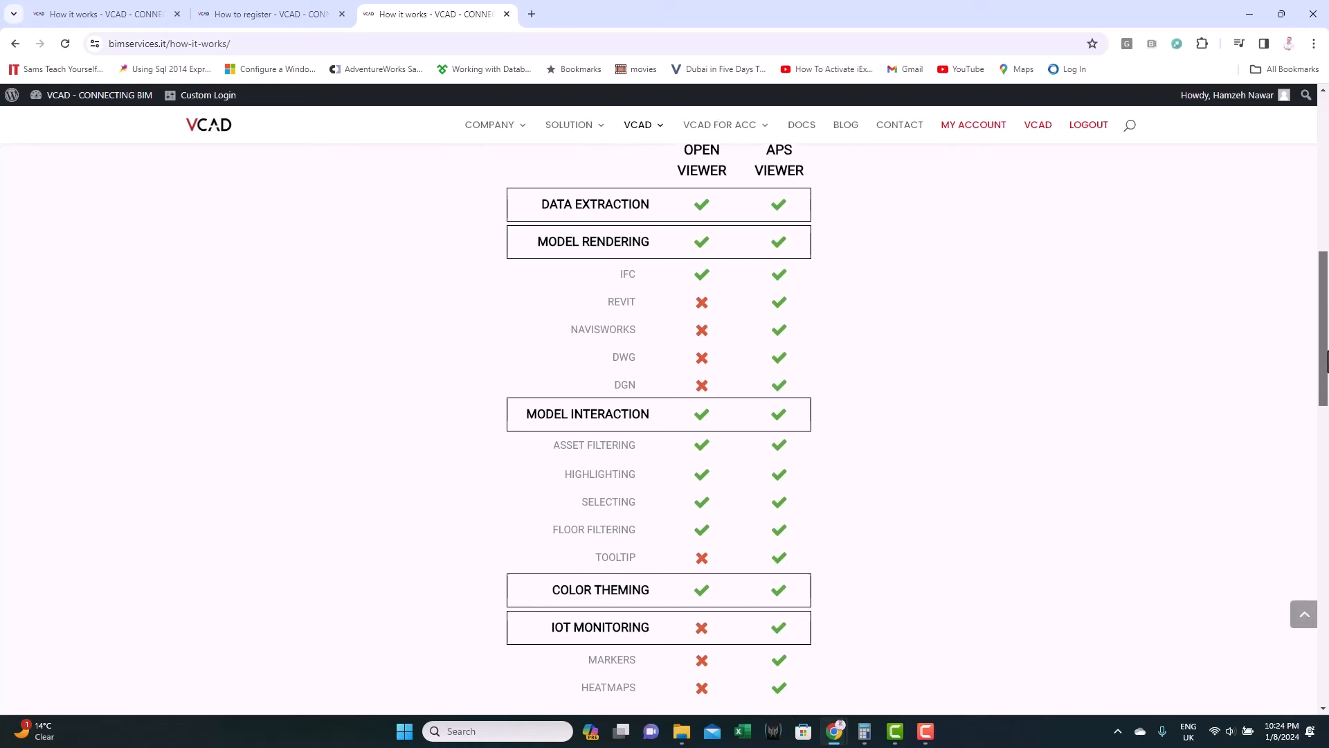
pyautogui.scroll(-3)
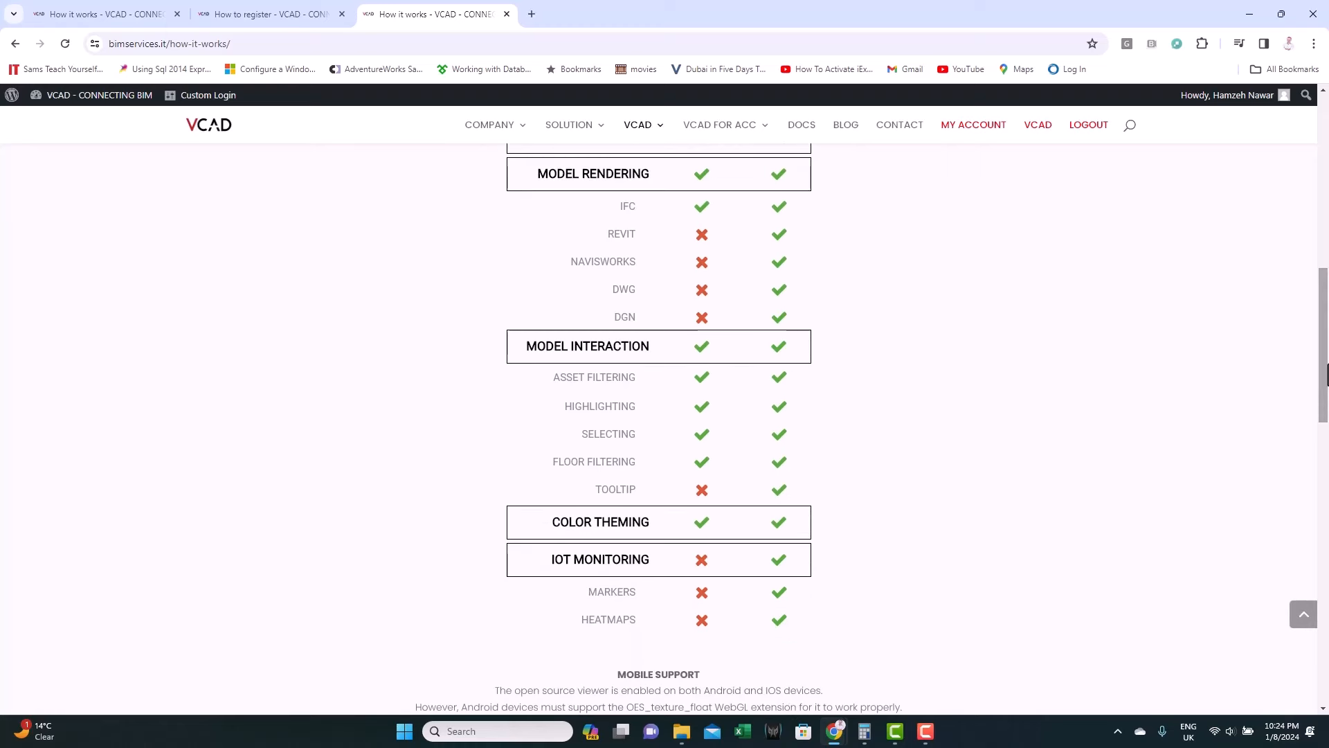
pyautogui.moveTo(983, 140)
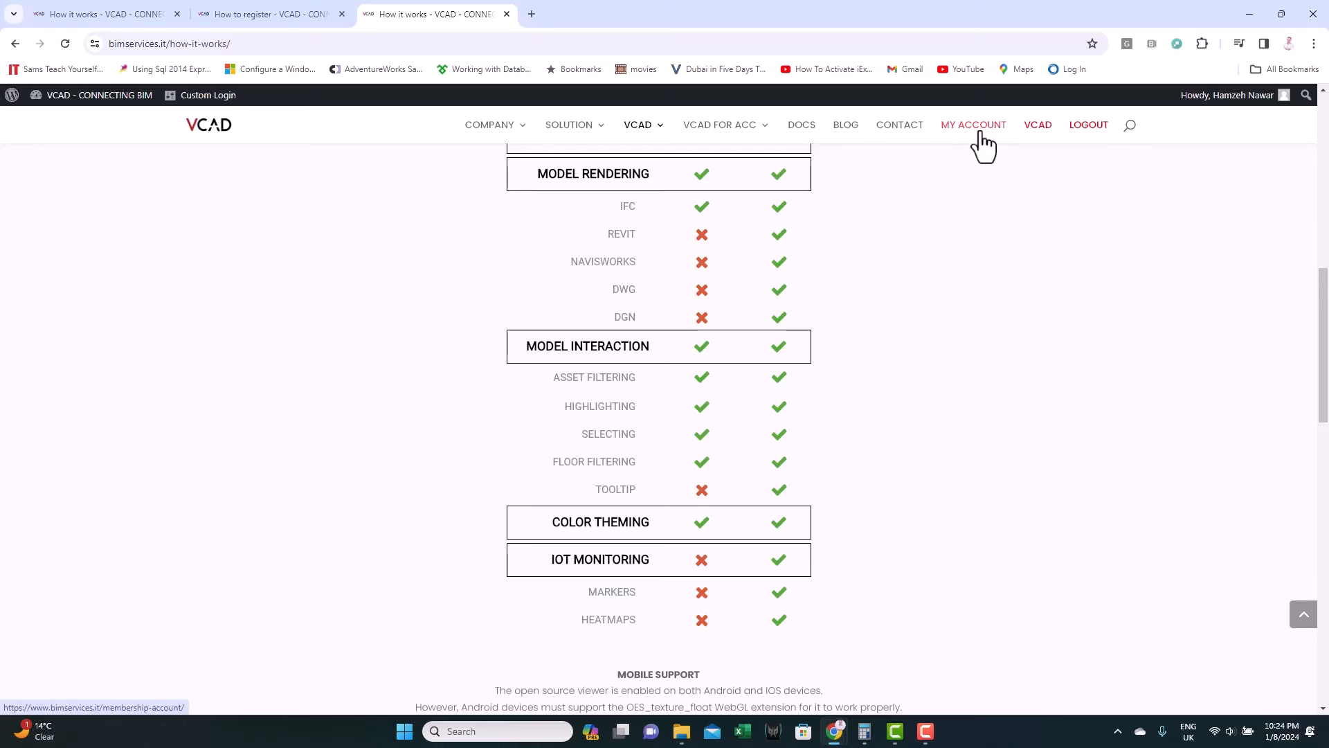
pyautogui.click(972, 124)
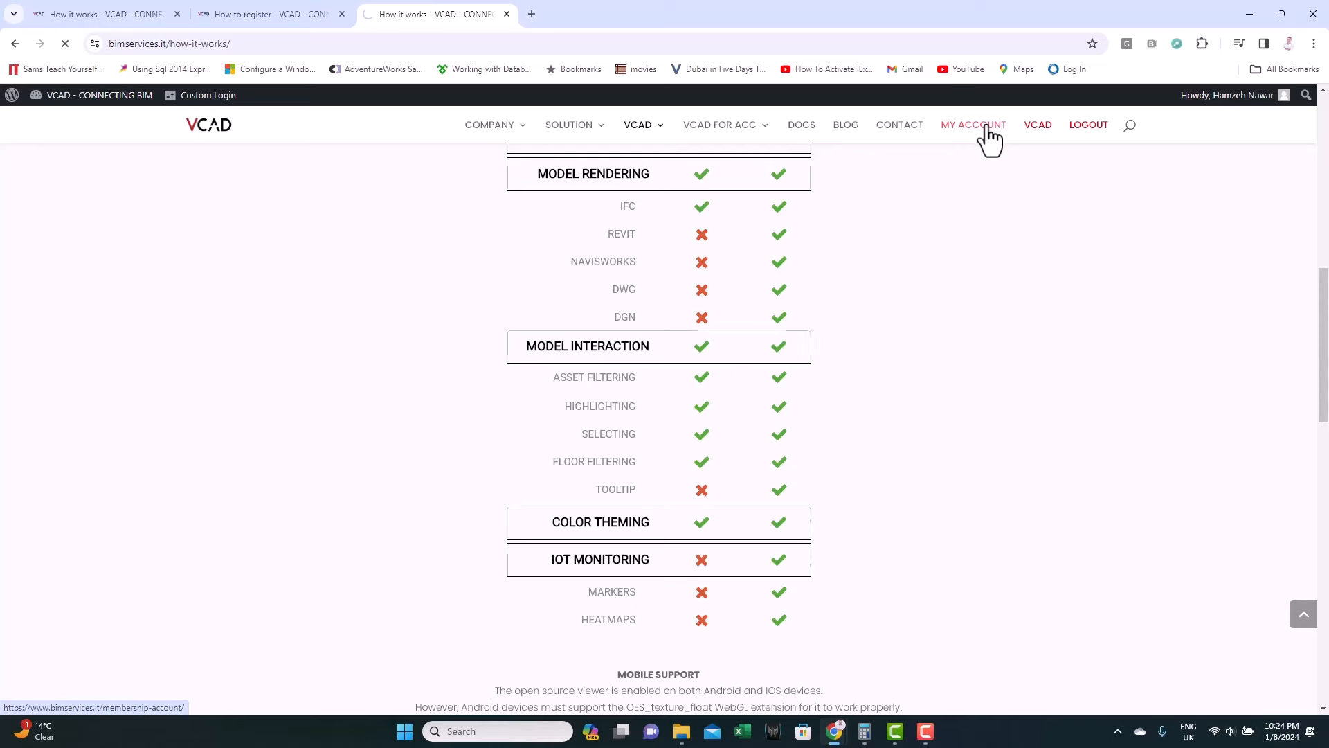
# Bring up the available membership levels from My Account
pyautogui.click(972, 124)
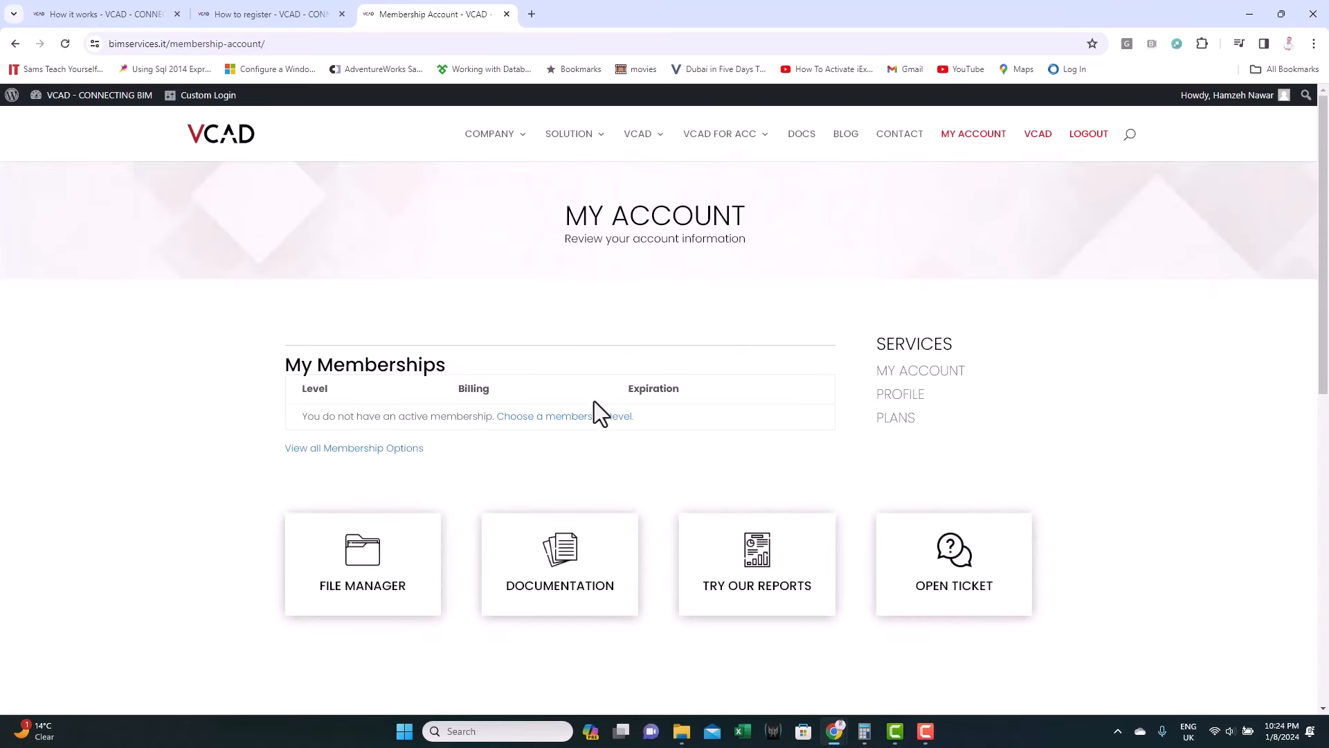
pyautogui.click(564, 416)
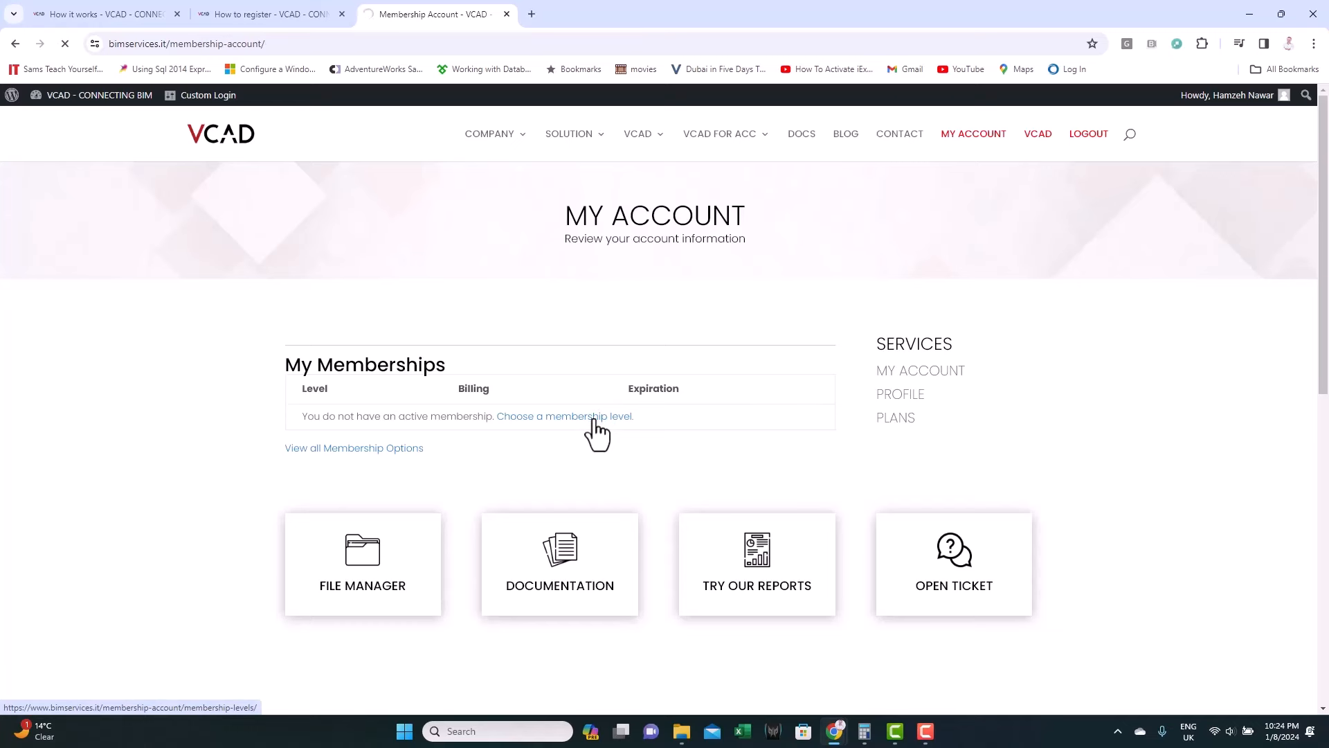
pyautogui.click(565, 417)
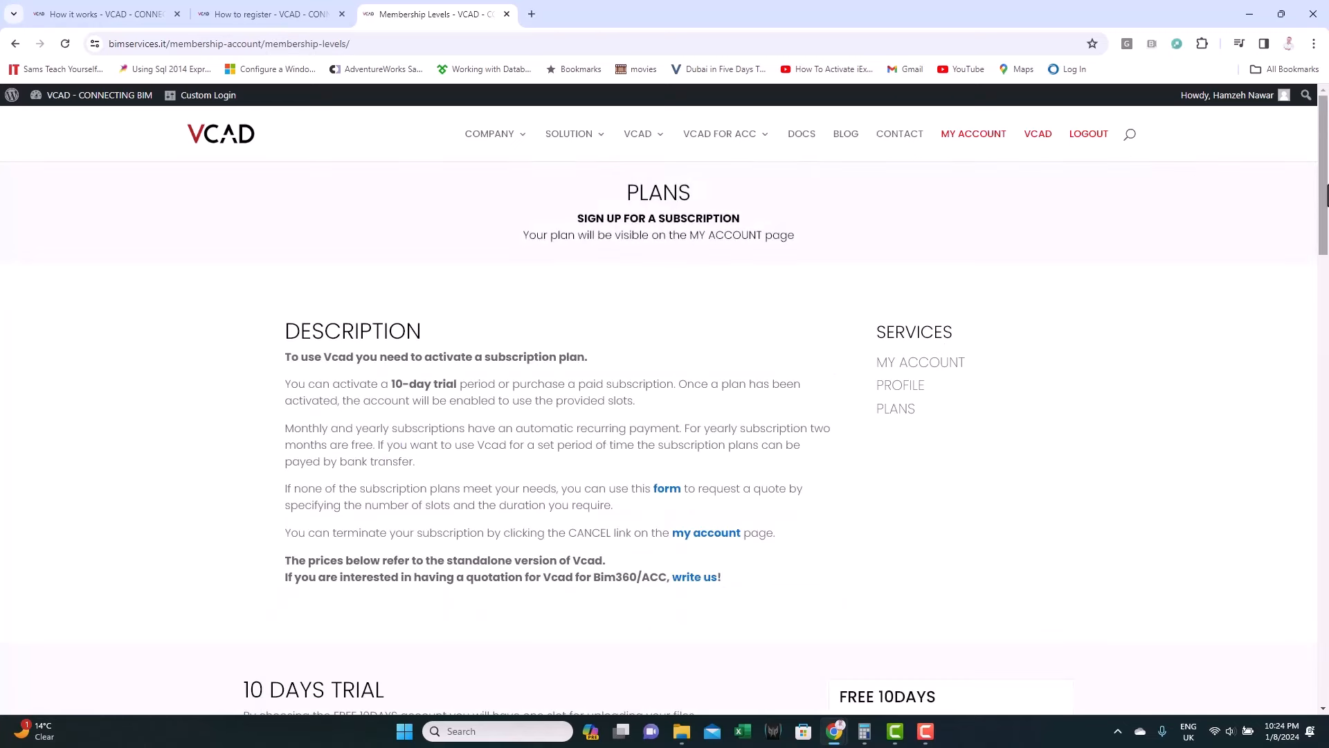
pyautogui.scroll(-3)
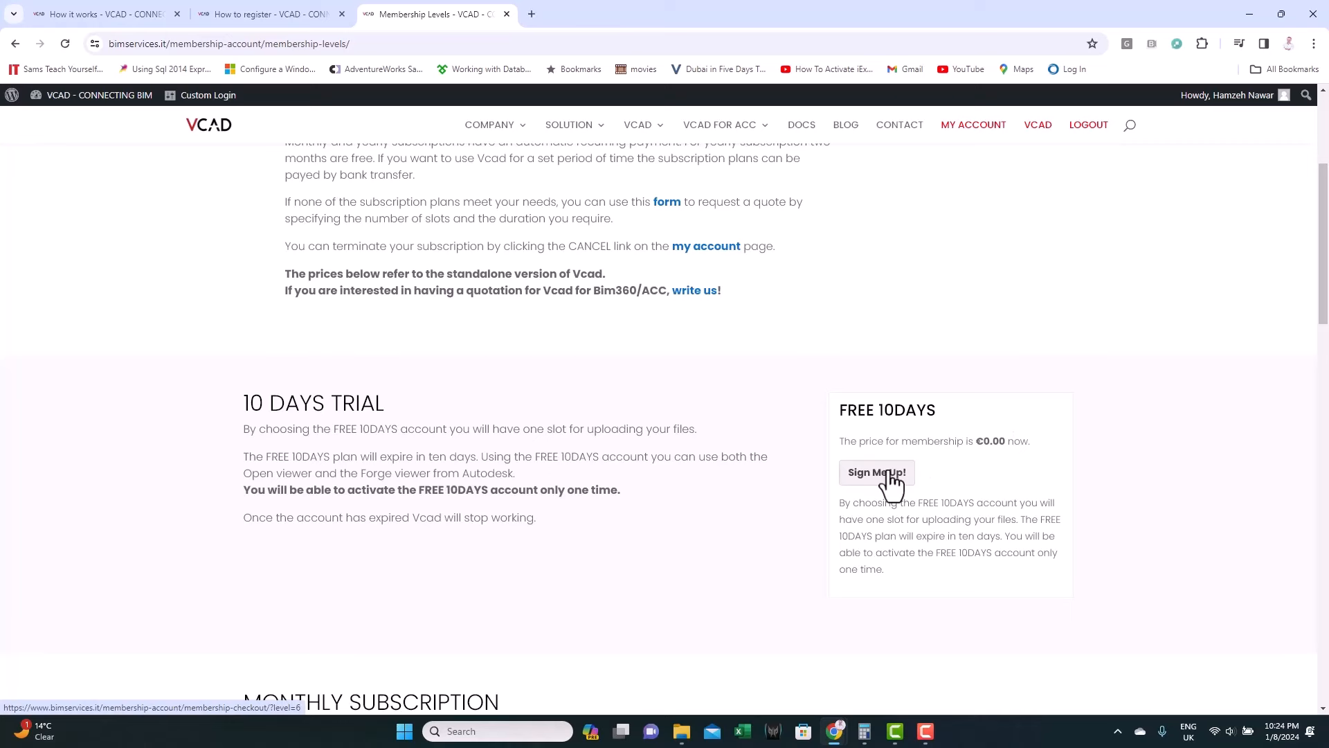
# Sign up for the FREE 10DAYS plan and scroll through the checkout form
pyautogui.click(876, 473)
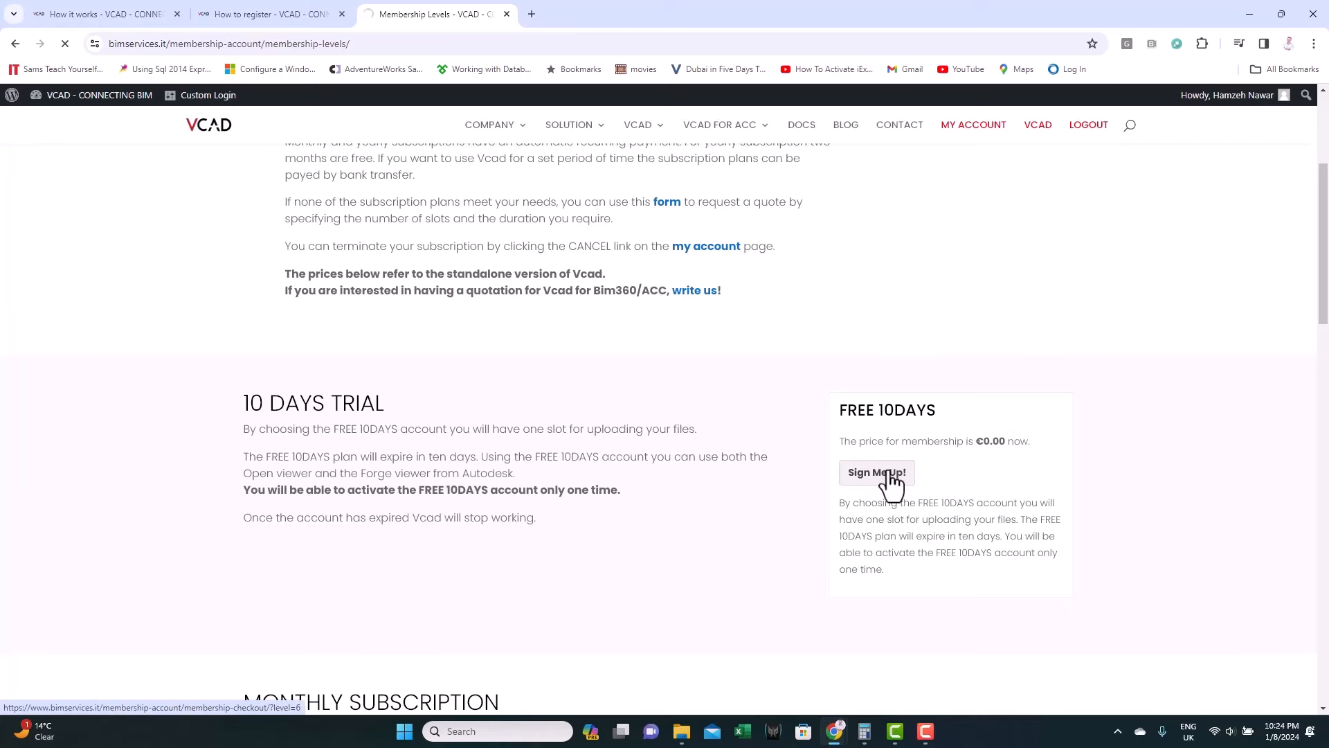
pyautogui.click(876, 472)
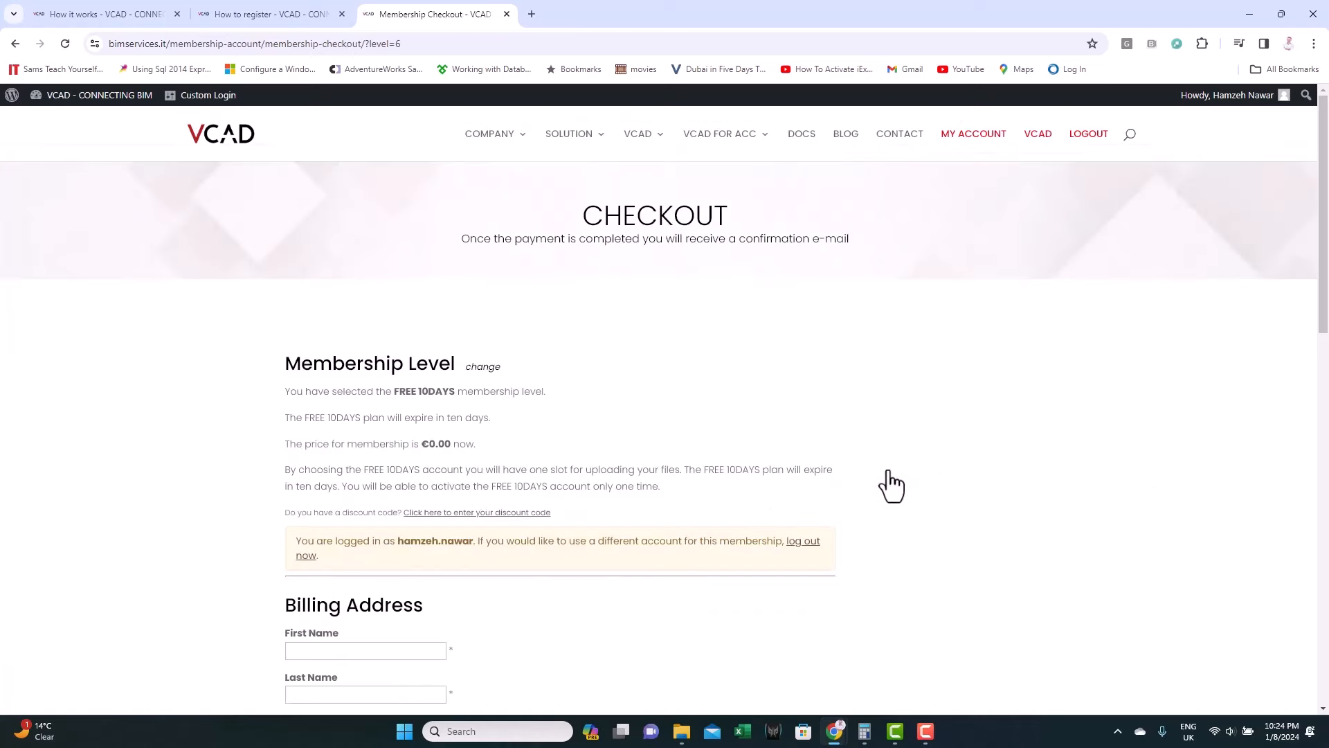
pyautogui.scroll(-3)
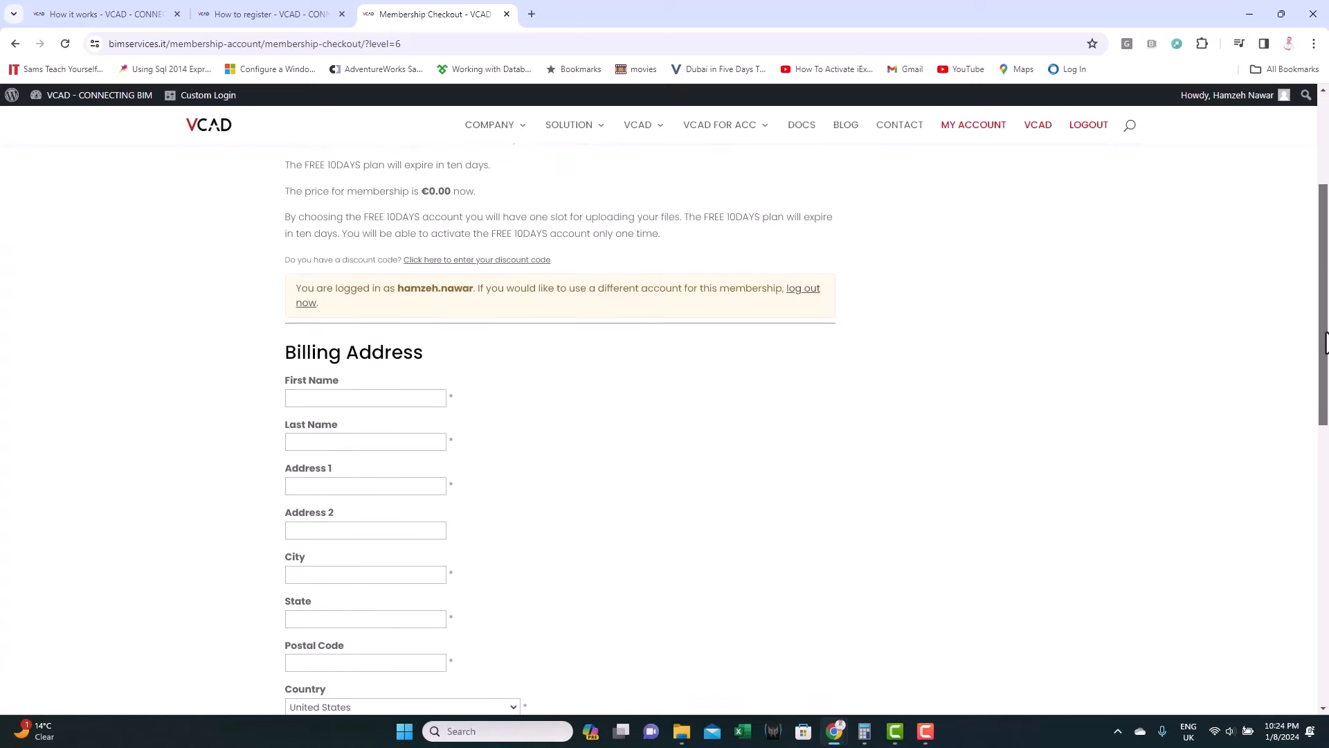
pyautogui.scroll(-3)
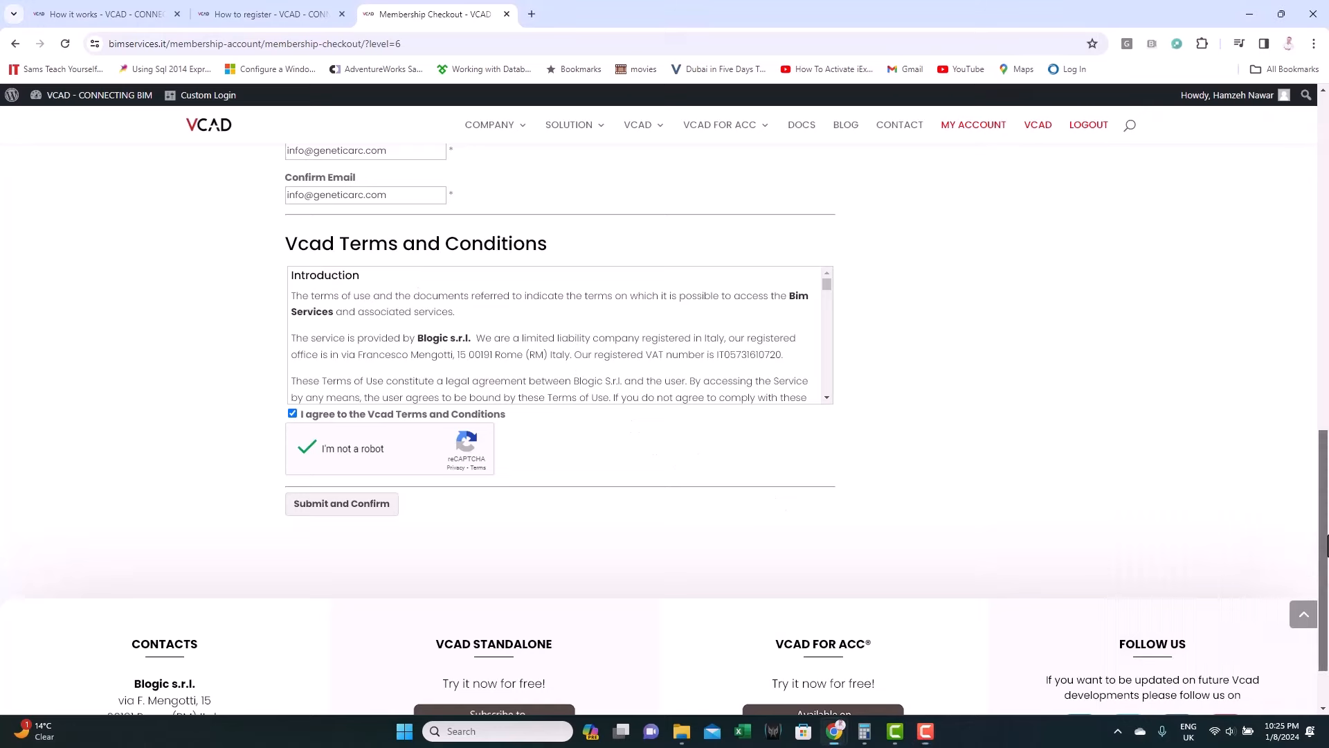
pyautogui.scroll(-3)
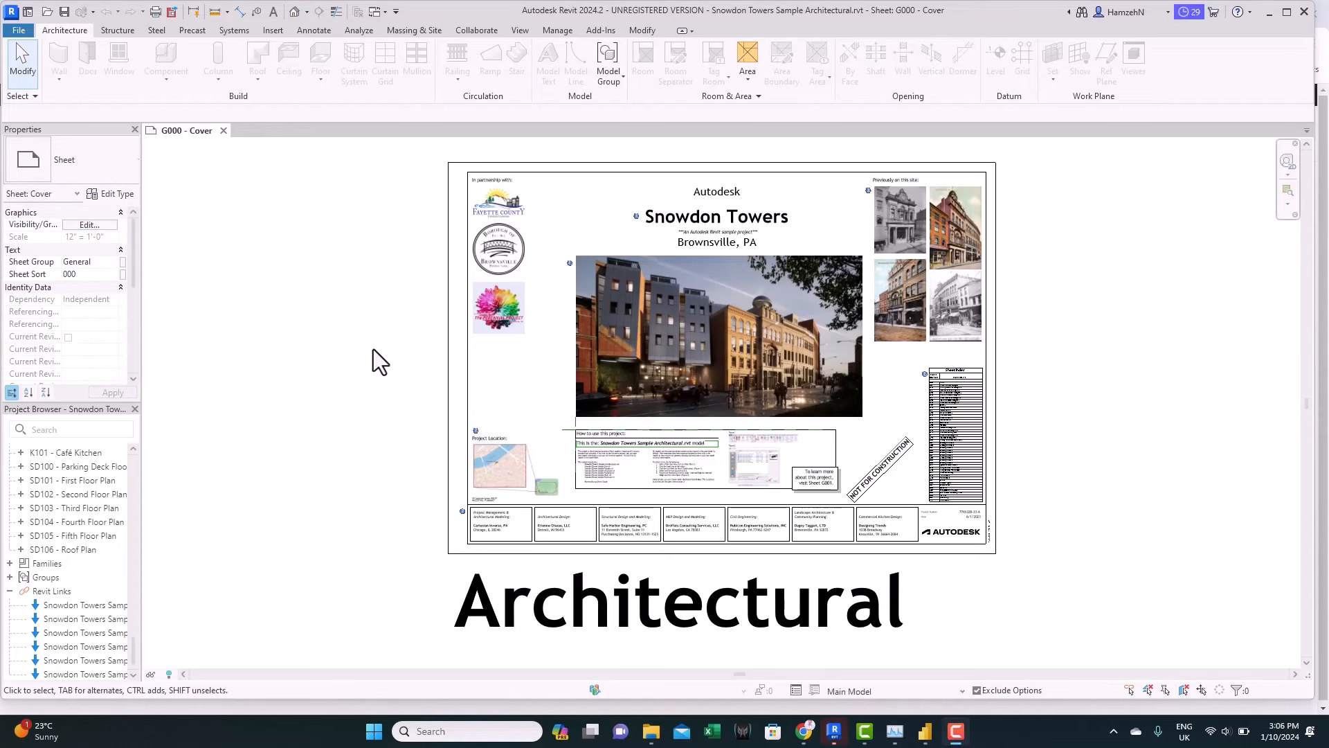
pyautogui.moveTo(384, 340)
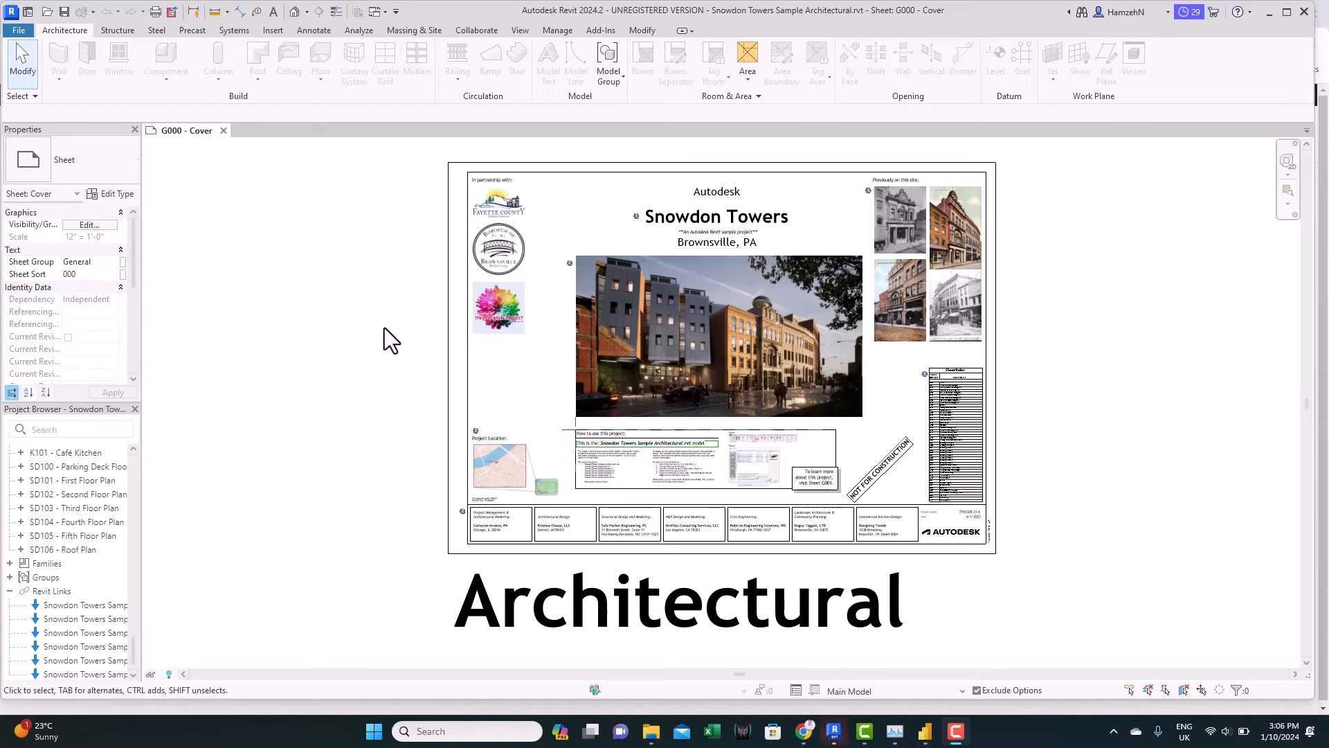
pyautogui.moveTo(363, 329)
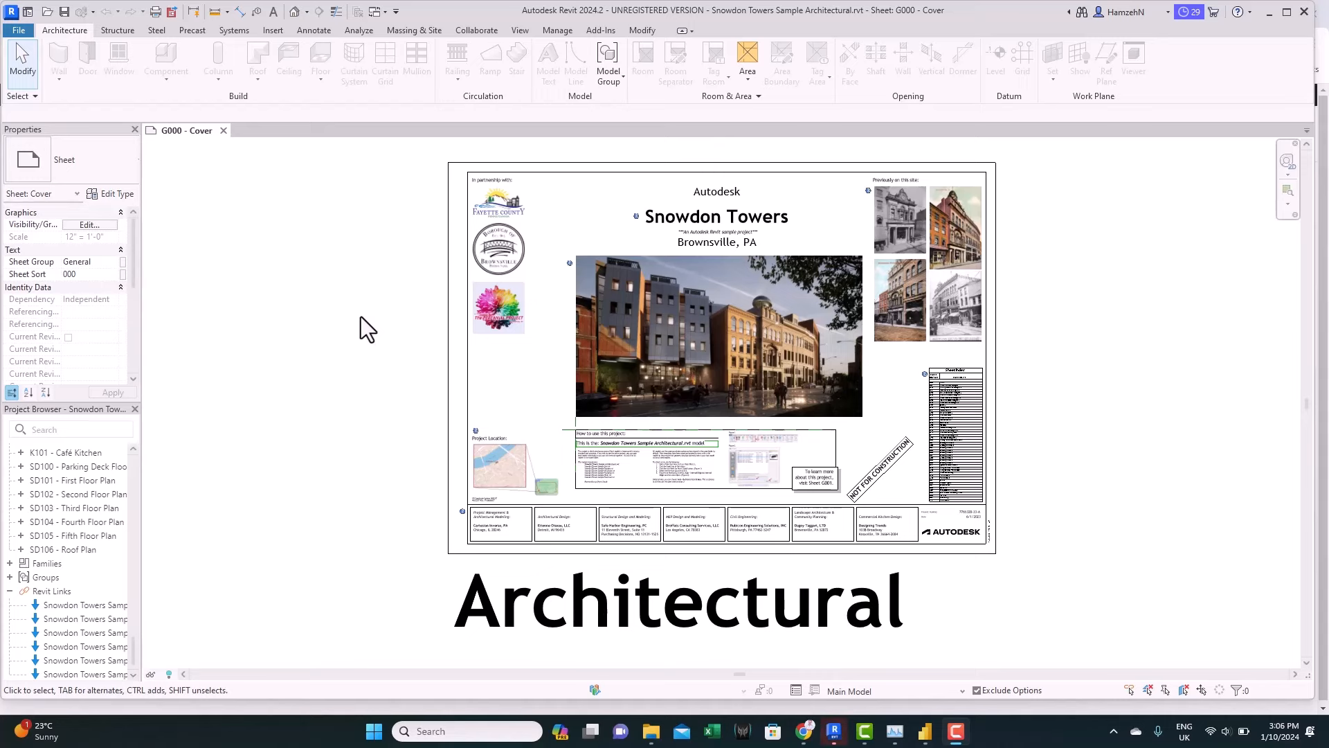
pyautogui.moveTo(757, 397)
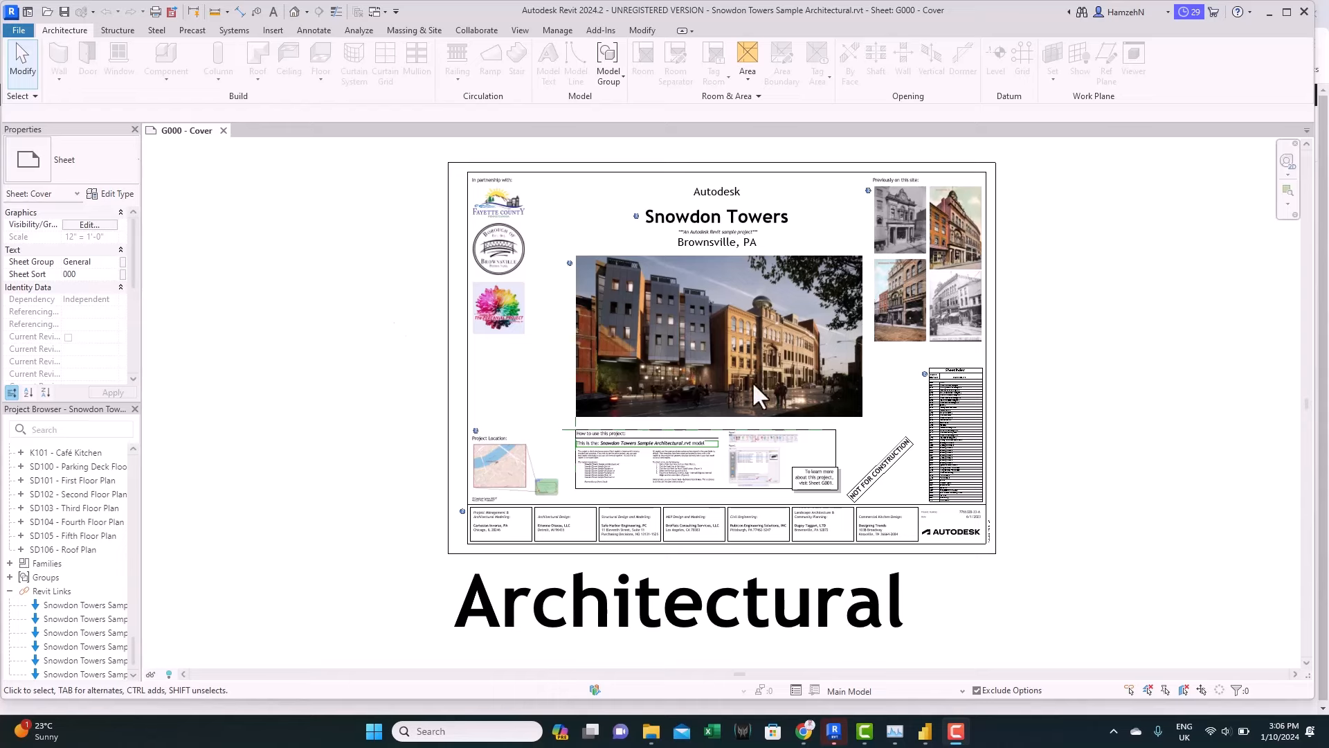
pyautogui.moveTo(1052, 483)
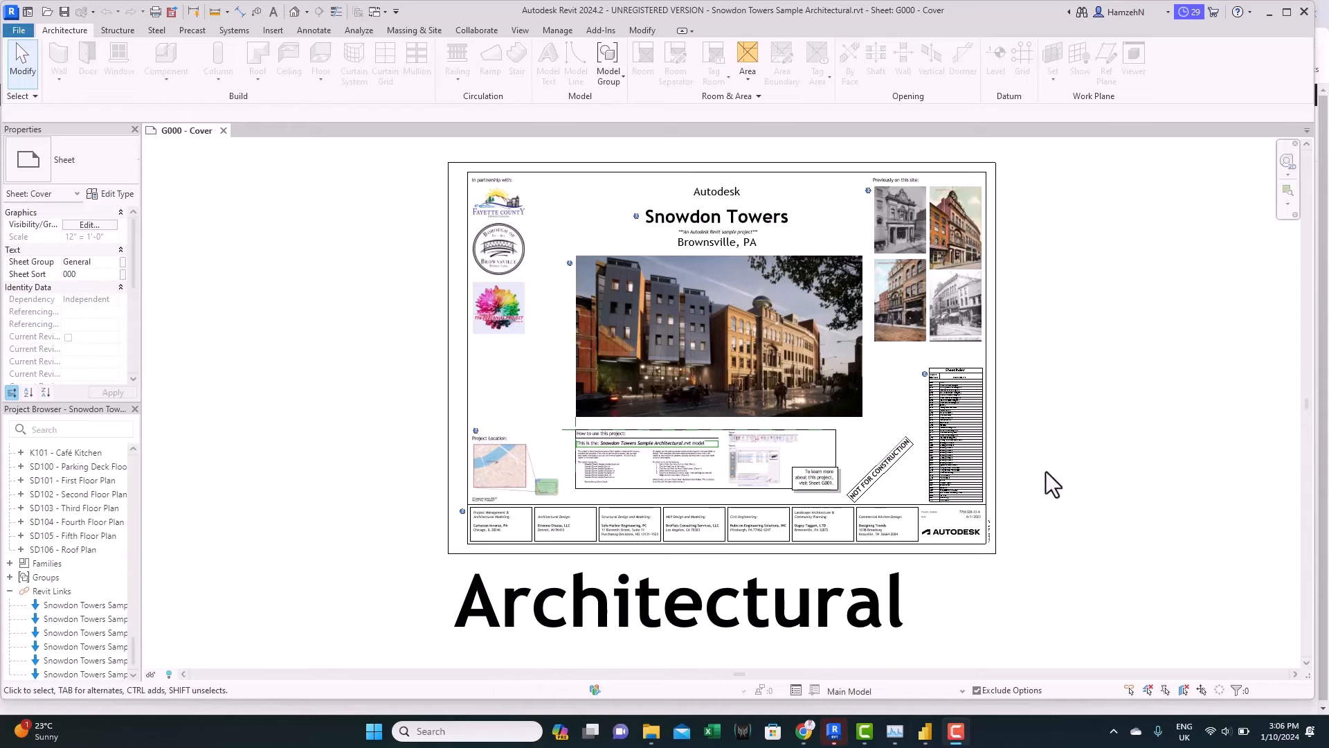
pyautogui.moveTo(1096, 532)
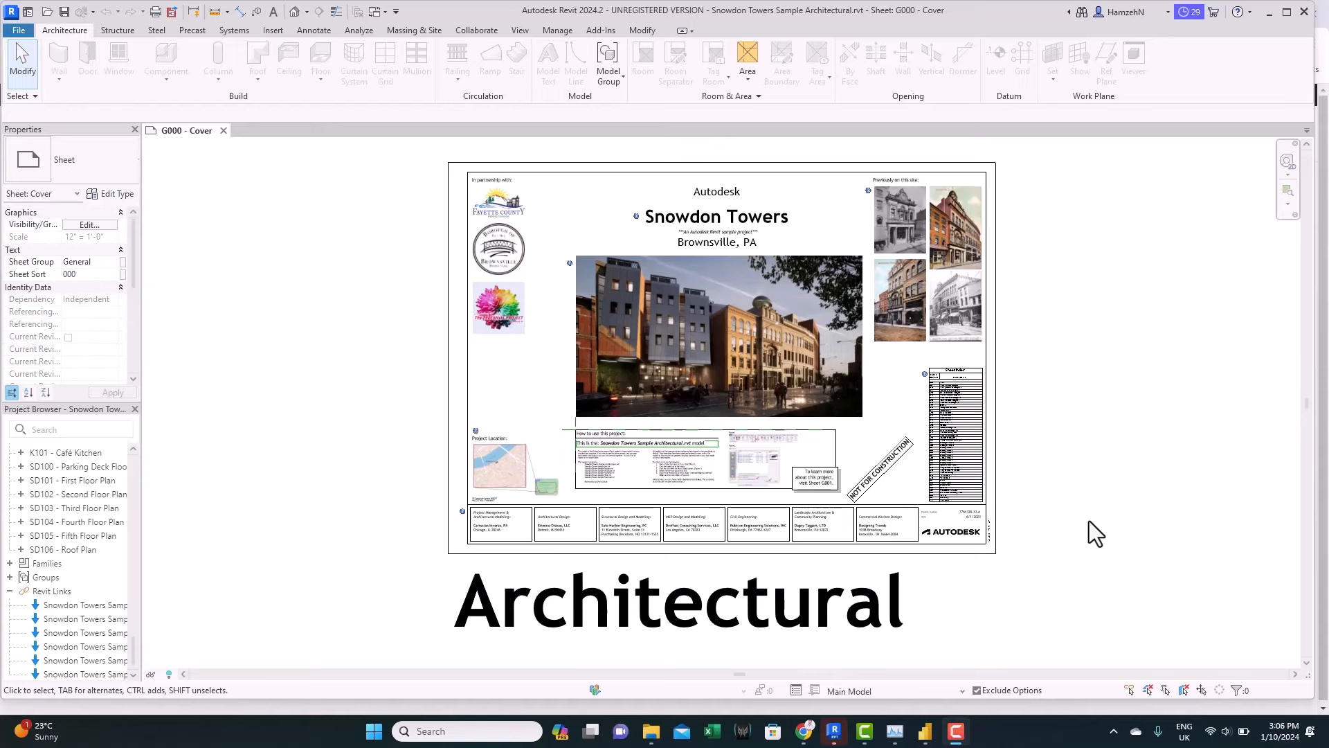
pyautogui.moveTo(299, 26)
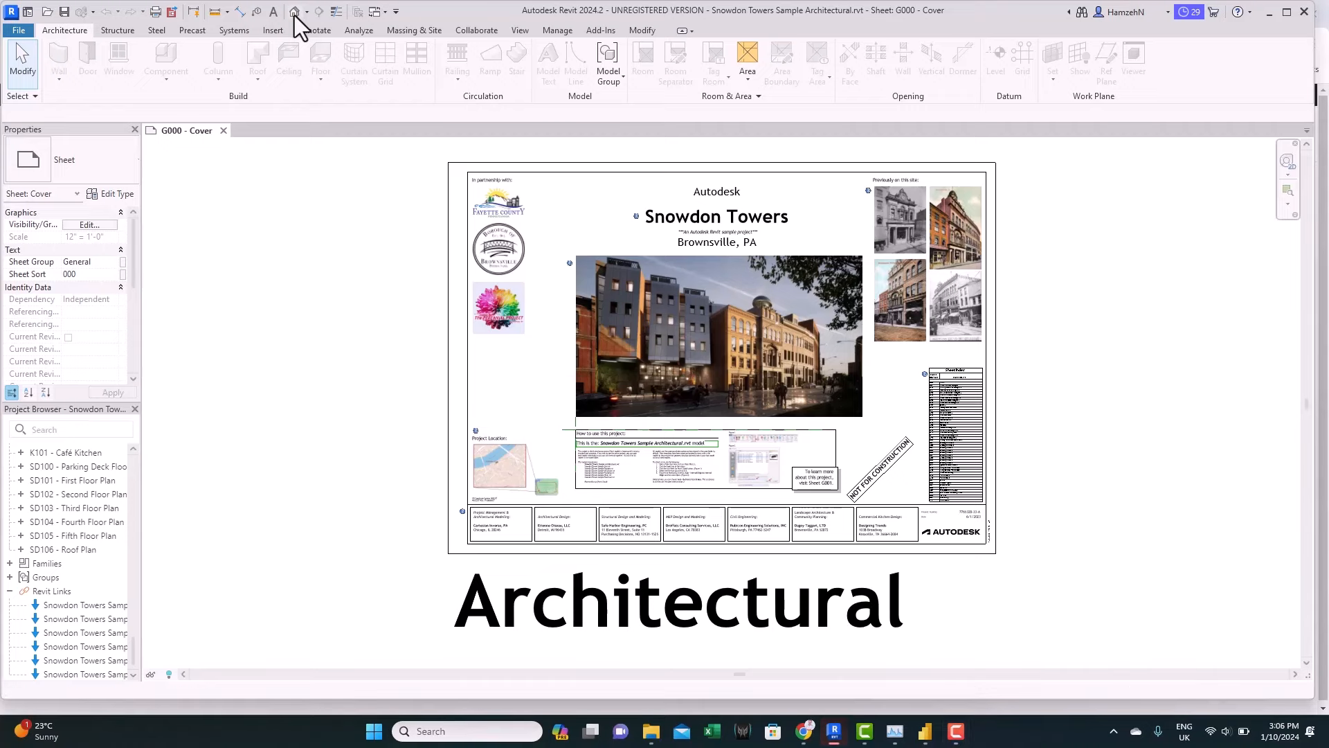
# Open the Default 3D View of Snowdon Towers and make it active
pyautogui.click(294, 11)
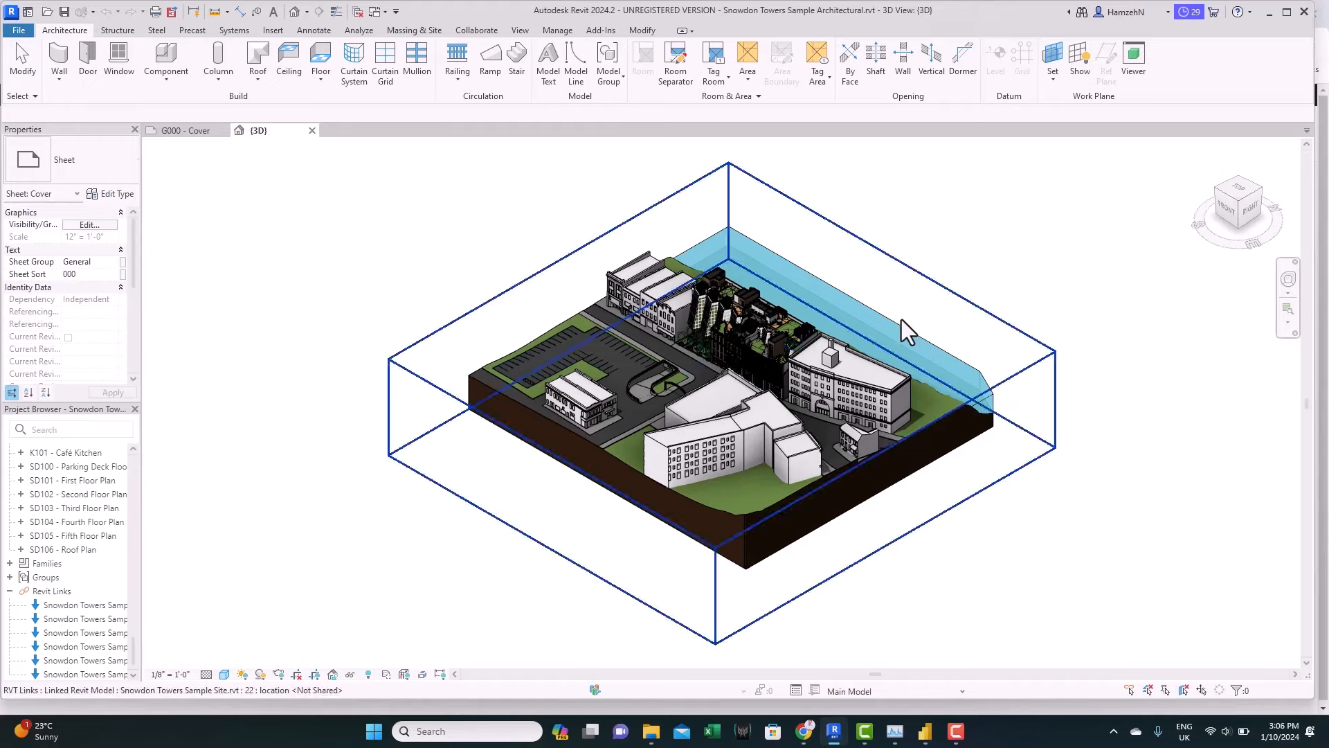
pyautogui.click(827, 415)
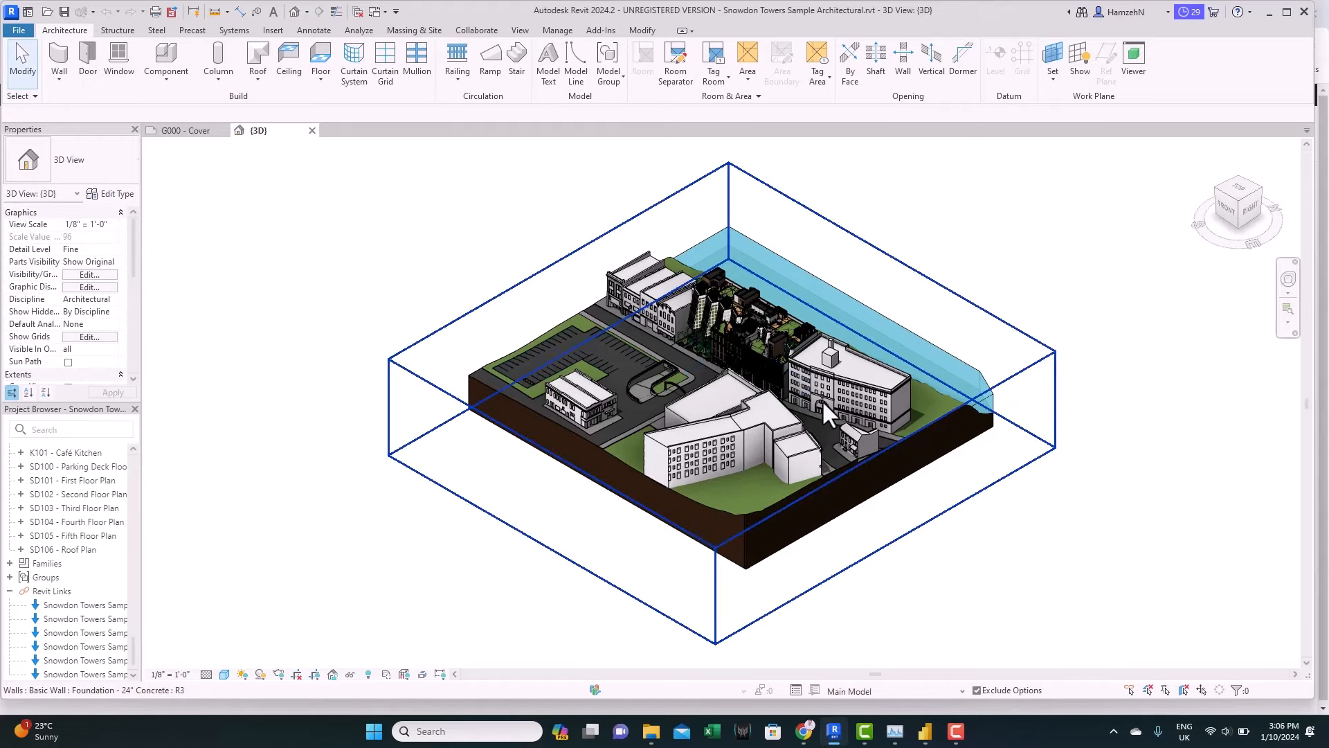
pyautogui.moveTo(767, 505)
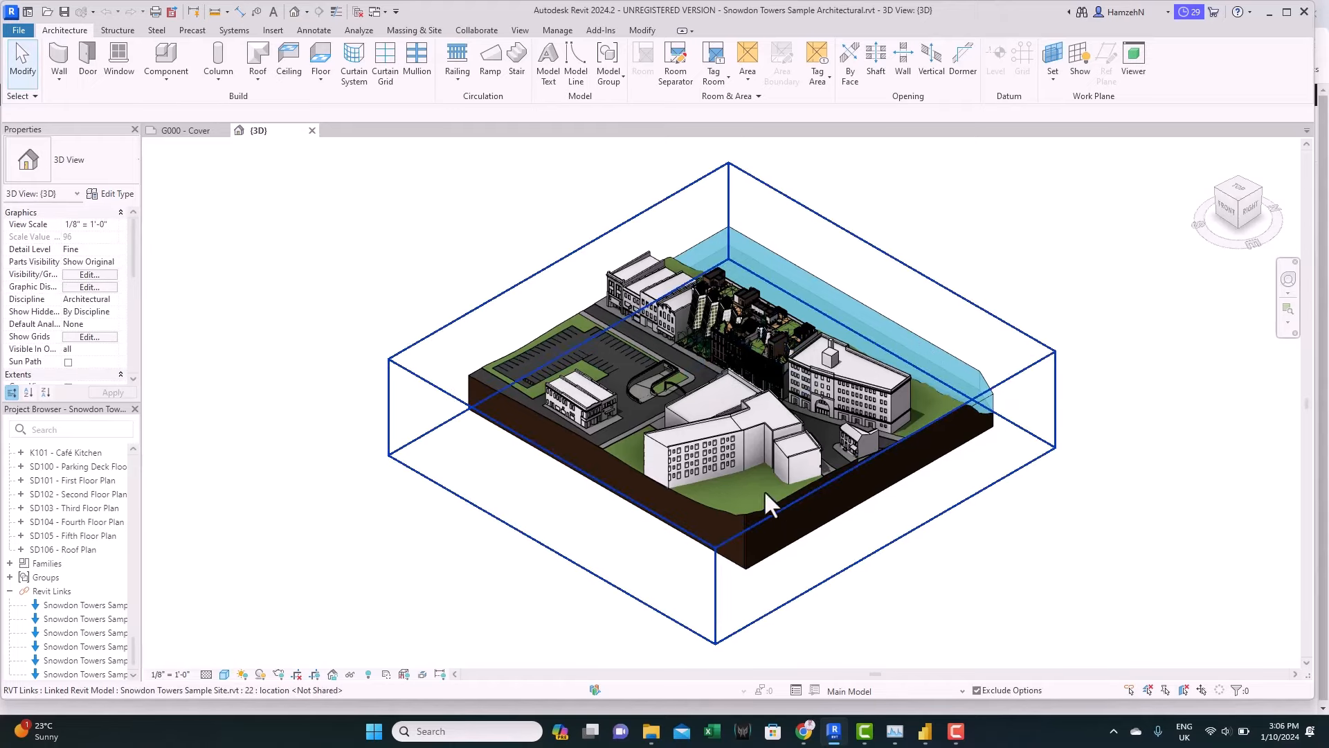
pyautogui.moveTo(624, 309)
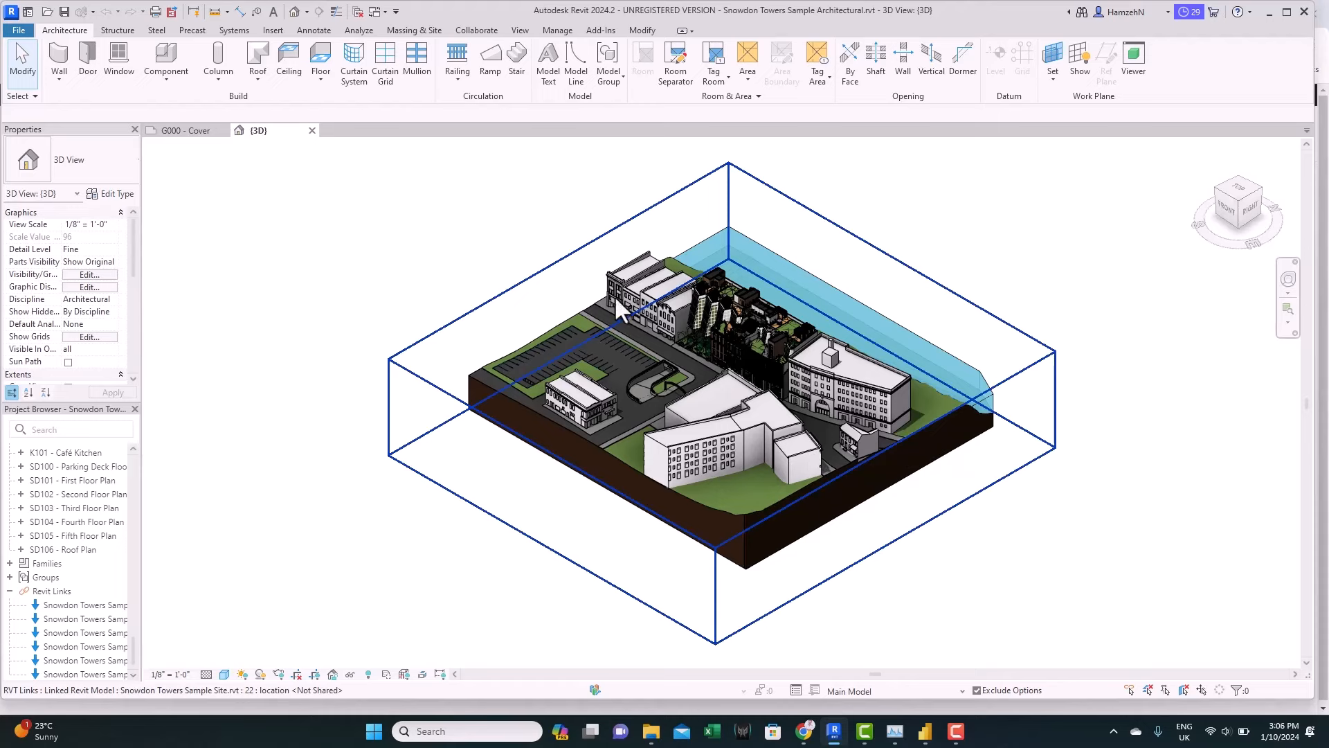
pyautogui.moveTo(869, 509)
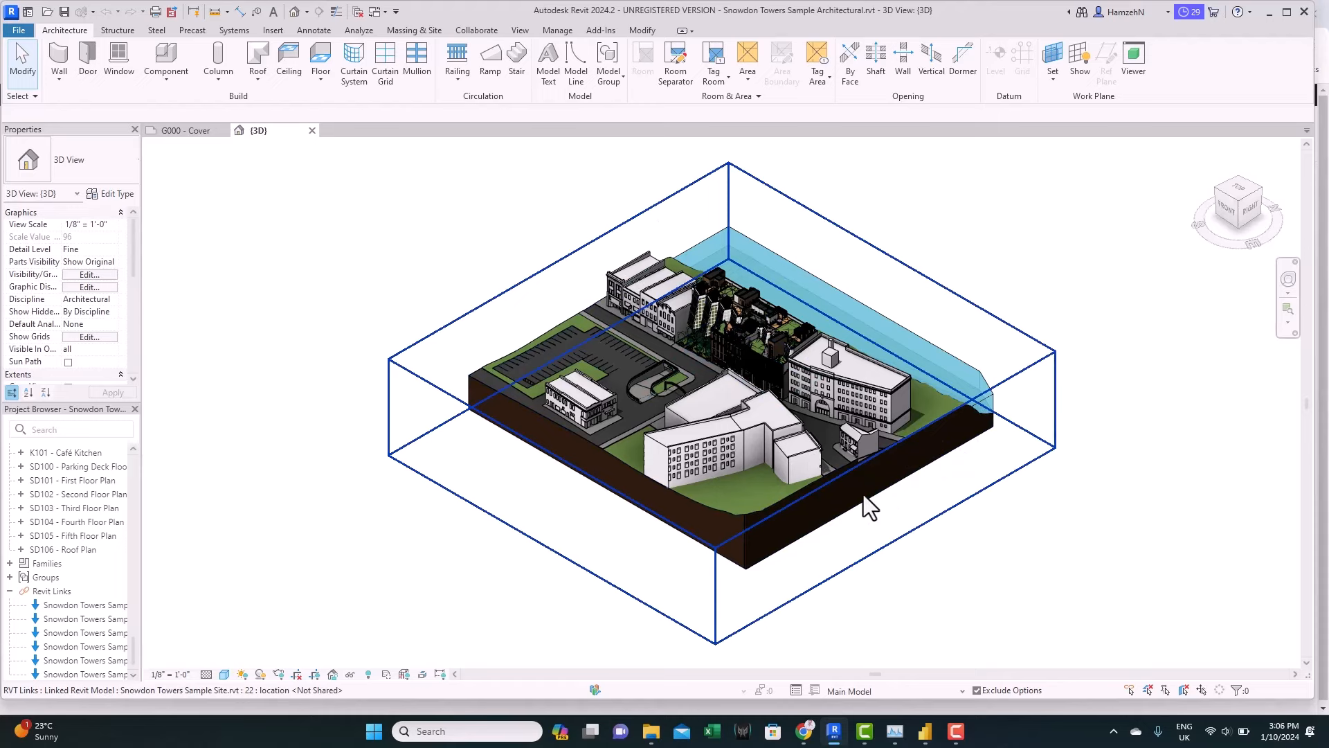
pyautogui.moveTo(869, 500)
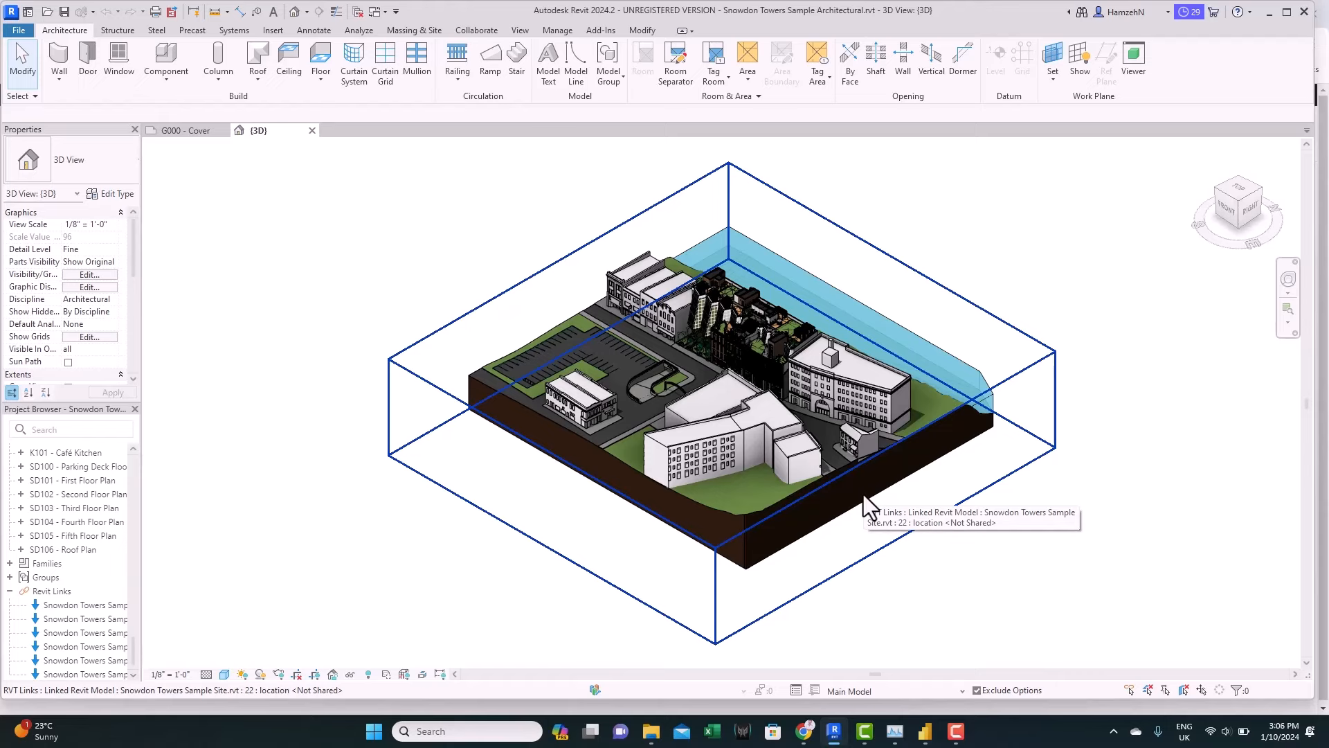
pyautogui.moveTo(869, 506)
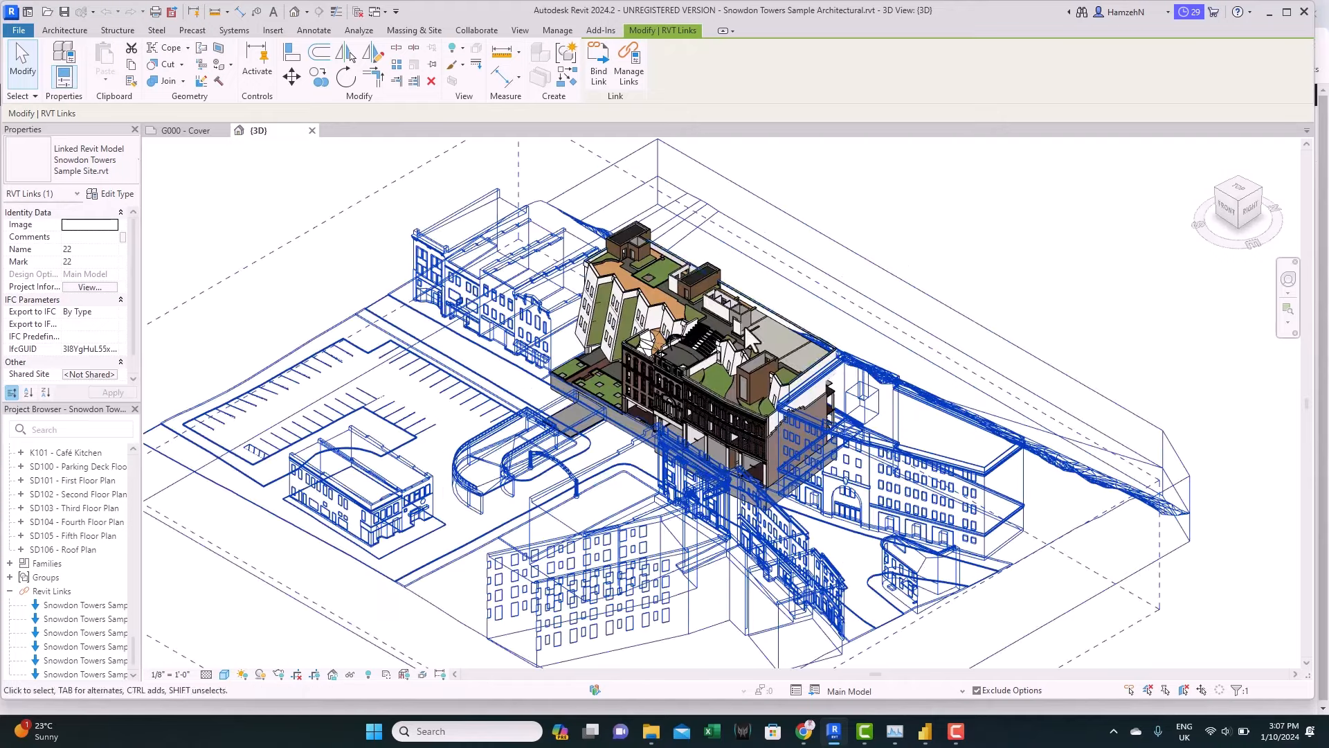
pyautogui.moveTo(771, 386)
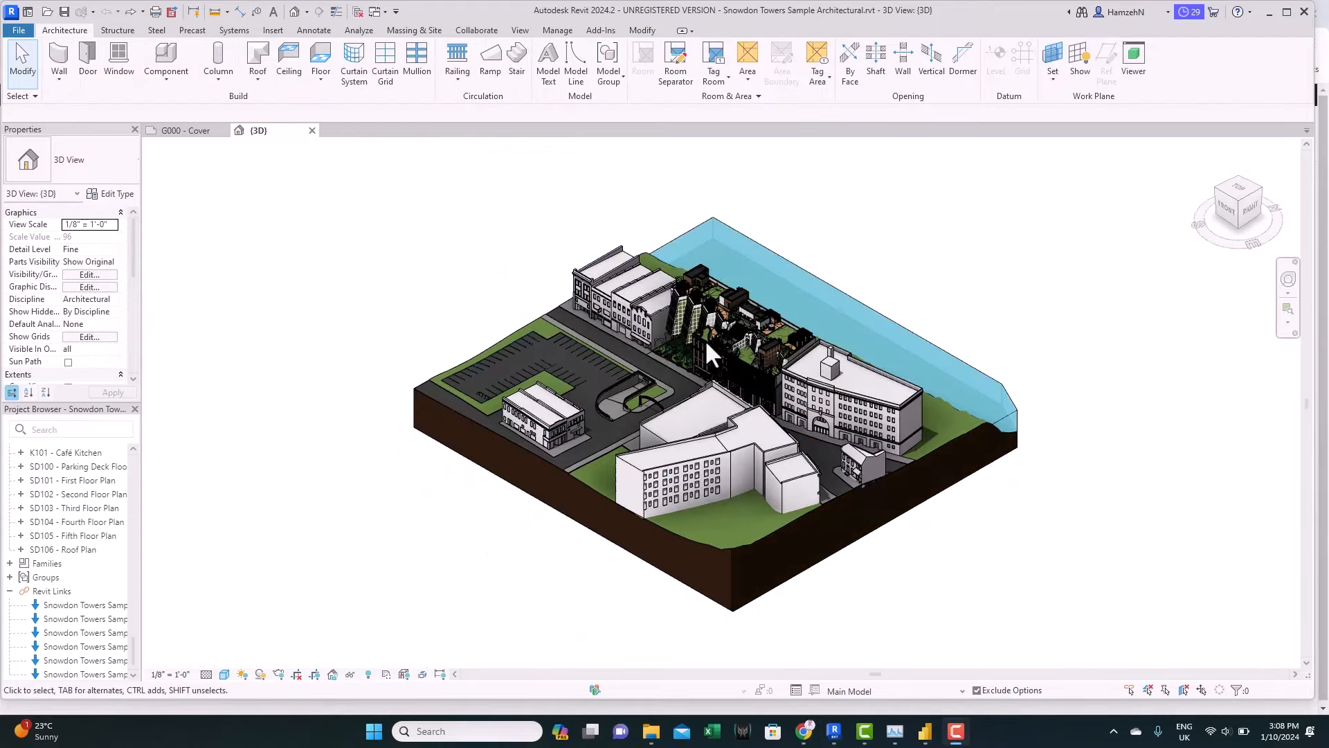
pyautogui.moveTo(720, 347)
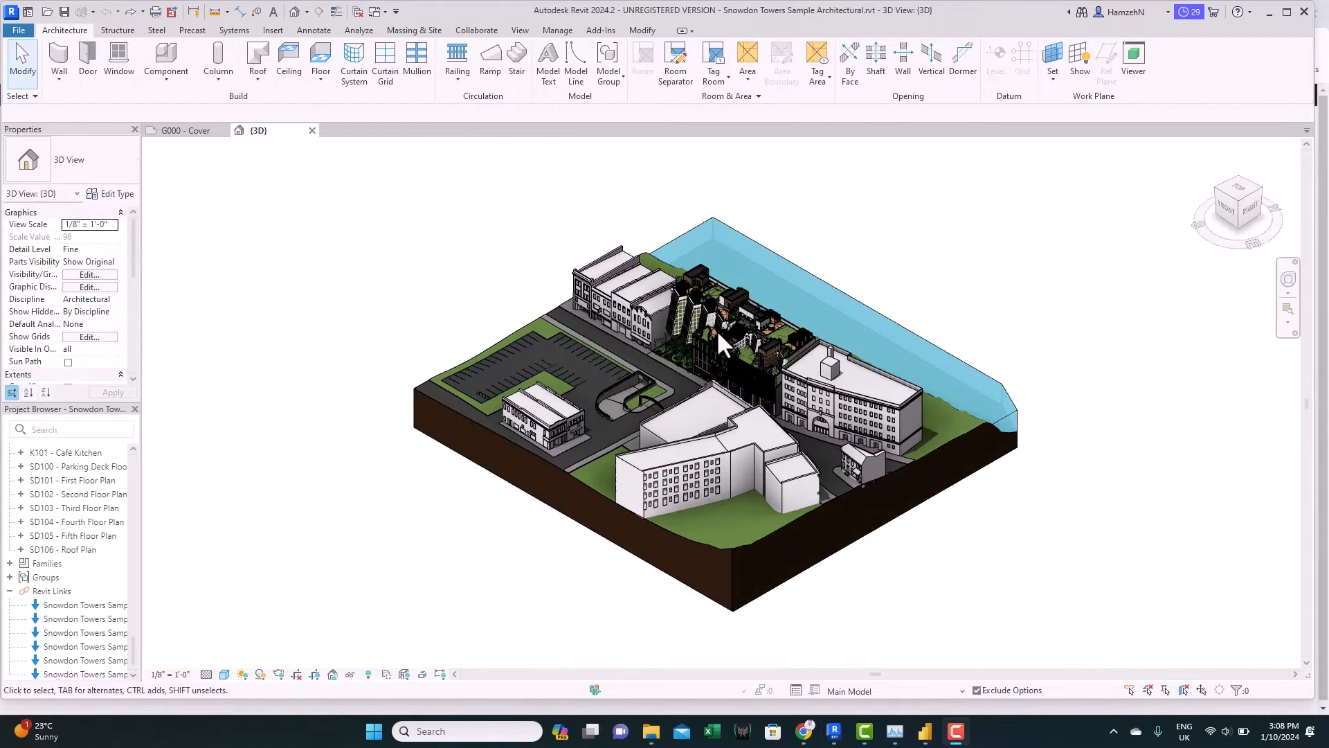
pyautogui.moveTo(256, 361)
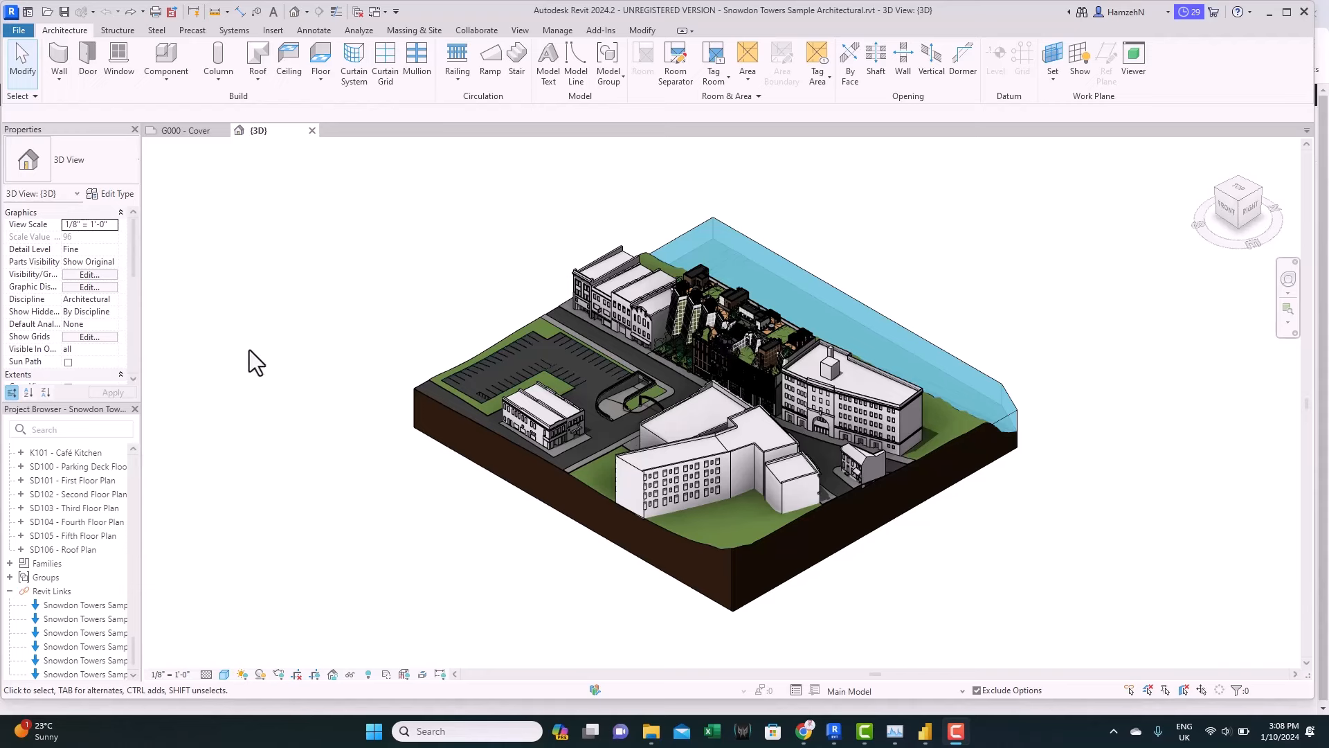
pyautogui.moveTo(672, 343)
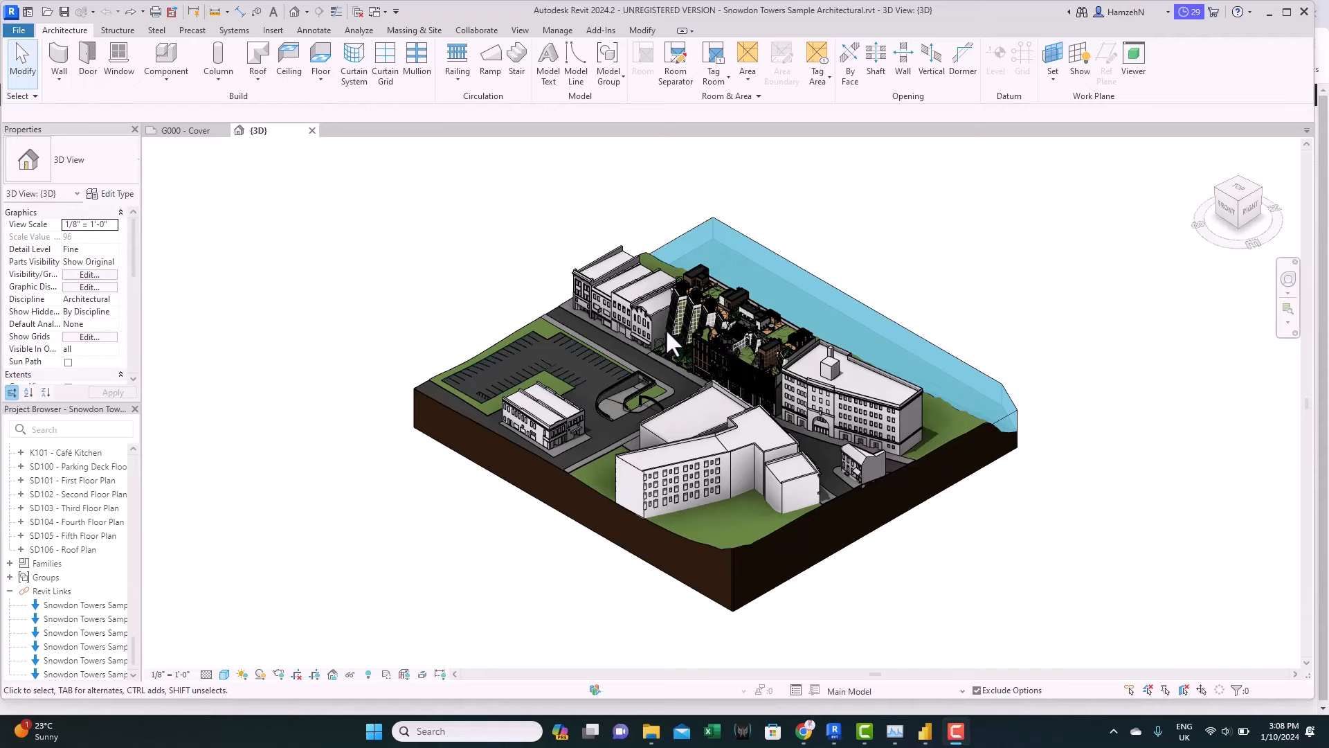
pyautogui.moveTo(339, 333)
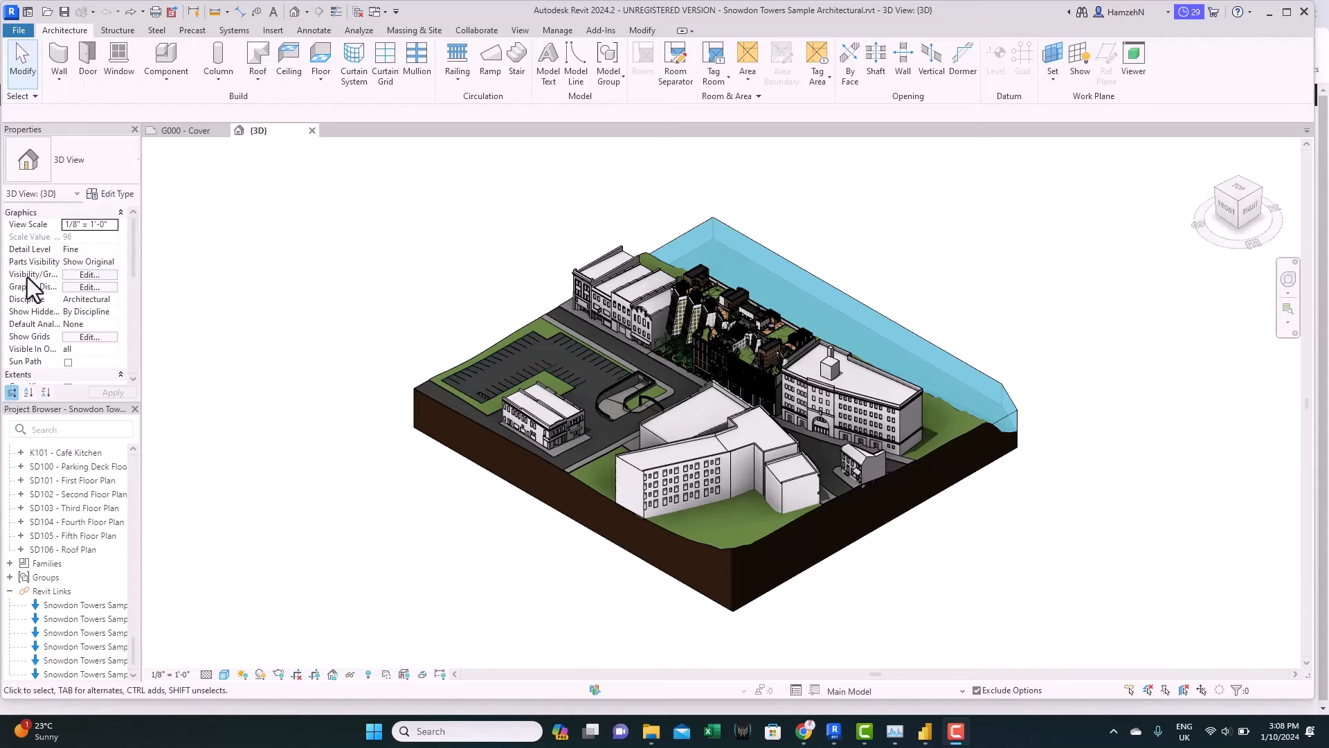
pyautogui.moveTo(93, 291)
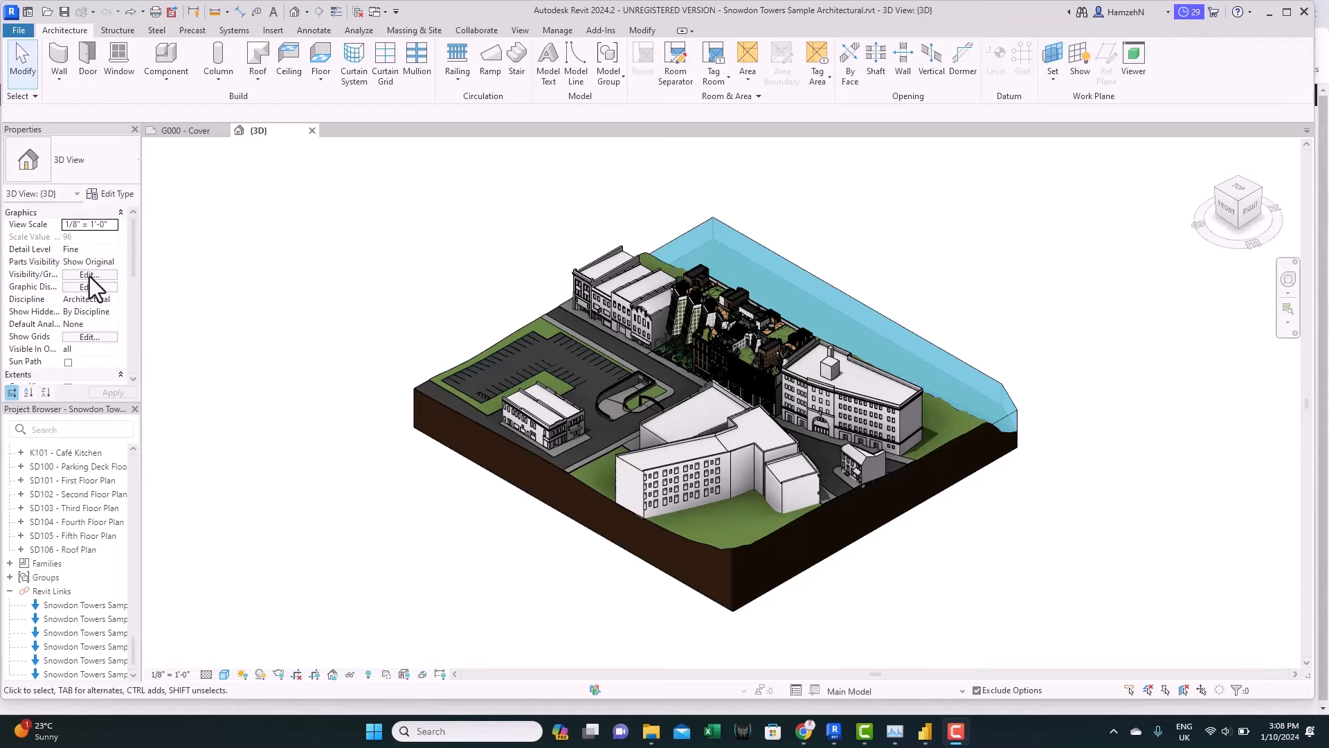
# Uncheck the Facades and Site links in Visibility/Graphics Revit Links and confirm
pyautogui.click(85, 275)
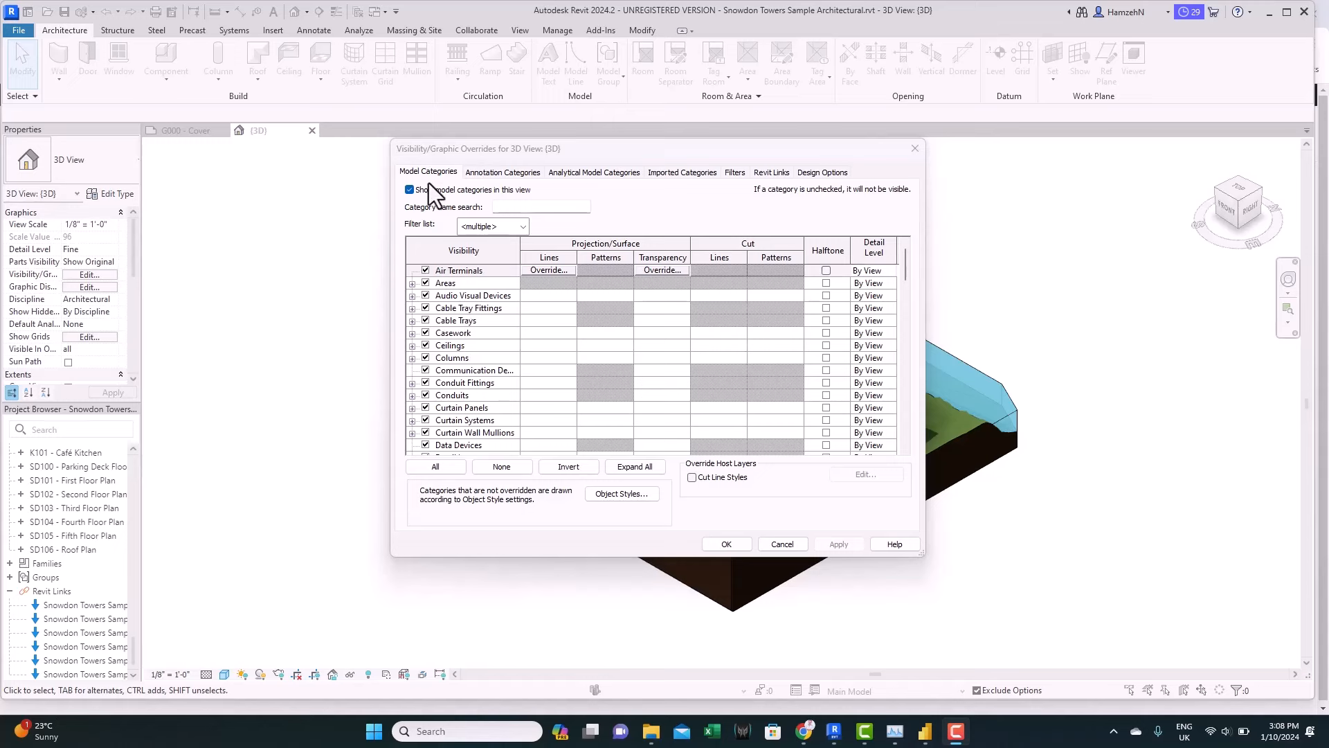
pyautogui.scroll(-3)
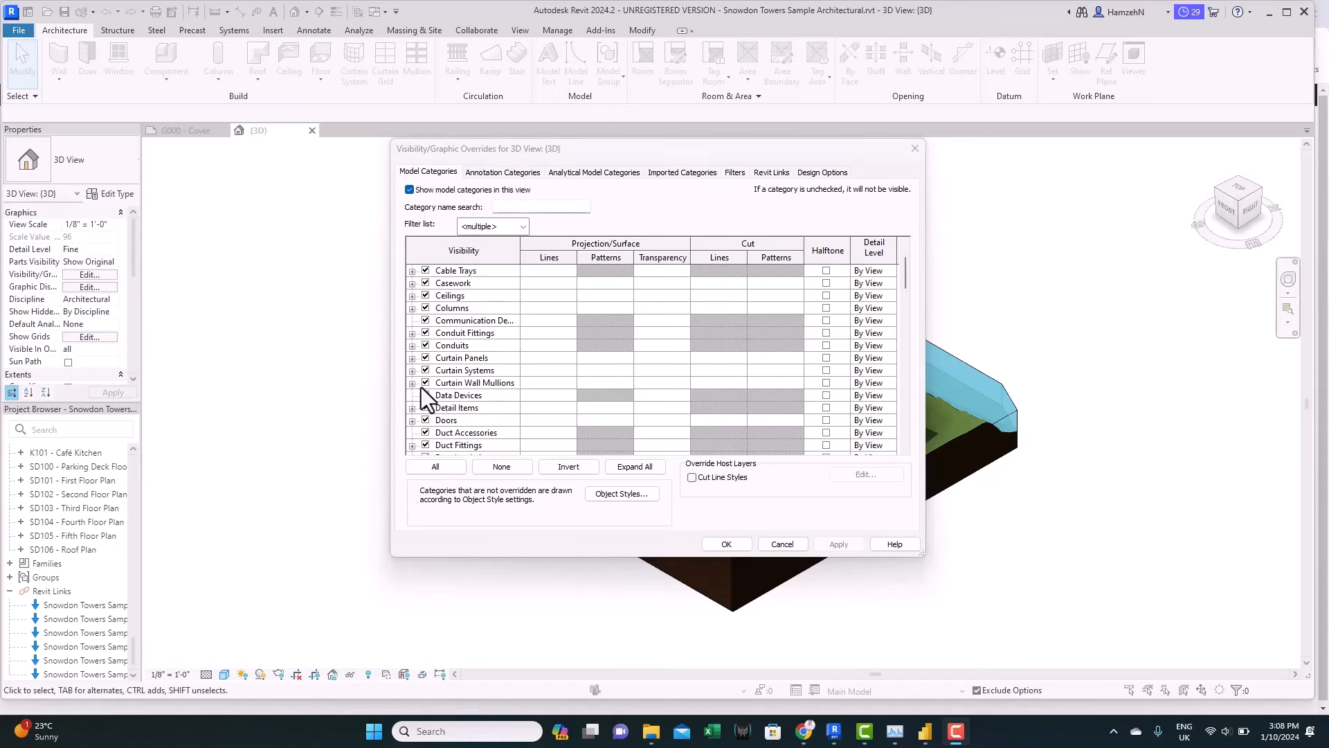
pyautogui.scroll(-3)
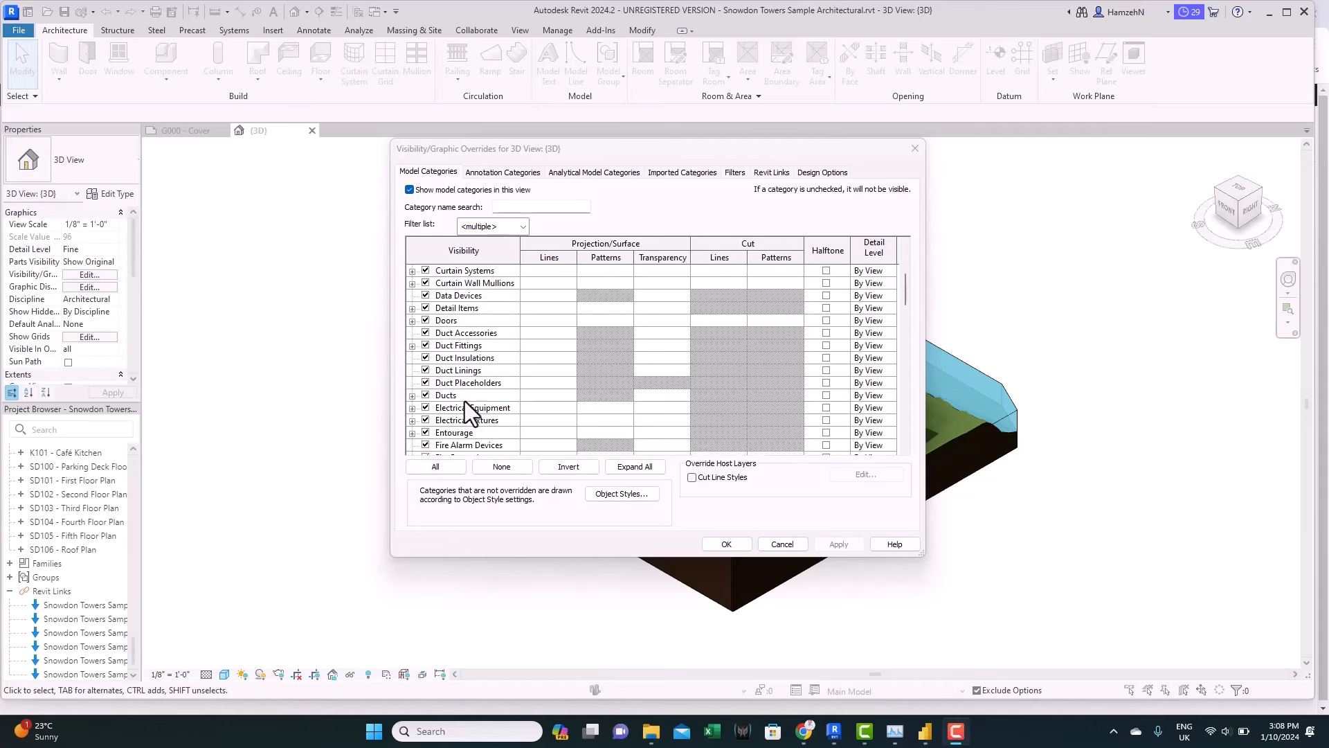
pyautogui.scroll(-3)
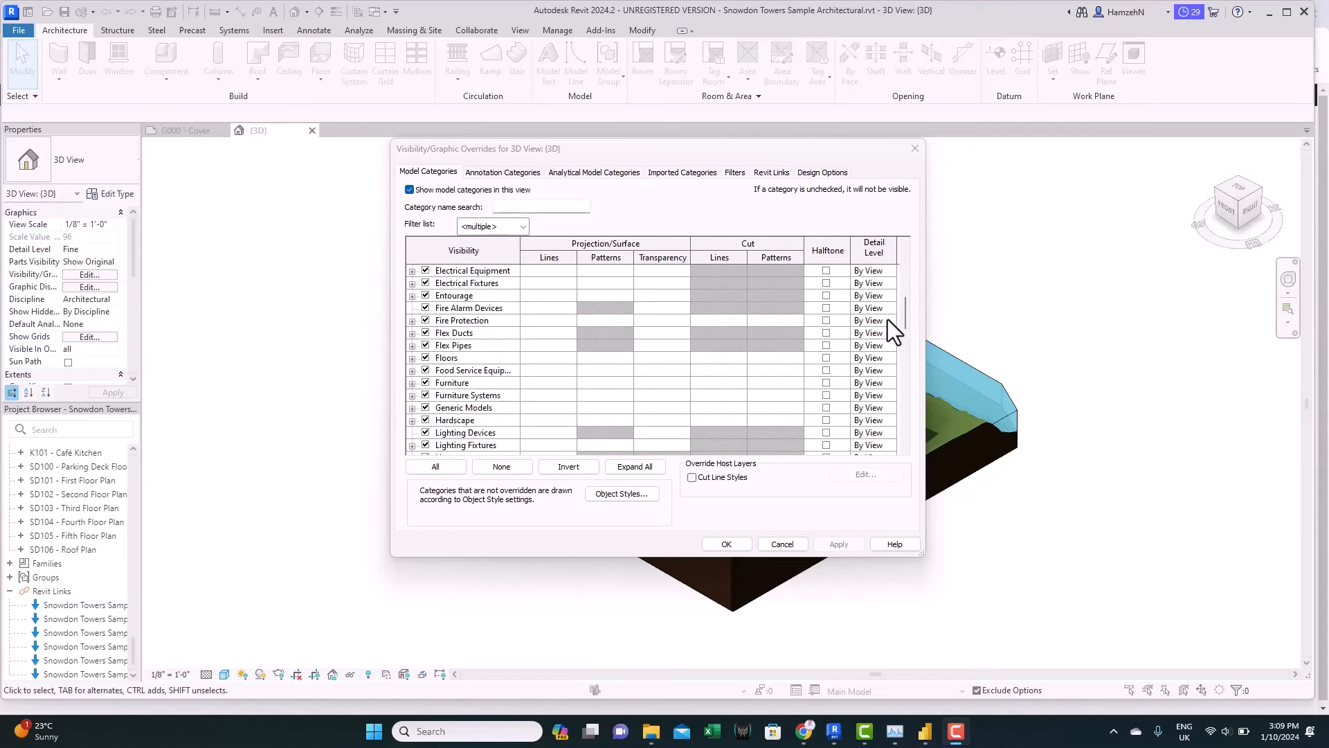
pyautogui.scroll(-3)
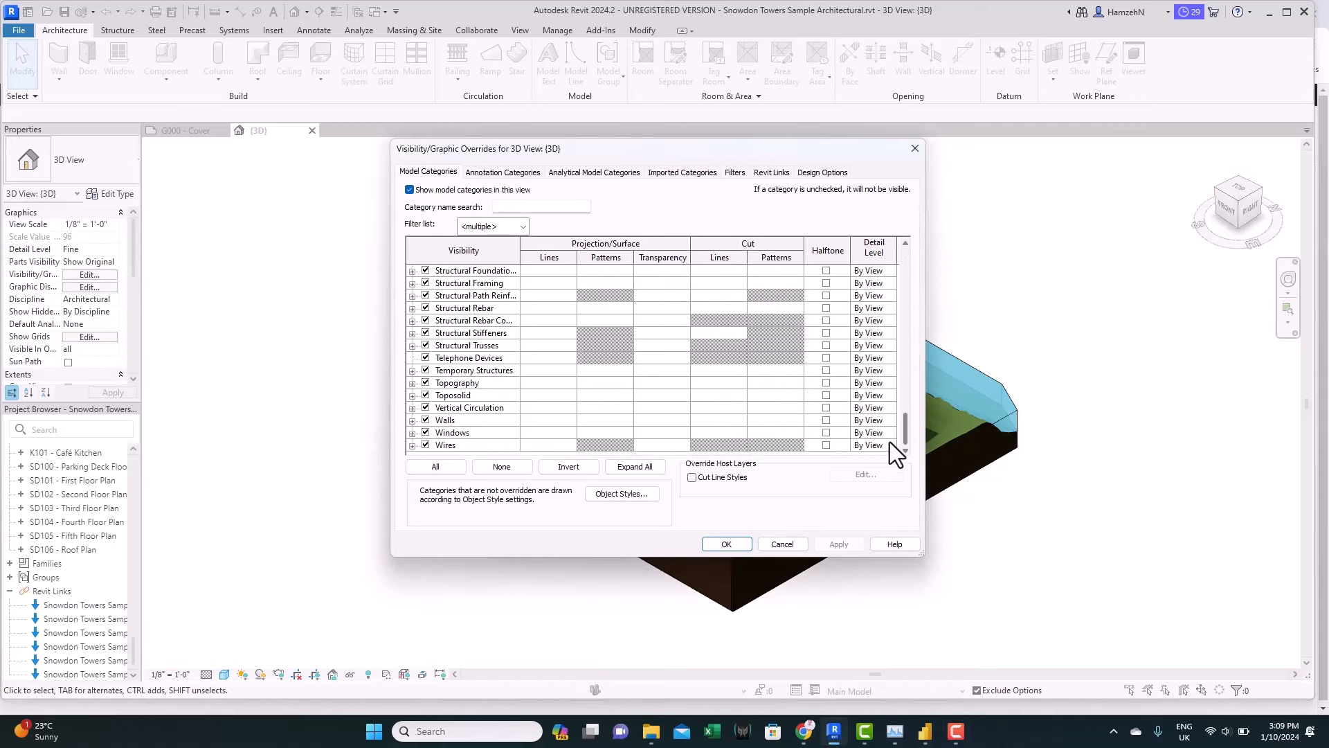
pyautogui.scroll(3)
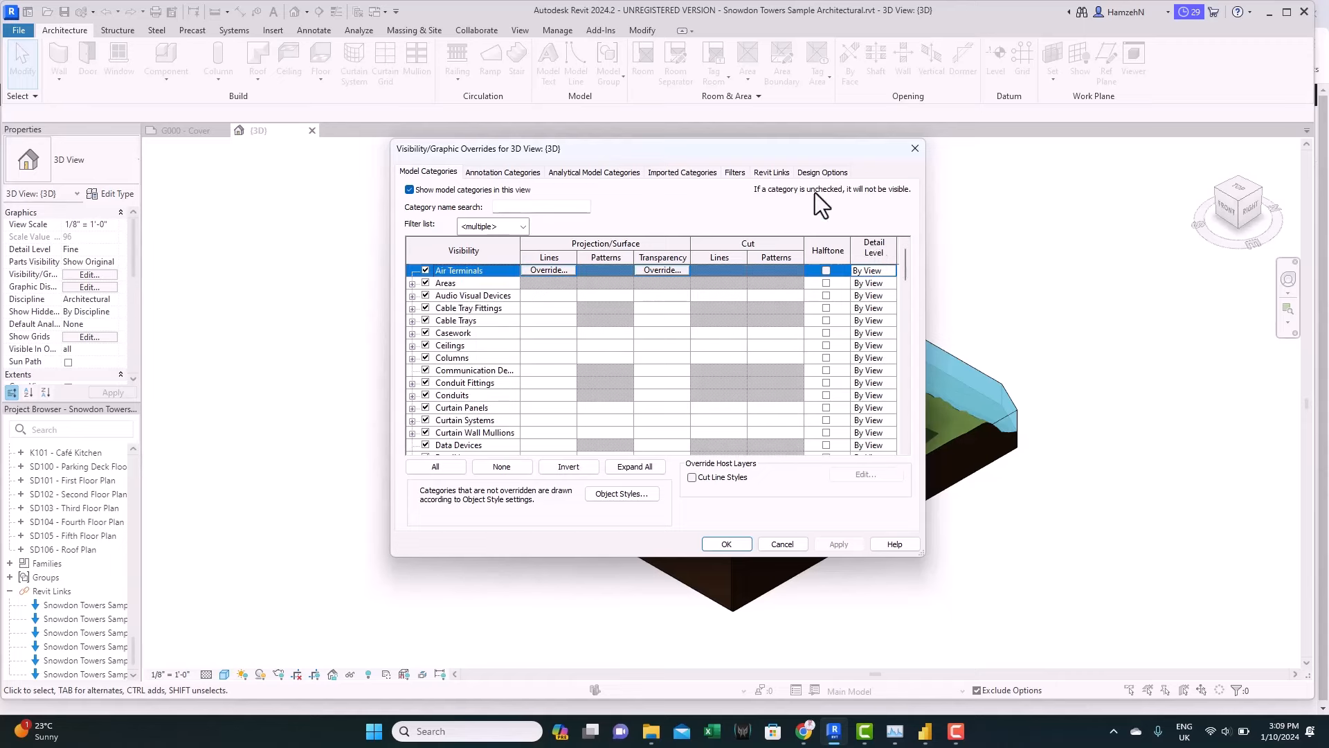
pyautogui.moveTo(615, 203)
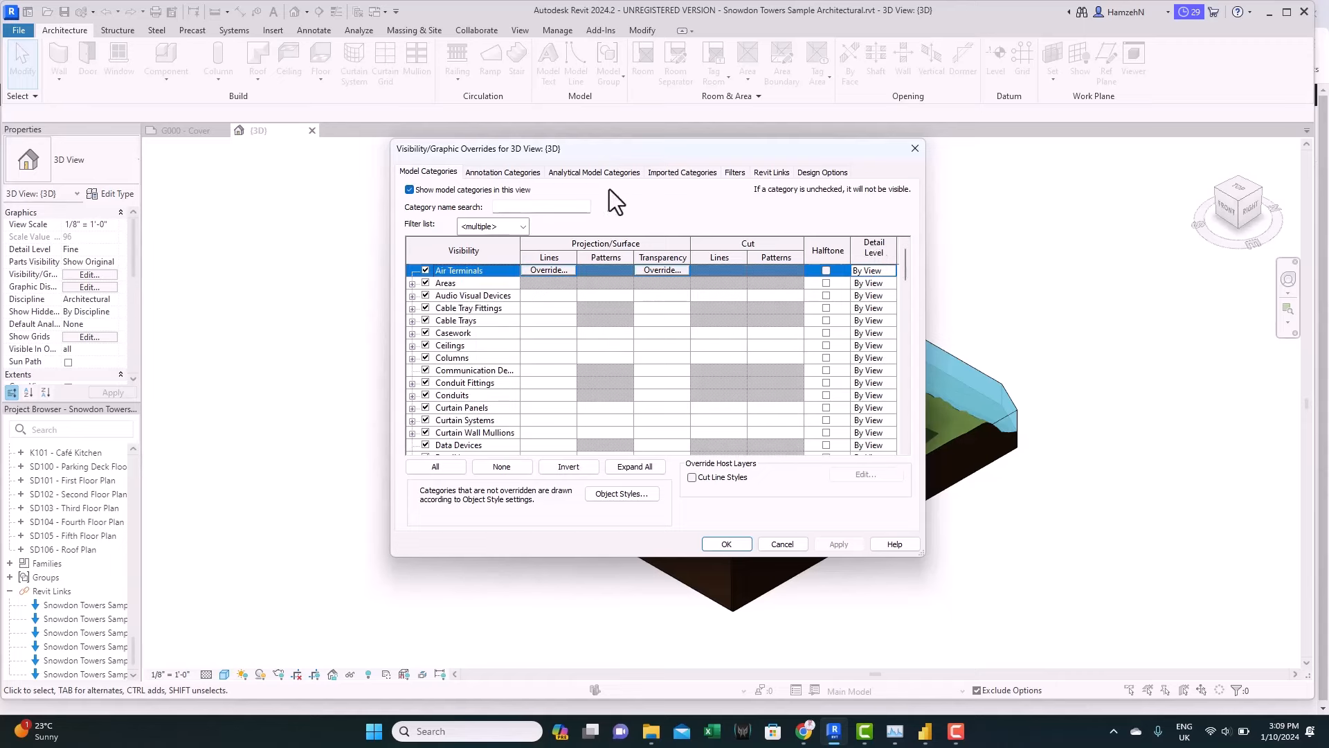
pyautogui.click(770, 172)
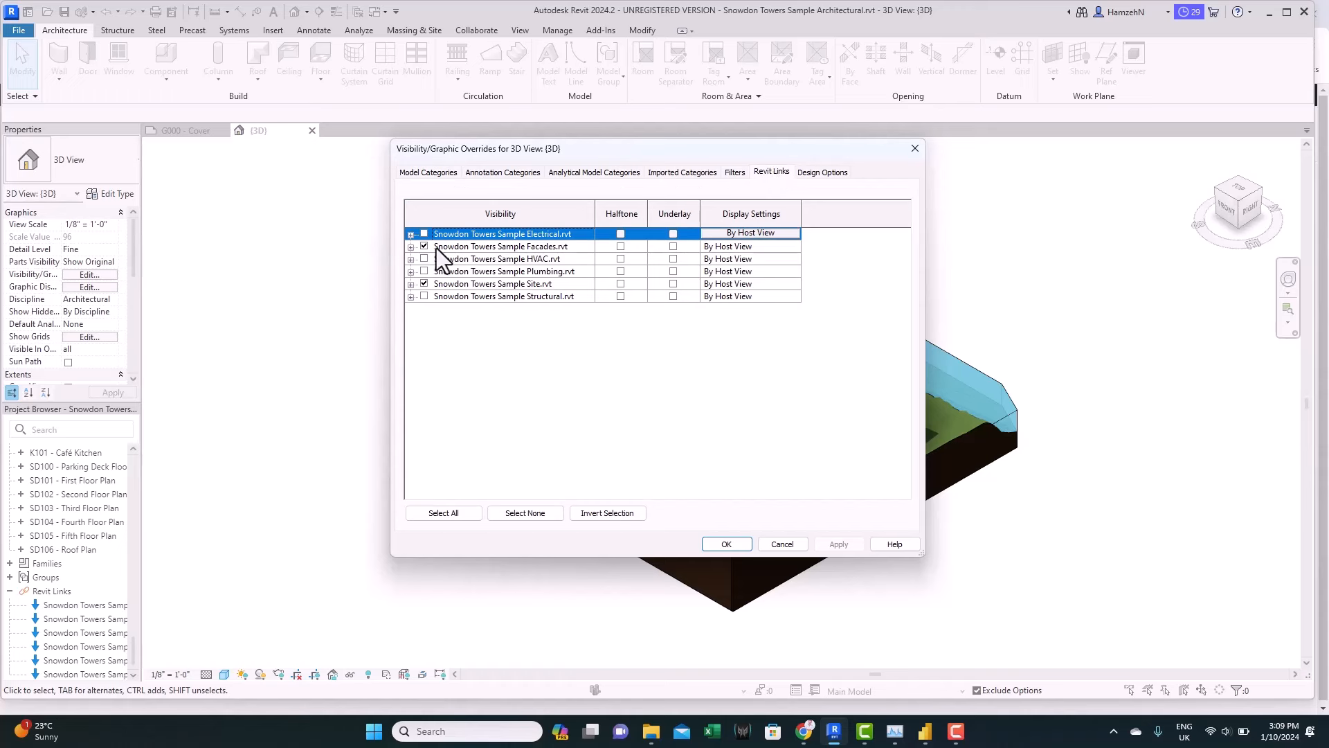
pyautogui.click(500, 245)
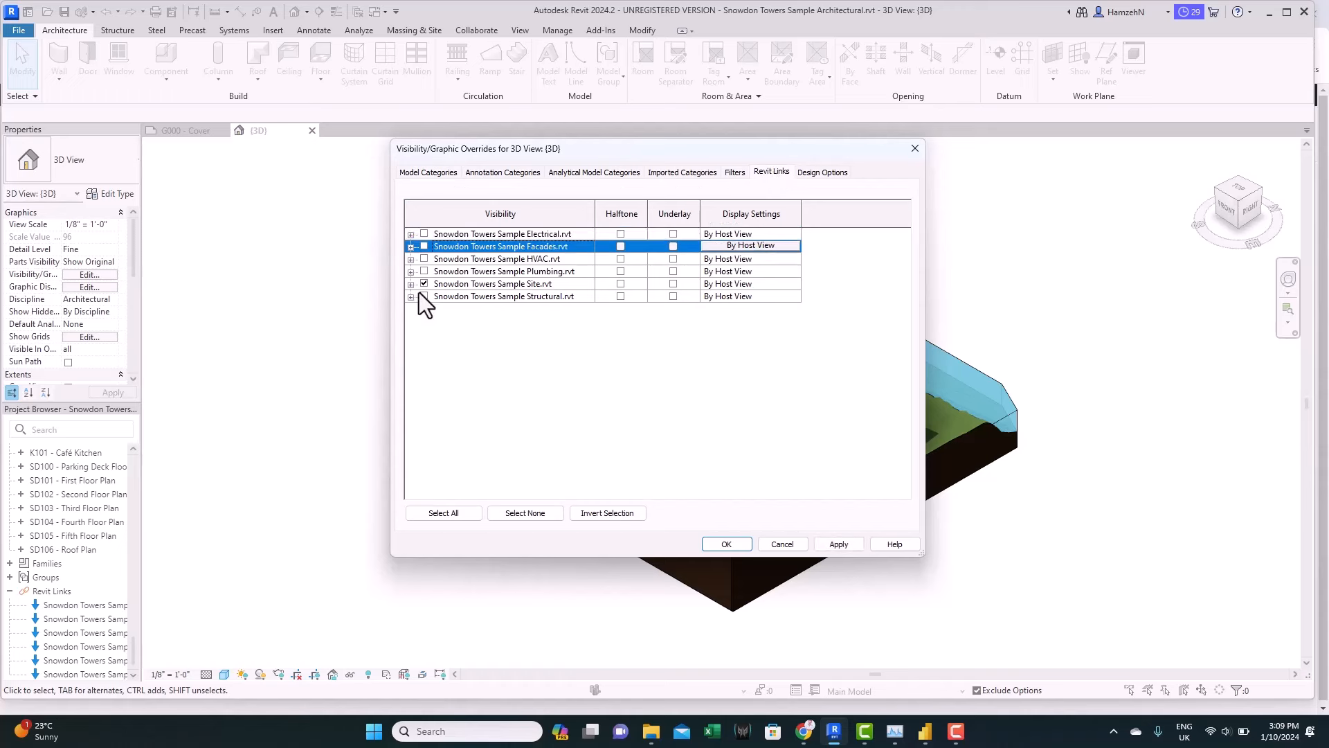
pyautogui.click(493, 284)
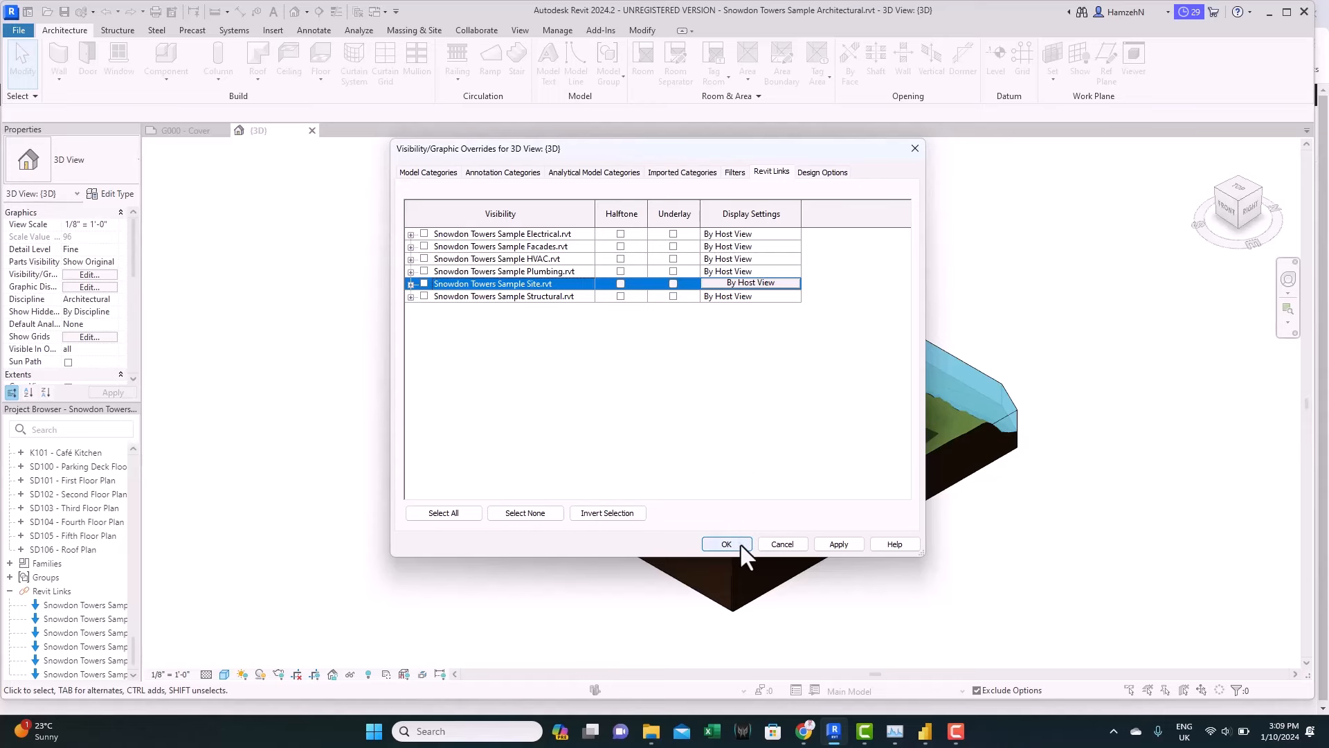
pyautogui.click(724, 543)
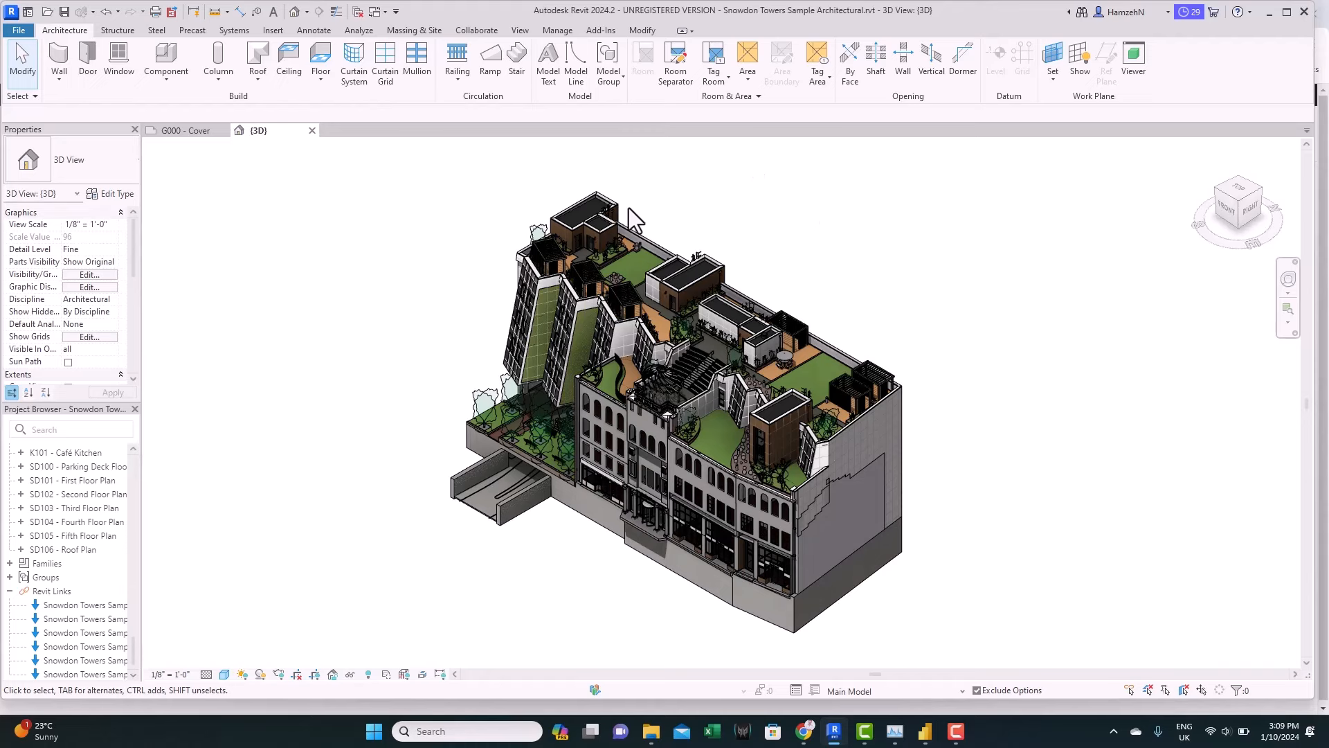
pyautogui.moveTo(996, 545)
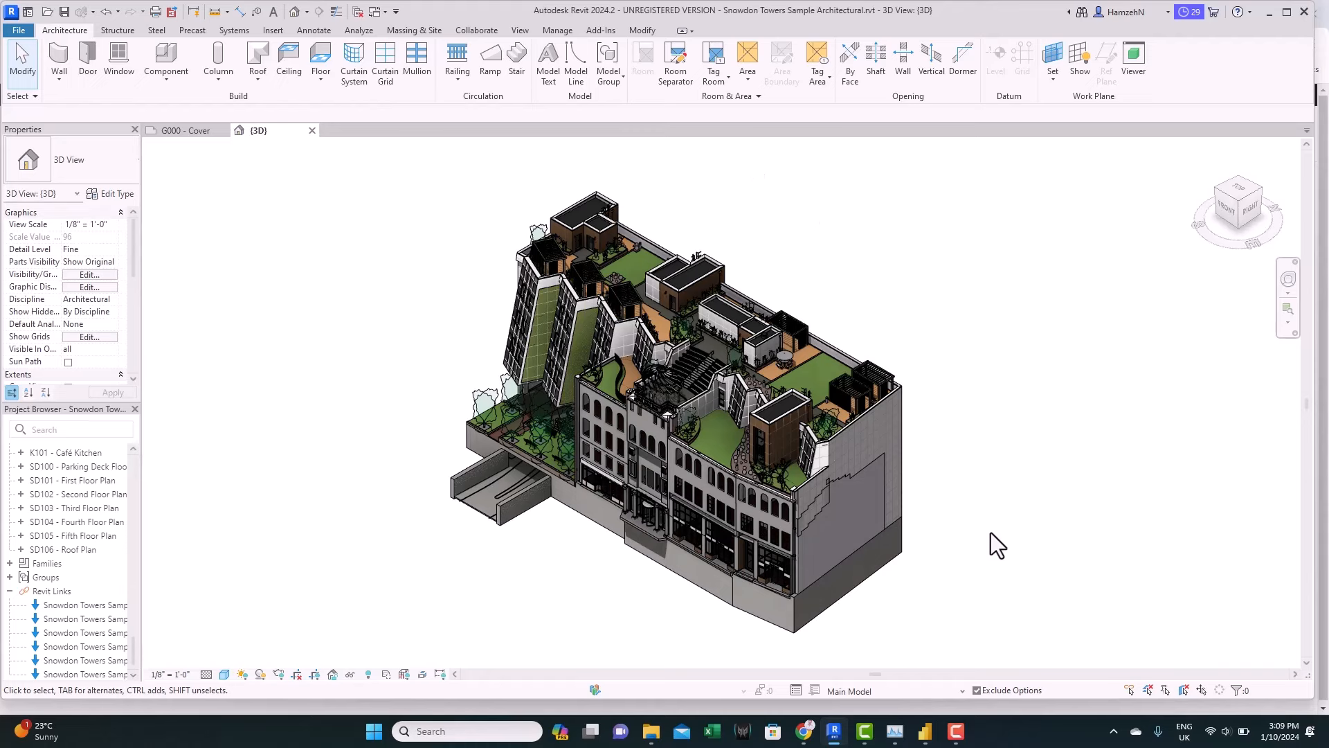
pyautogui.moveTo(1019, 522)
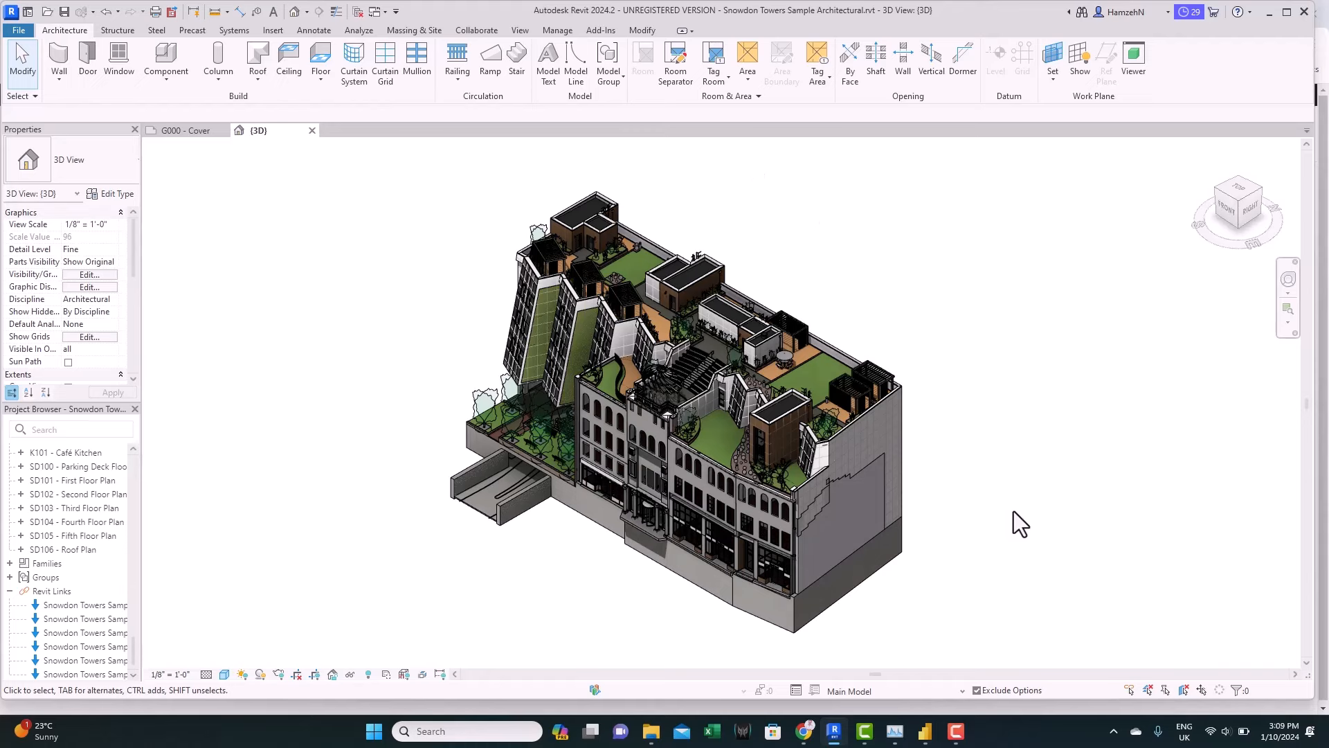
pyautogui.moveTo(22, 72)
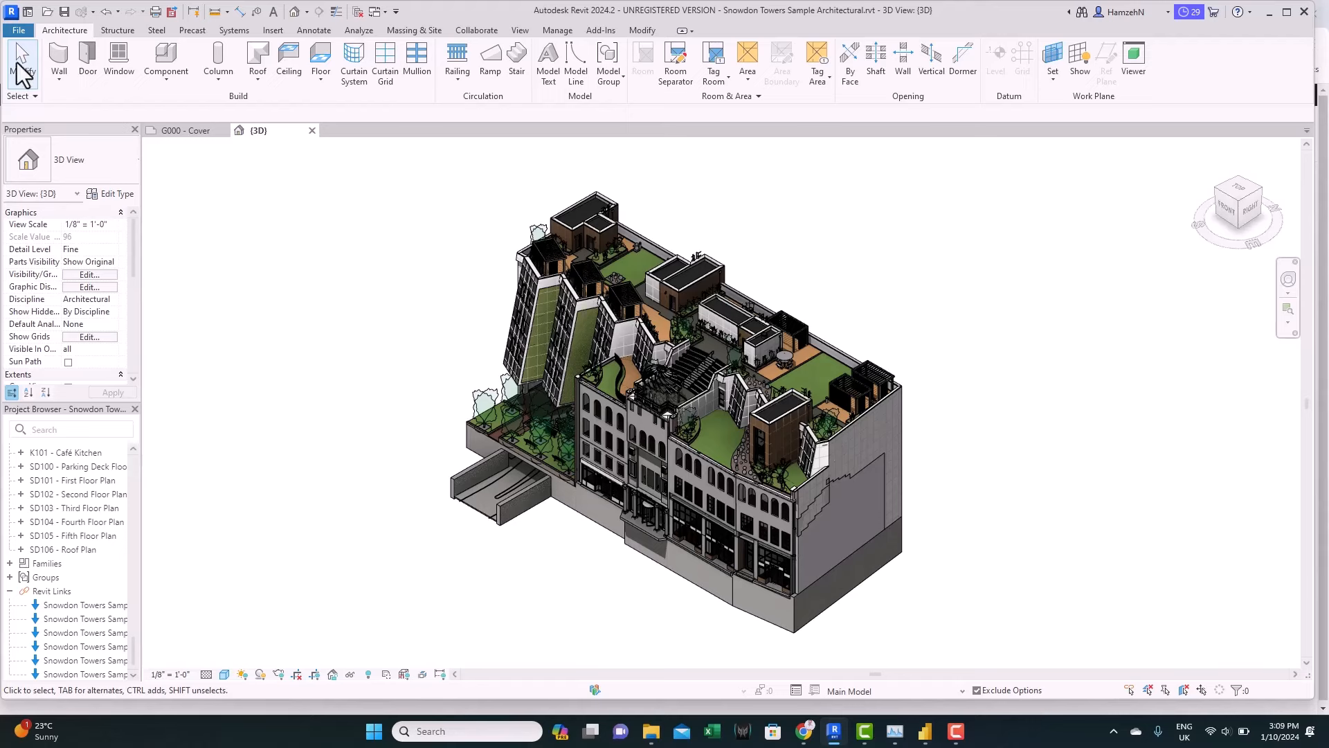
# Export the model to IFC with the in-session setup and default file path
pyautogui.click(18, 30)
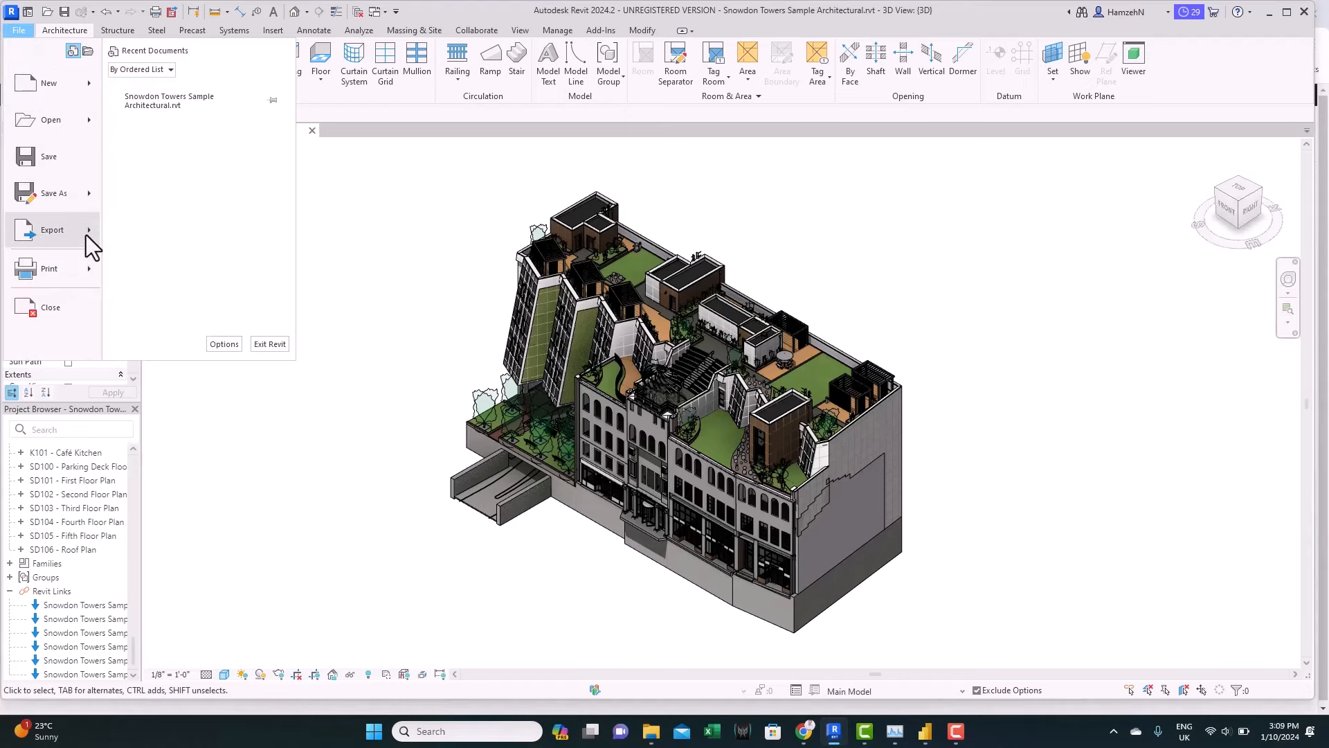
pyautogui.click(51, 230)
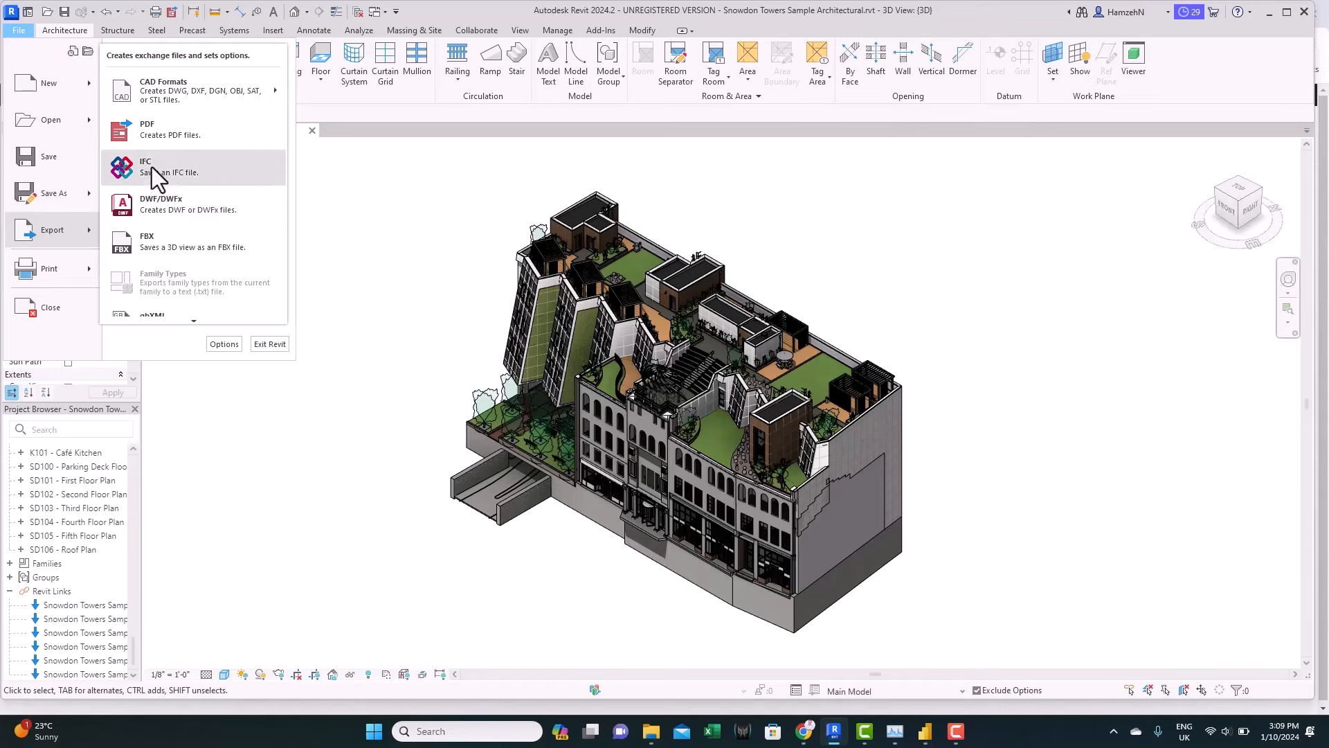
pyautogui.moveTo(204, 180)
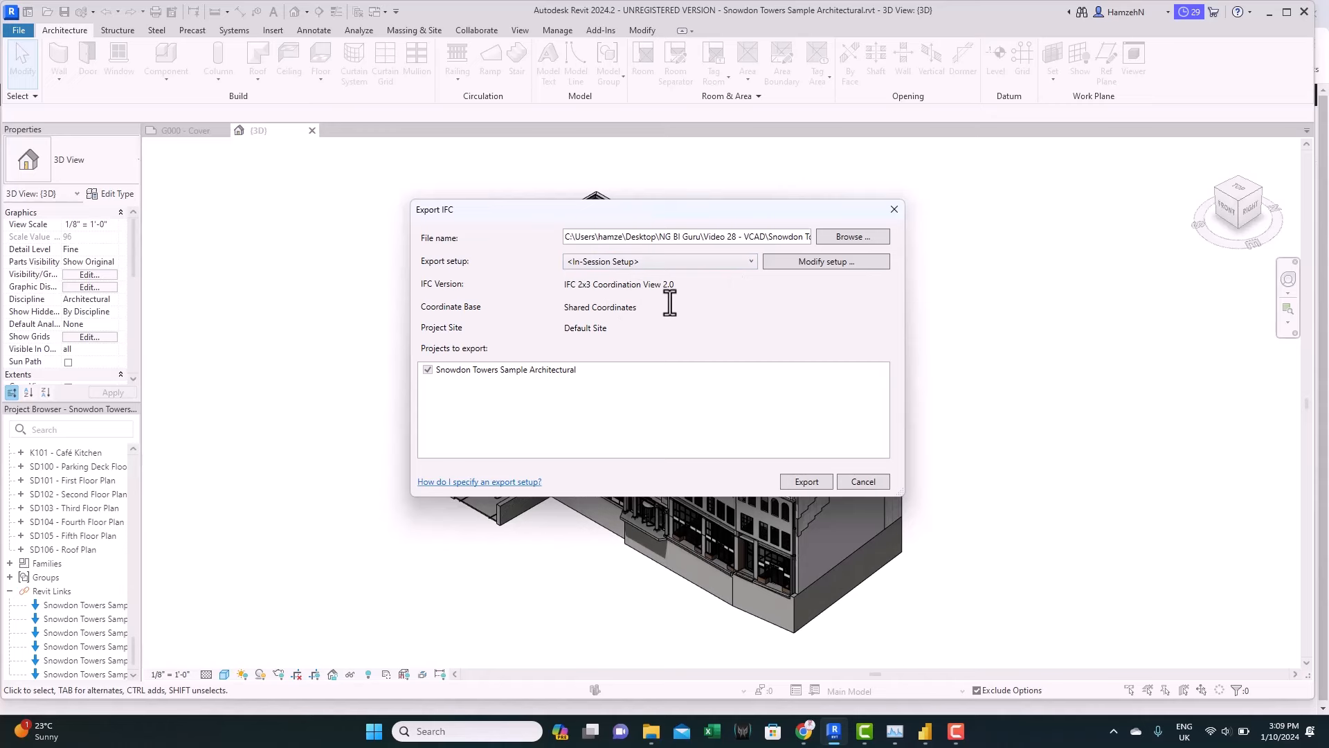
pyautogui.moveTo(561, 256)
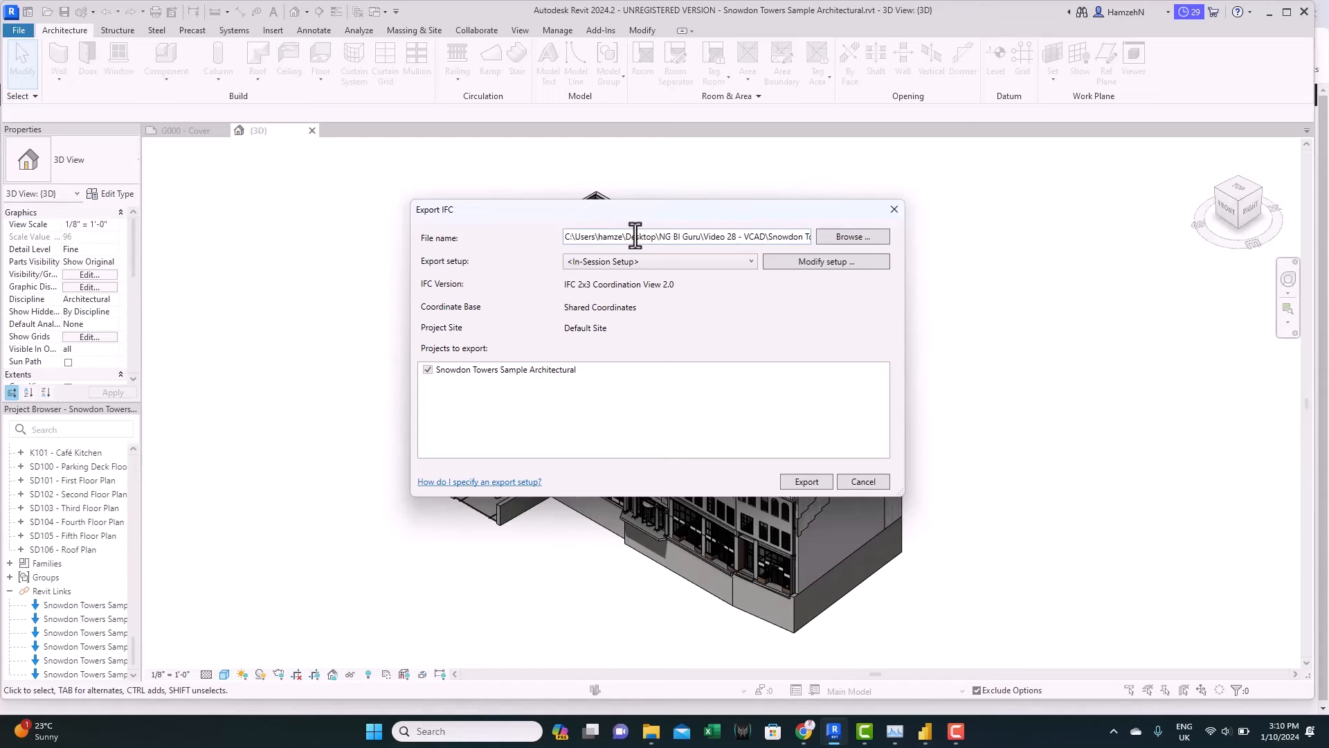
pyautogui.moveTo(806, 482)
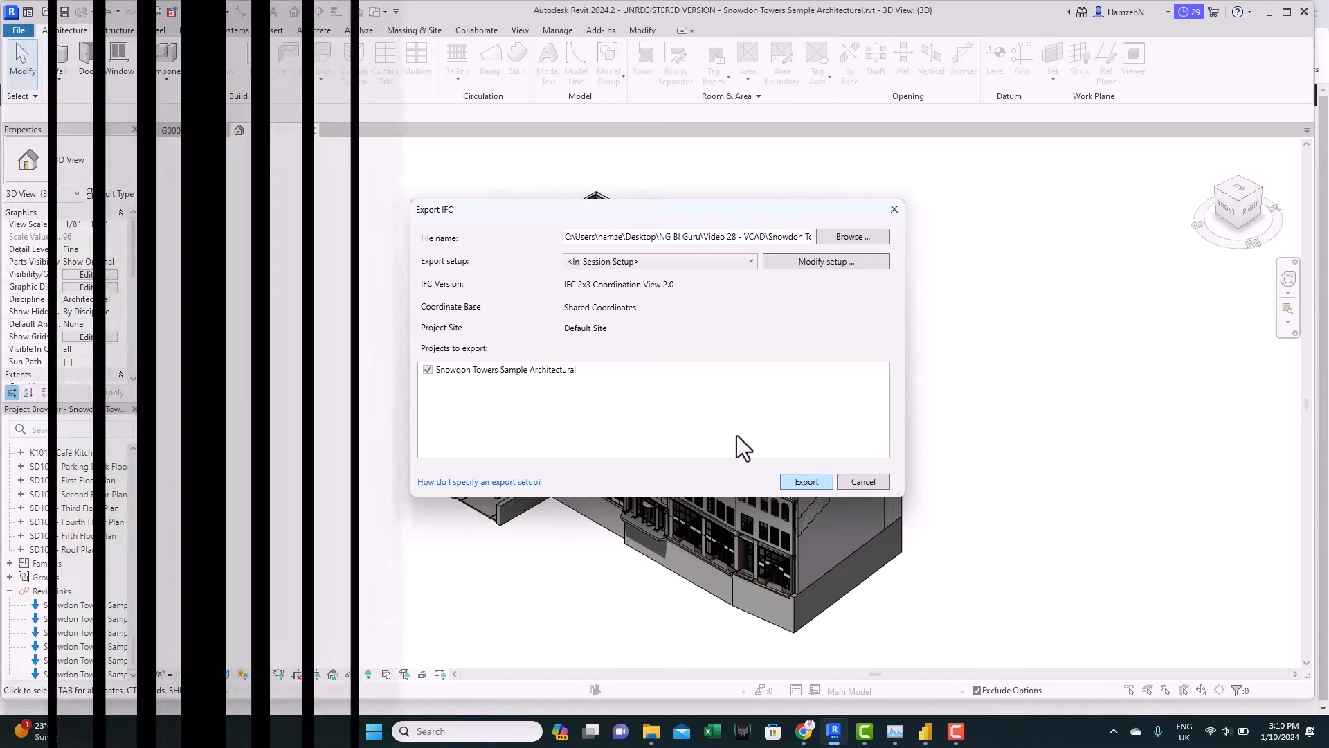
pyautogui.click(862, 480)
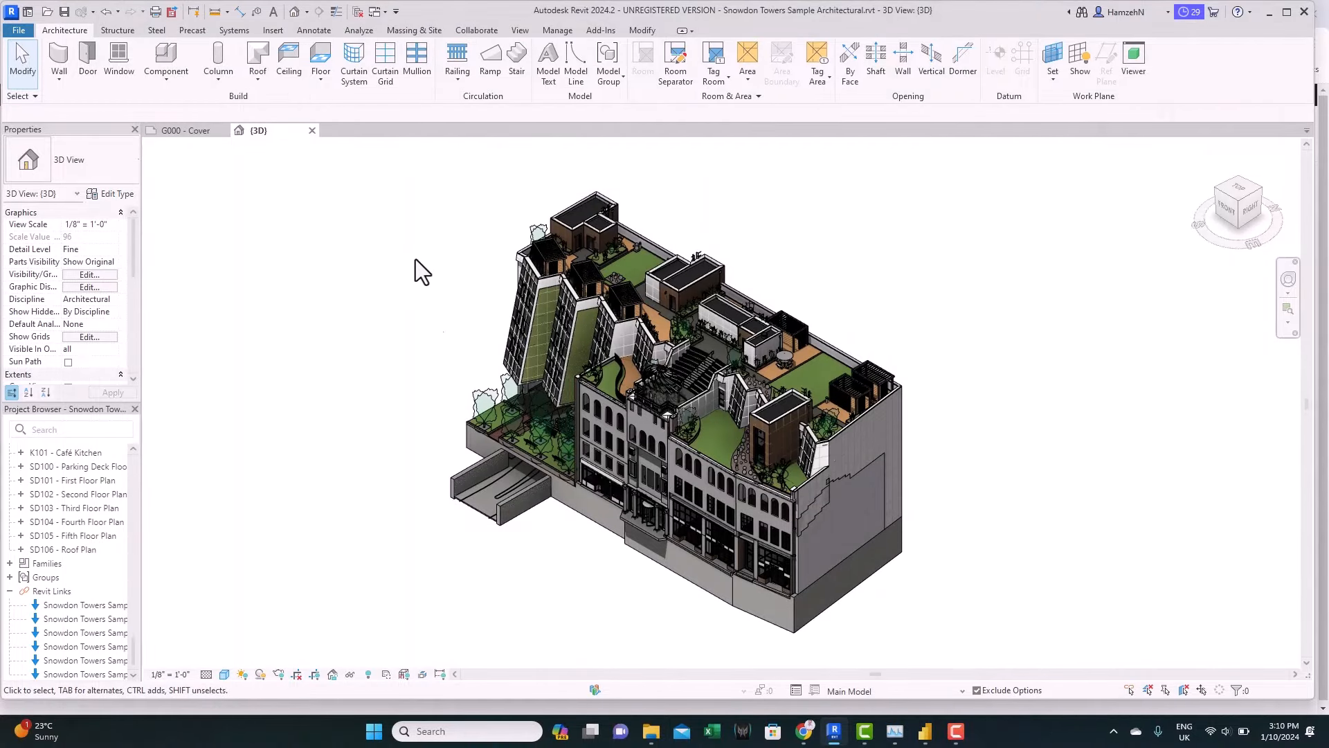
pyautogui.moveTo(441, 240)
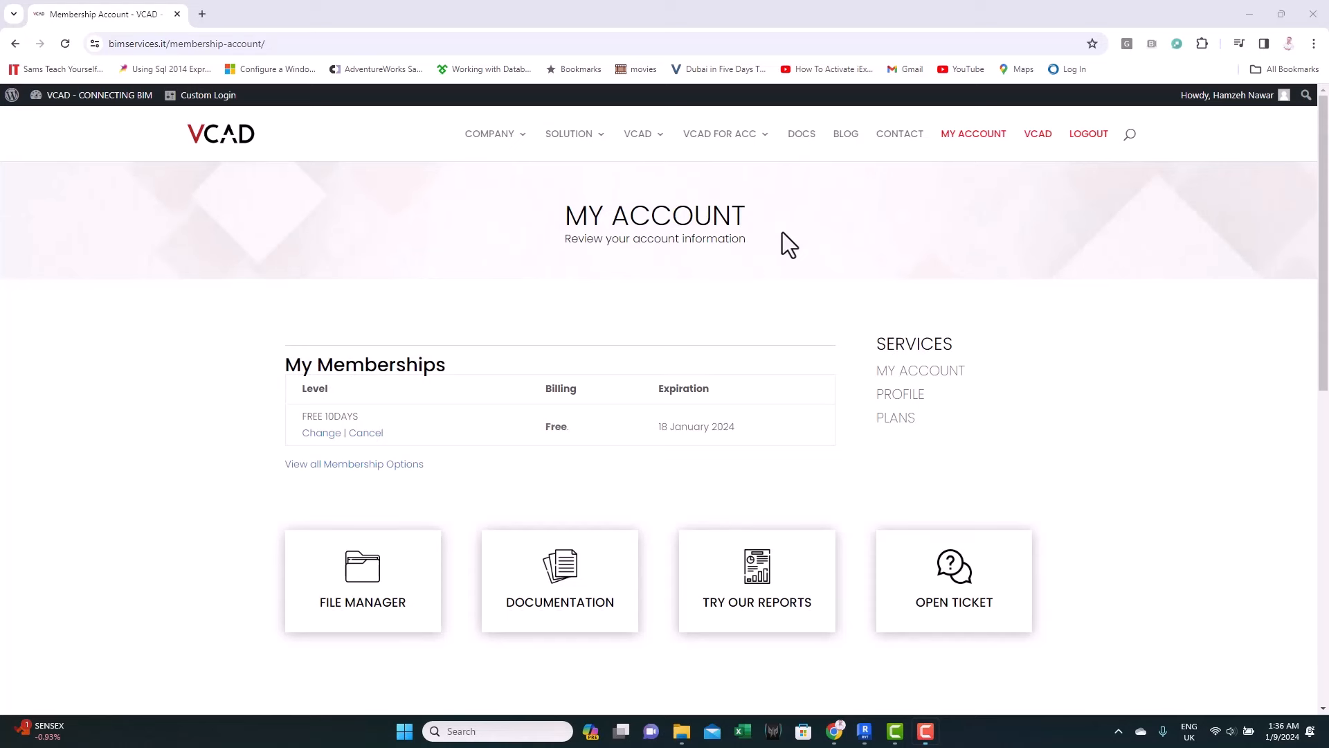
# Go from the bimservices My Account page to the VCAD file manager
pyautogui.click(1038, 133)
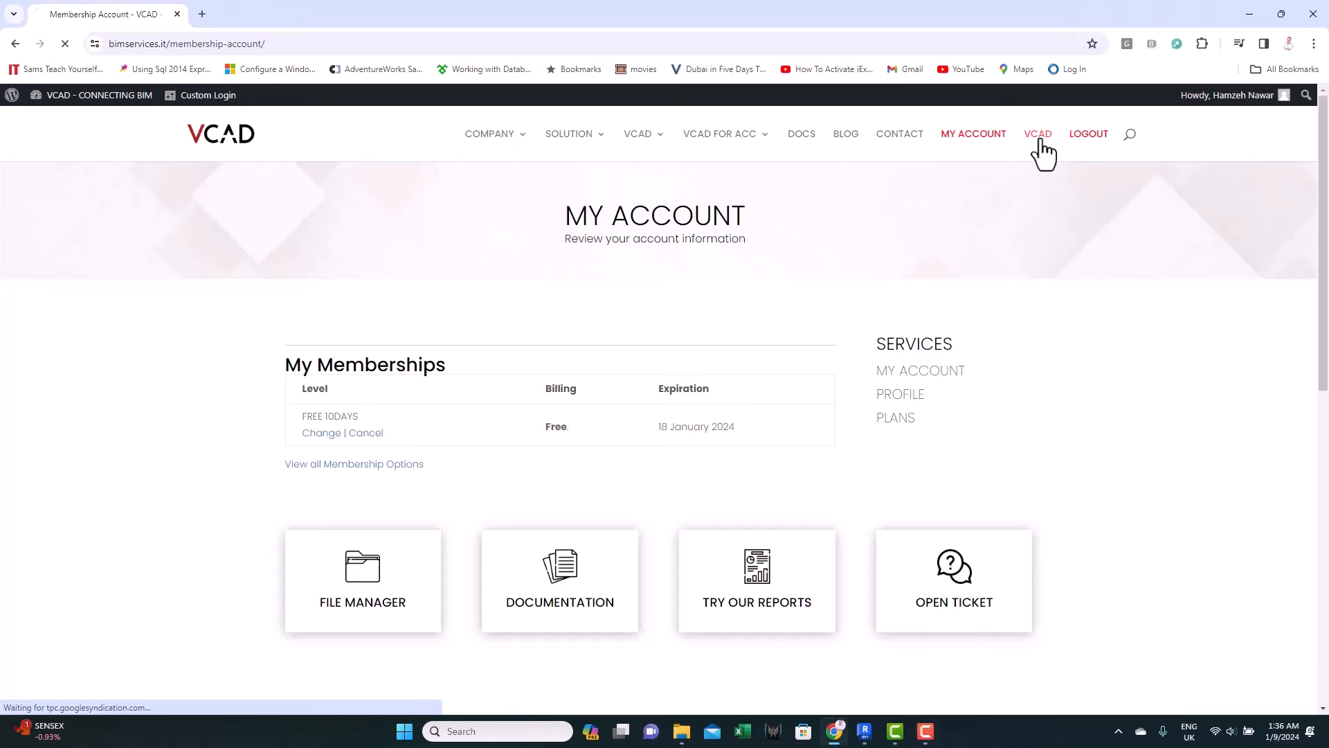
pyautogui.click(362, 581)
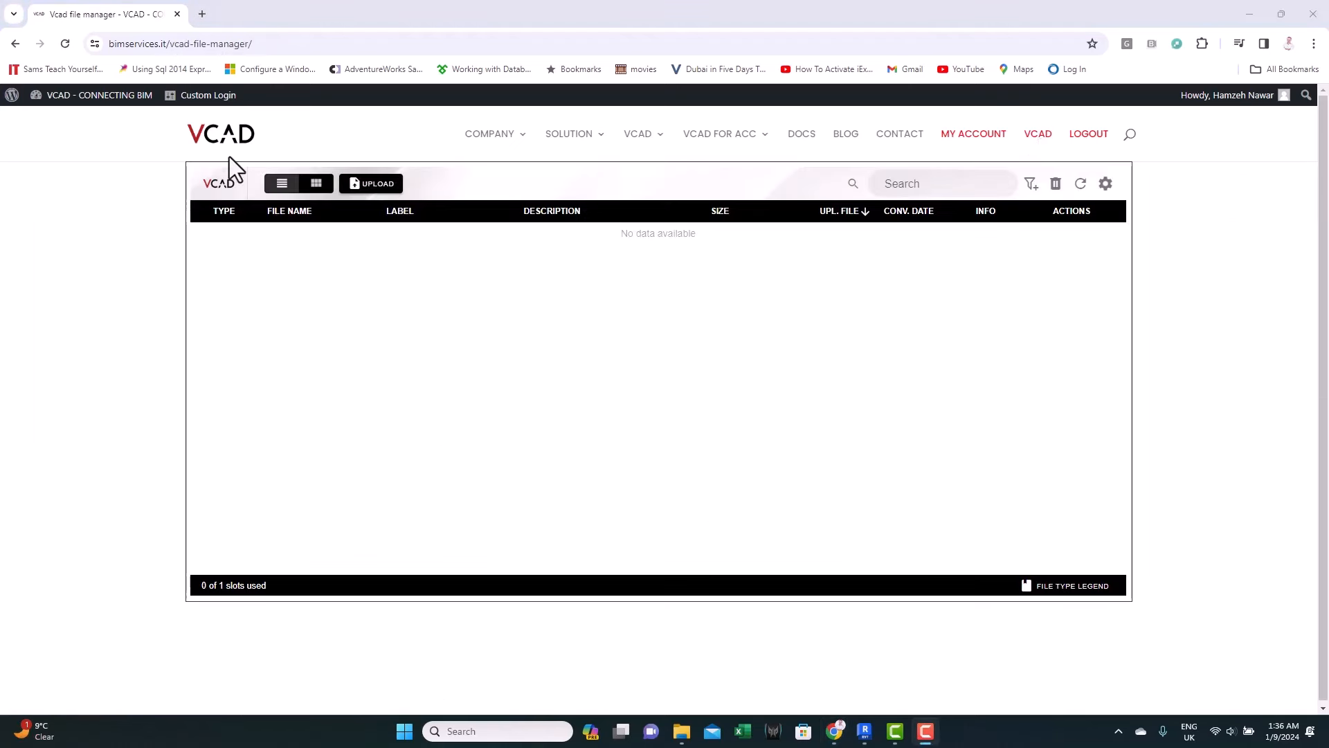
# Upload the Snowdon Towers IFC labelled 'Project 1' with Center Geometry enabled
pyautogui.click(370, 183)
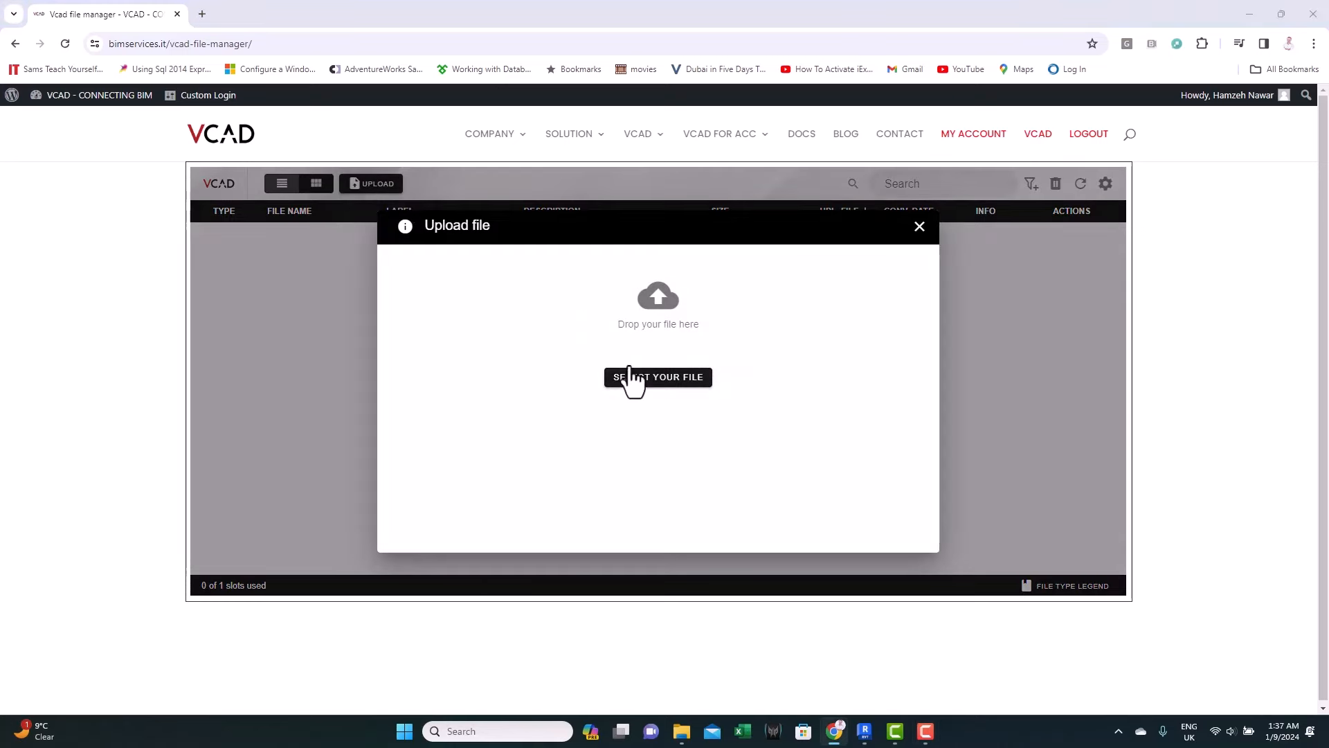
pyautogui.click(657, 376)
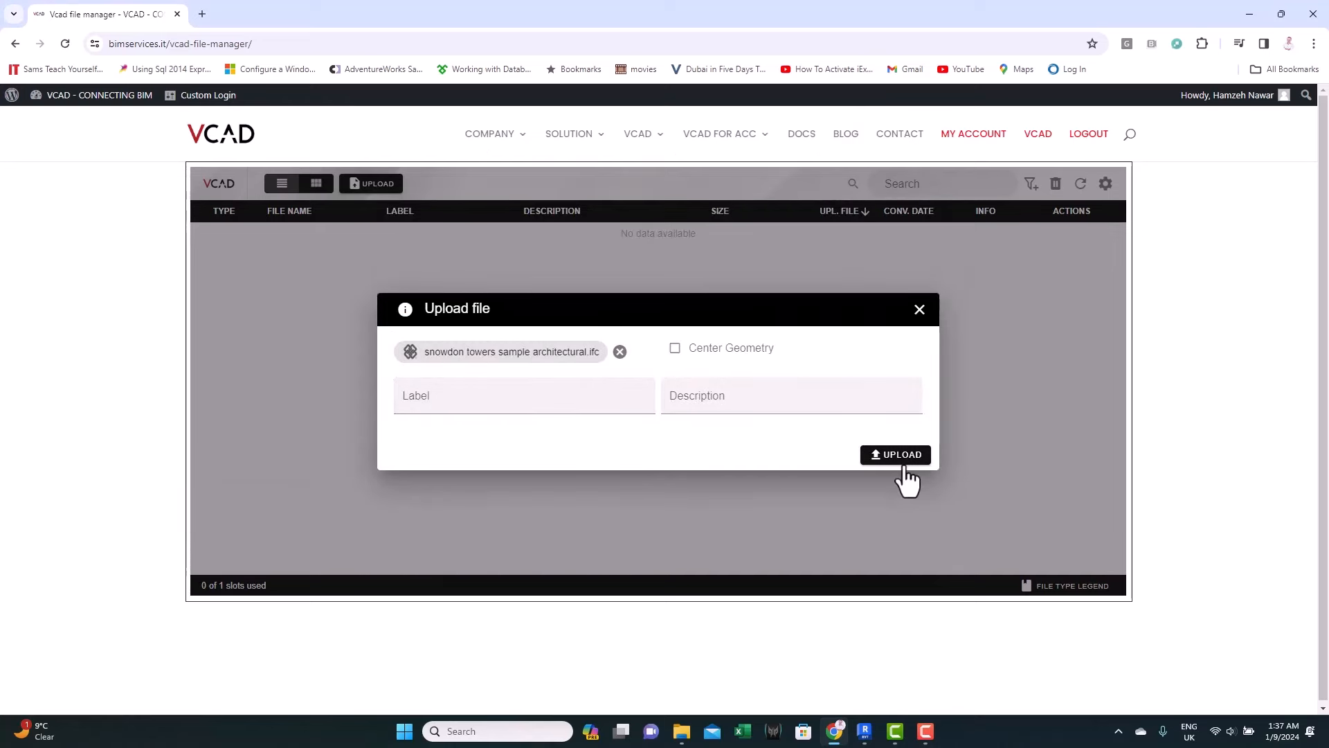
pyautogui.write('Project 1')
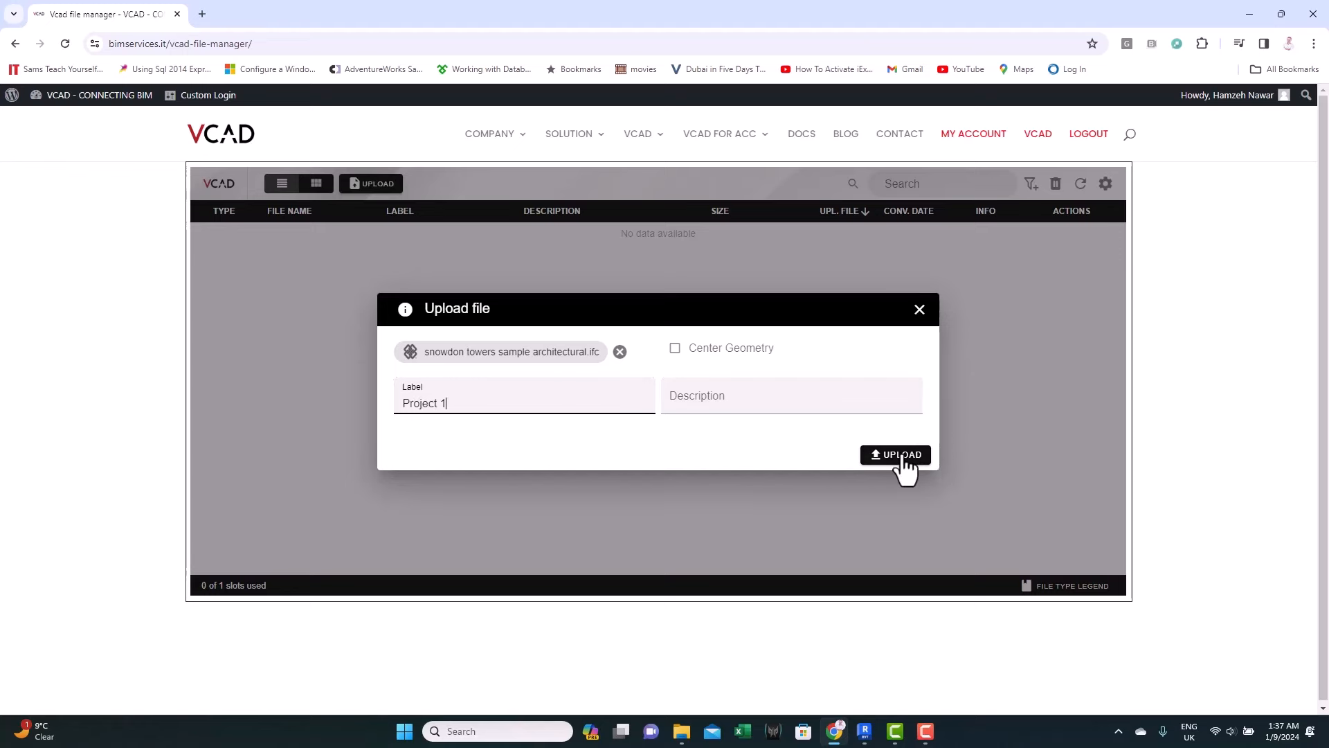
pyautogui.moveTo(675, 347)
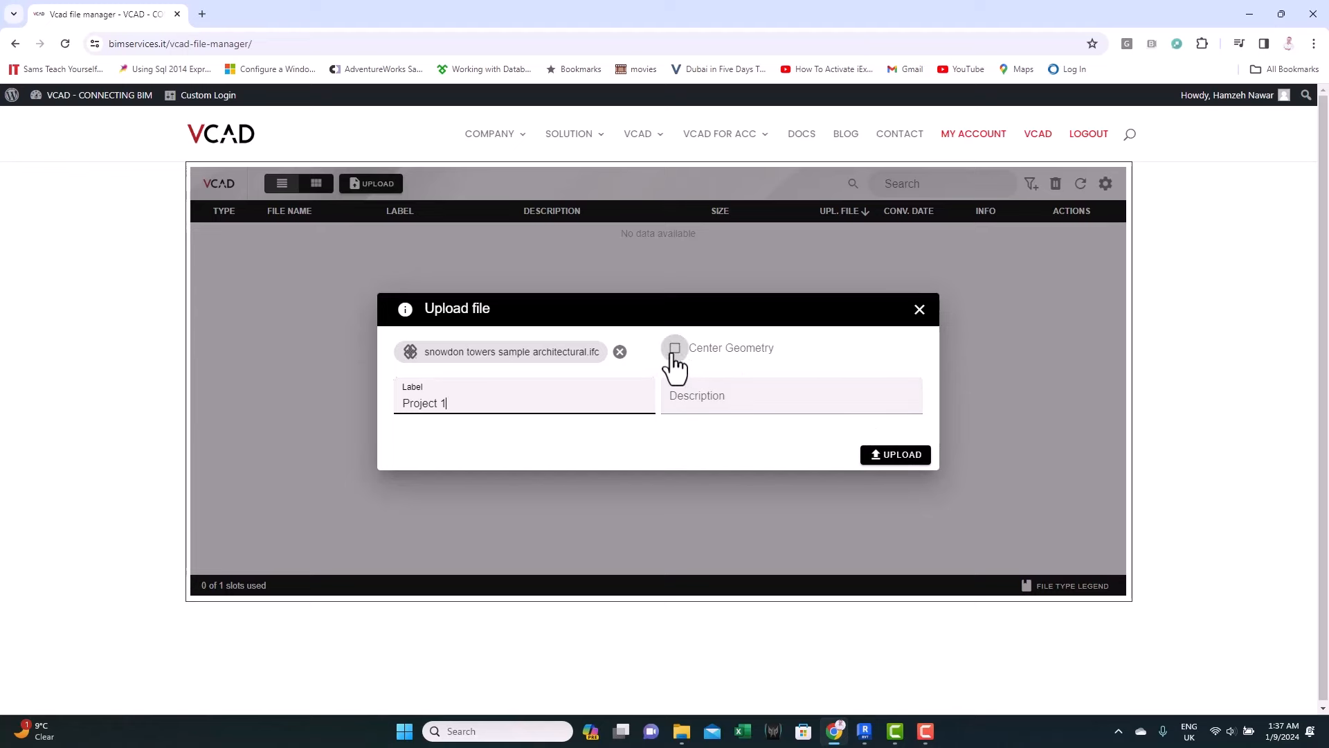
pyautogui.click(674, 348)
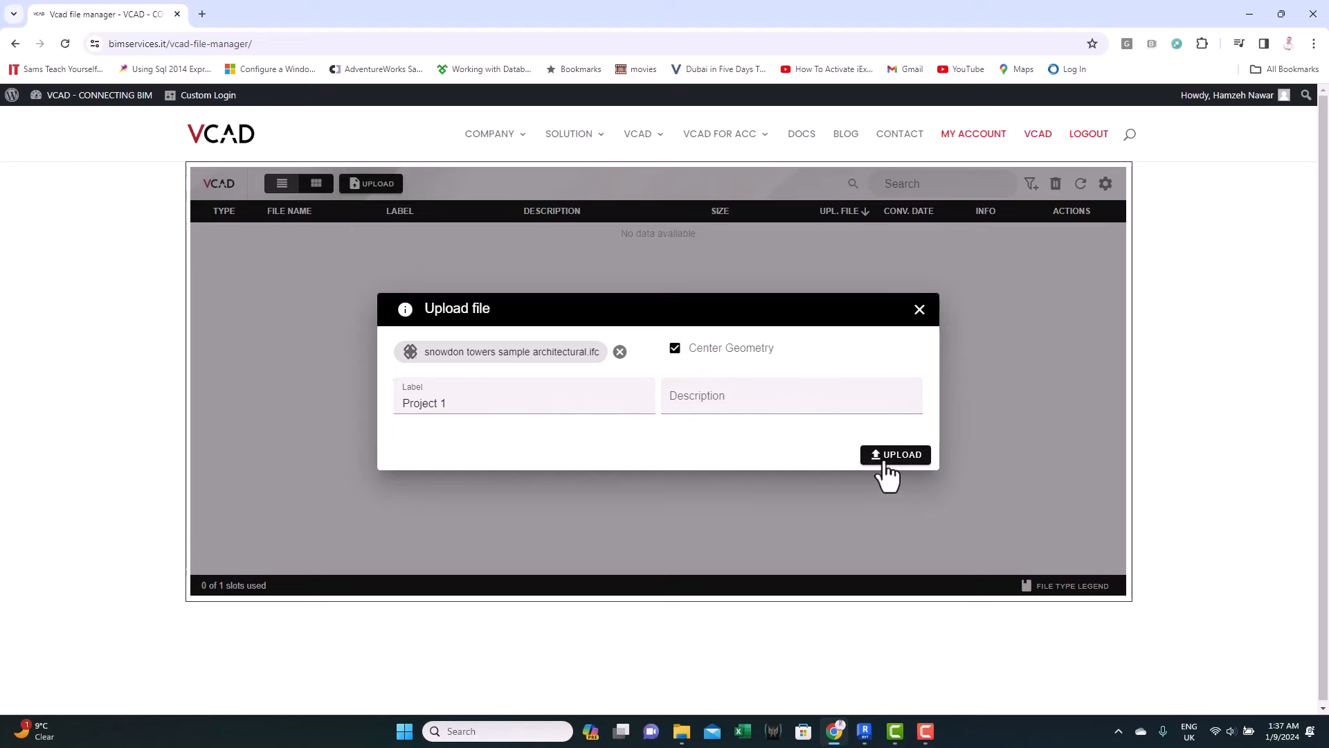
pyautogui.click(895, 454)
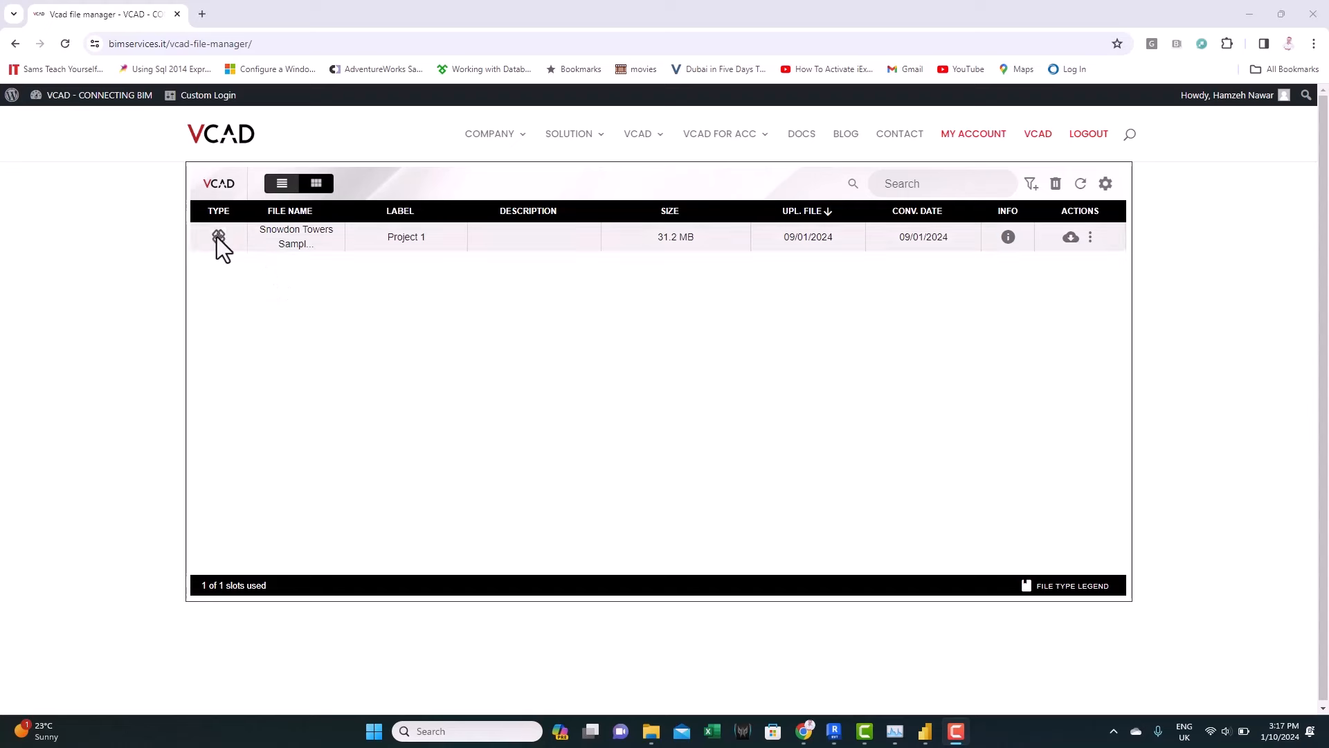
pyautogui.moveTo(219, 237)
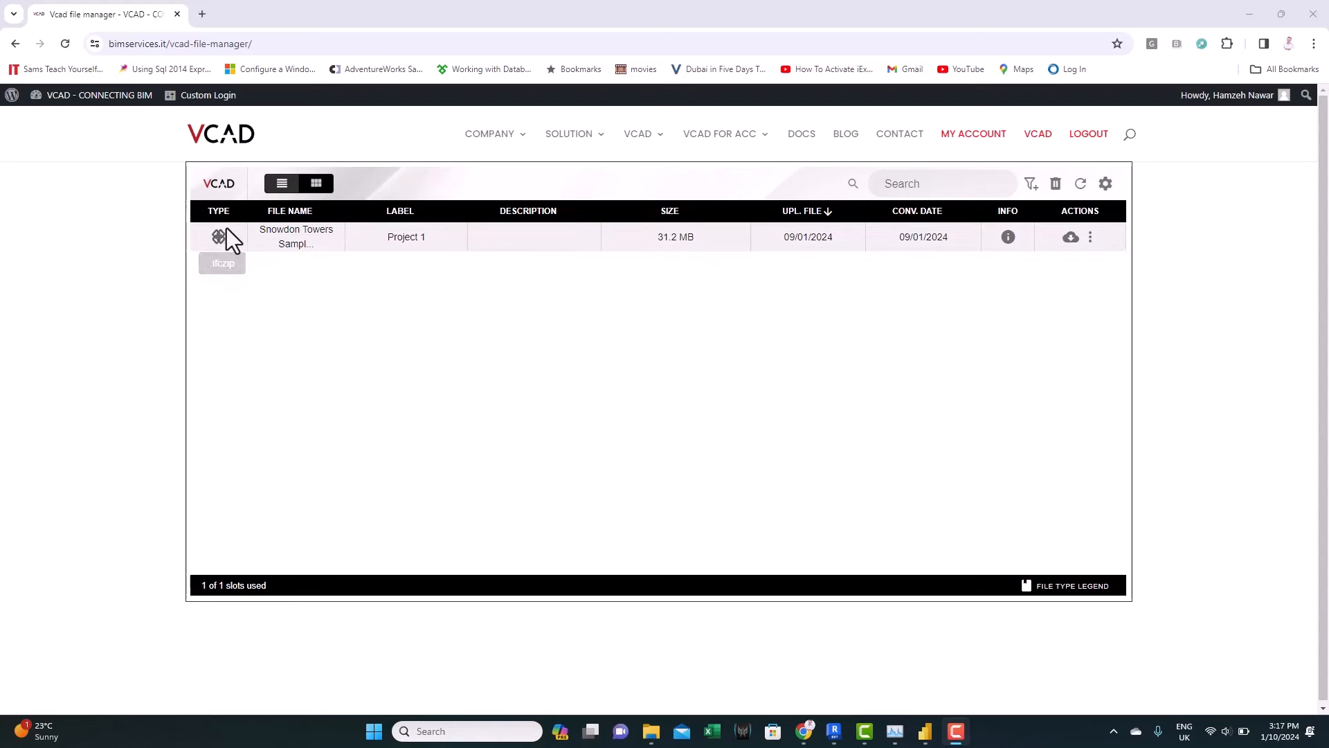
pyautogui.moveTo(315, 280)
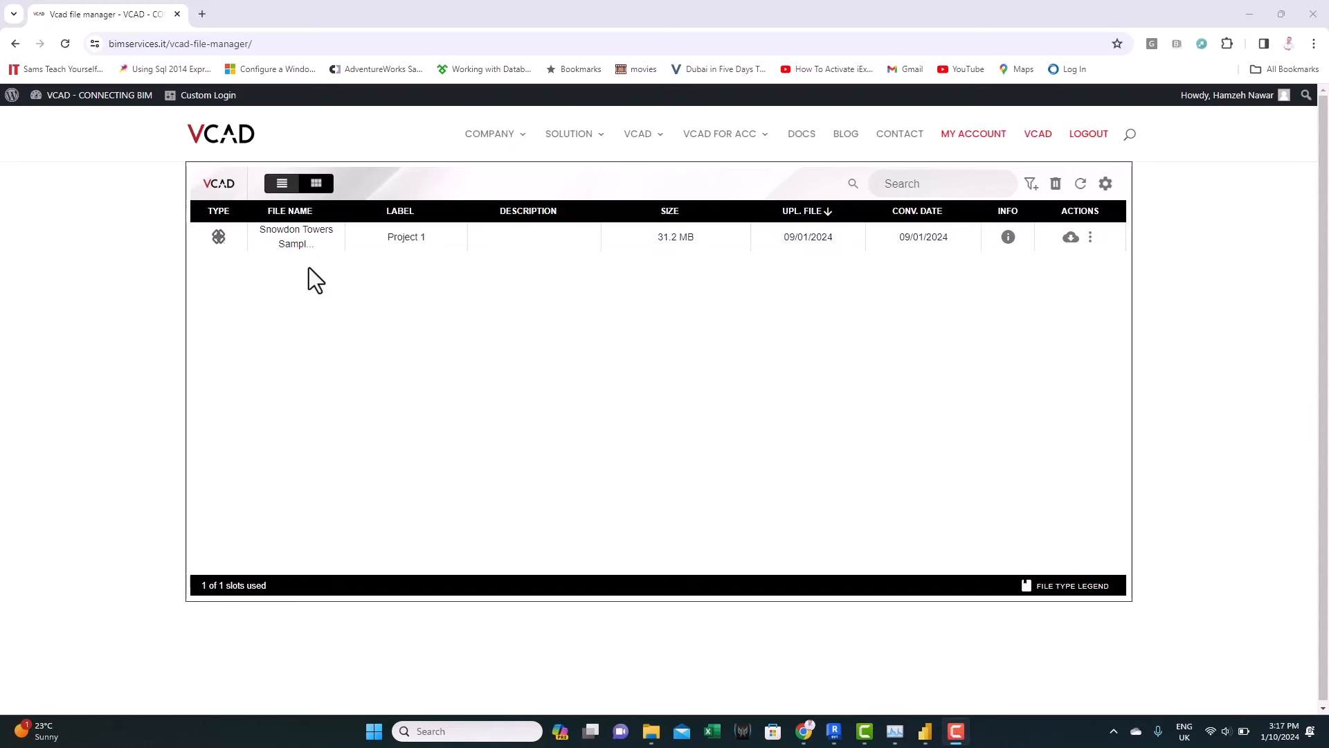
pyautogui.moveTo(658, 291)
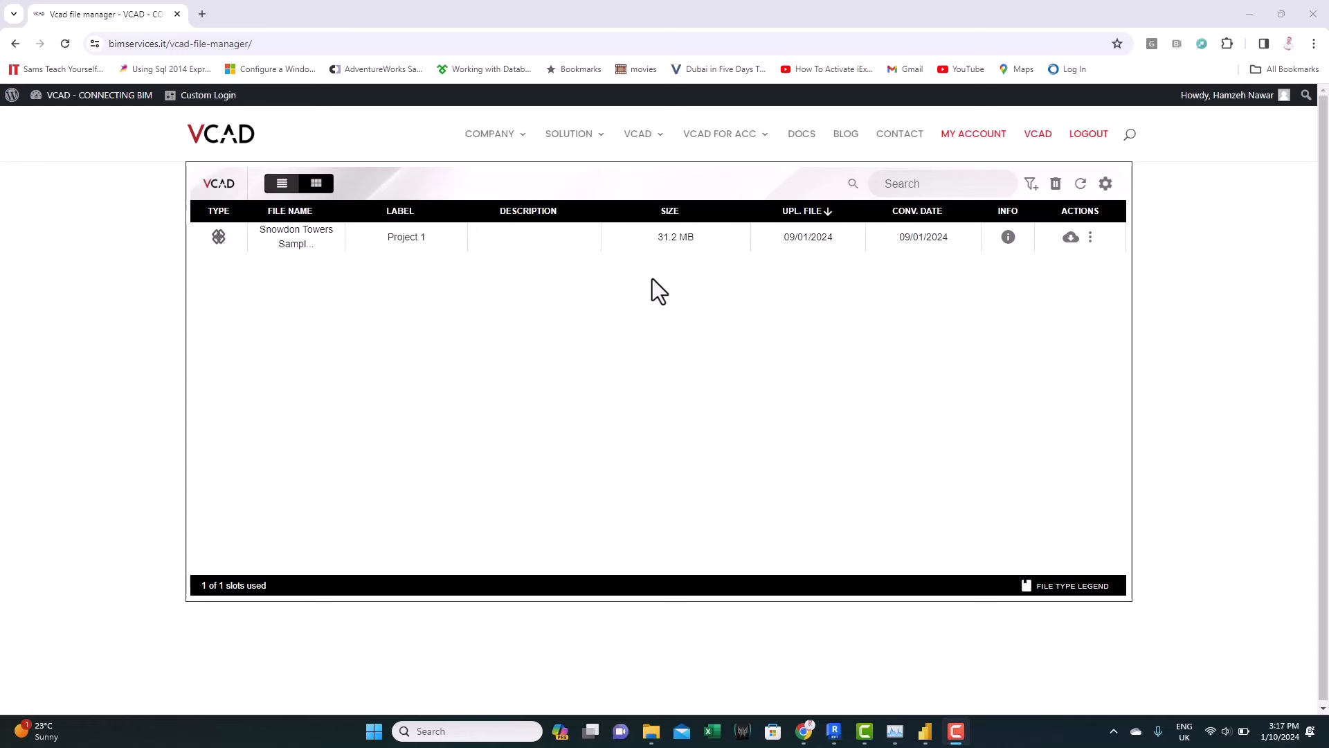
pyautogui.moveTo(597, 323)
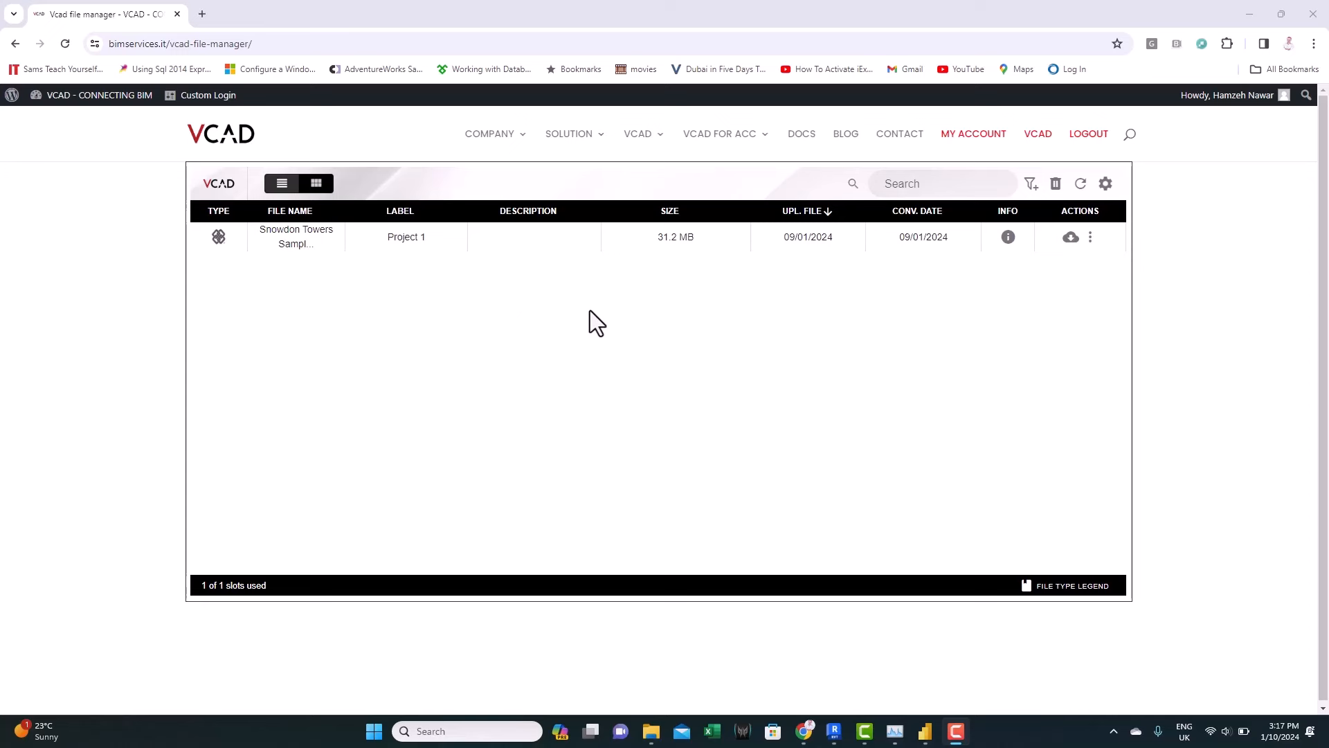
pyautogui.moveTo(407, 297)
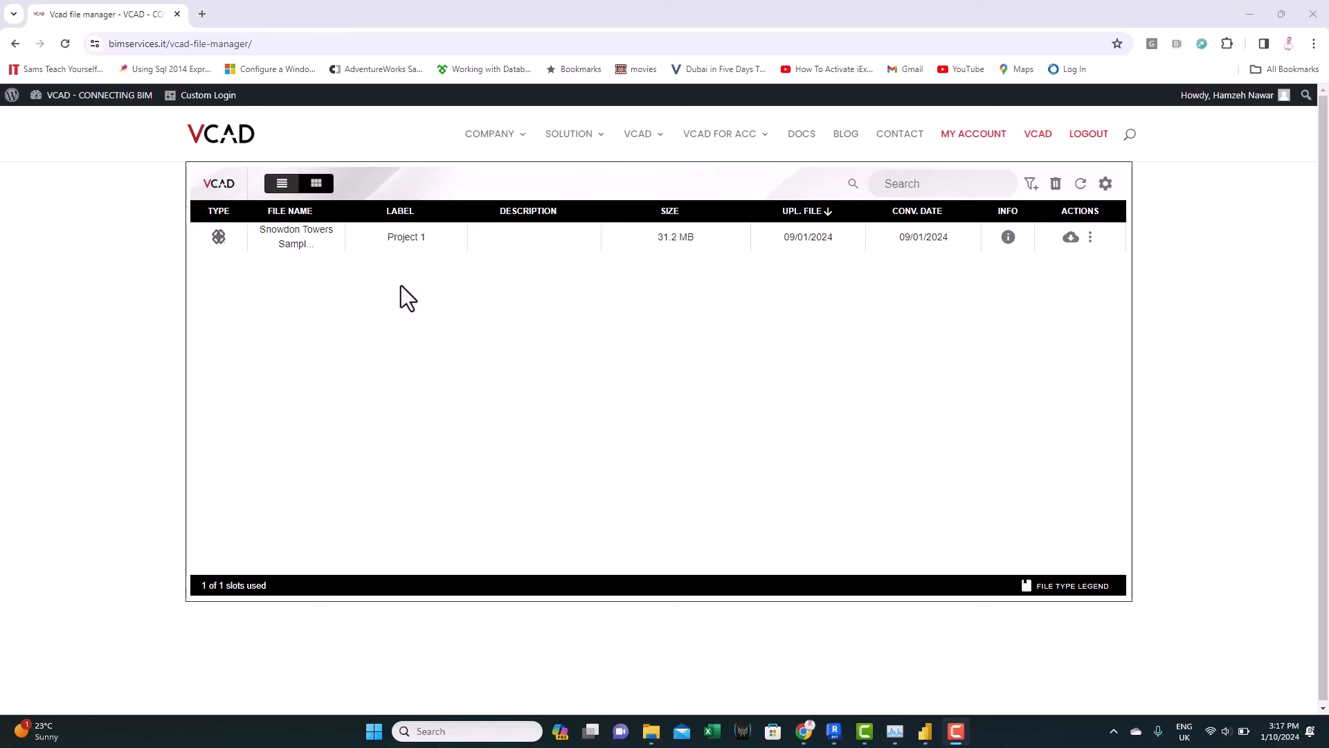
pyautogui.moveTo(351, 320)
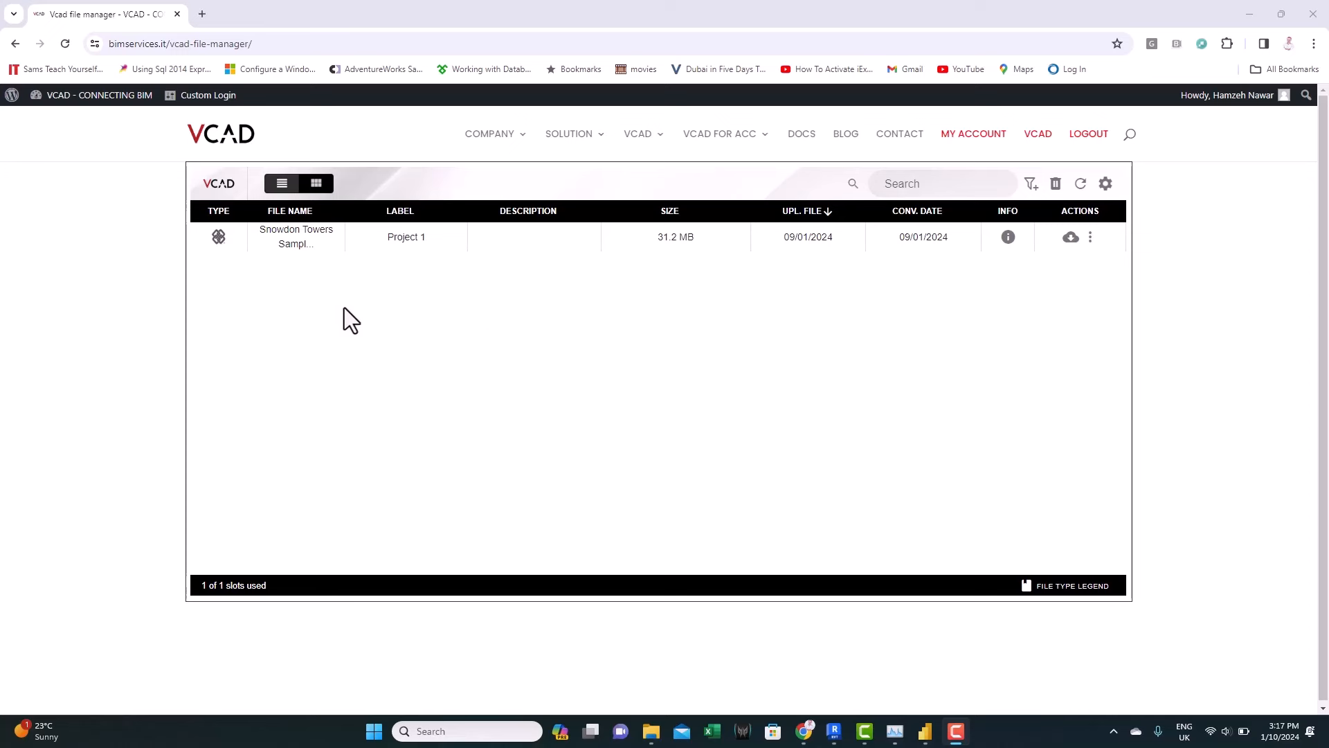
pyautogui.moveTo(387, 294)
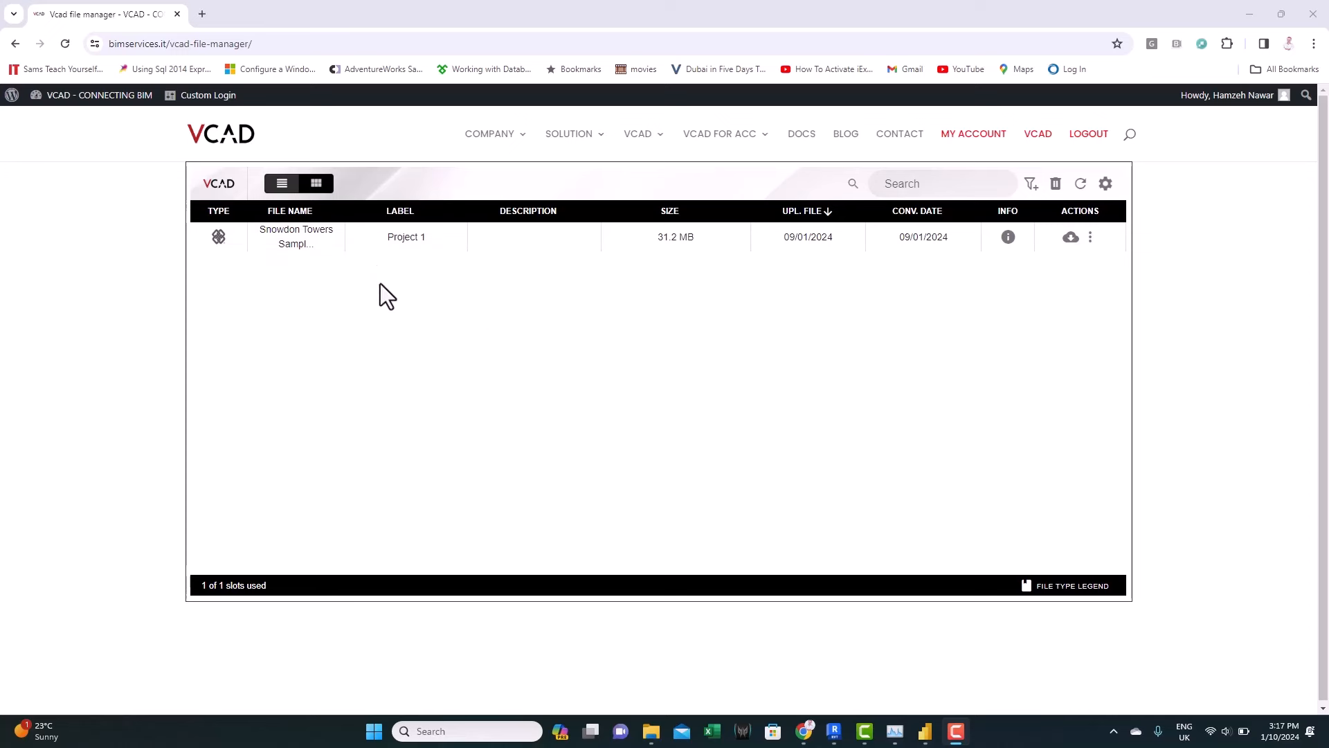
pyautogui.moveTo(424, 307)
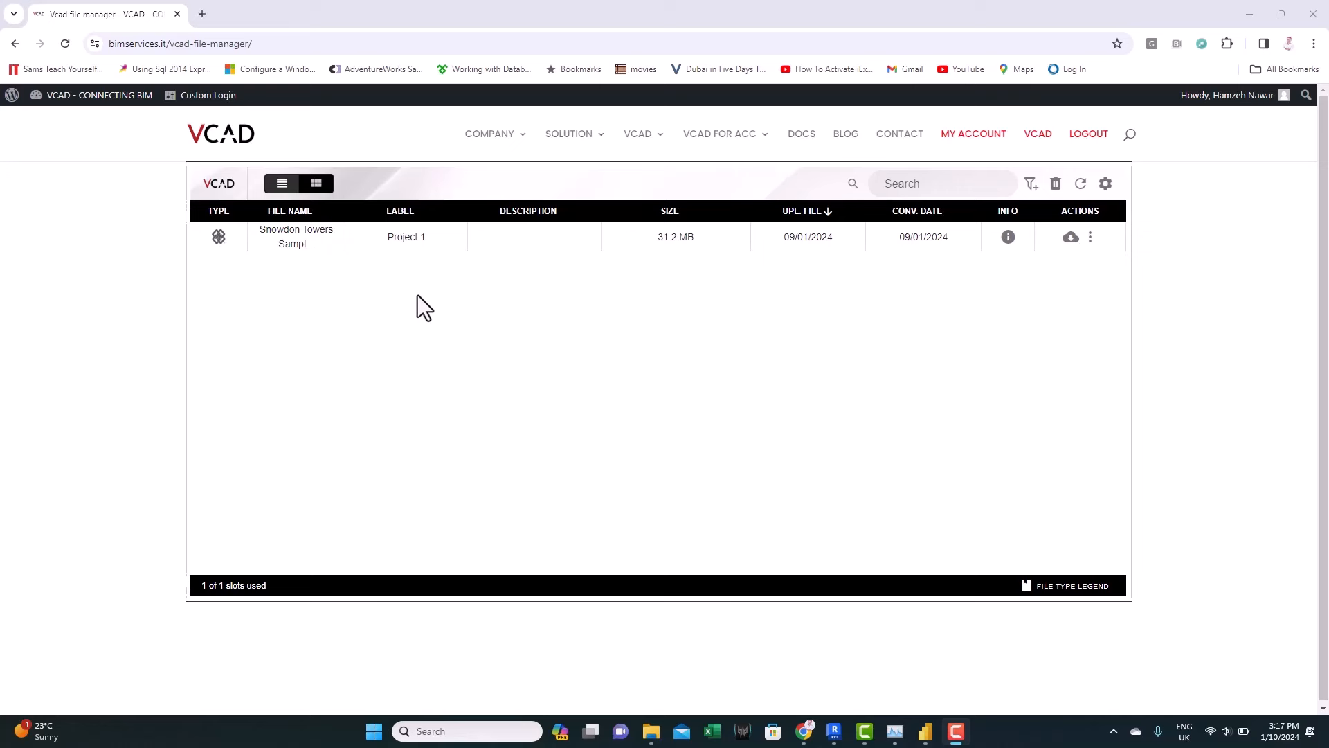
pyautogui.moveTo(394, 302)
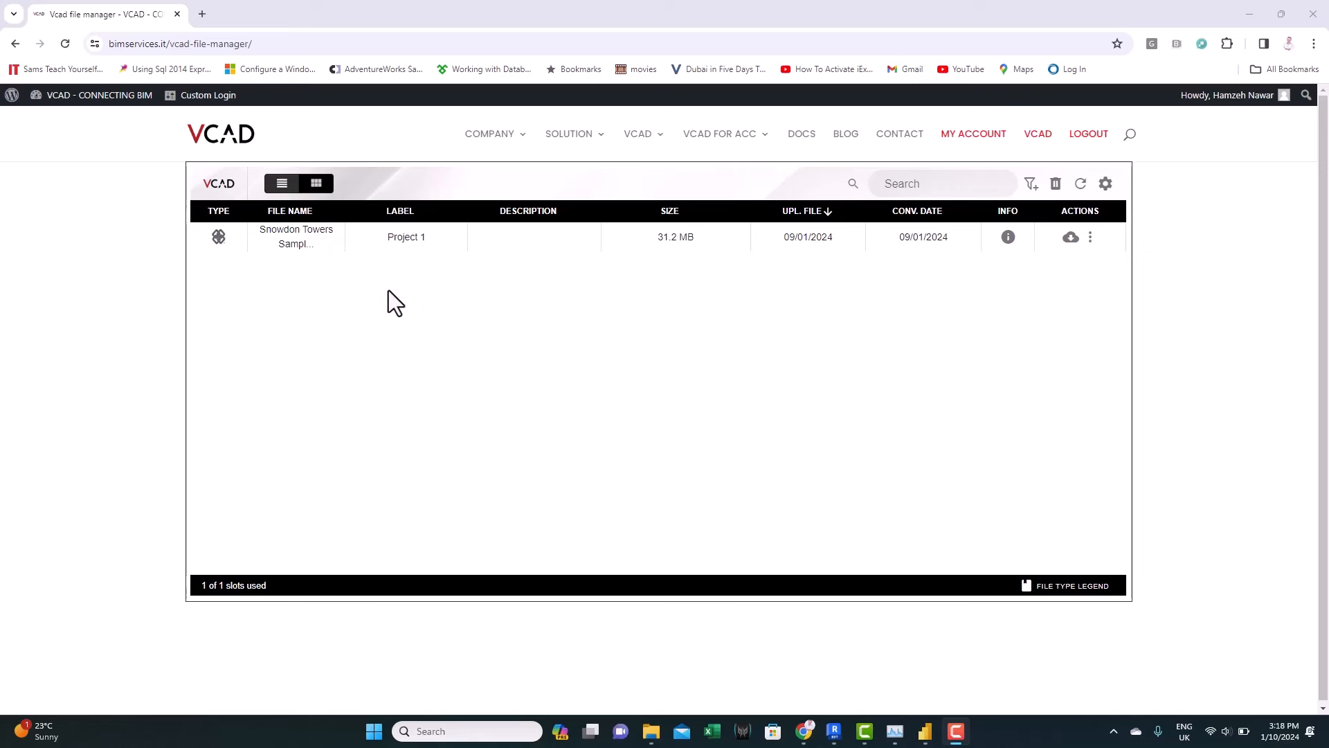
pyautogui.moveTo(385, 287)
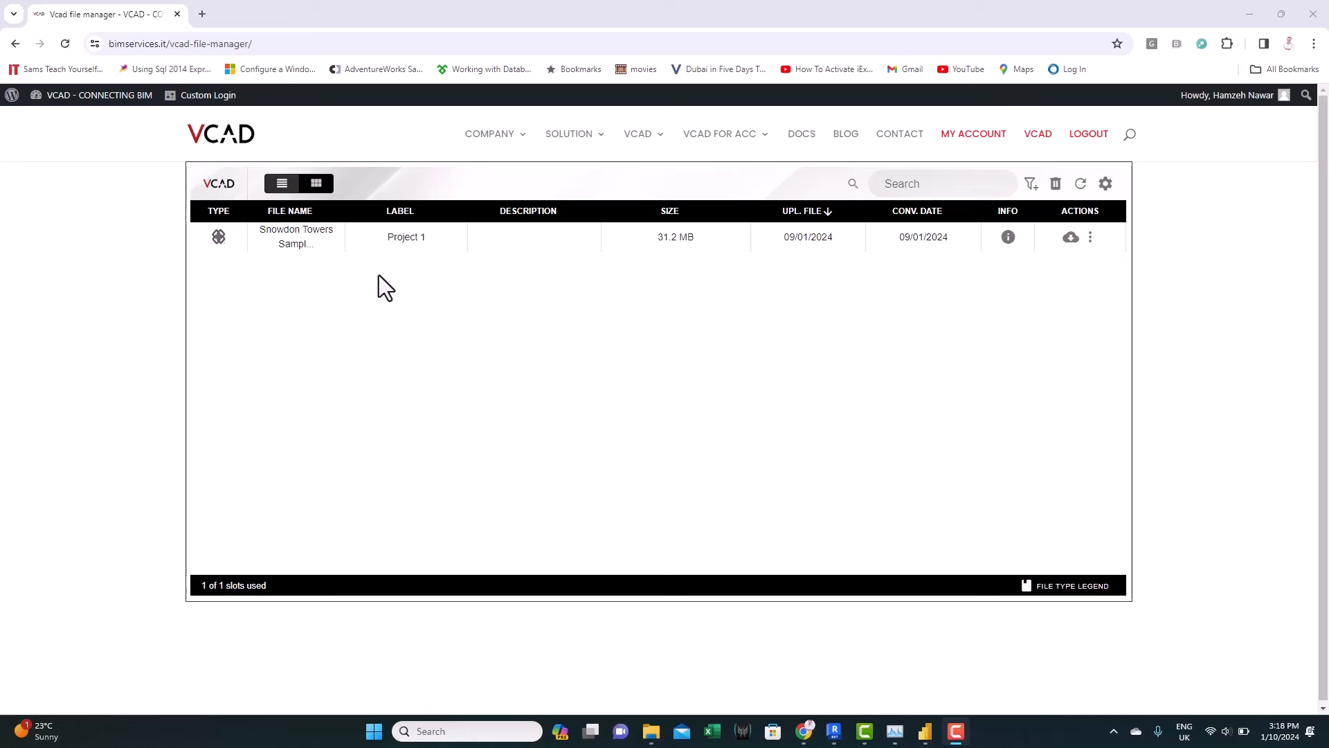
pyautogui.moveTo(646, 329)
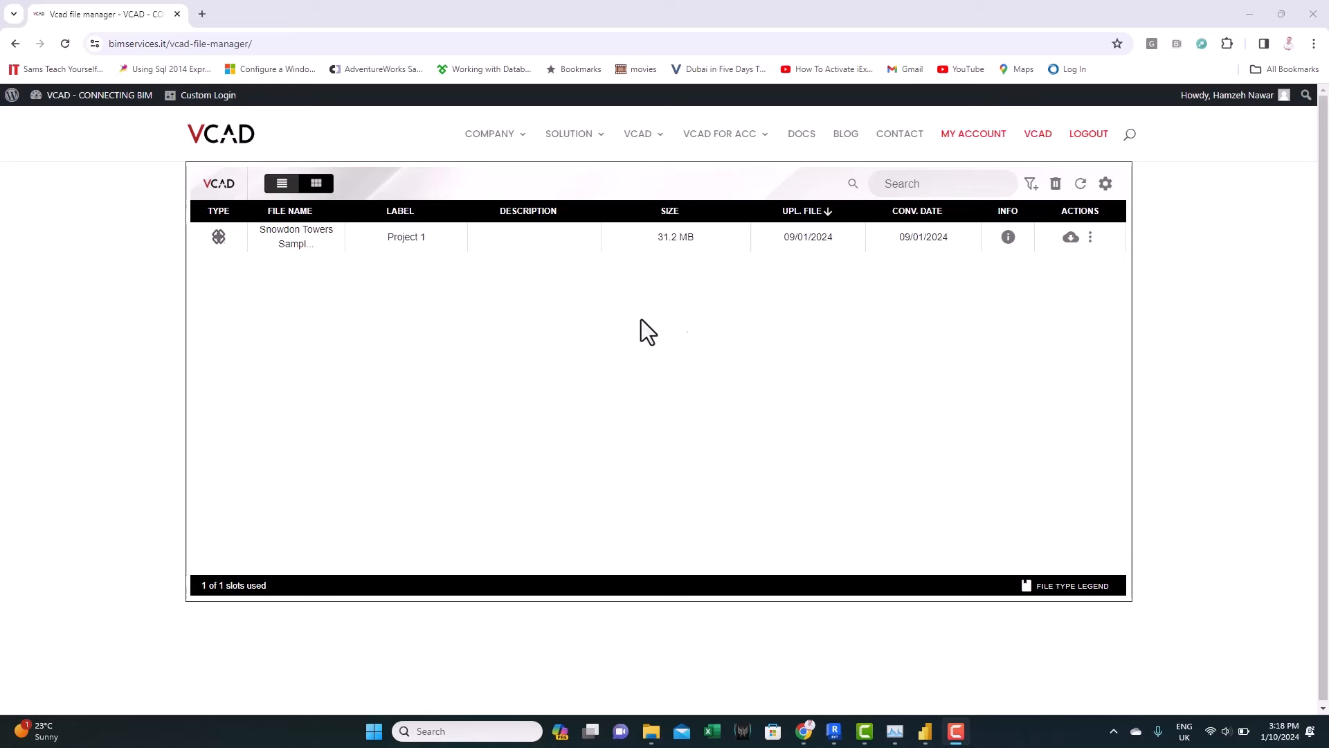
pyautogui.moveTo(1072, 234)
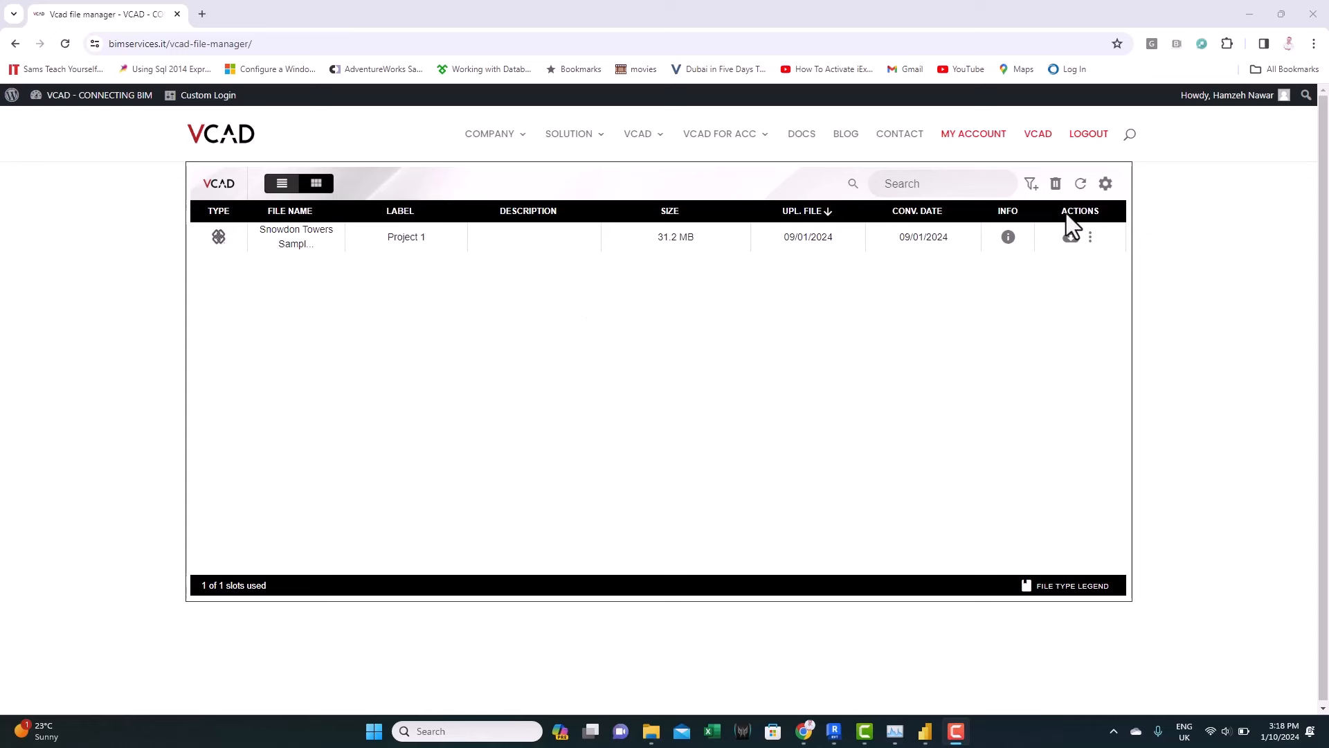
pyautogui.moveTo(1071, 237)
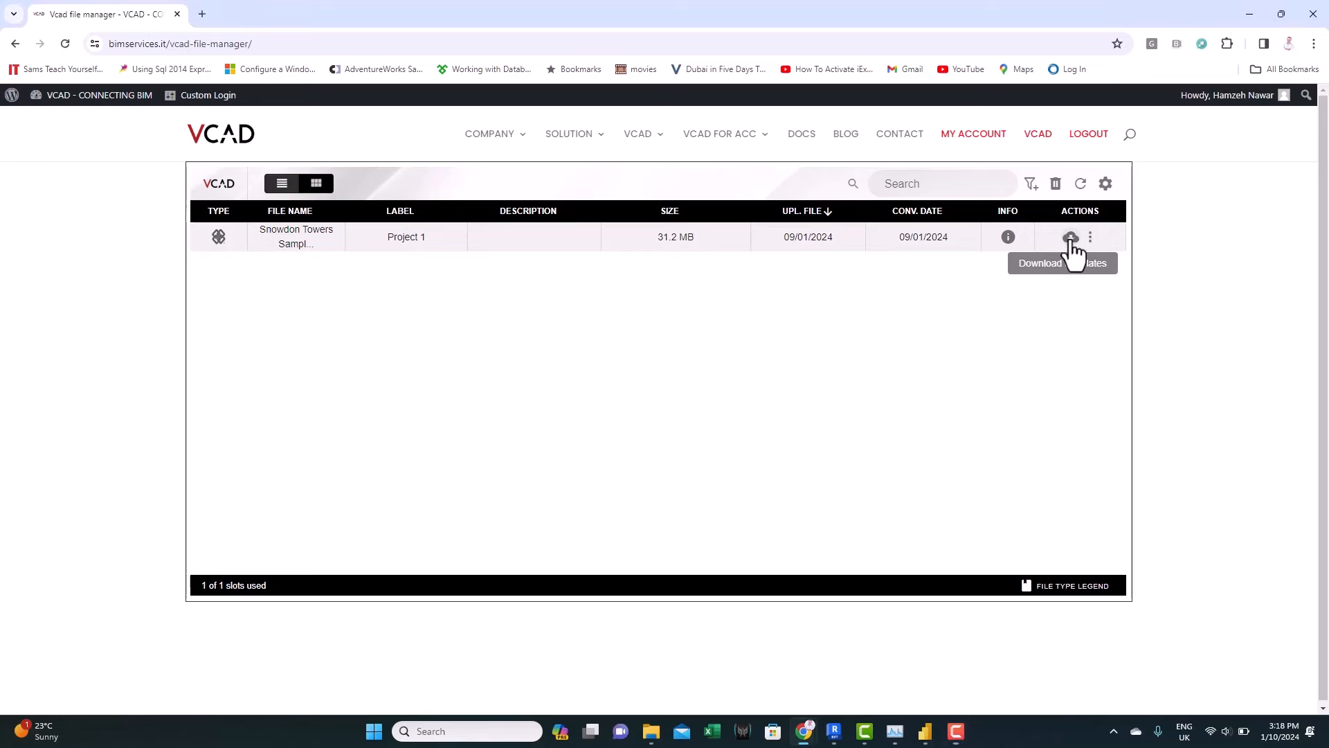
# Download the ASSETS .pbit template from Project 1's Templates dialog
pyautogui.click(1070, 237)
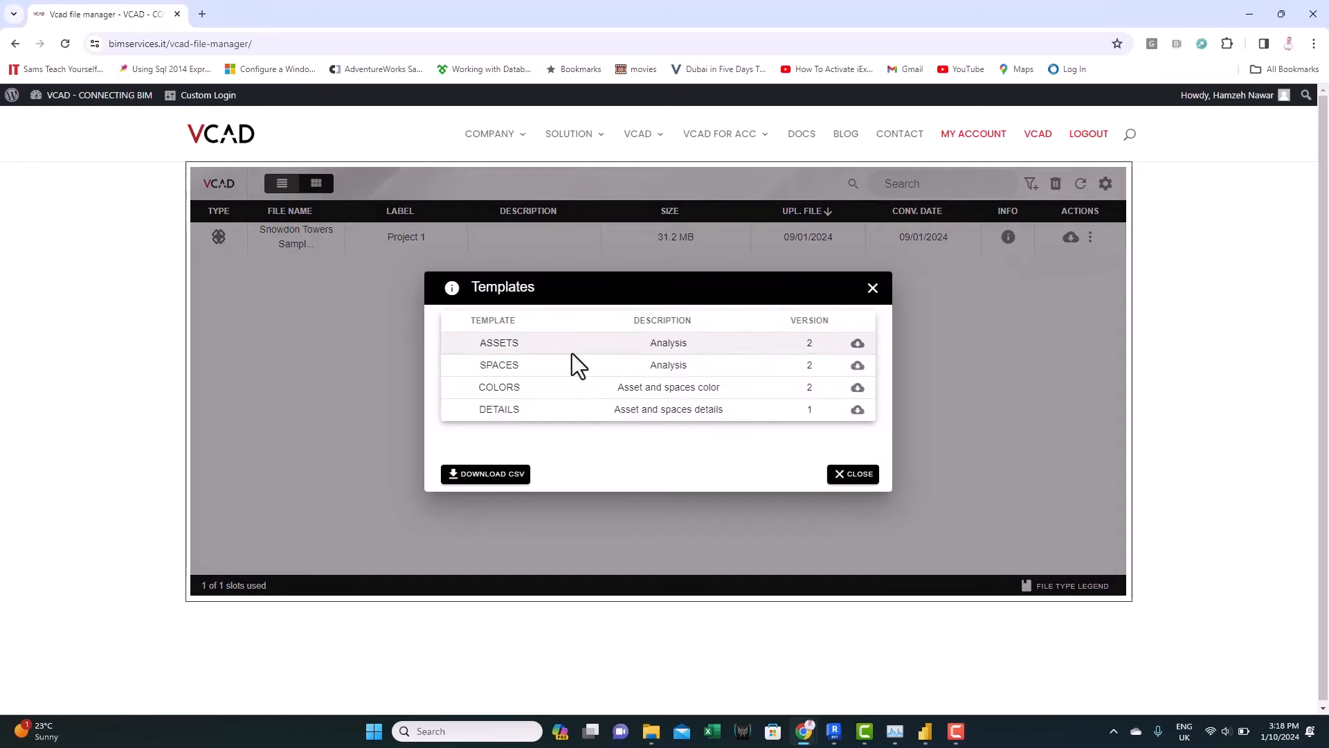
pyautogui.moveTo(579, 427)
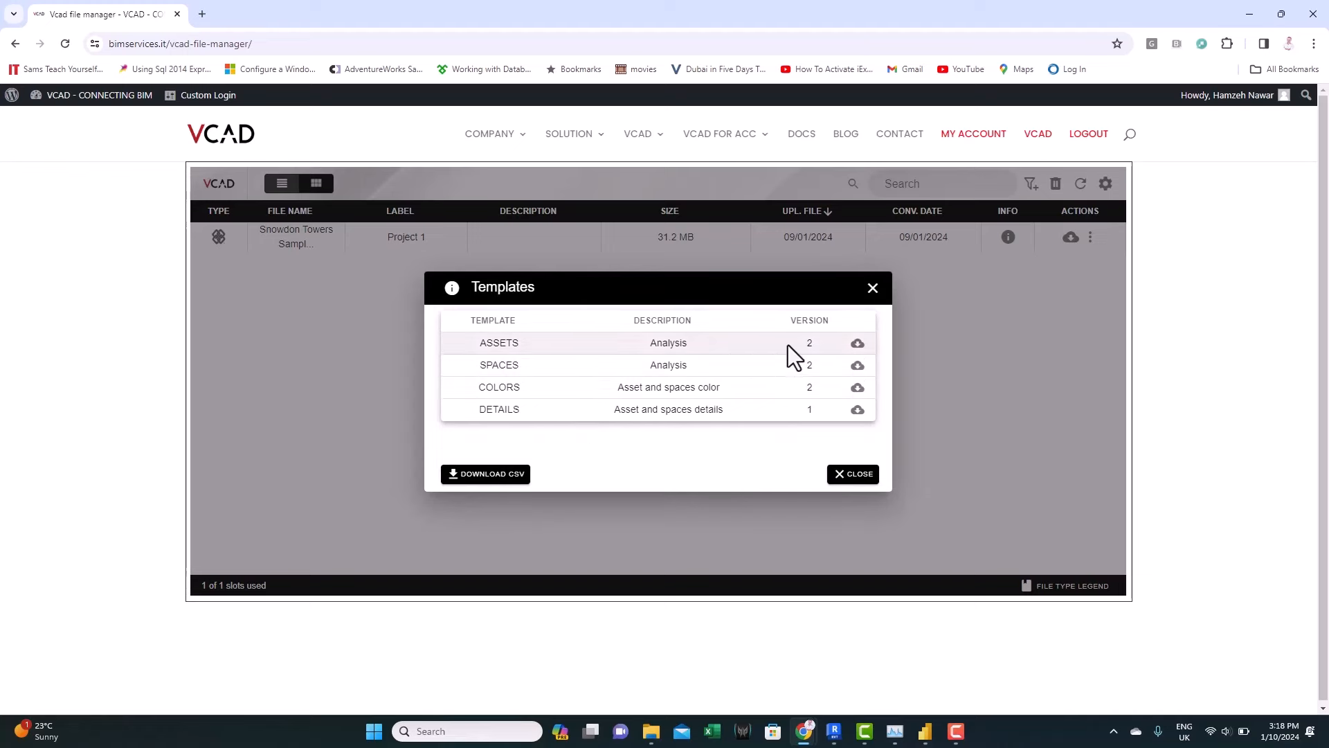
pyautogui.moveTo(664, 343)
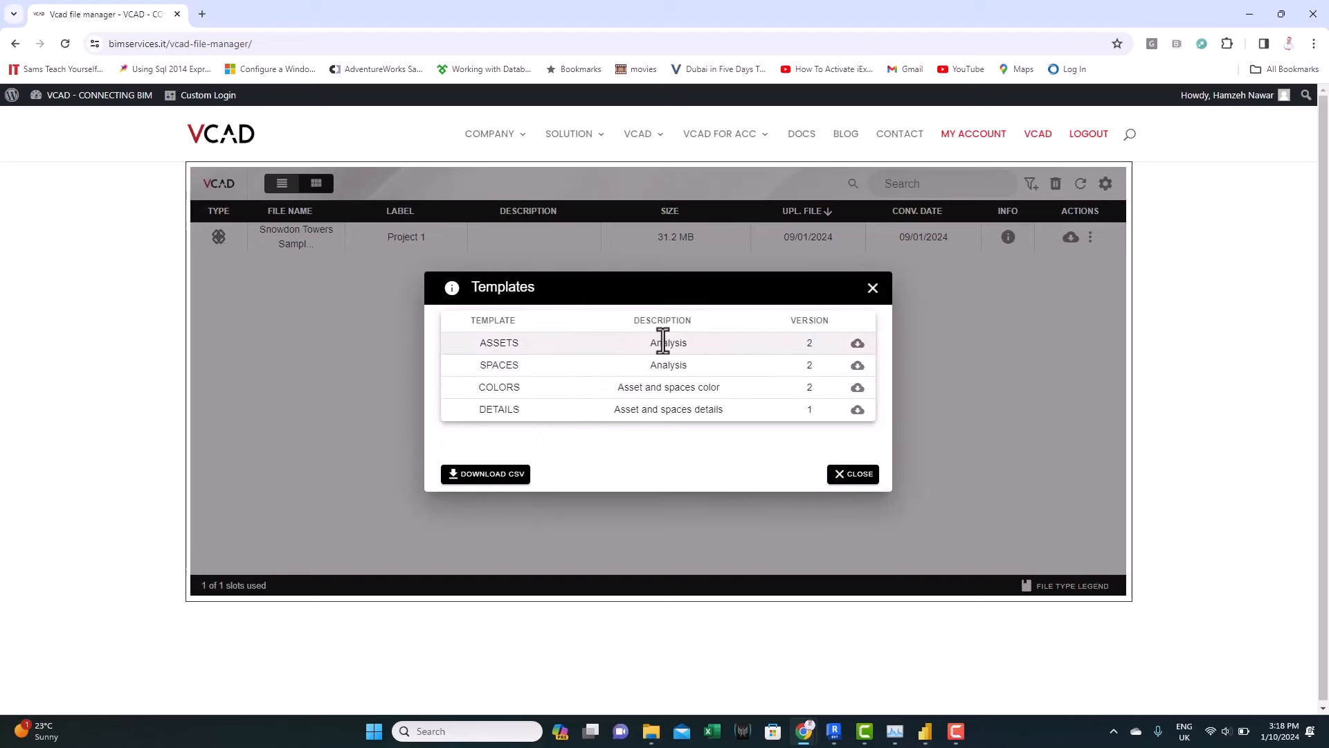
pyautogui.moveTo(857, 343)
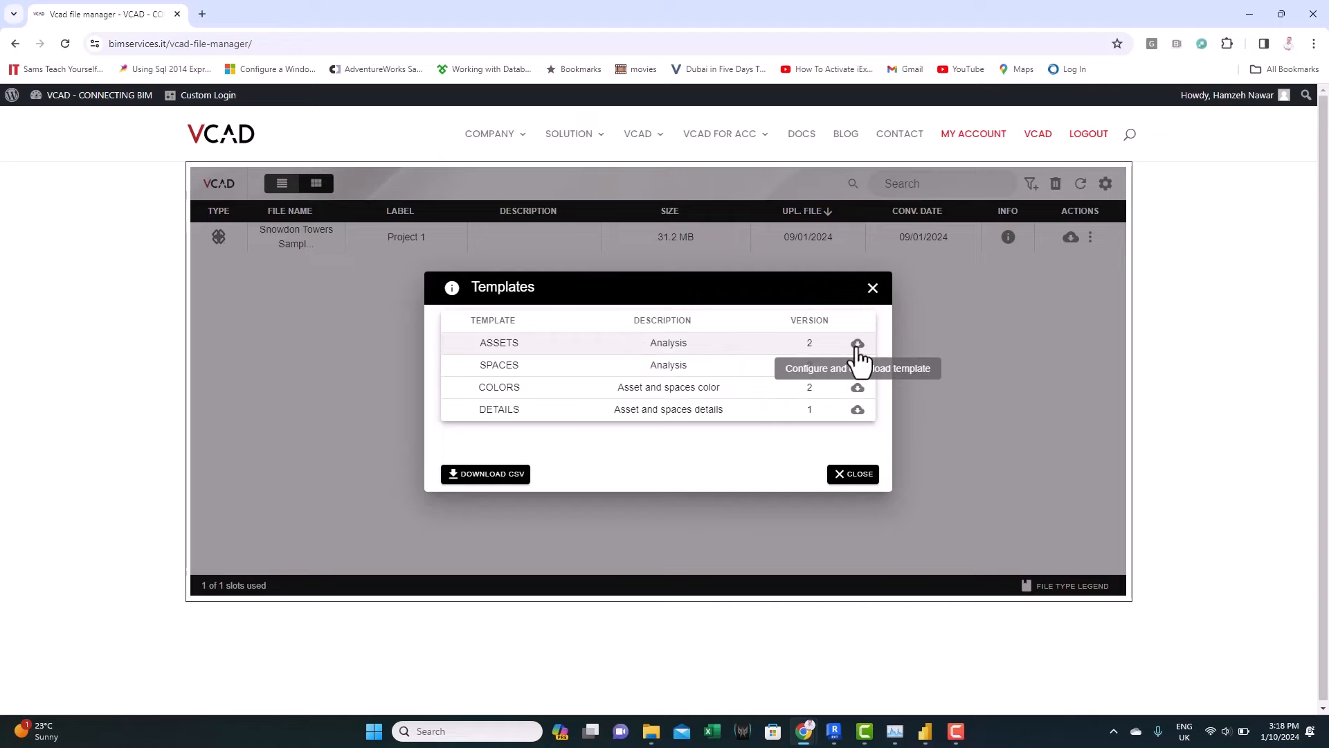
pyautogui.click(858, 343)
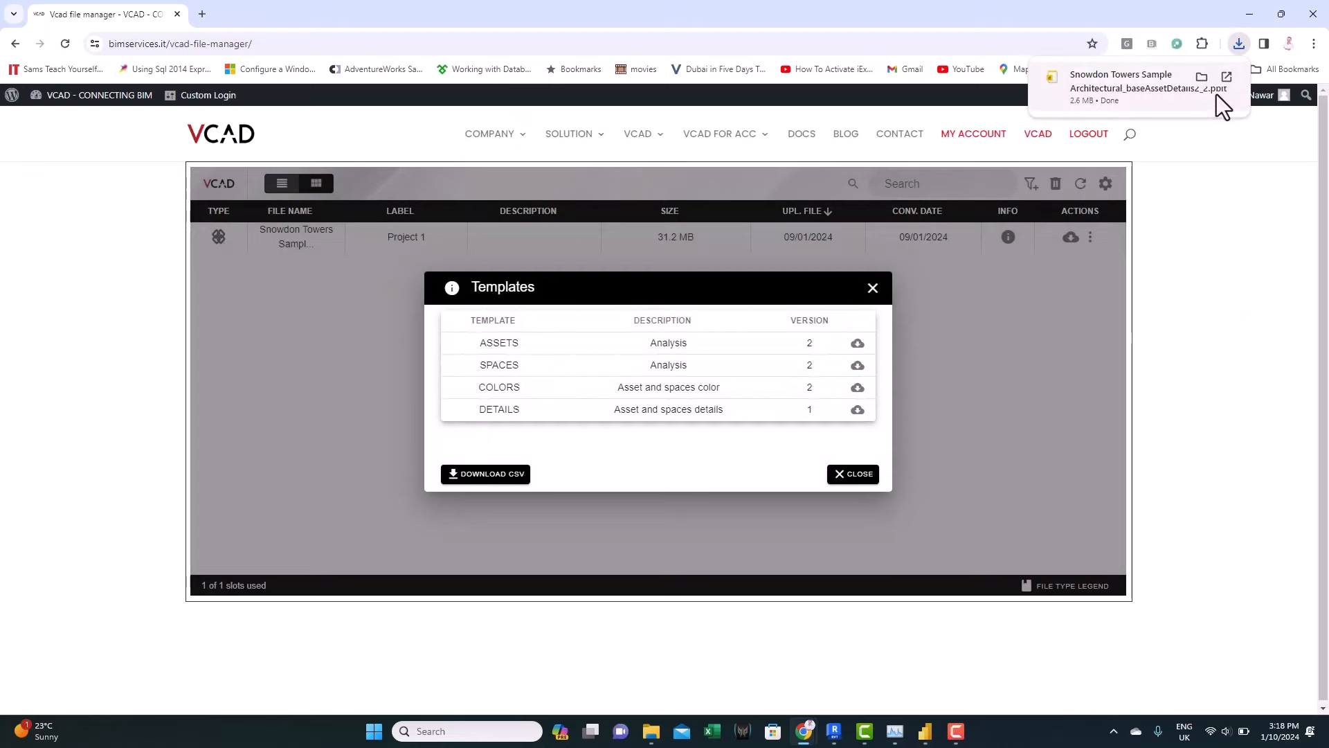
pyautogui.moveTo(1088, 103)
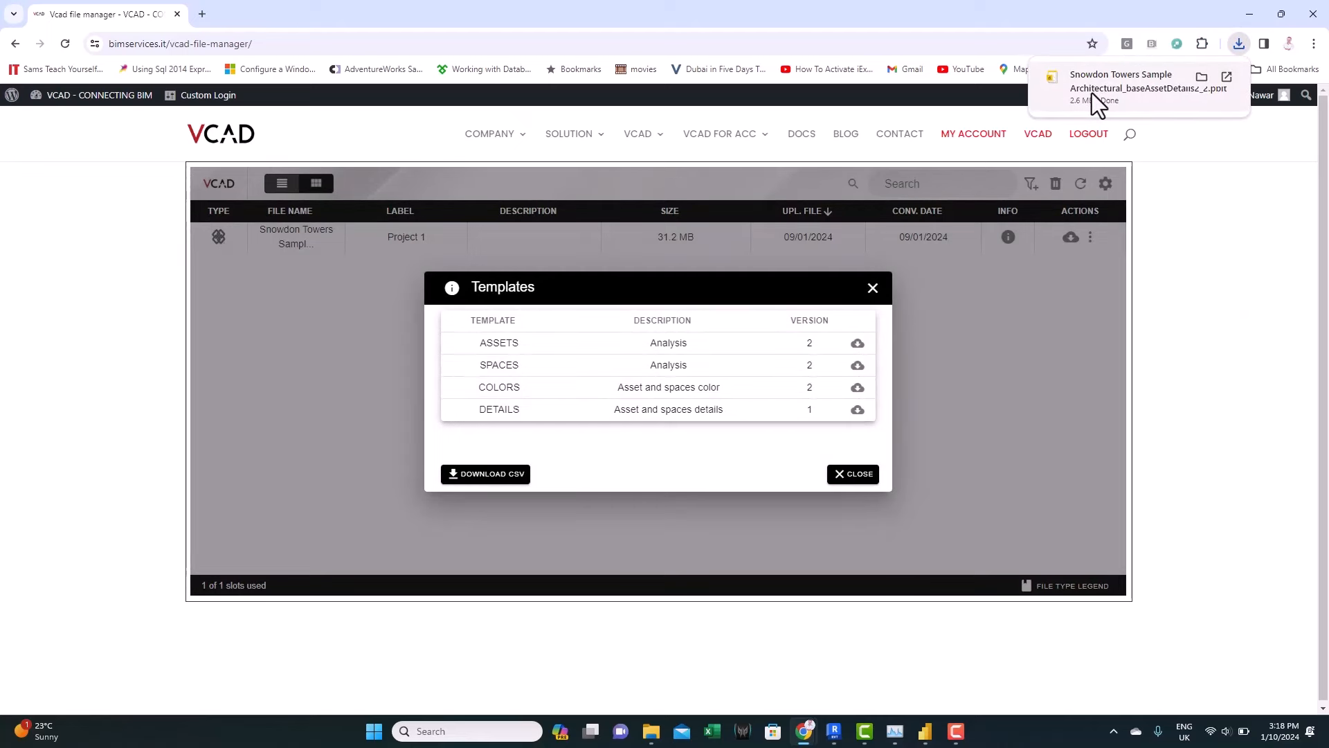
pyautogui.moveTo(728, 109)
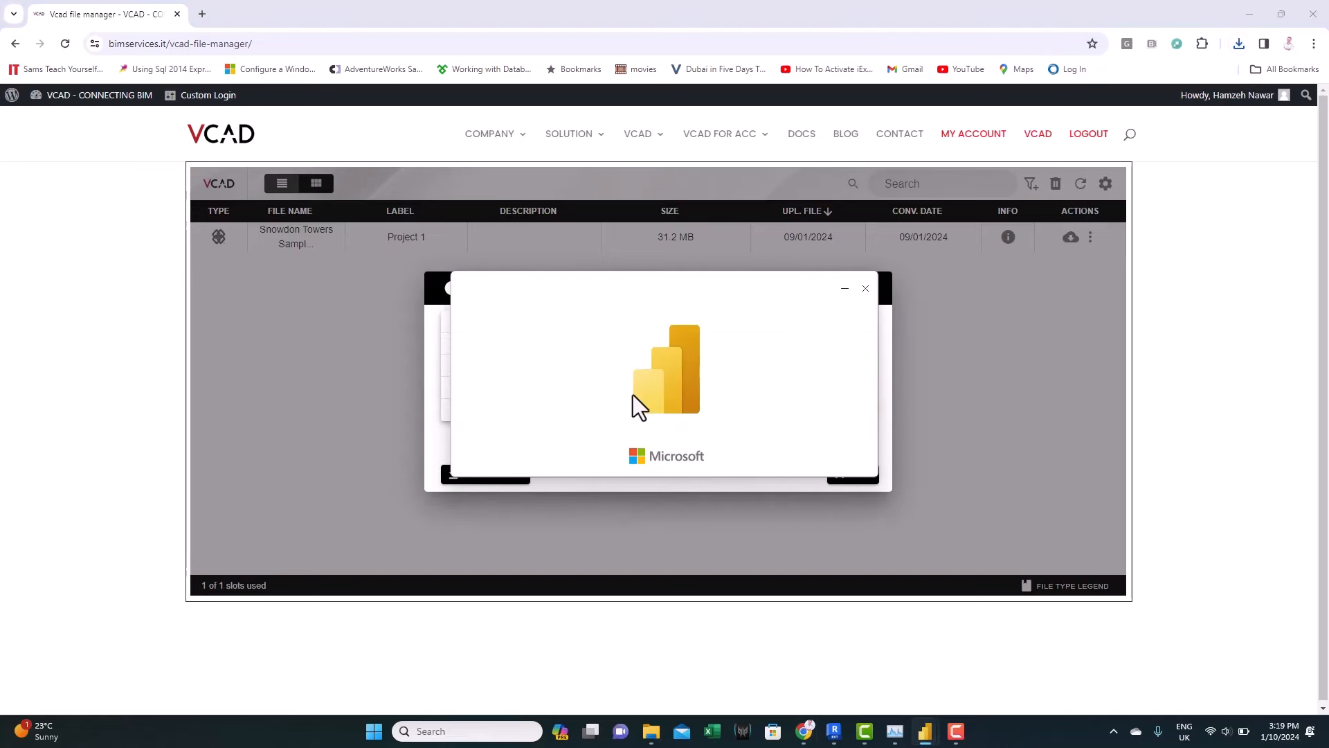
pyautogui.moveTo(635, 399)
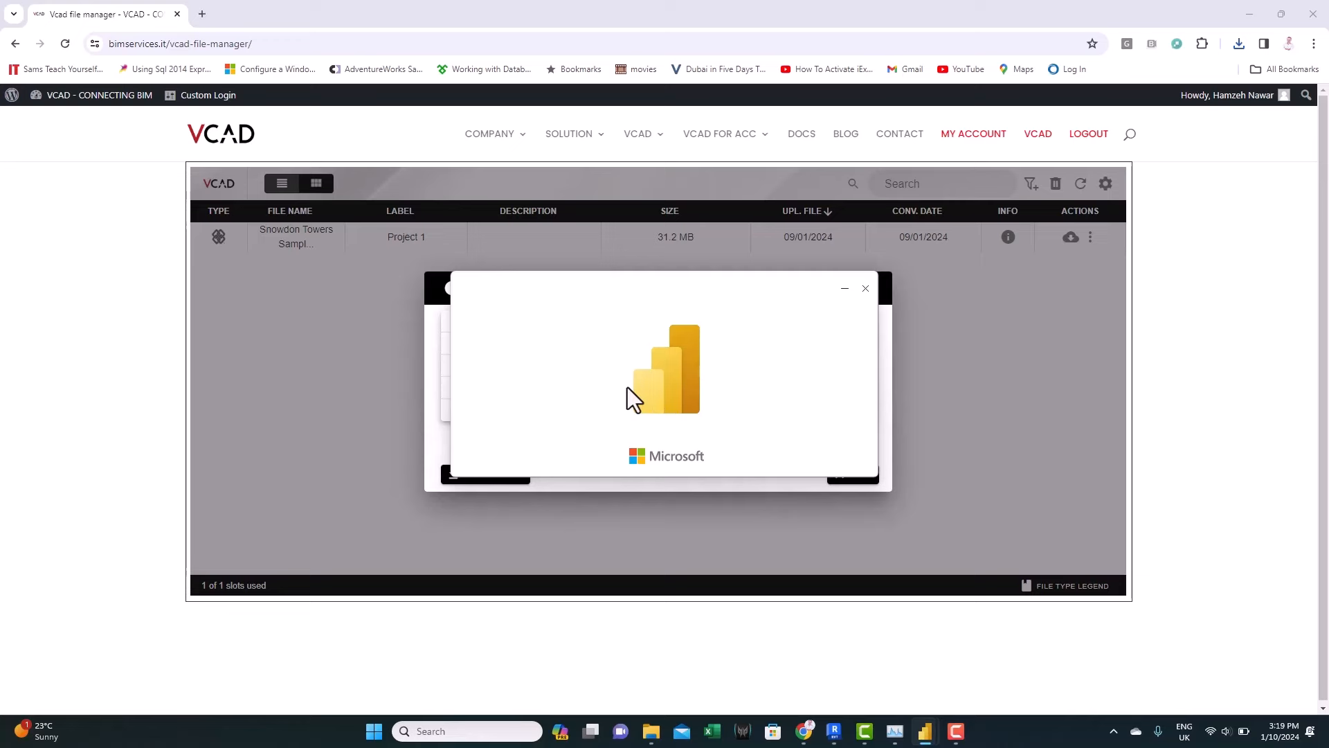
pyautogui.moveTo(661, 424)
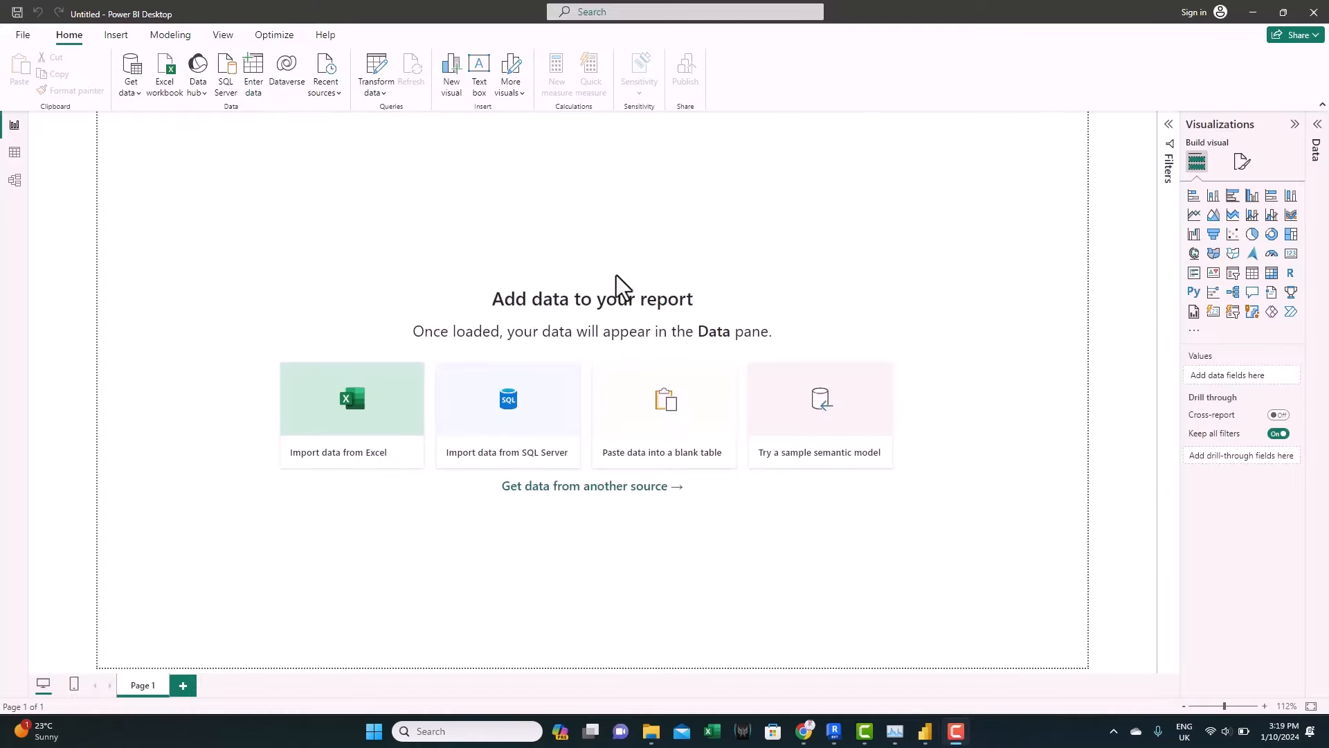
pyautogui.moveTo(357, 105)
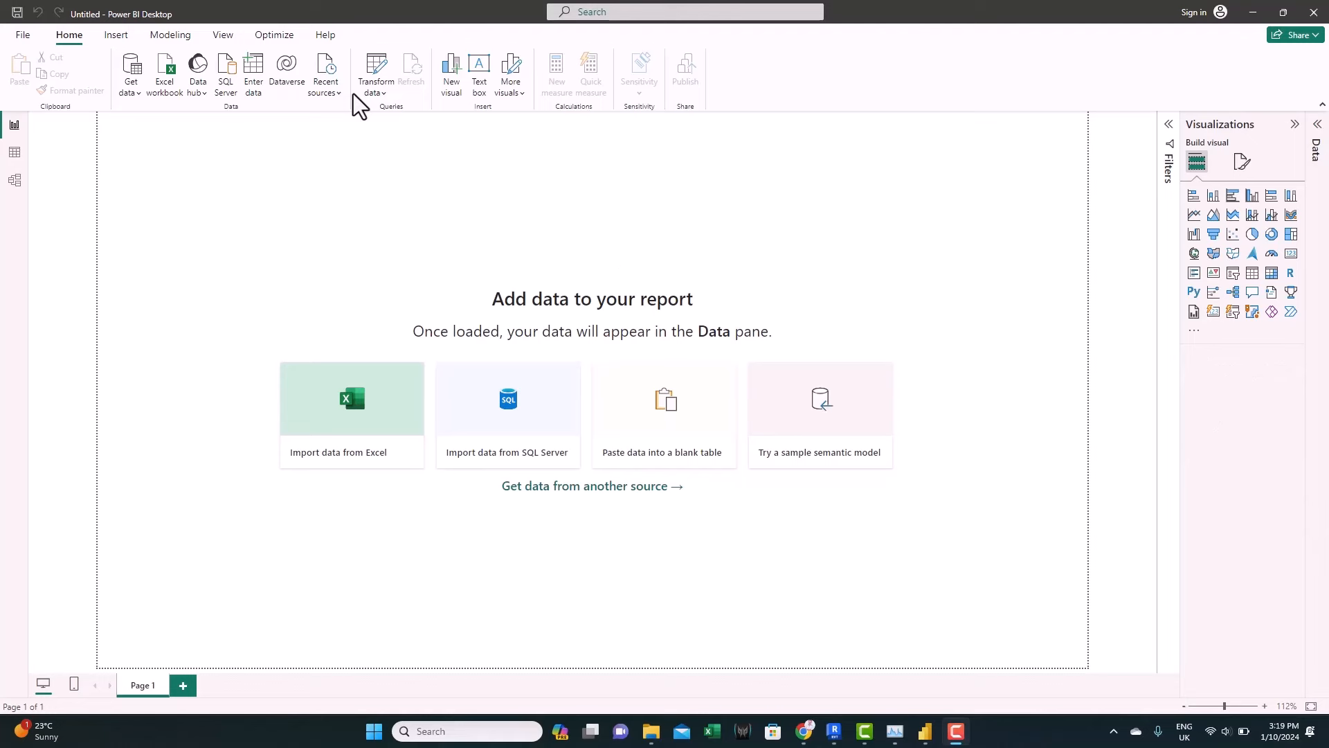
# Load the template's data so Asset Detail Report v2.2 lists assets, attributes and the 3D model
pyautogui.click(411, 67)
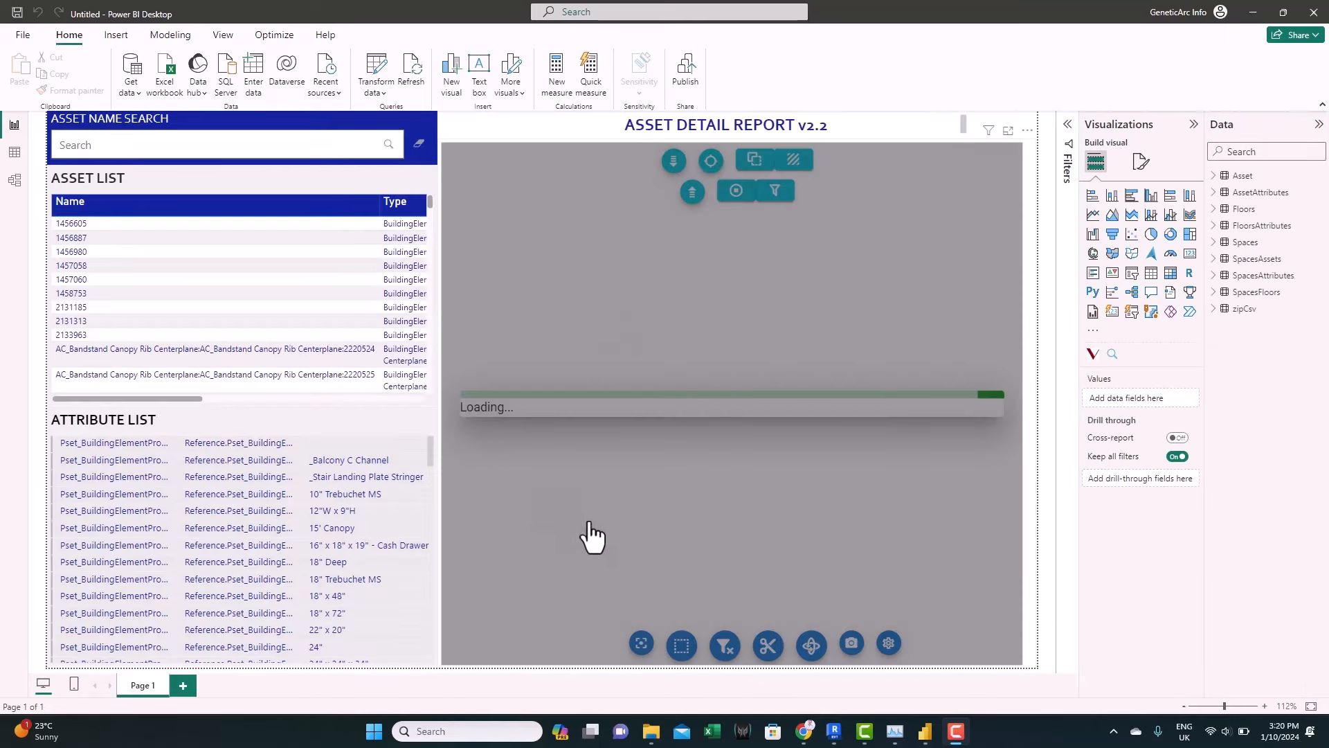
pyautogui.moveTo(636, 462)
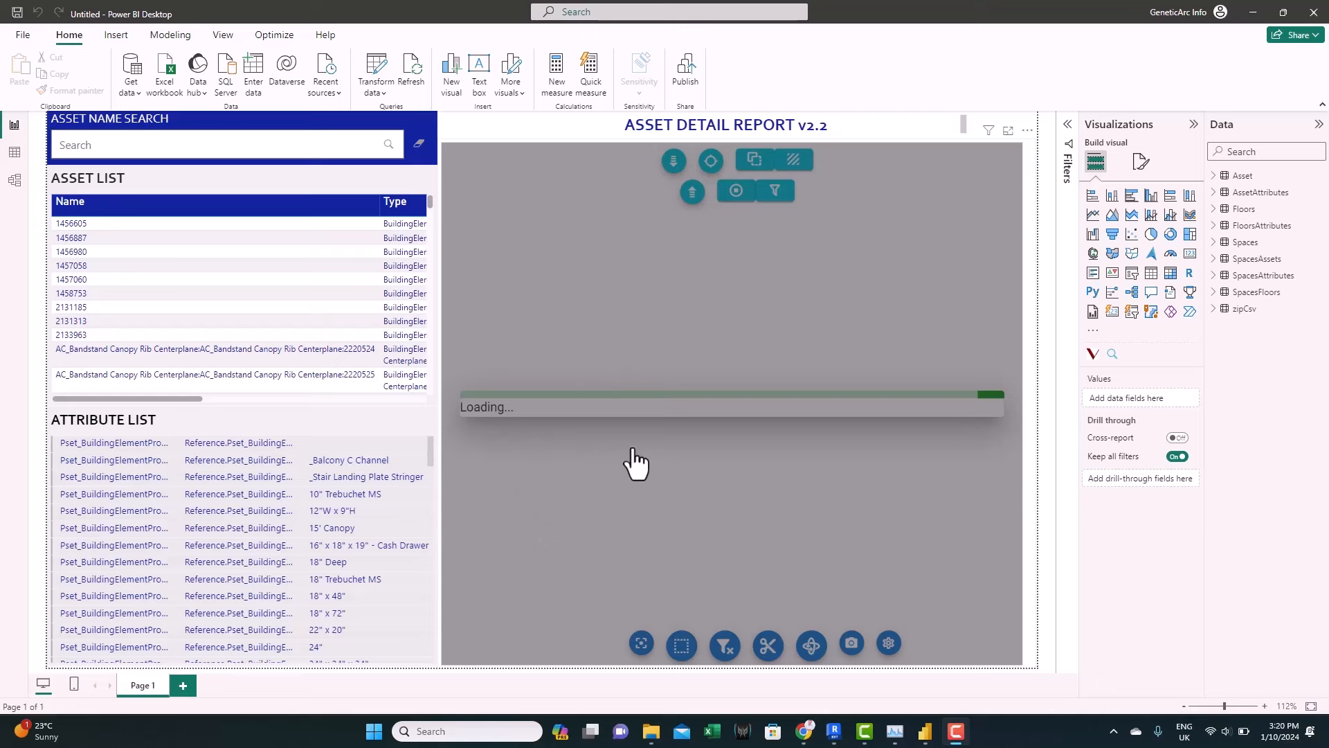
pyautogui.moveTo(702, 543)
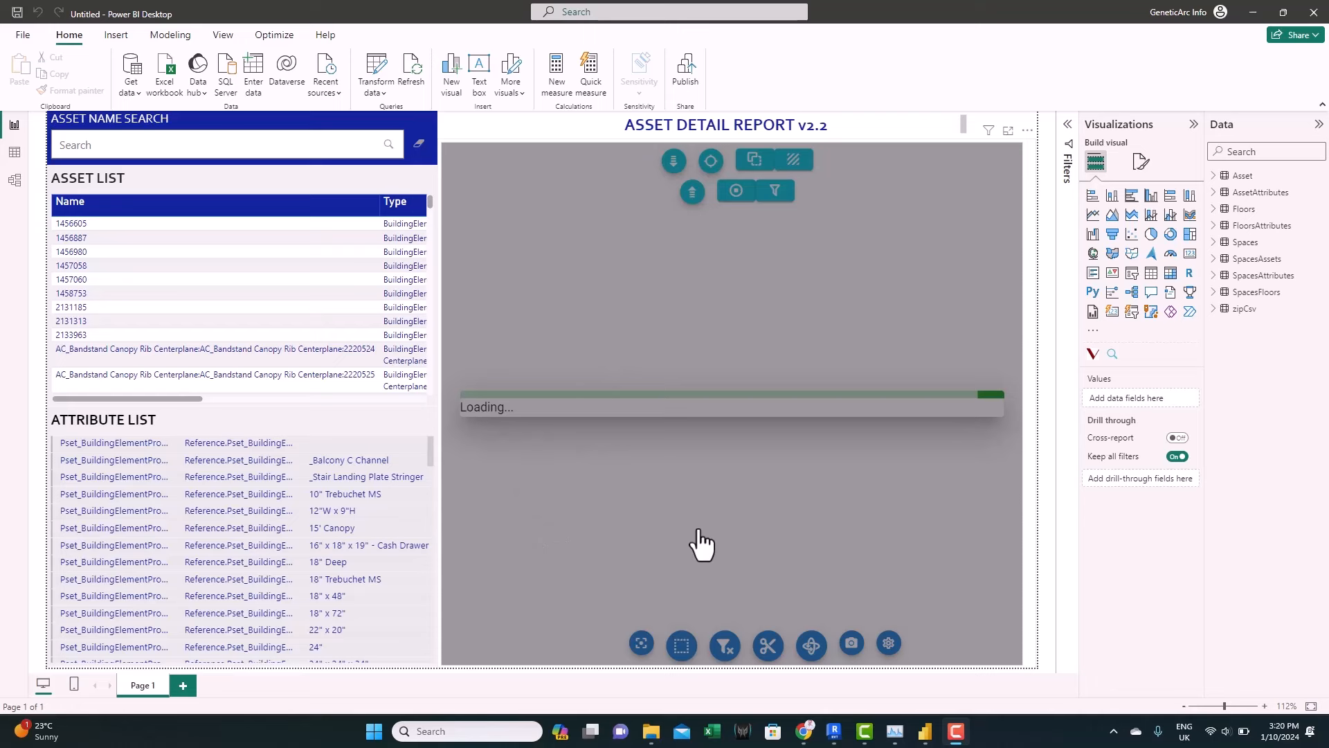
pyautogui.moveTo(348, 284)
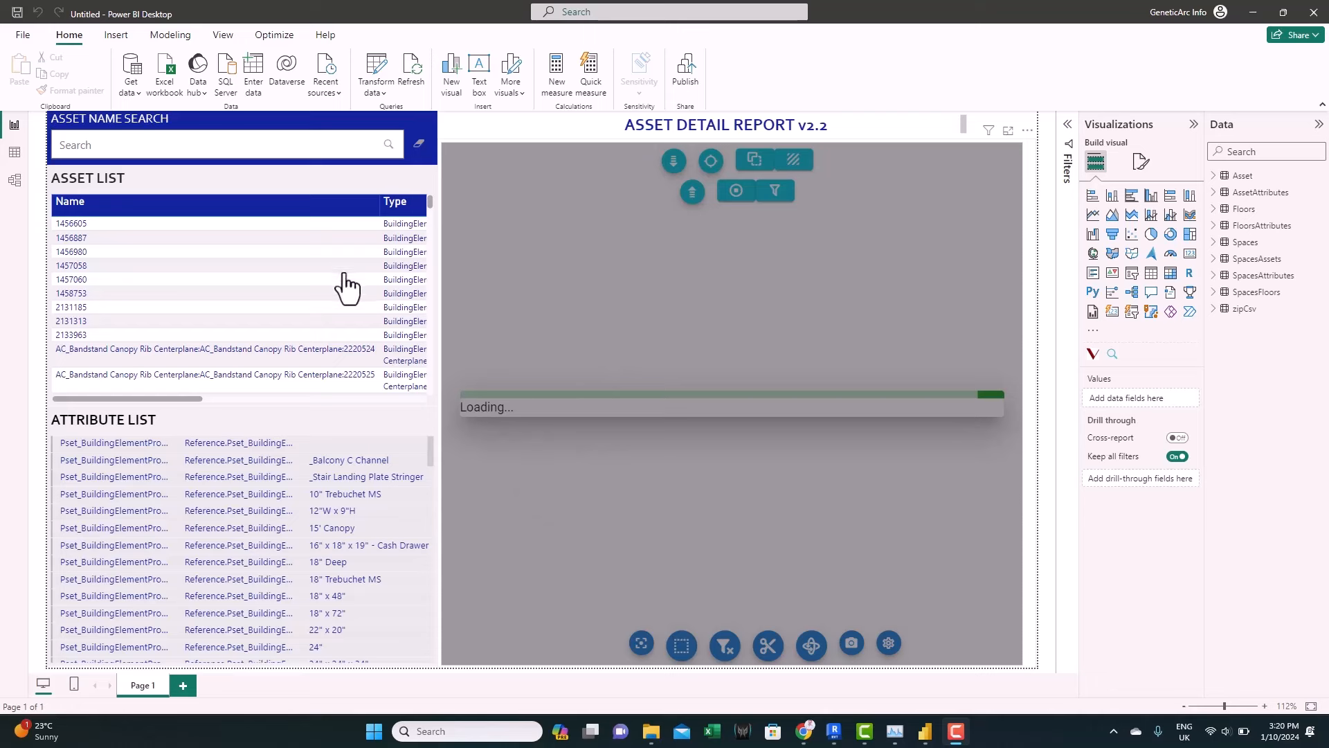
pyautogui.moveTo(344, 291)
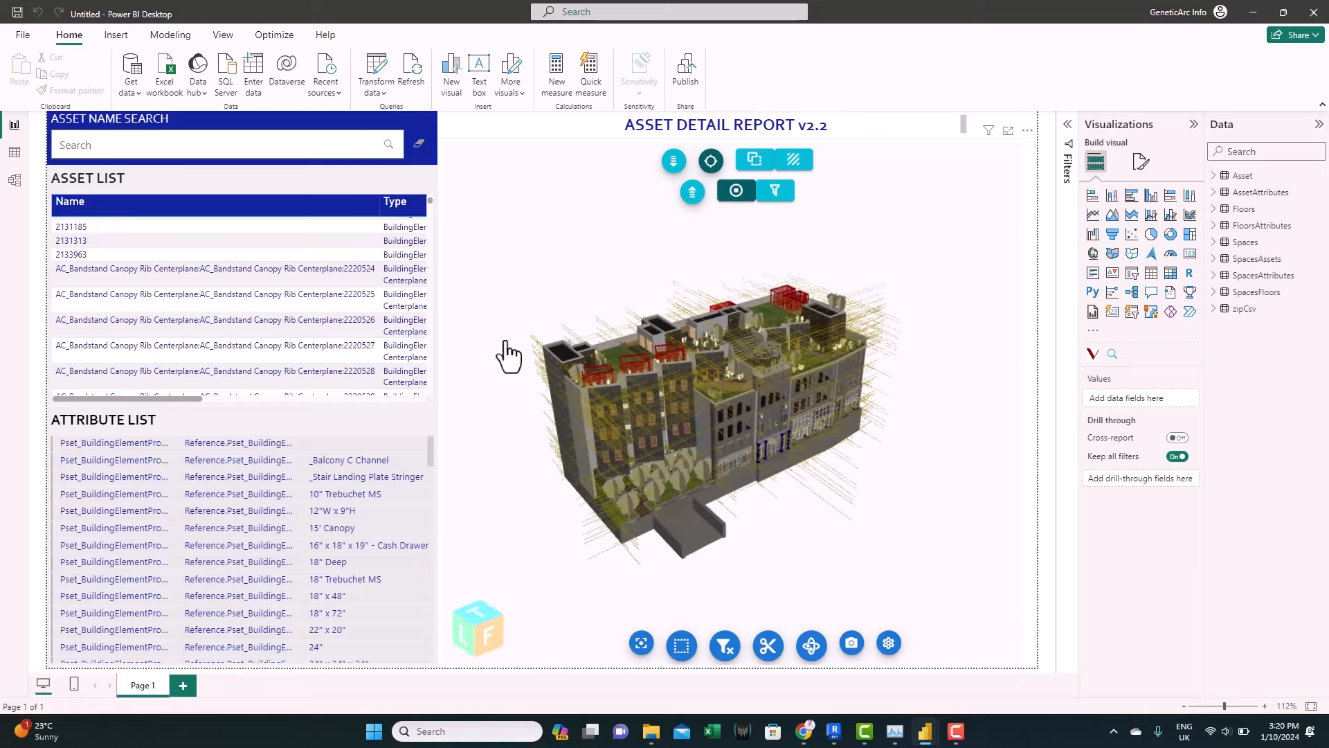
pyautogui.click(238, 297)
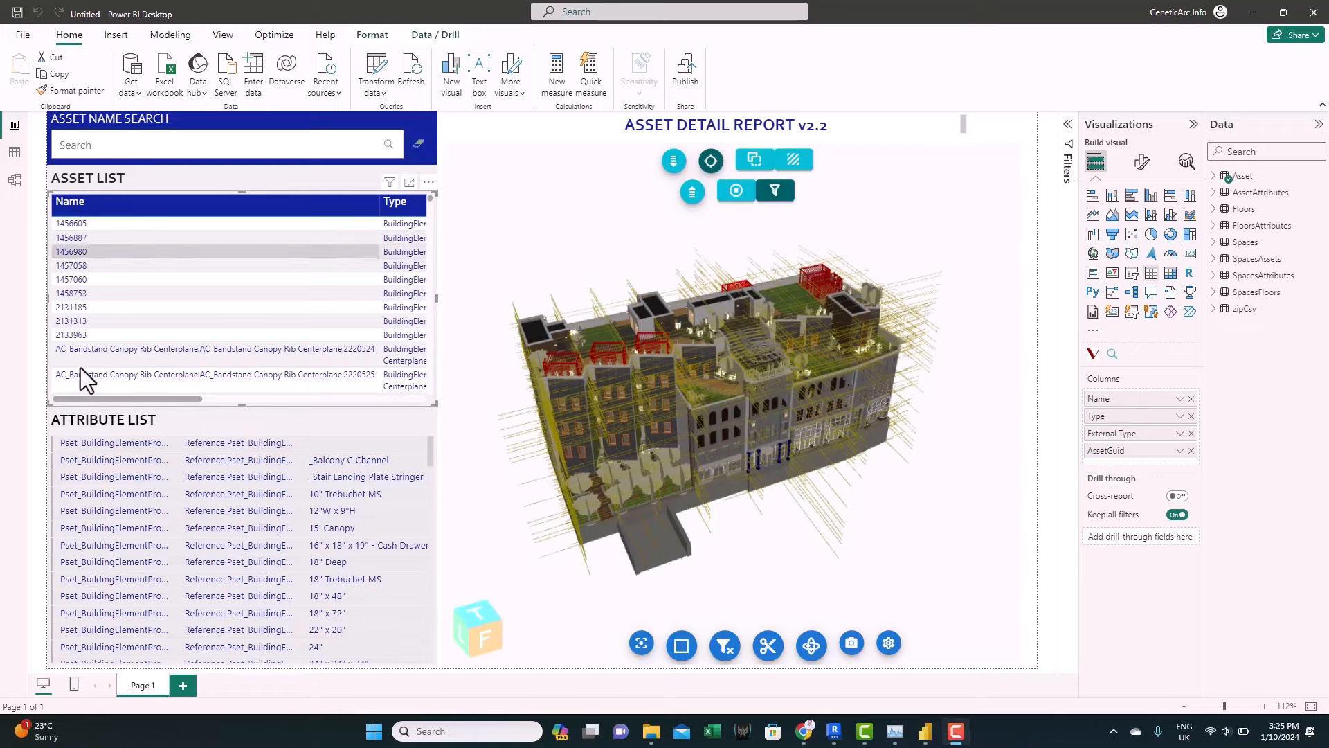
pyautogui.hscroll(3)
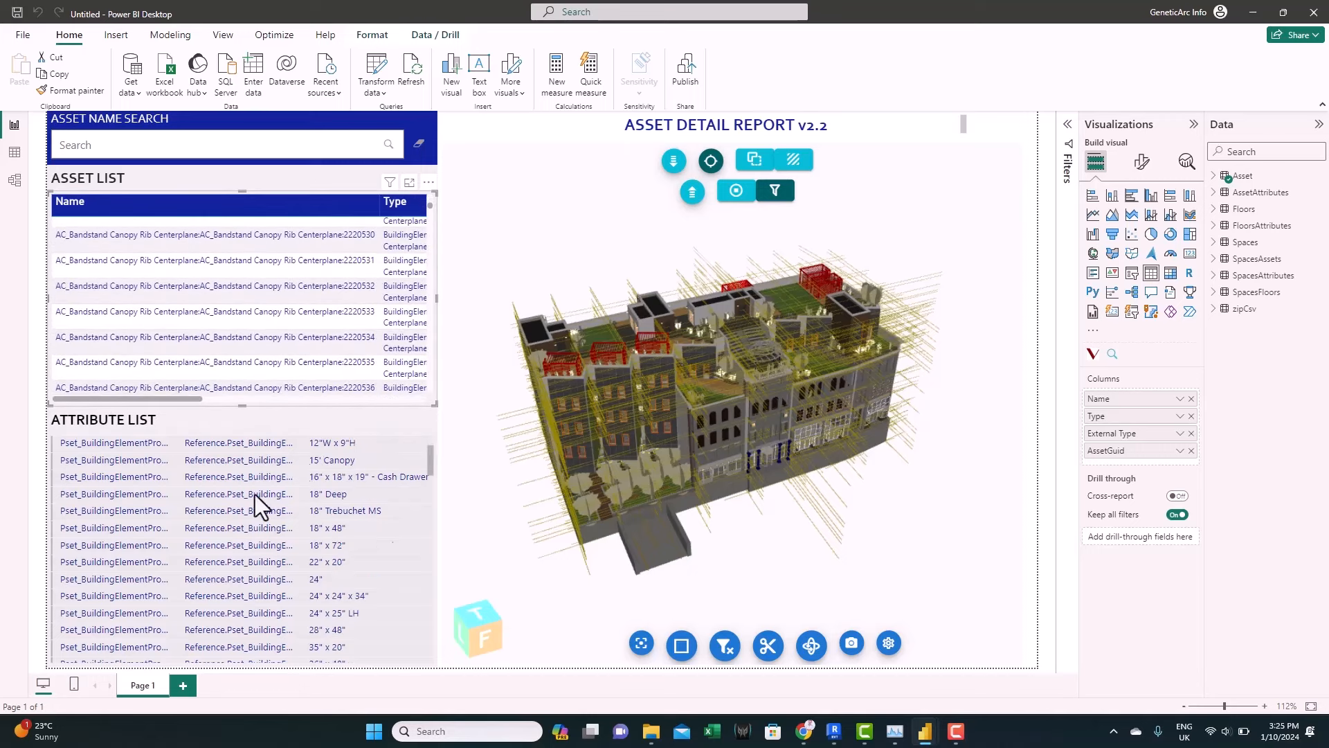
pyautogui.moveTo(146, 473)
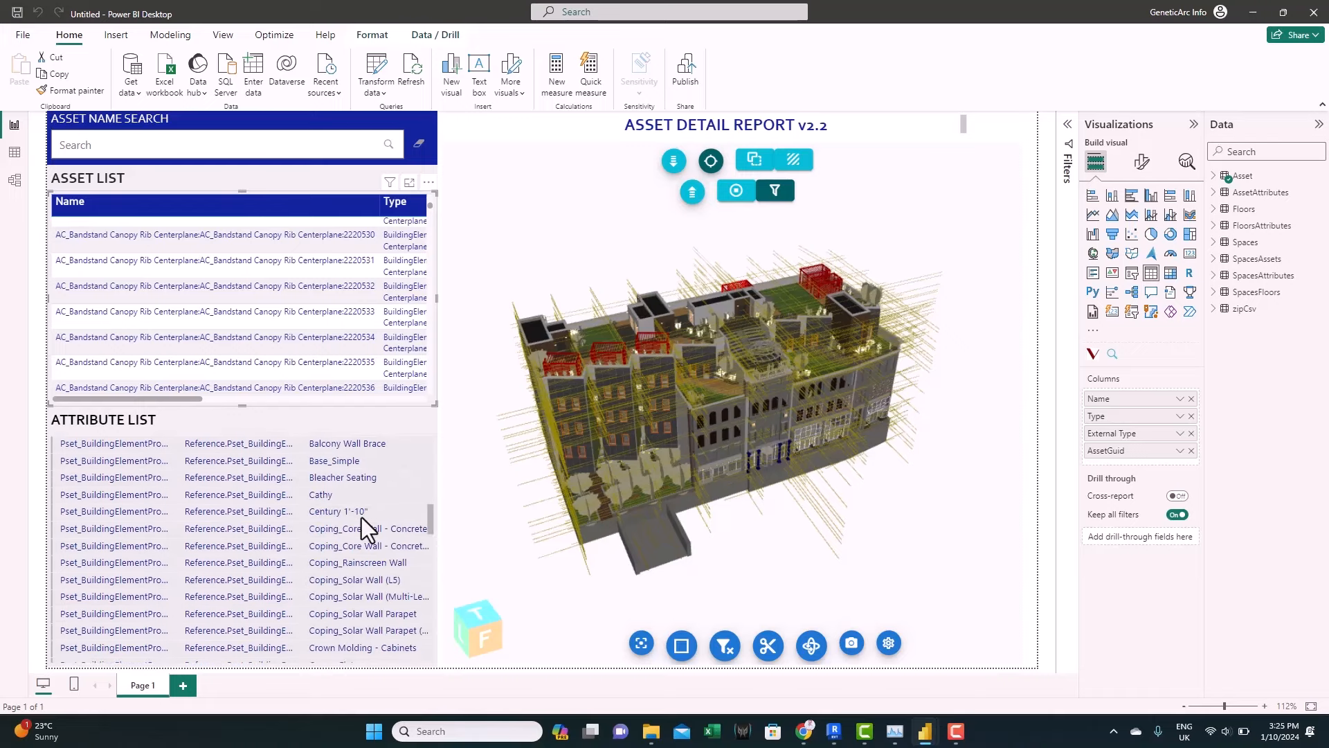
pyautogui.click(212, 314)
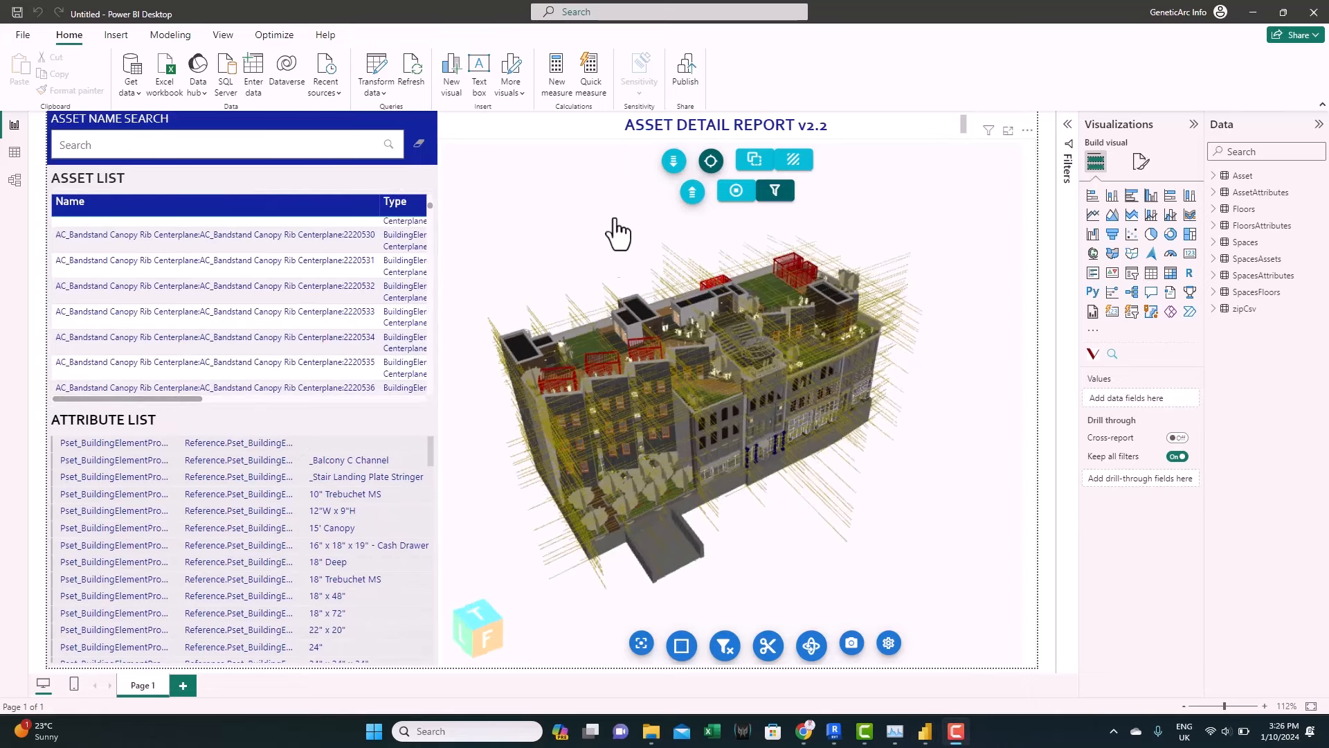
pyautogui.moveTo(711, 160)
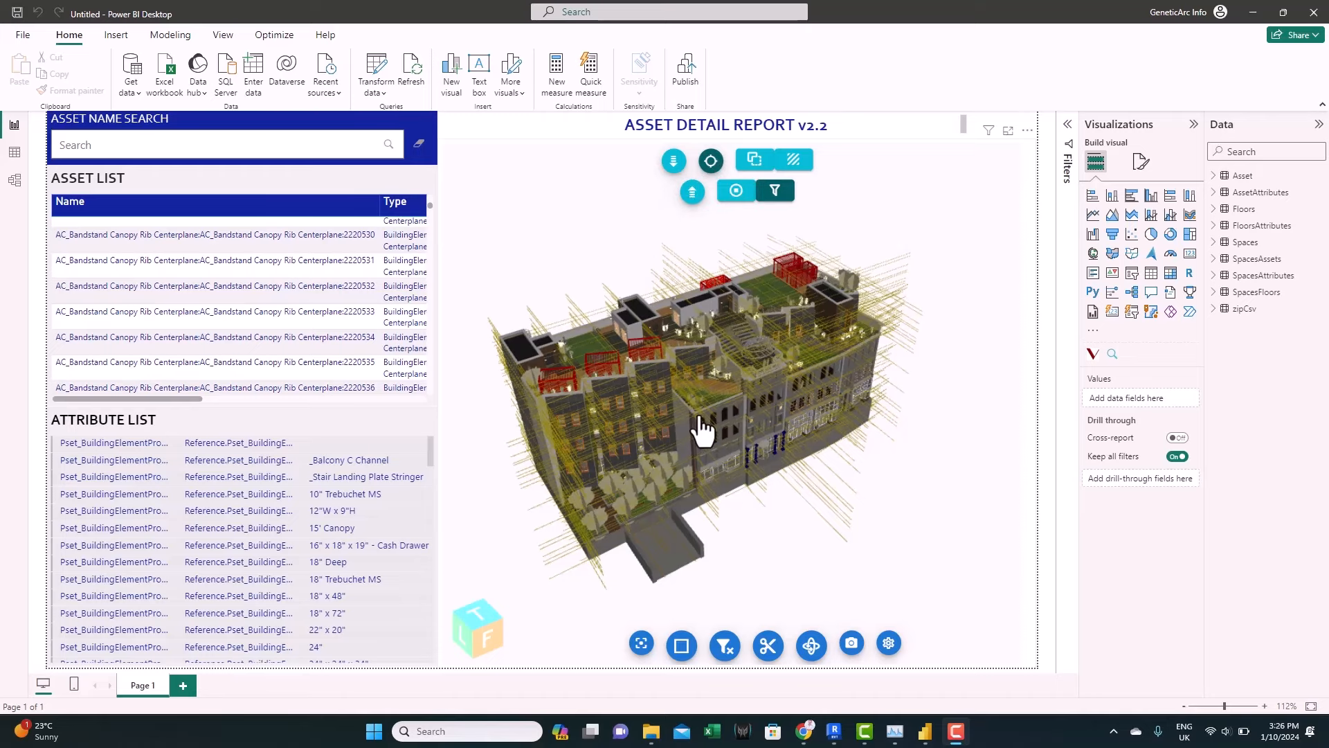
# Pick a wall in the 3D model to filter the lists to the Basic Wall Chase asset
pyautogui.click(732, 424)
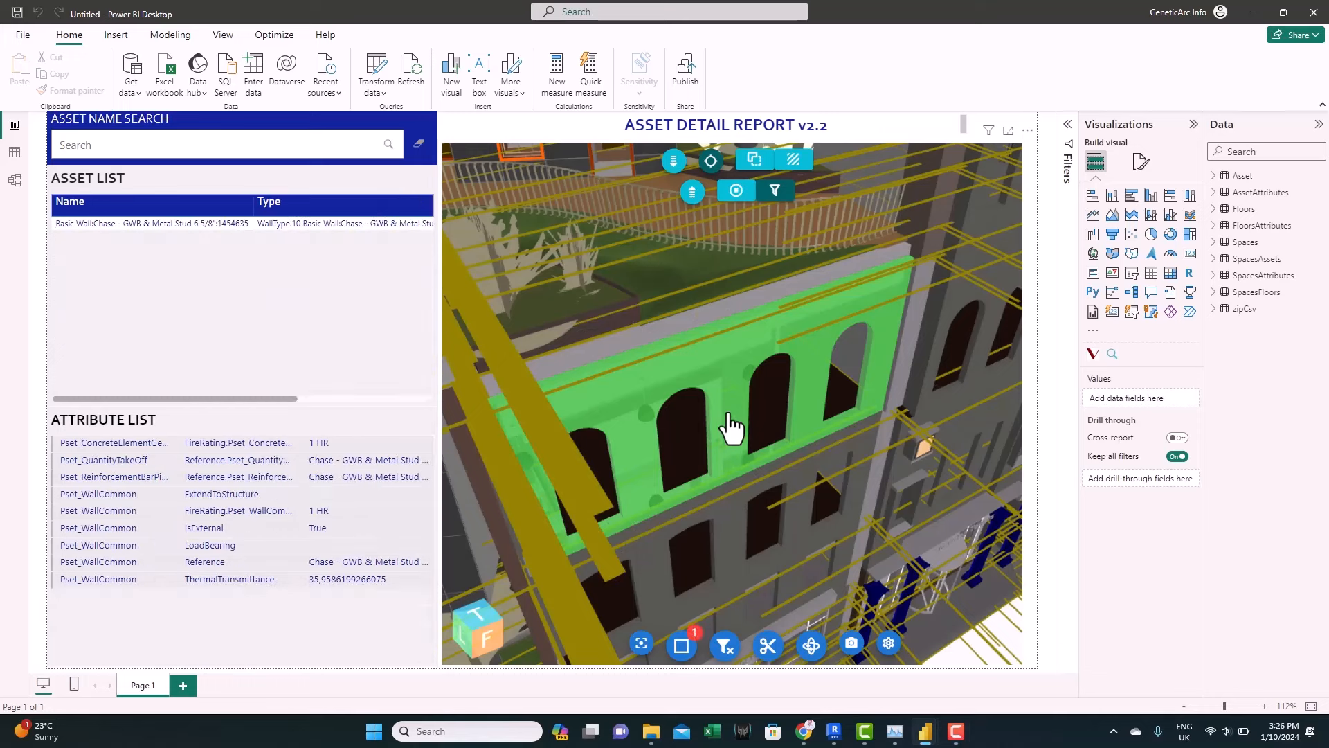
pyautogui.moveTo(270, 265)
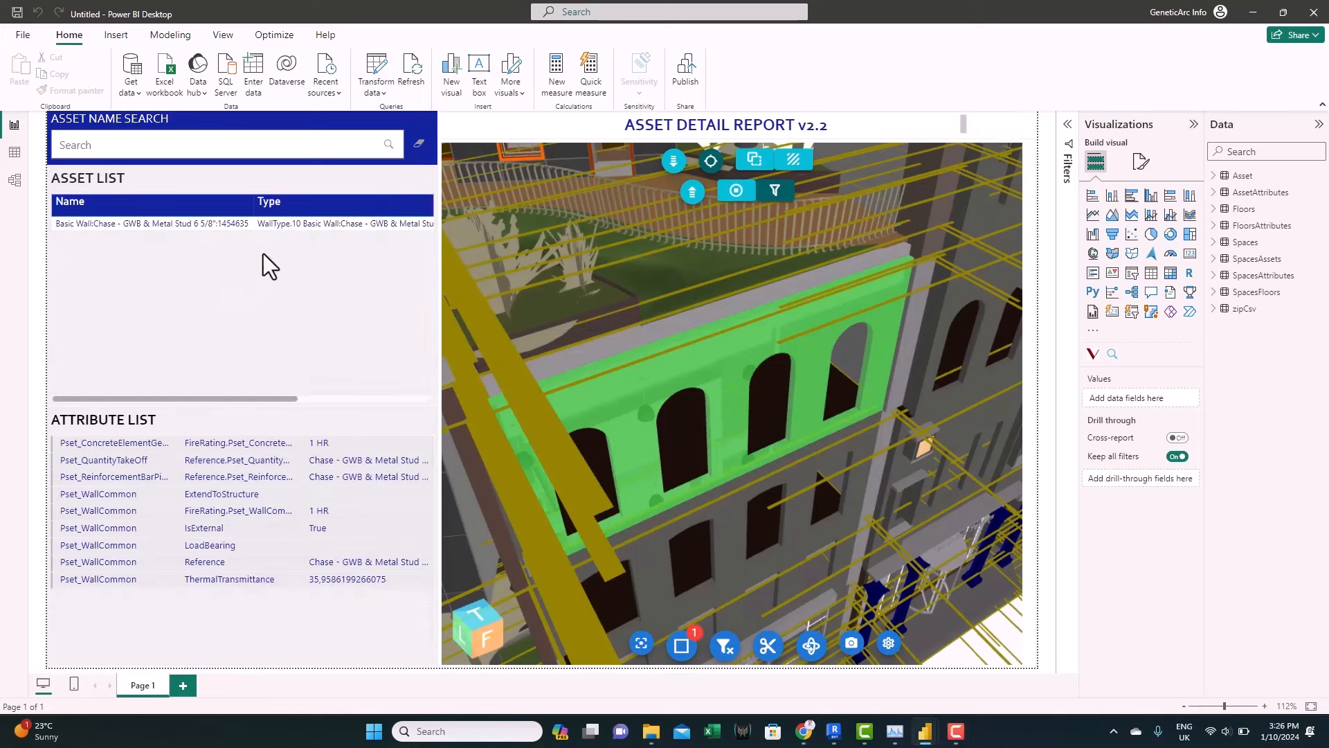
pyautogui.moveTo(256, 608)
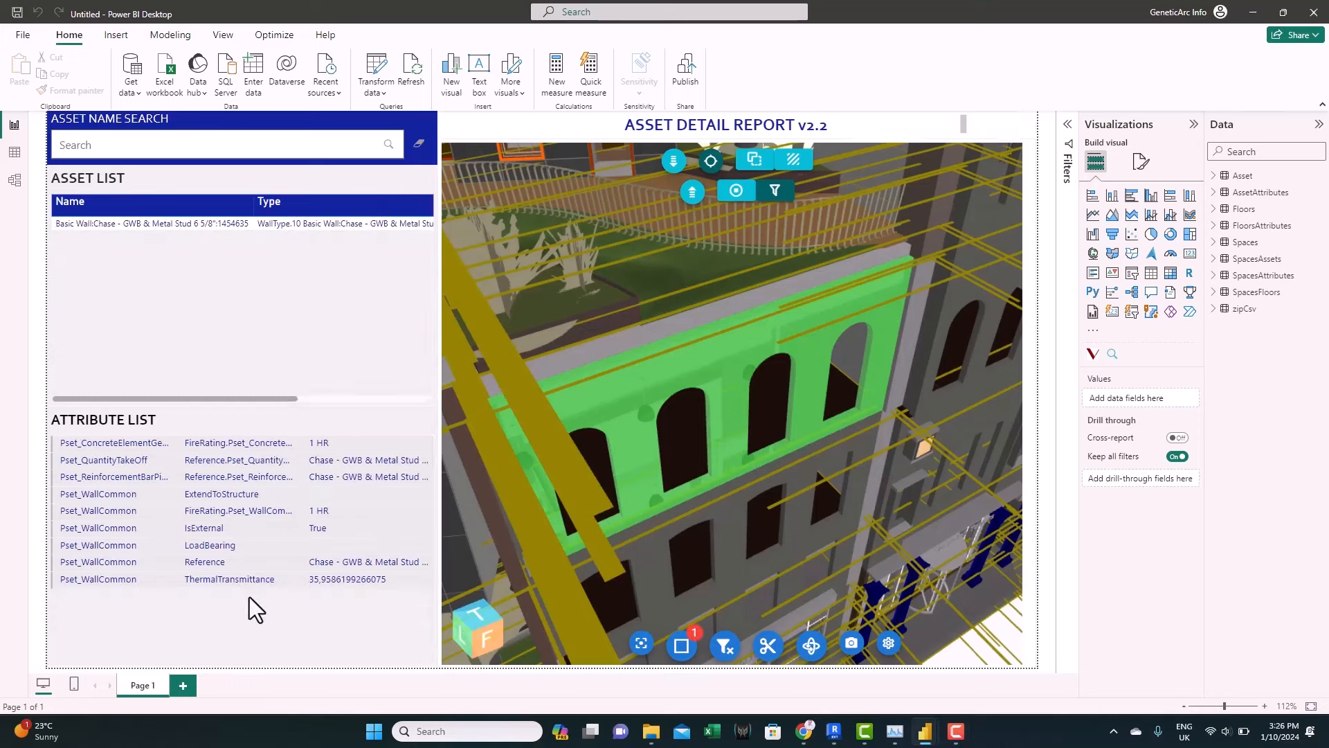
pyautogui.moveTo(91, 241)
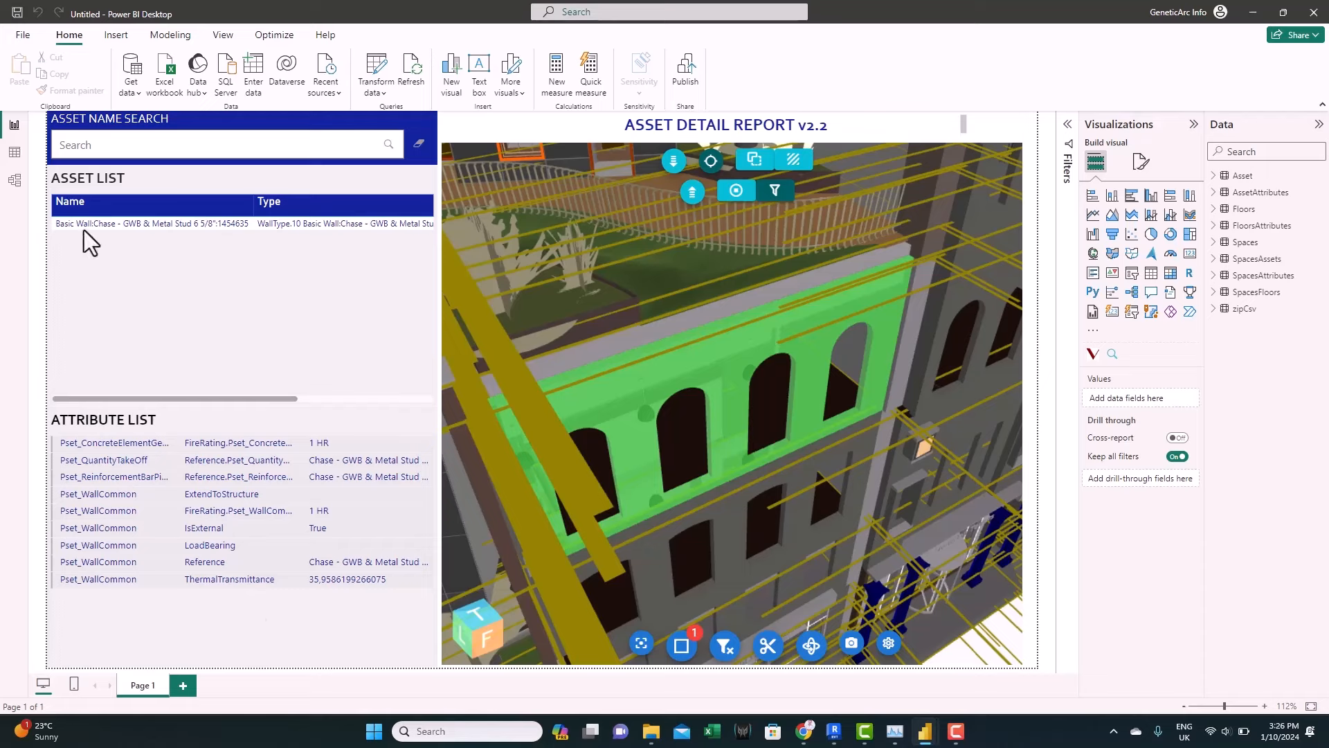
pyautogui.moveTo(271, 348)
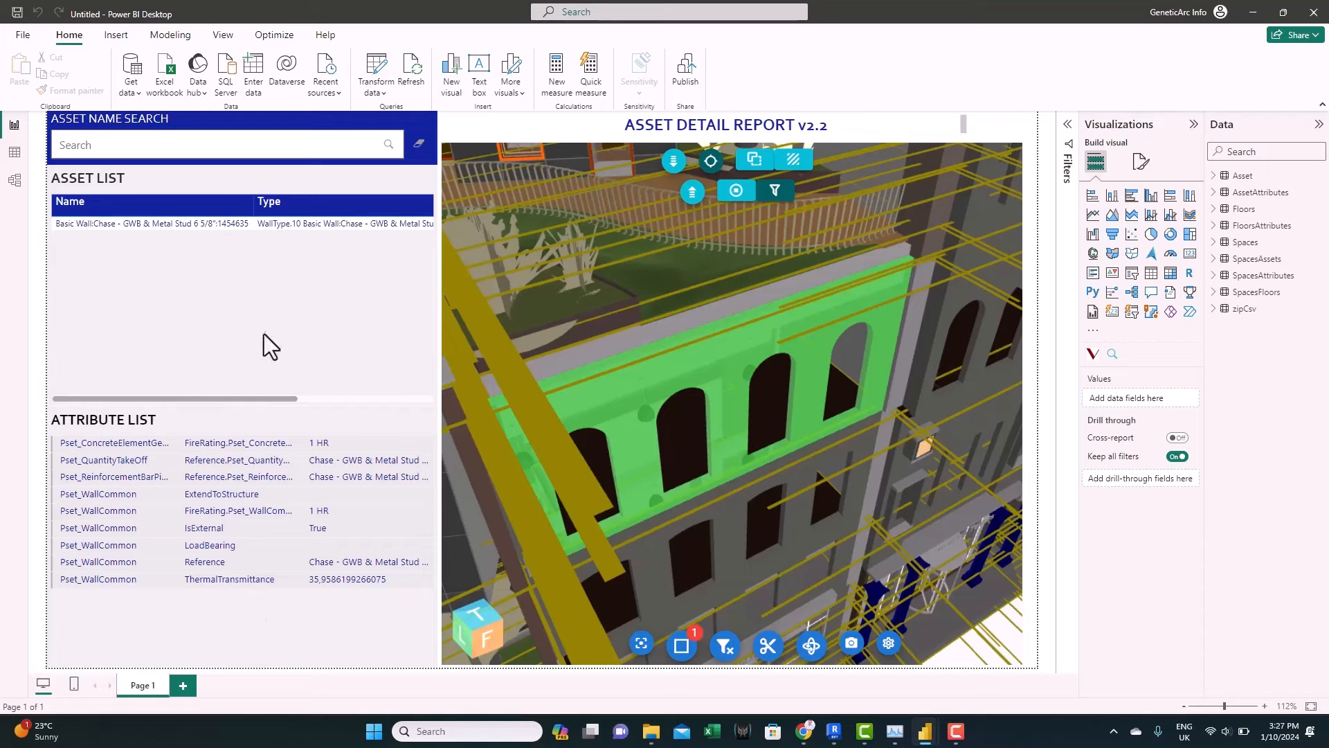
pyautogui.moveTo(109, 613)
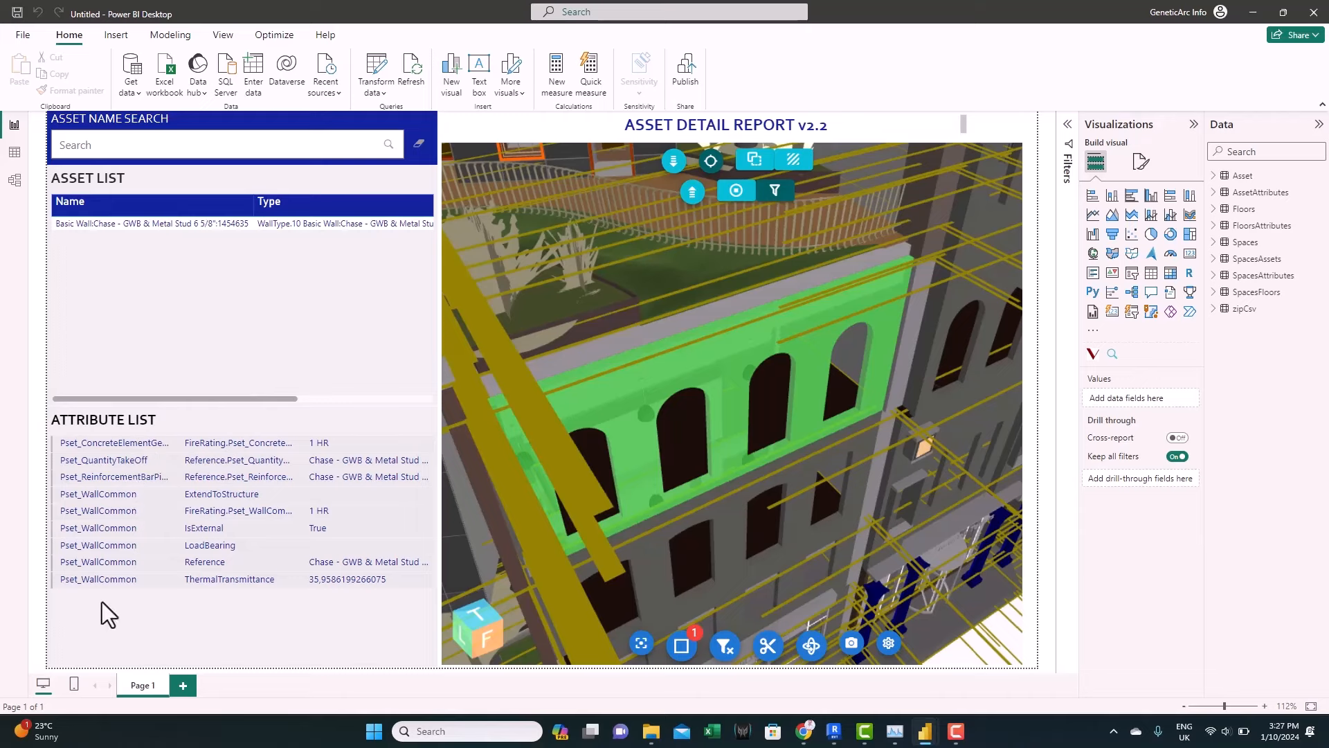
pyautogui.moveTo(314, 613)
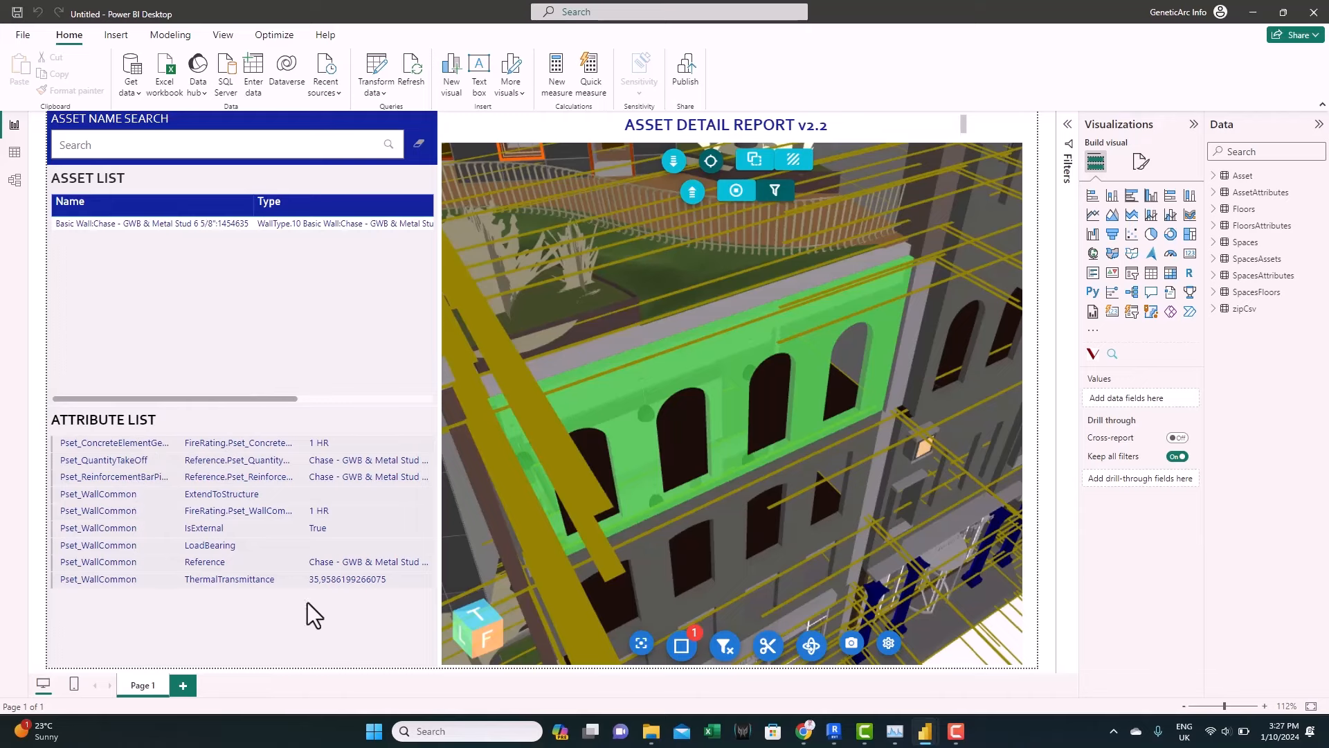
pyautogui.moveTo(767, 453)
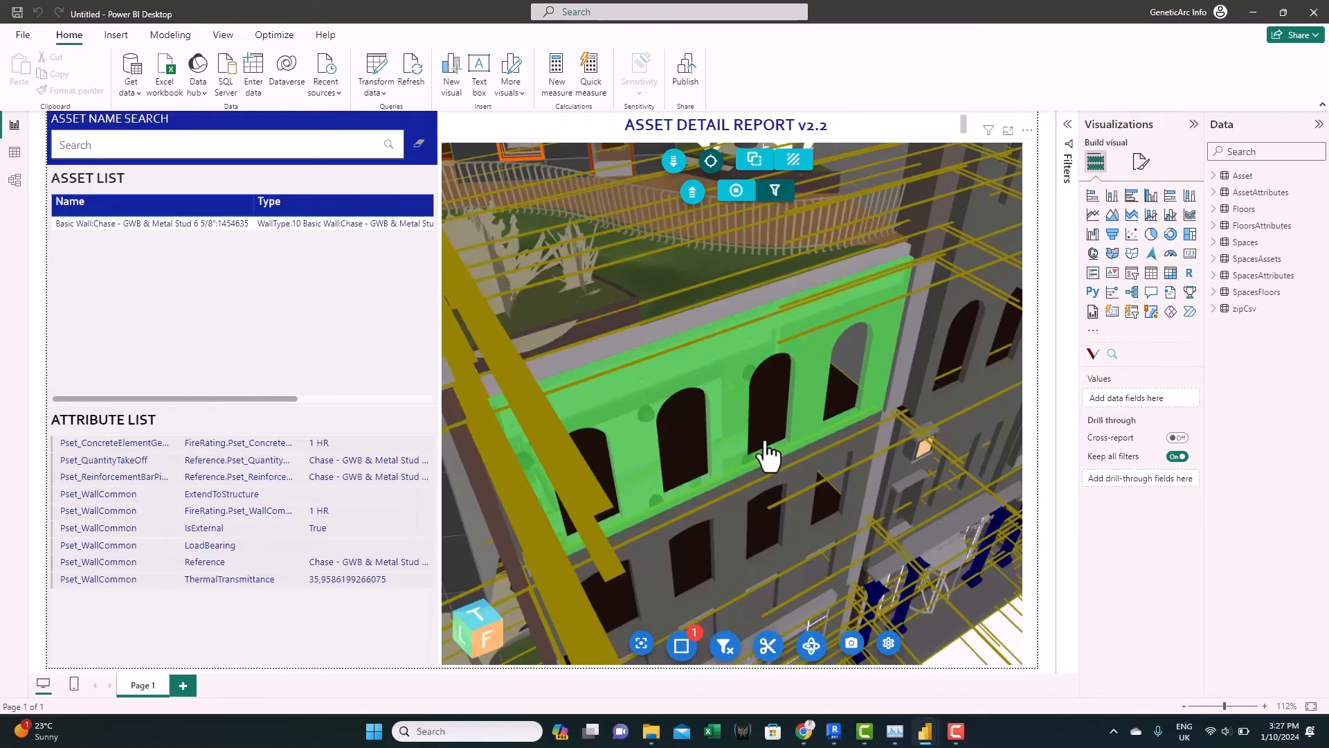
pyautogui.click(753, 160)
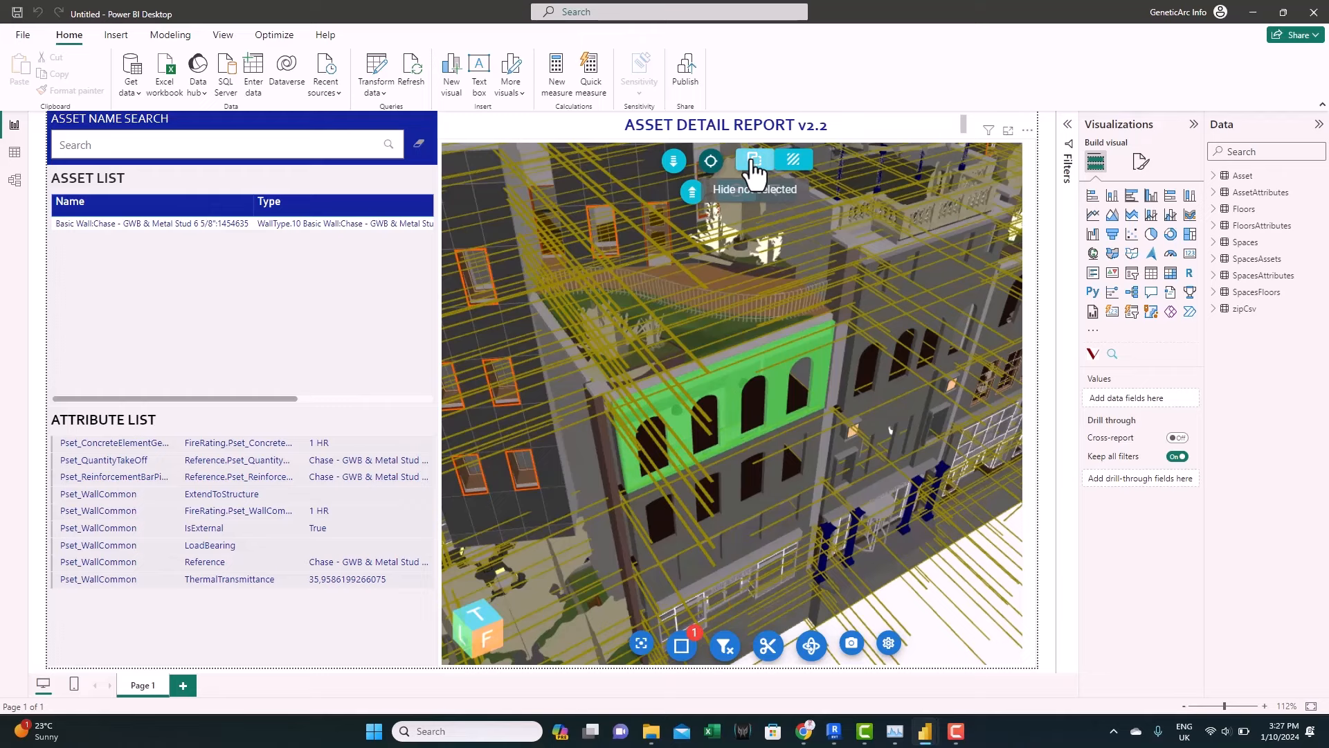
# Isolate the wall, show the building in x-ray, then clear the wall selection
pyautogui.click(753, 160)
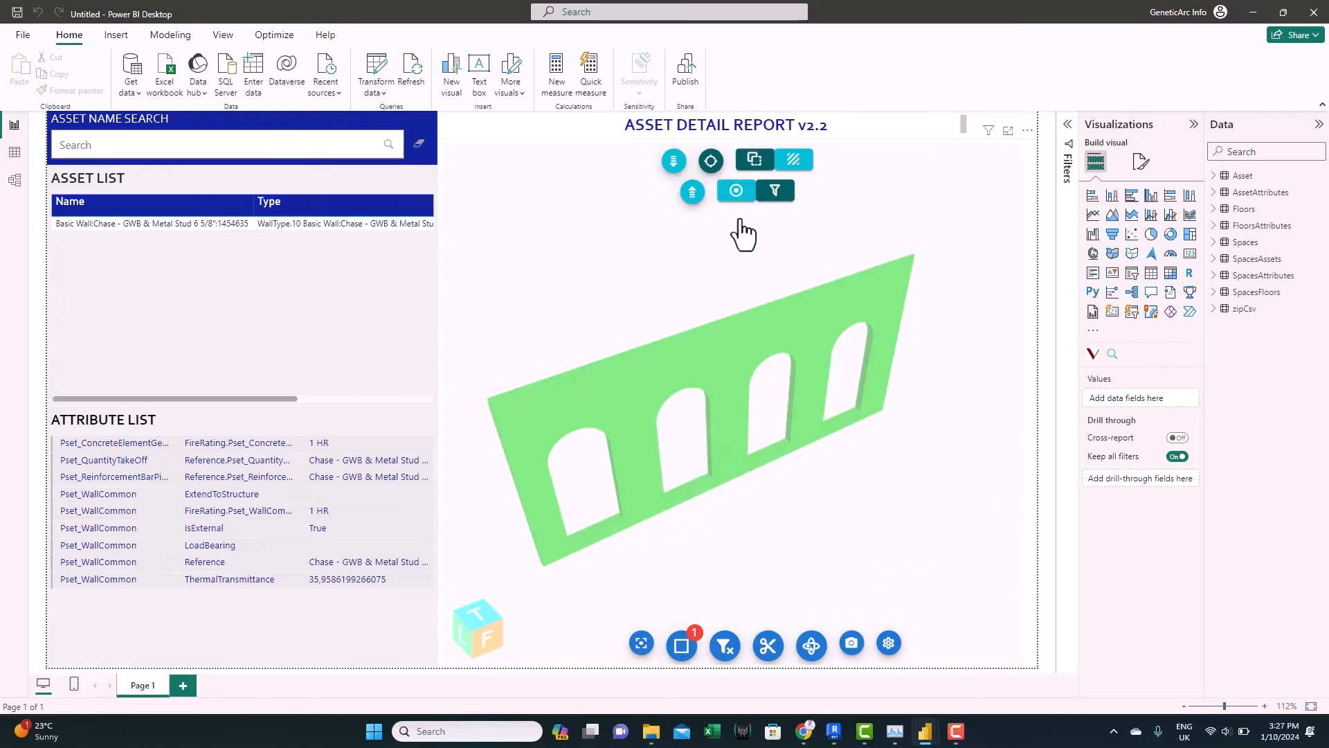
pyautogui.moveTo(794, 159)
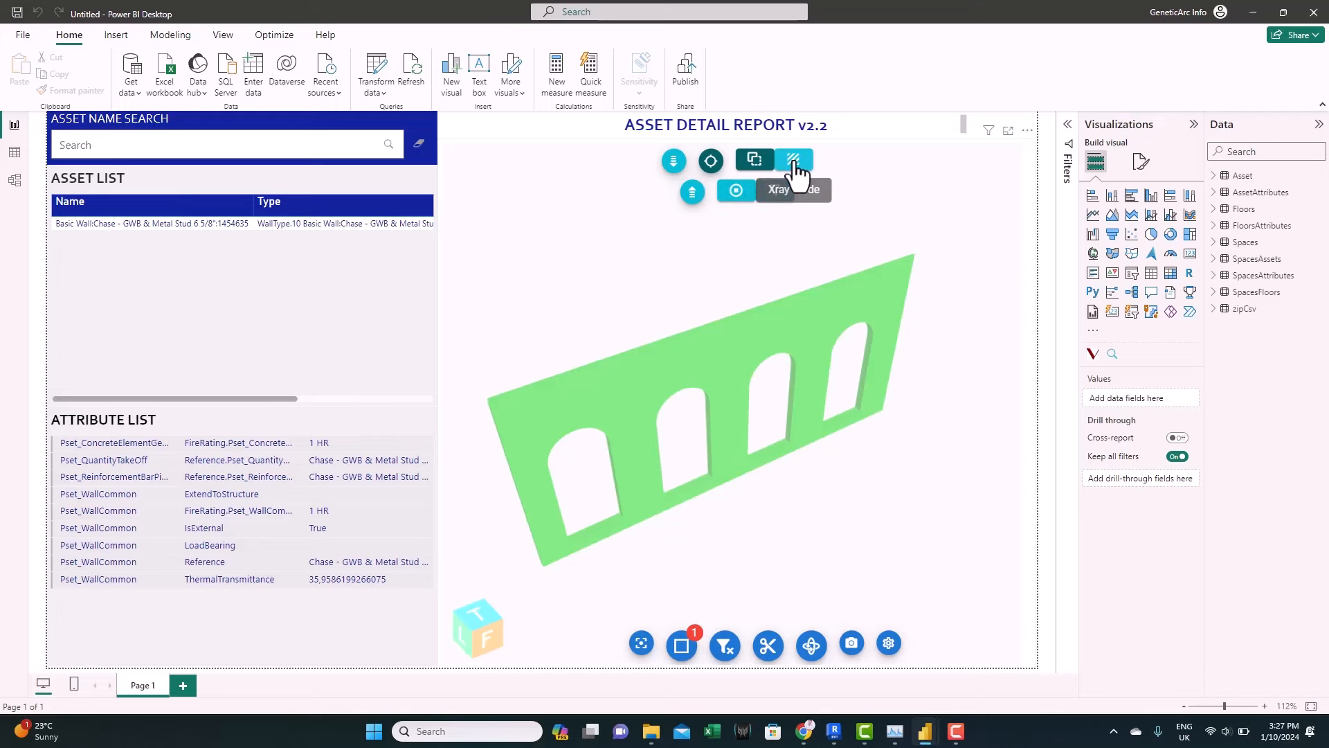
pyautogui.click(793, 160)
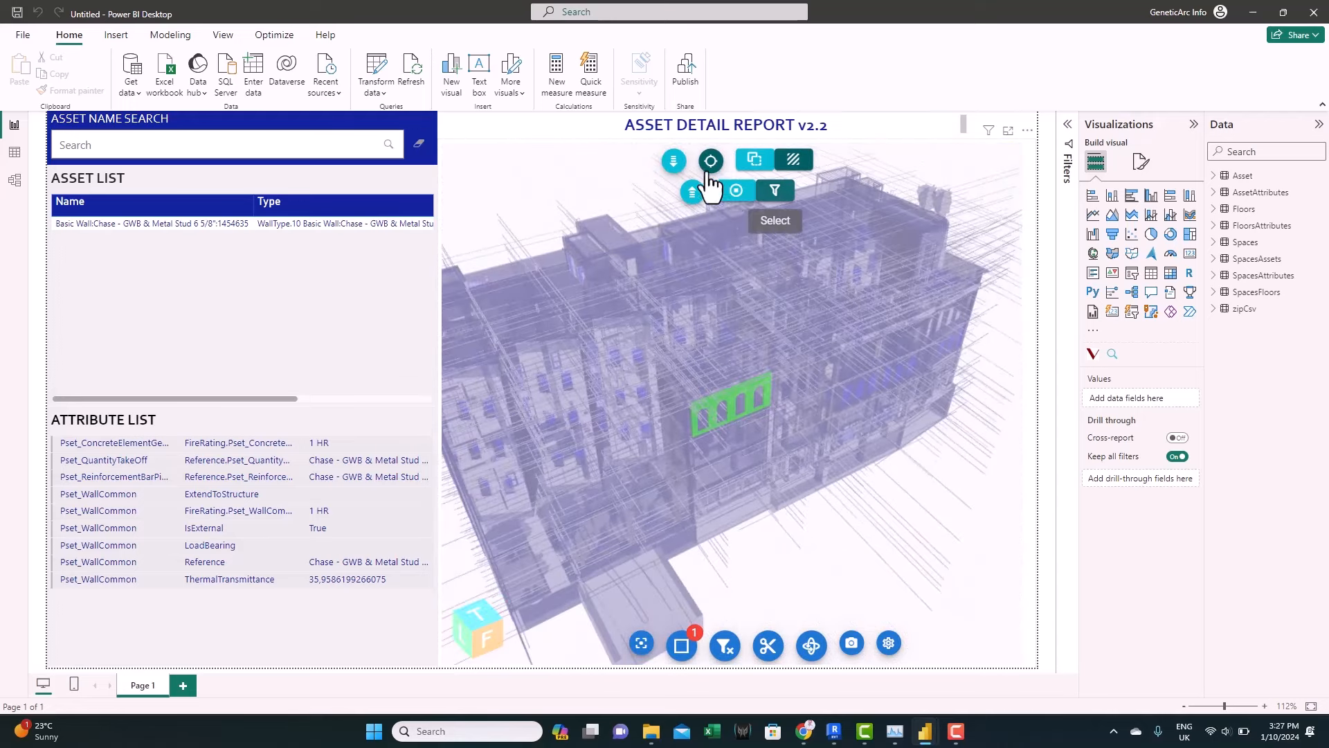
pyautogui.click(673, 160)
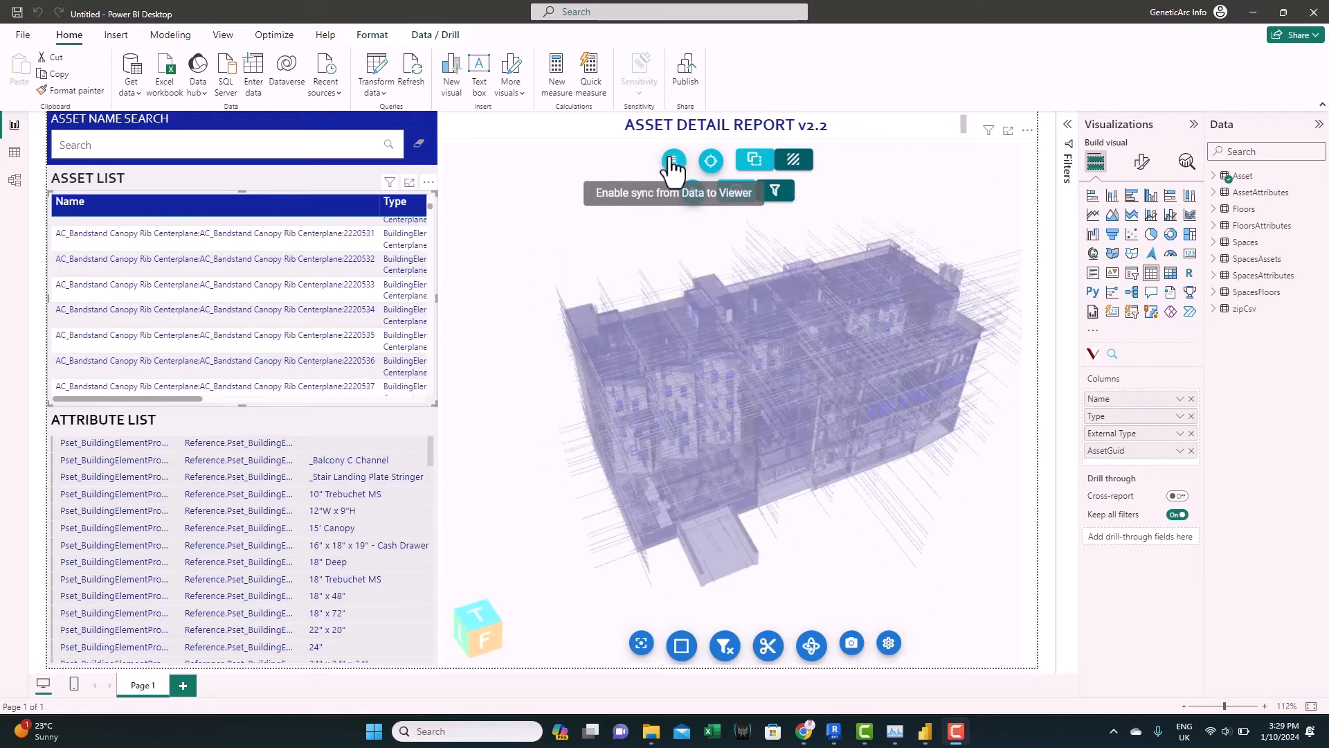
pyautogui.click(673, 160)
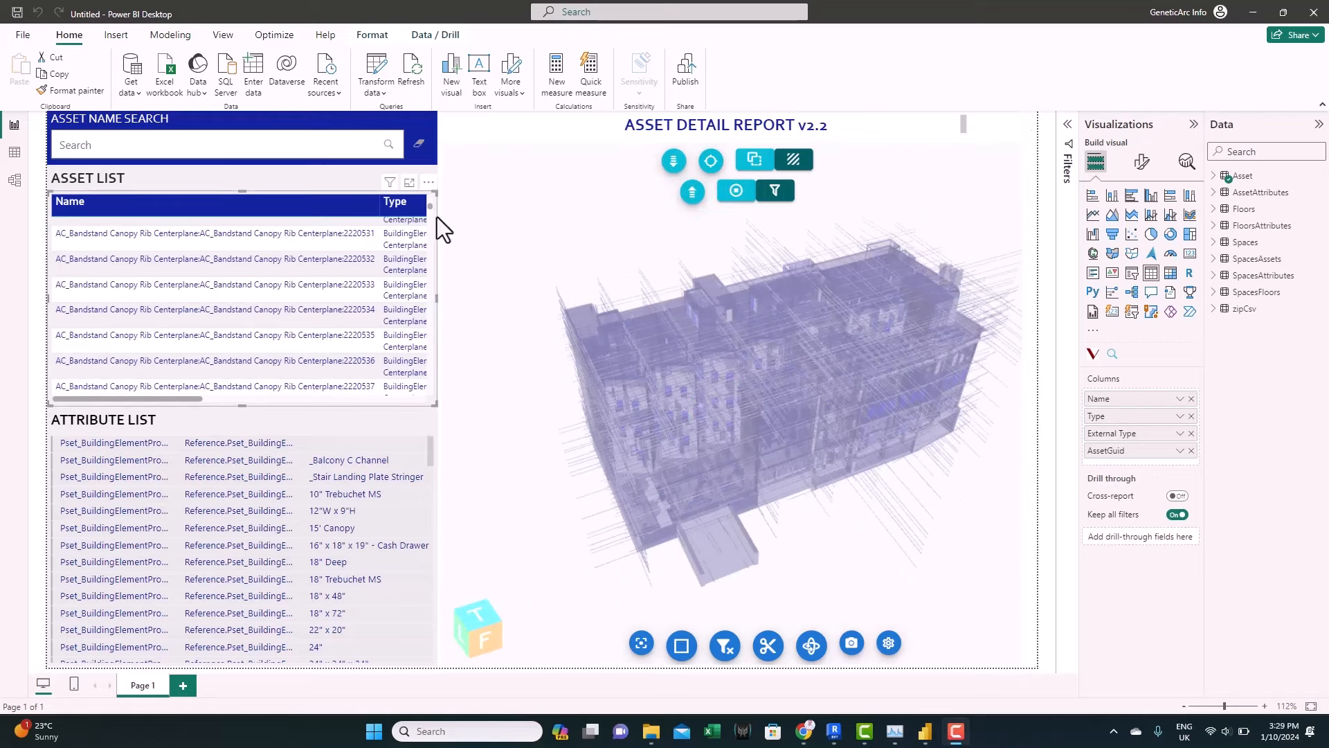
pyautogui.scroll(-3)
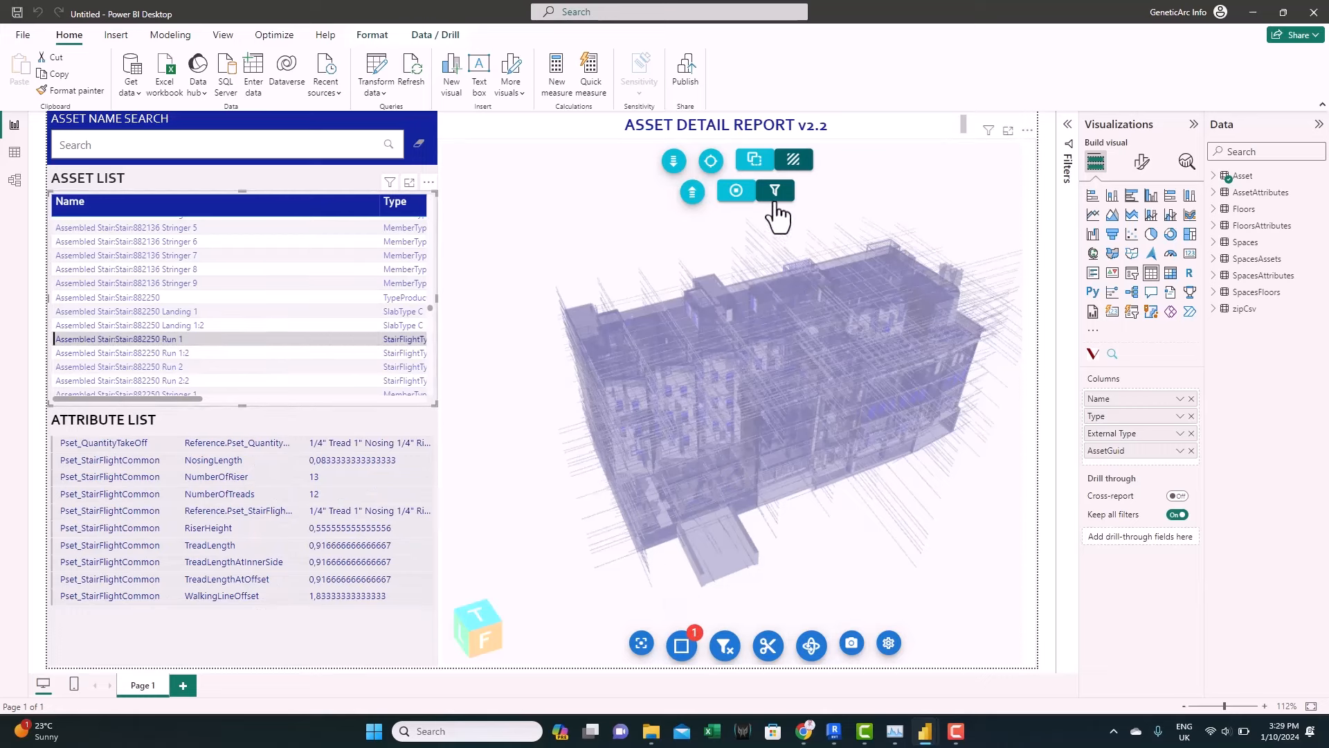
pyautogui.moveTo(750, 162)
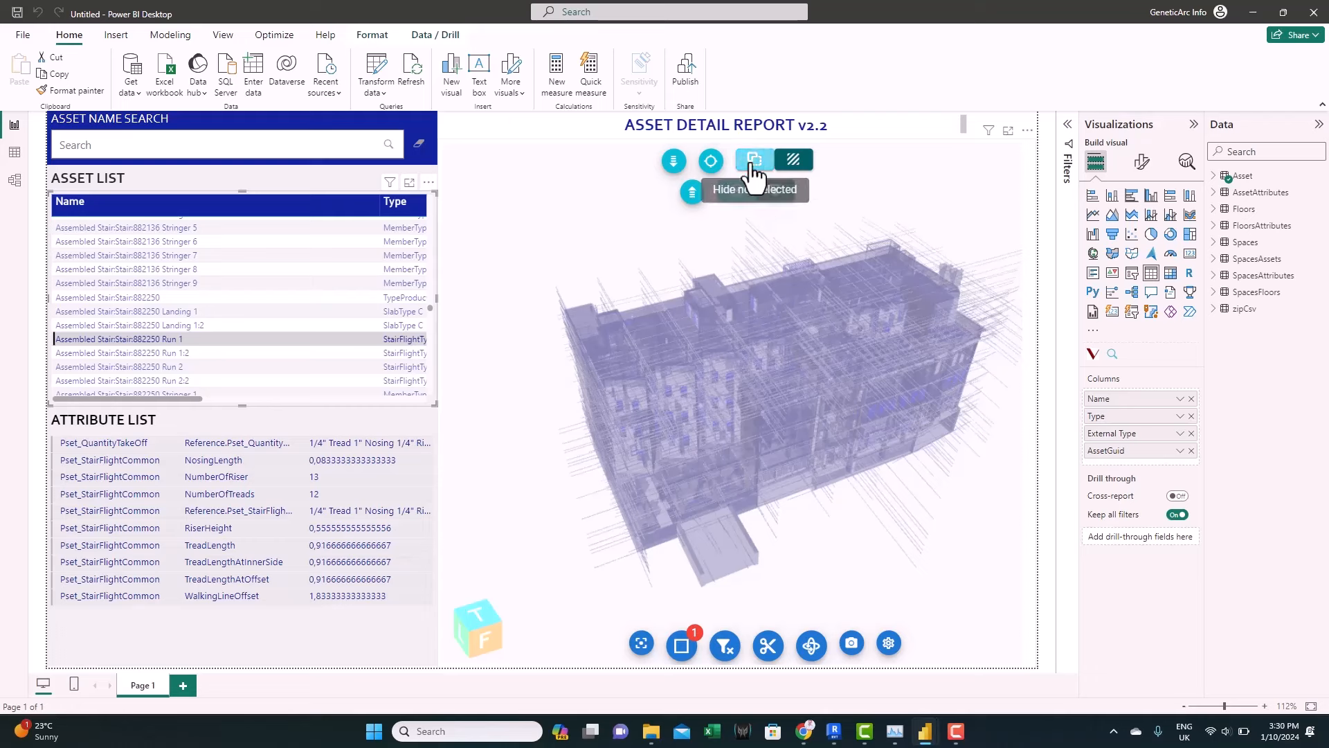
pyautogui.click(752, 160)
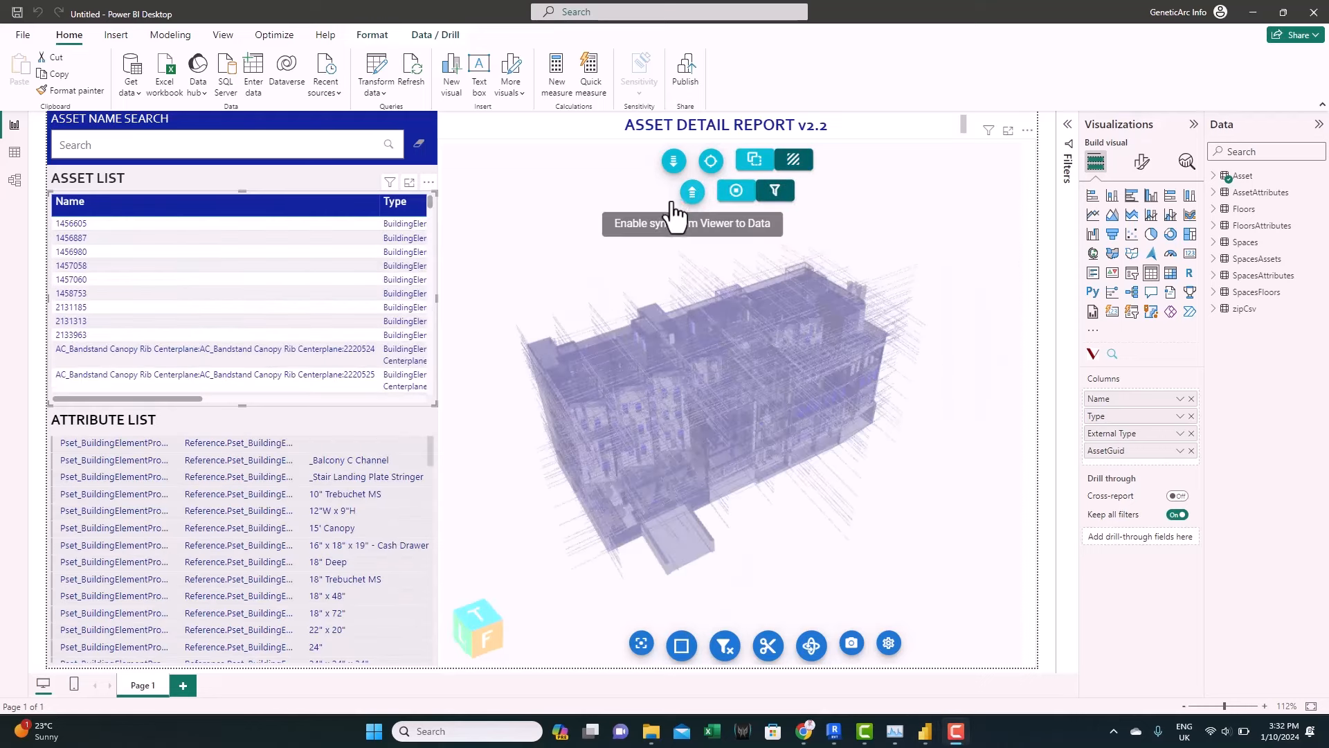
pyautogui.moveTo(691, 191)
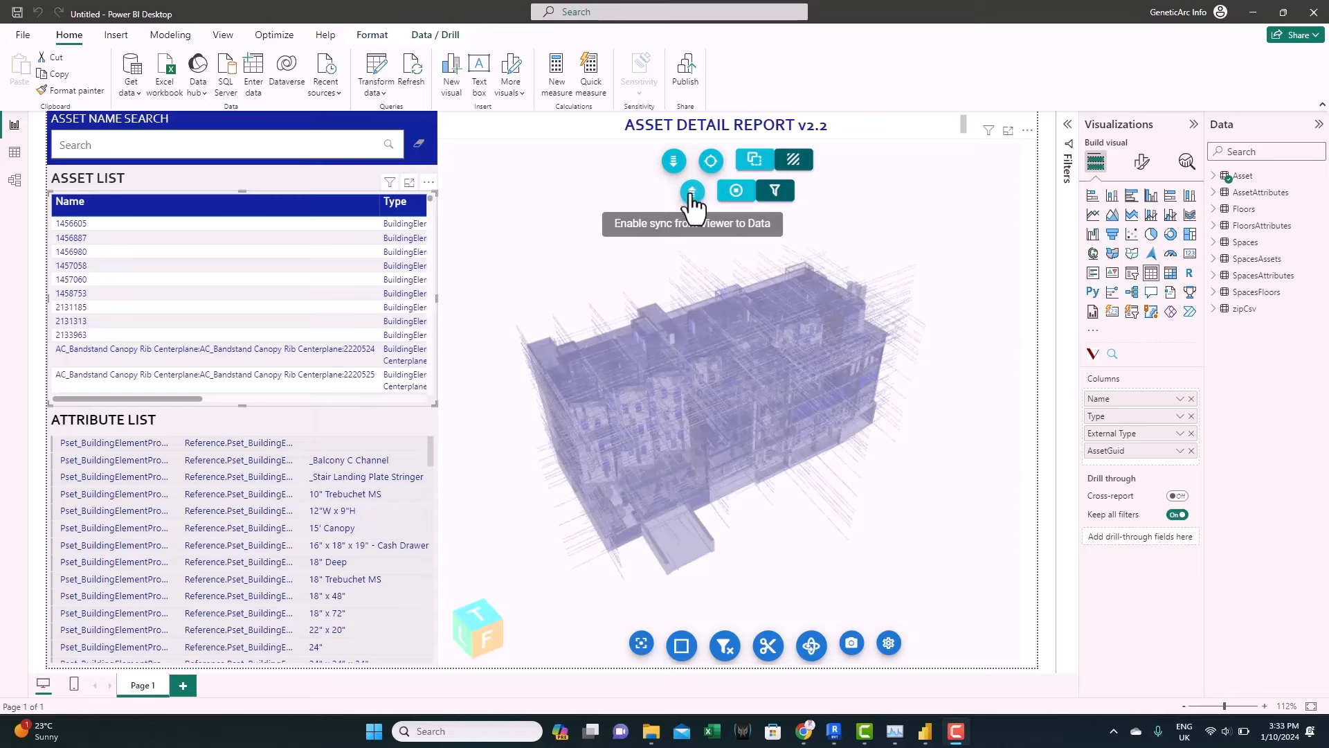
pyautogui.moveTo(670, 511)
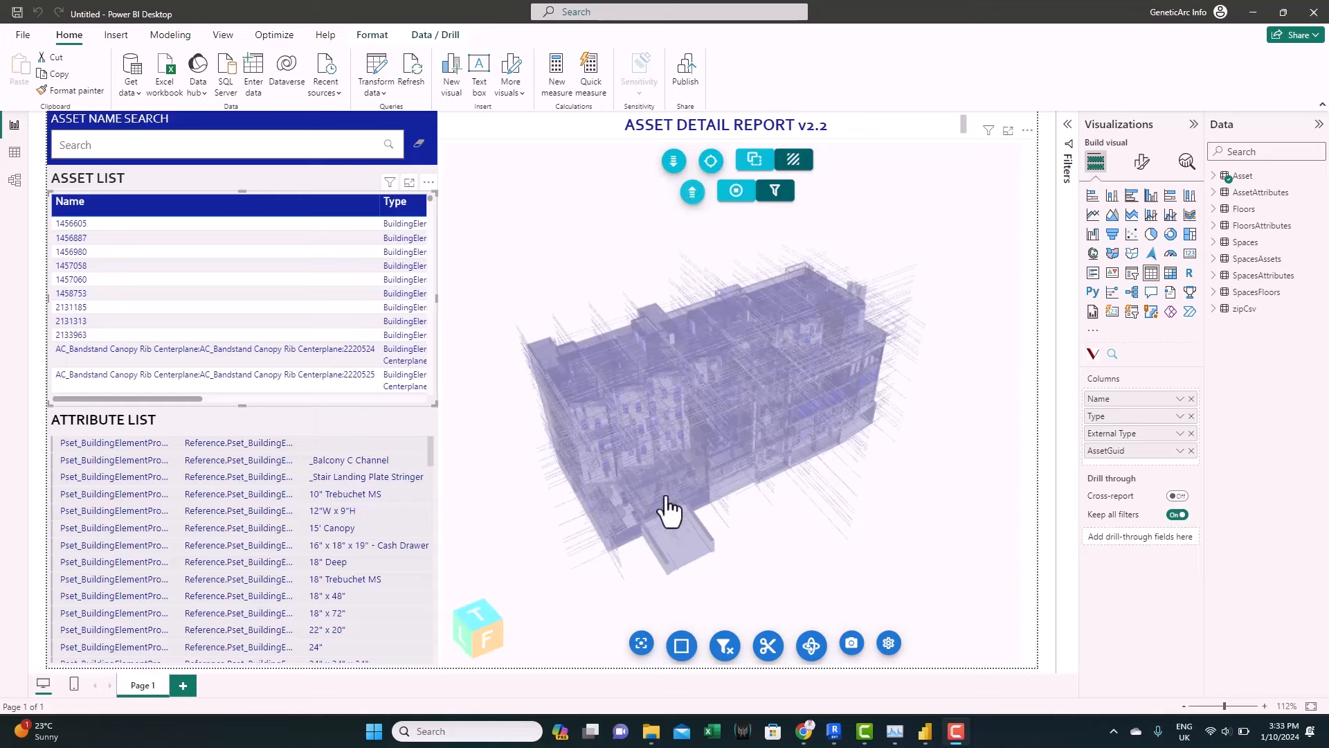
pyautogui.moveTo(388, 321)
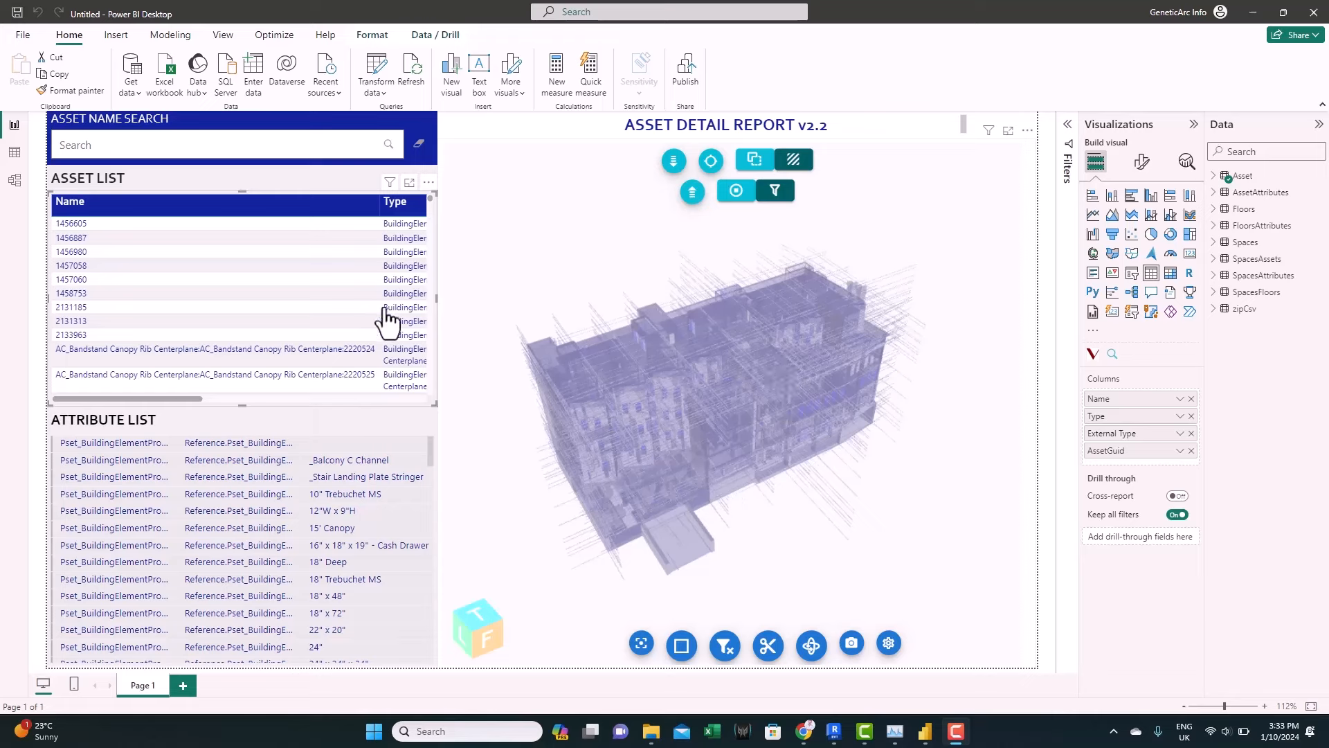
pyautogui.moveTo(350, 284)
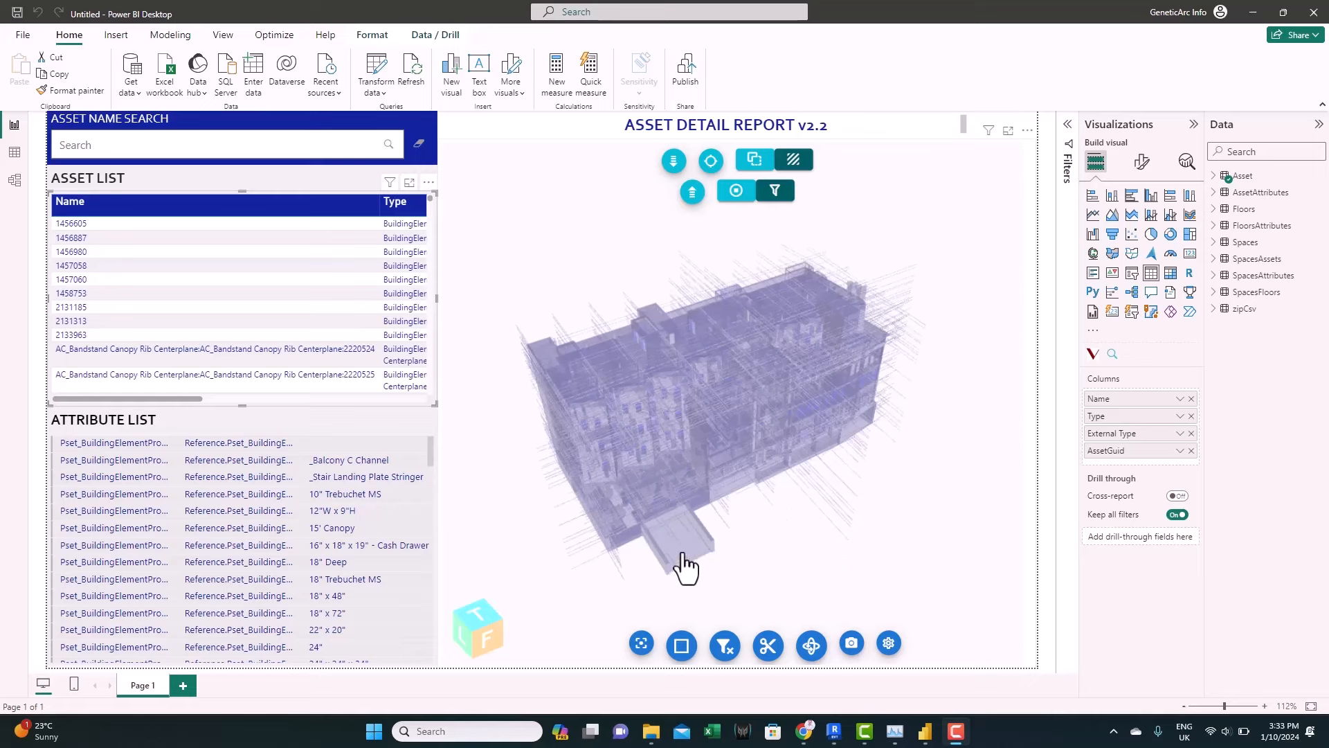
# Select the concrete slab, refit the whole building in view and switch to multi-select mode
pyautogui.click(687, 563)
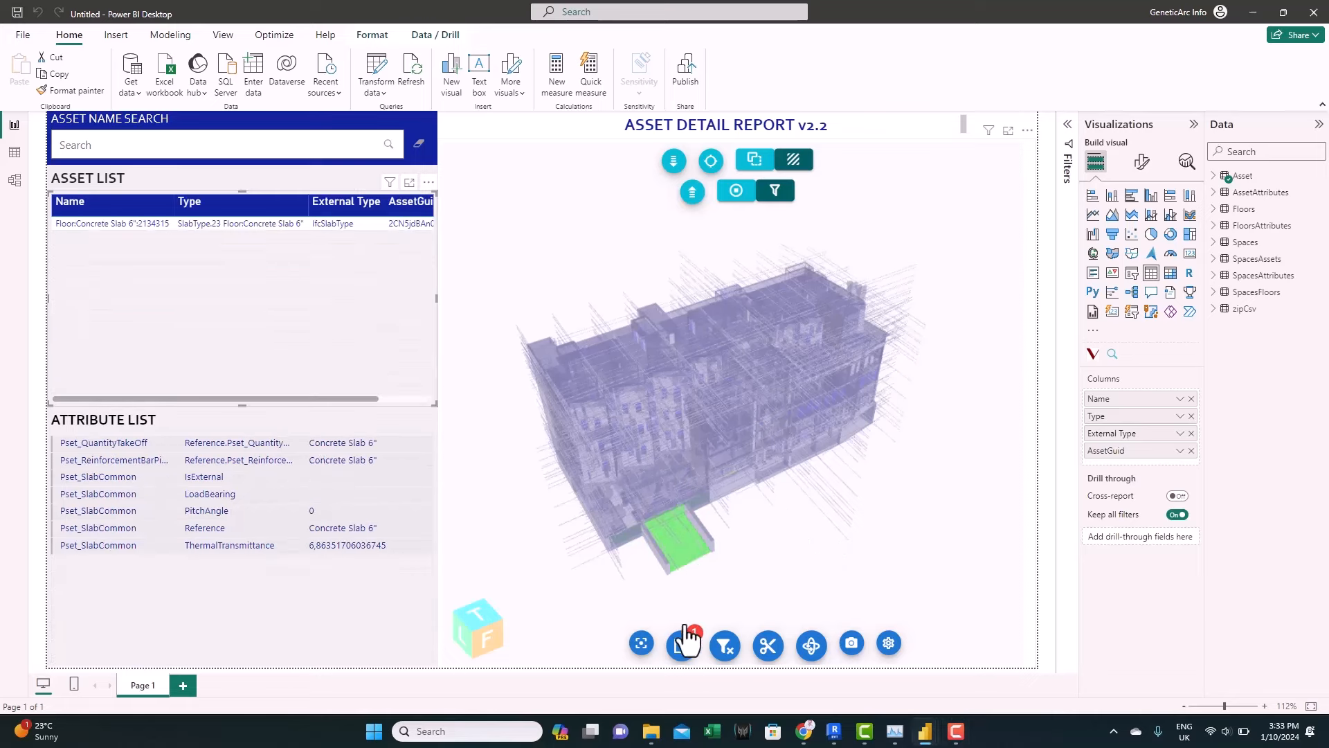
pyautogui.click(681, 643)
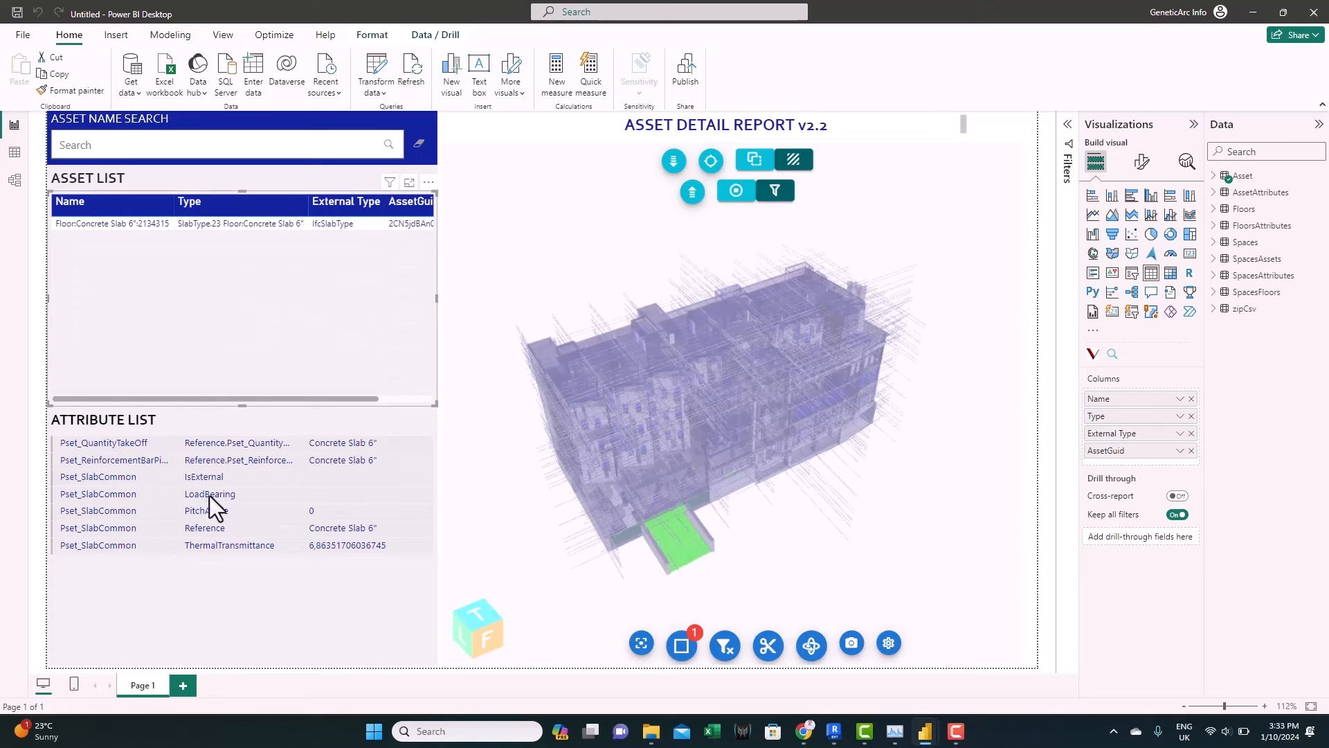
pyautogui.moveTo(270, 297)
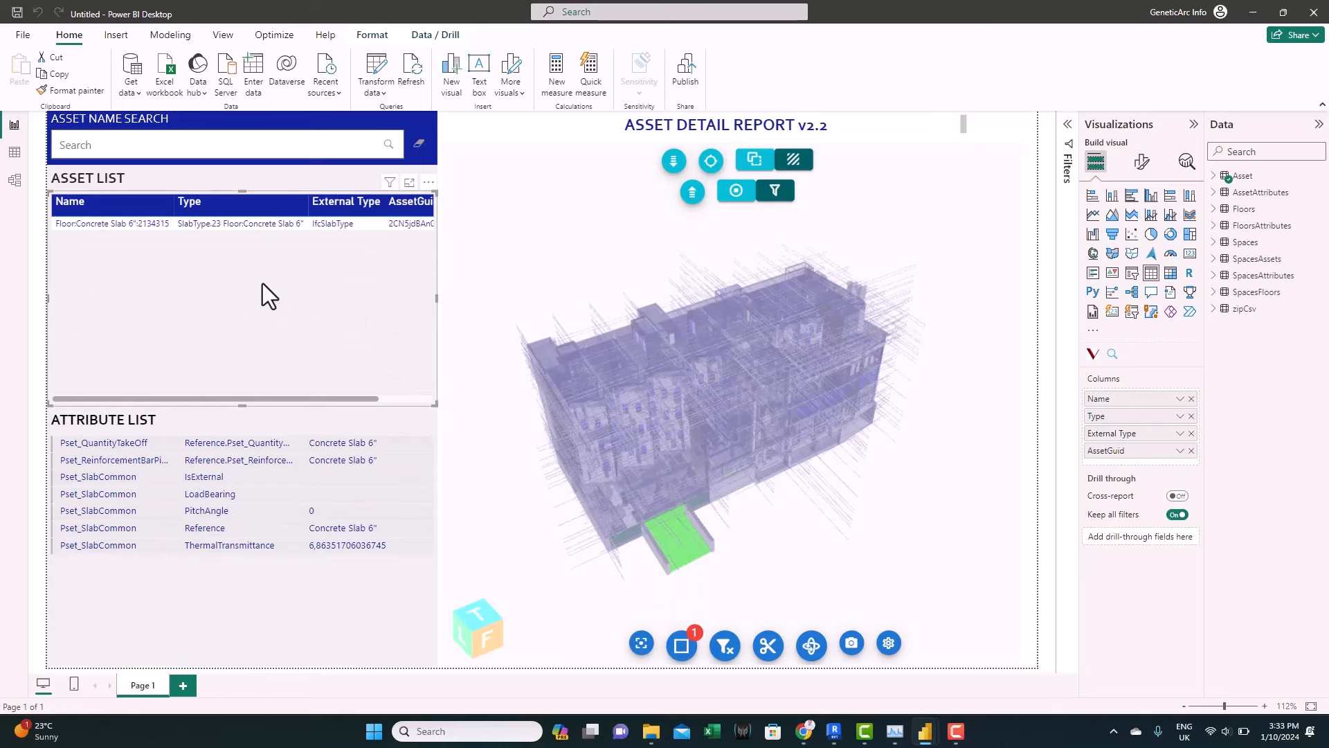
pyautogui.click(681, 644)
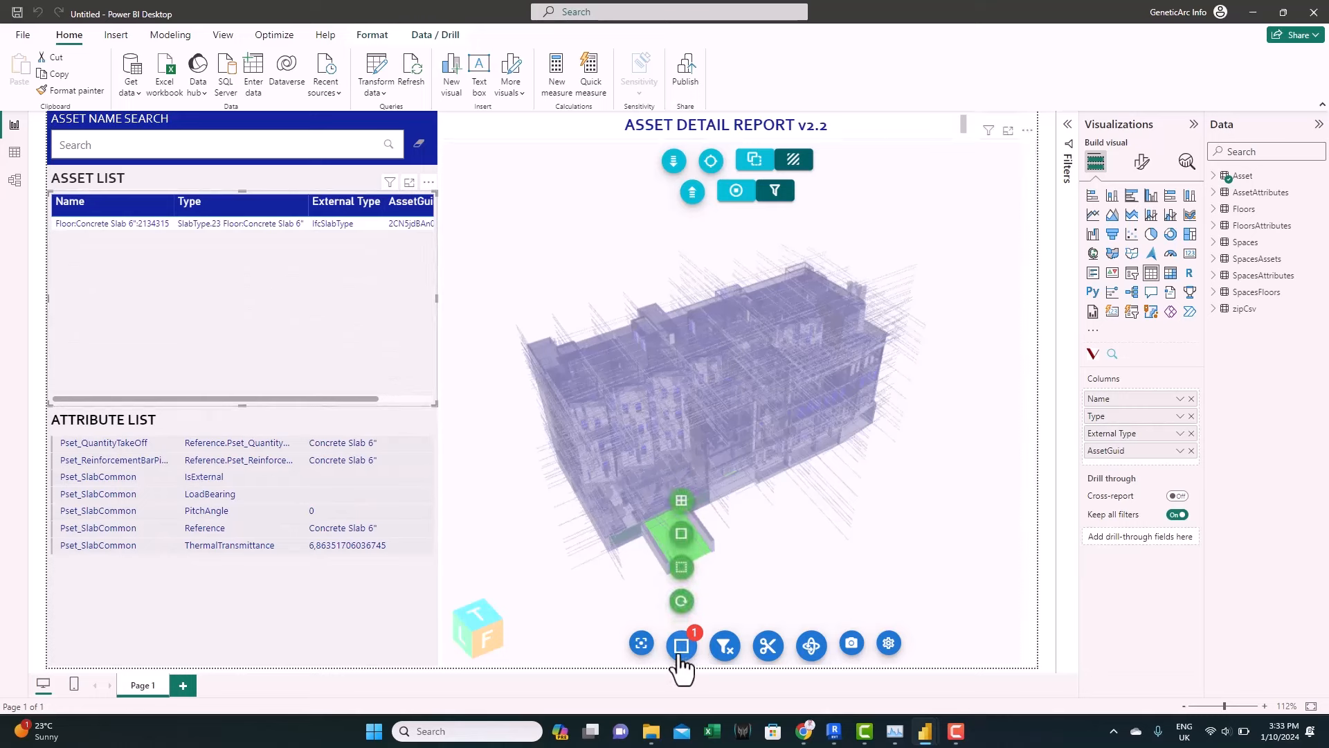
pyautogui.moveTo(680, 602)
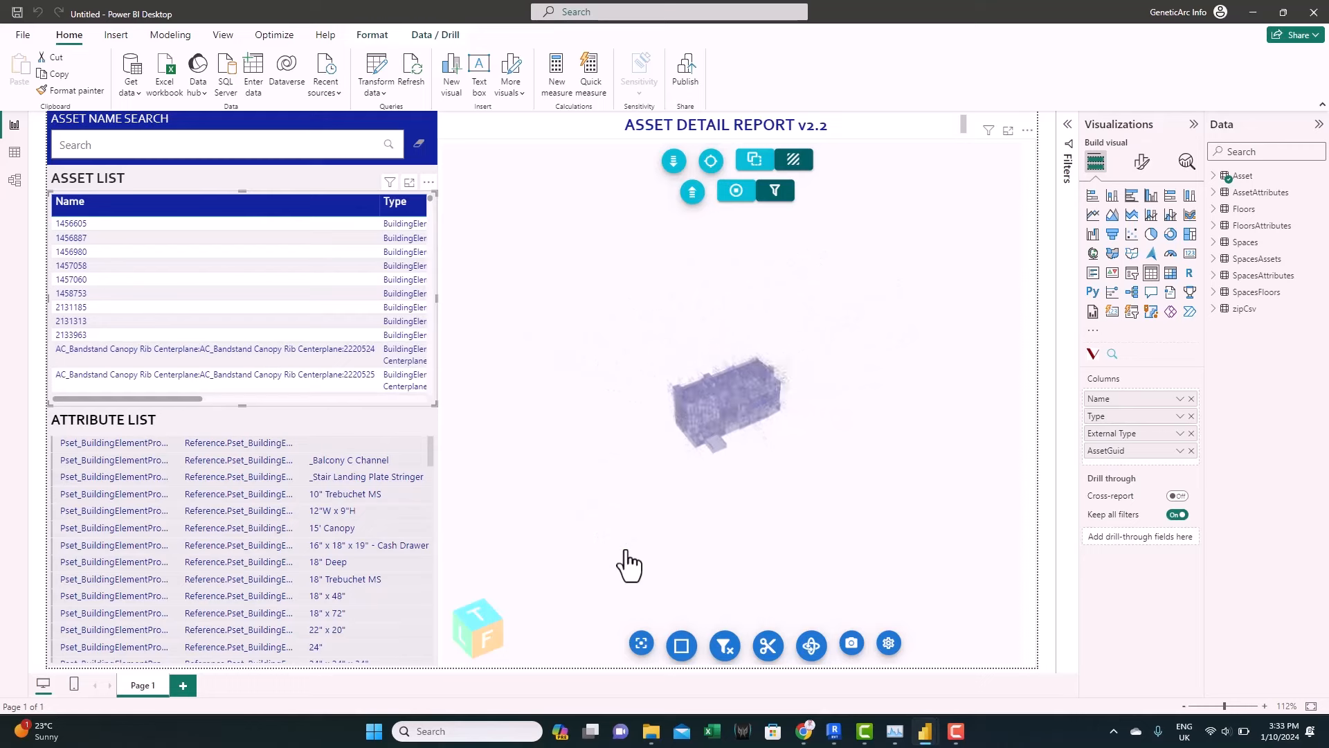
pyautogui.moveTo(642, 644)
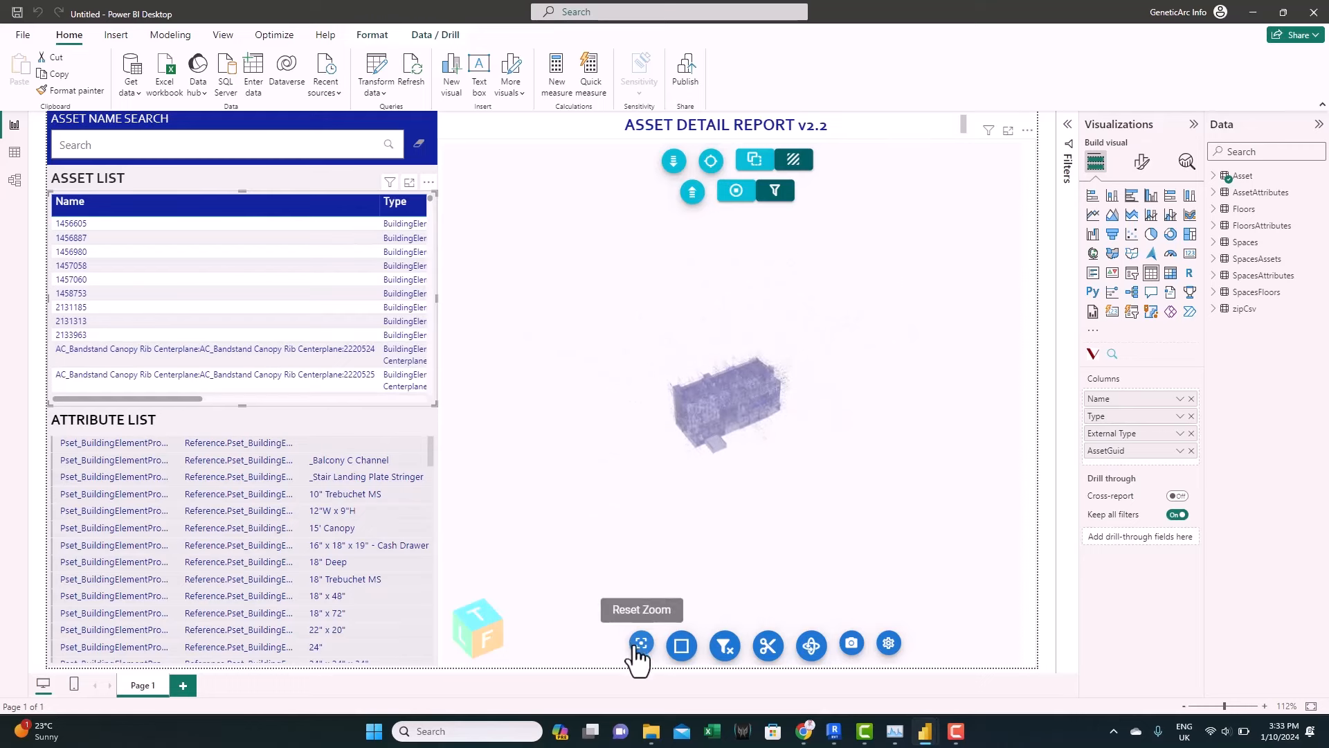
pyautogui.click(680, 644)
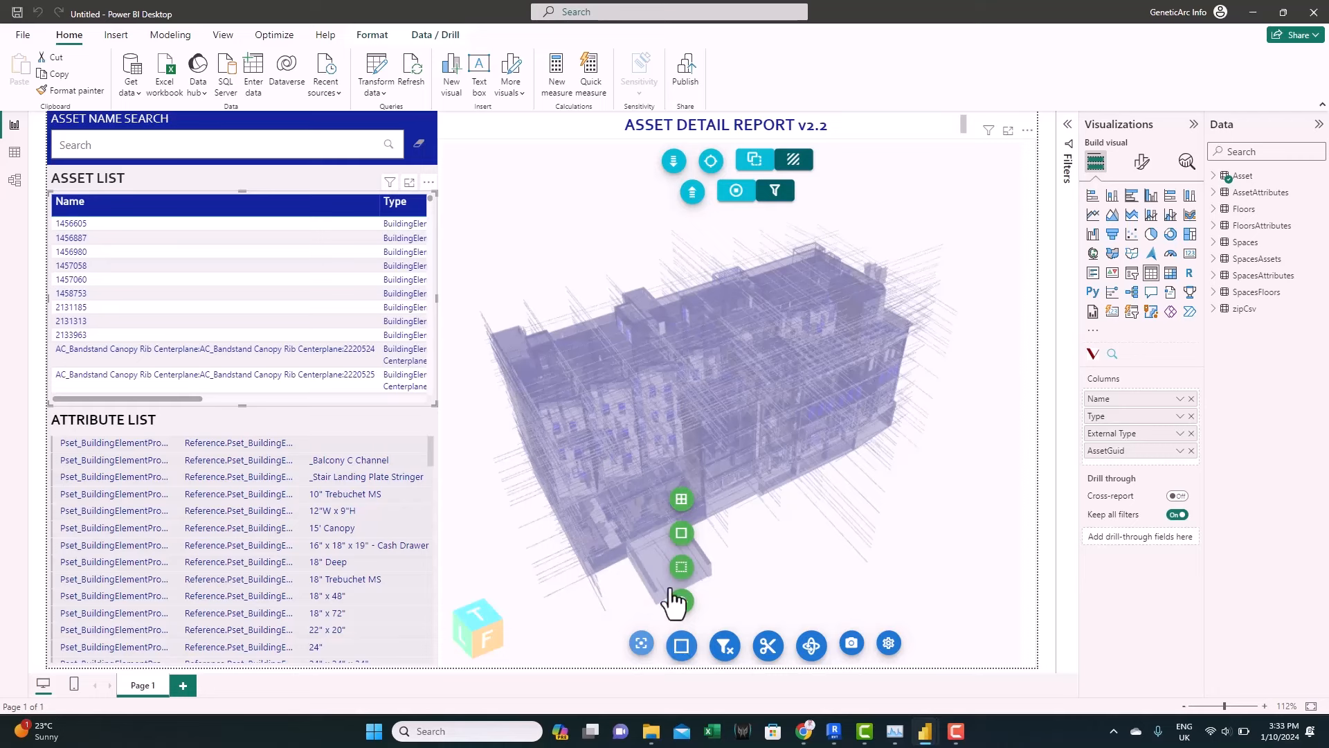
pyautogui.moveTo(681, 499)
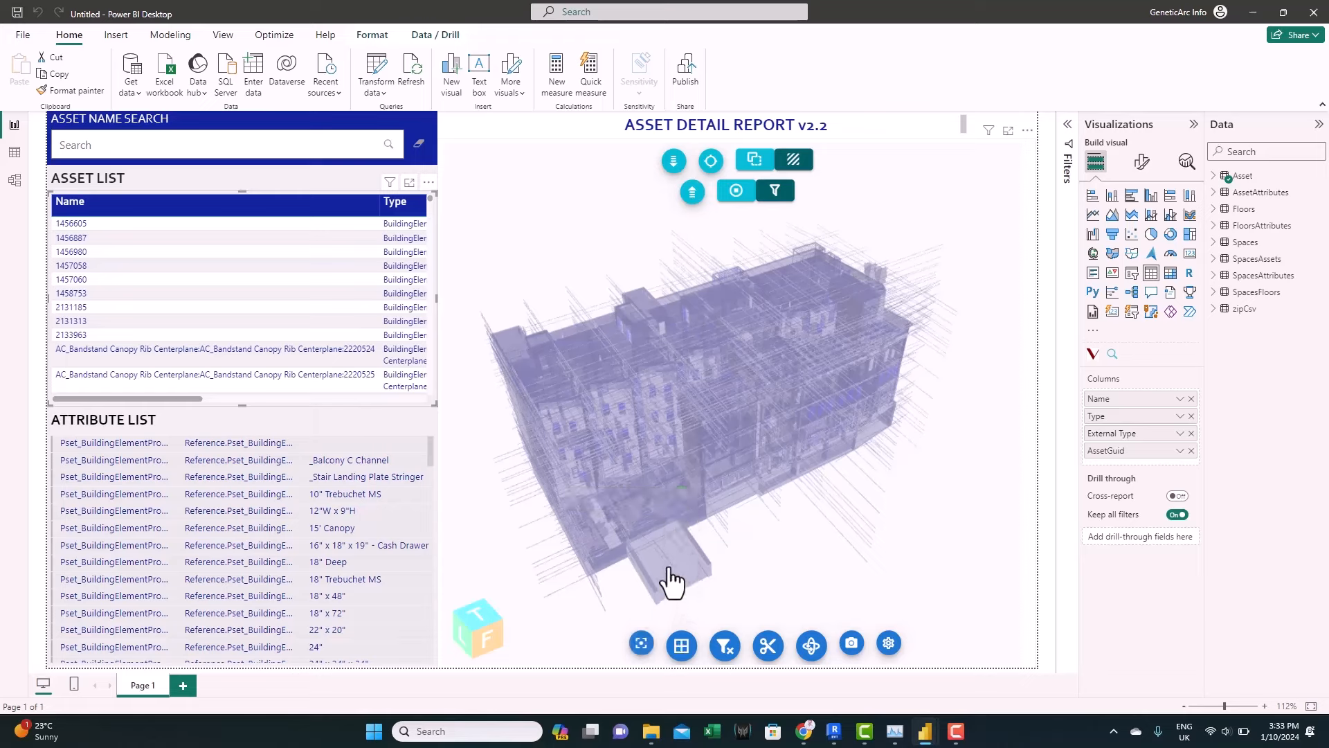
# Multi-select the concrete slab and tree canopy, then clear that selection
pyautogui.click(672, 581)
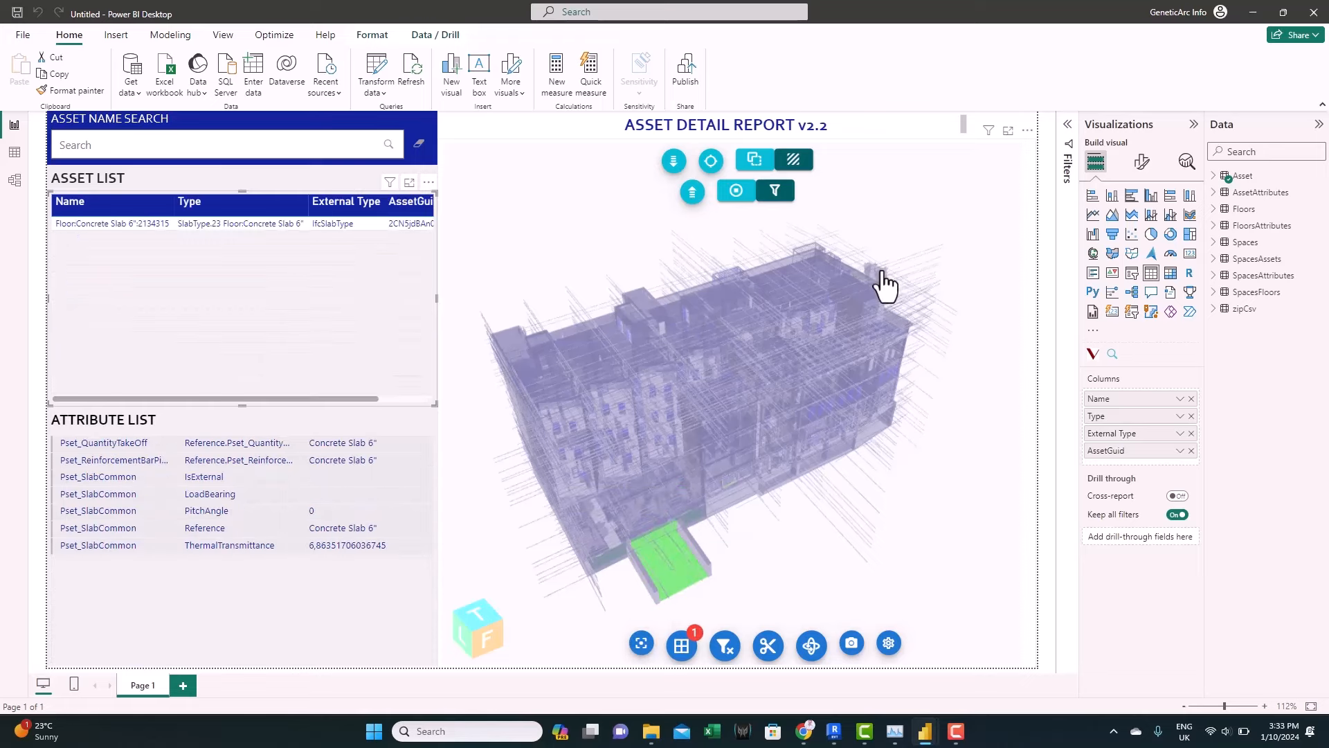
pyautogui.click(884, 282)
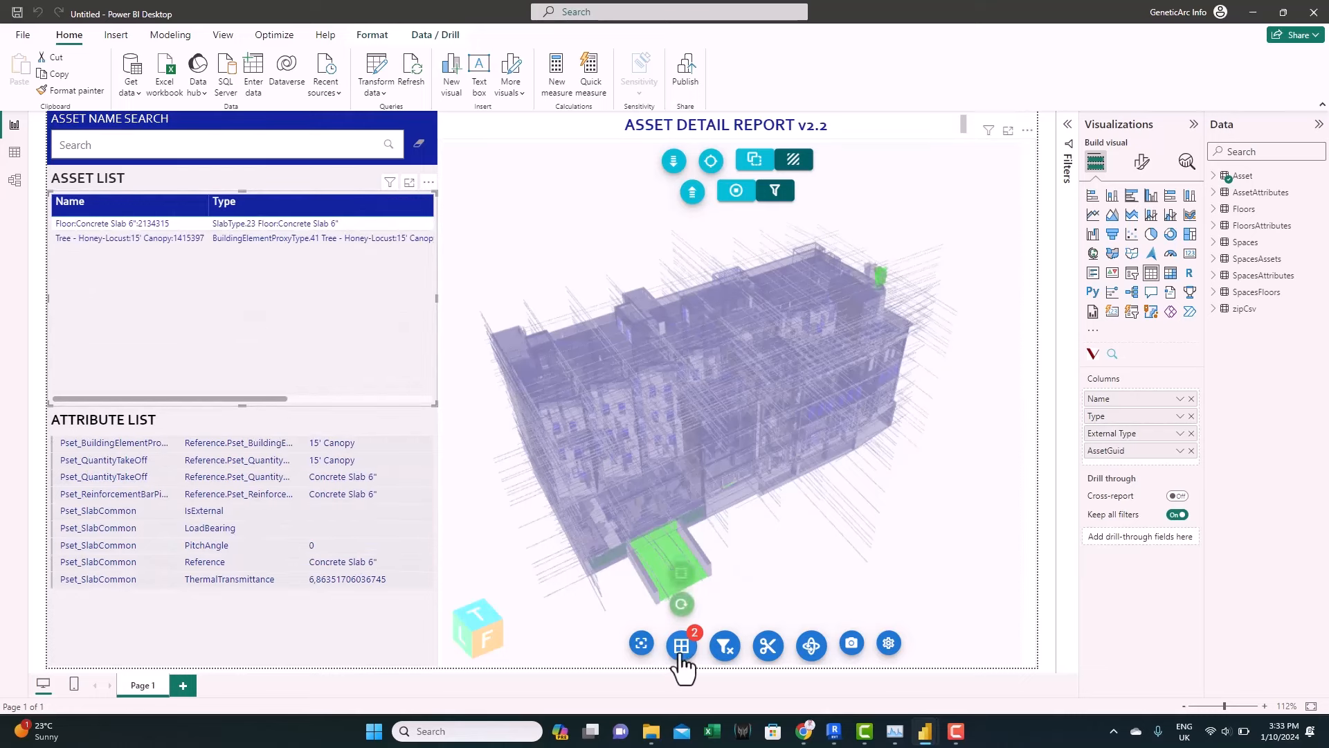
pyautogui.click(681, 643)
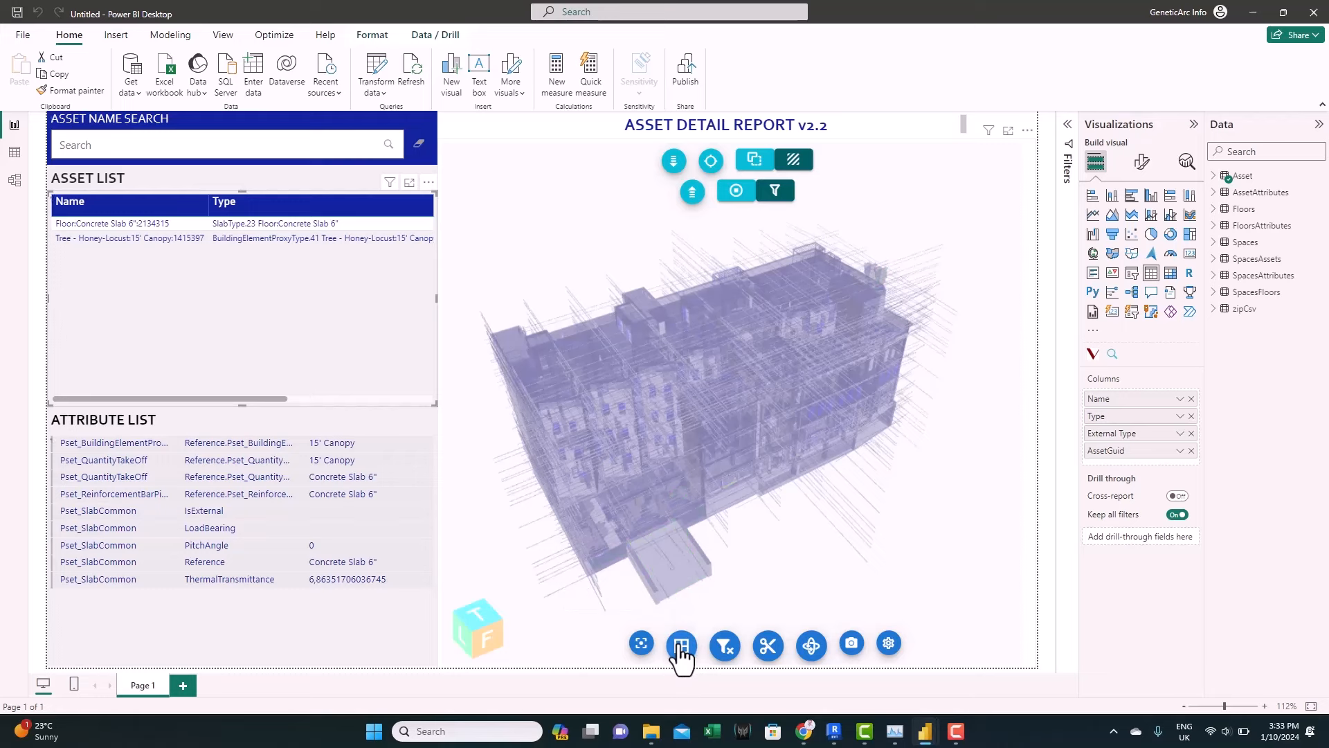
pyautogui.click(680, 643)
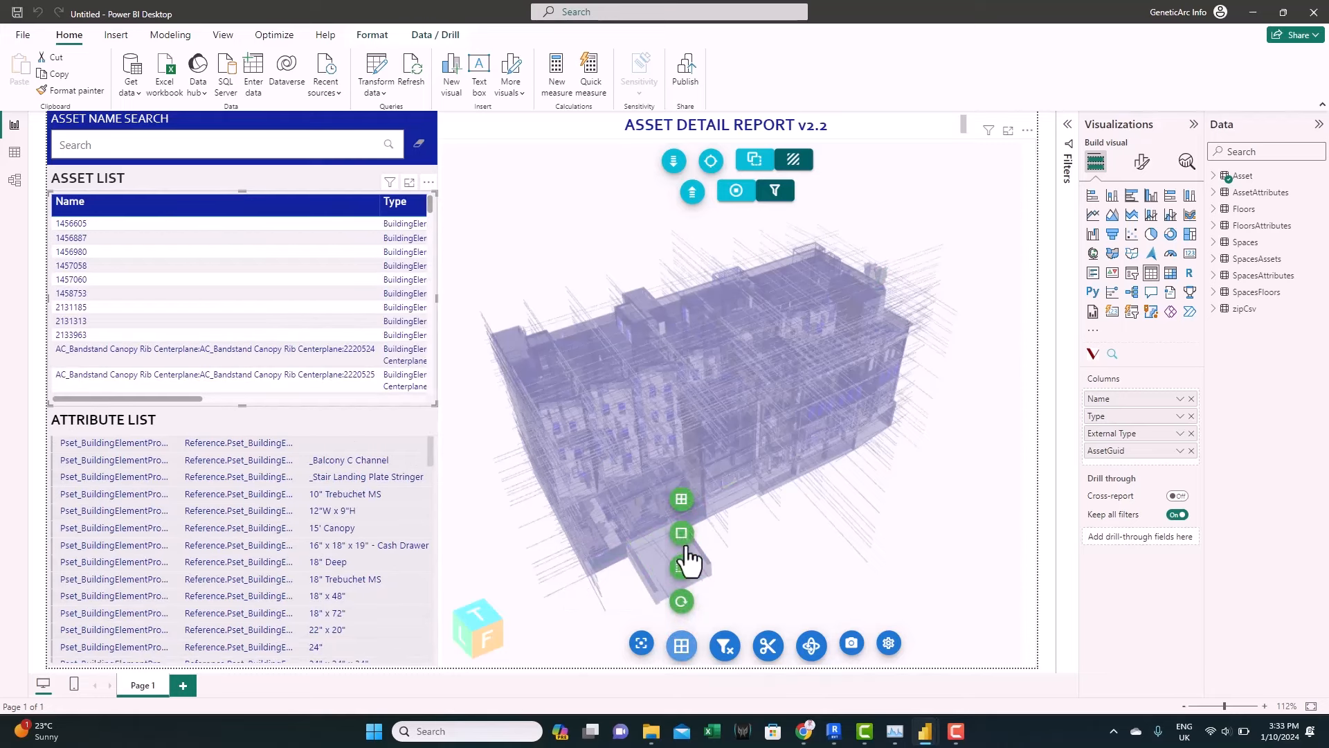
pyautogui.moveTo(681, 532)
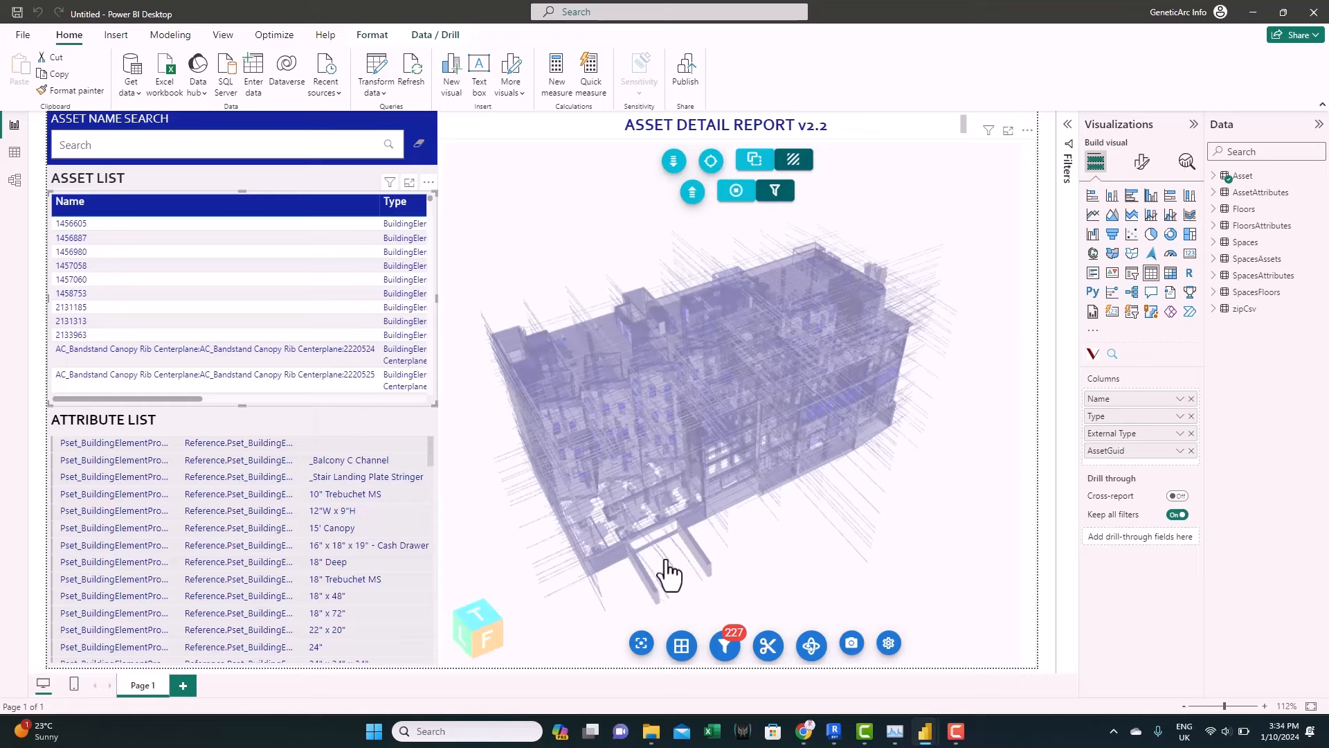
# Clear the viewer filter on 227 elements so the full building shows again
pyautogui.click(723, 646)
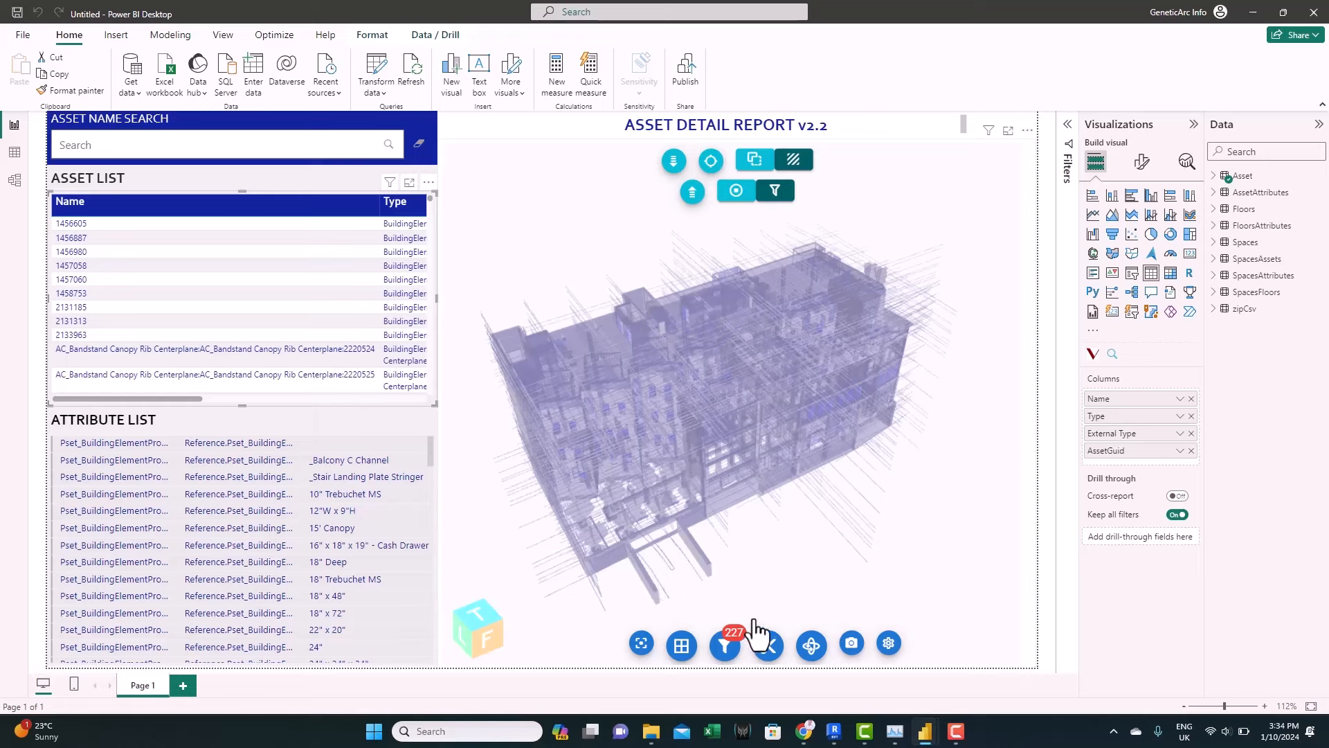
pyautogui.click(723, 645)
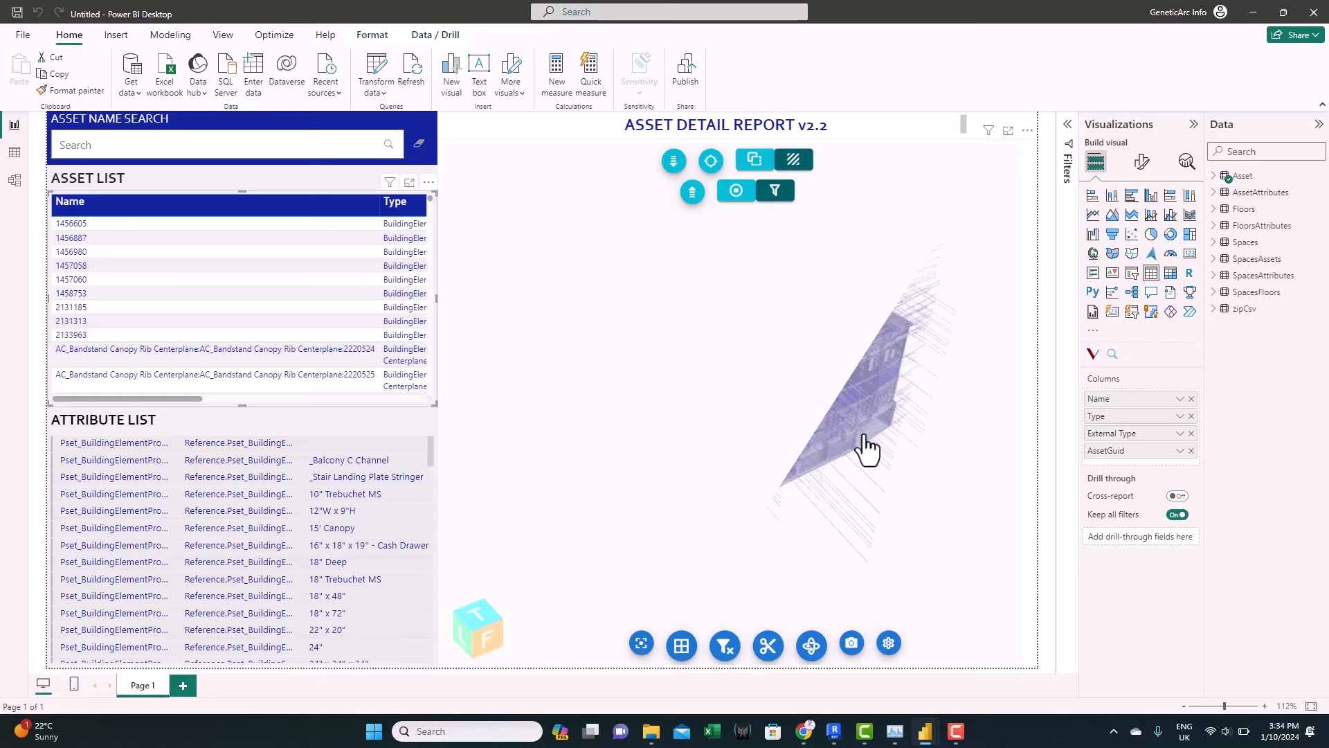
pyautogui.click(767, 644)
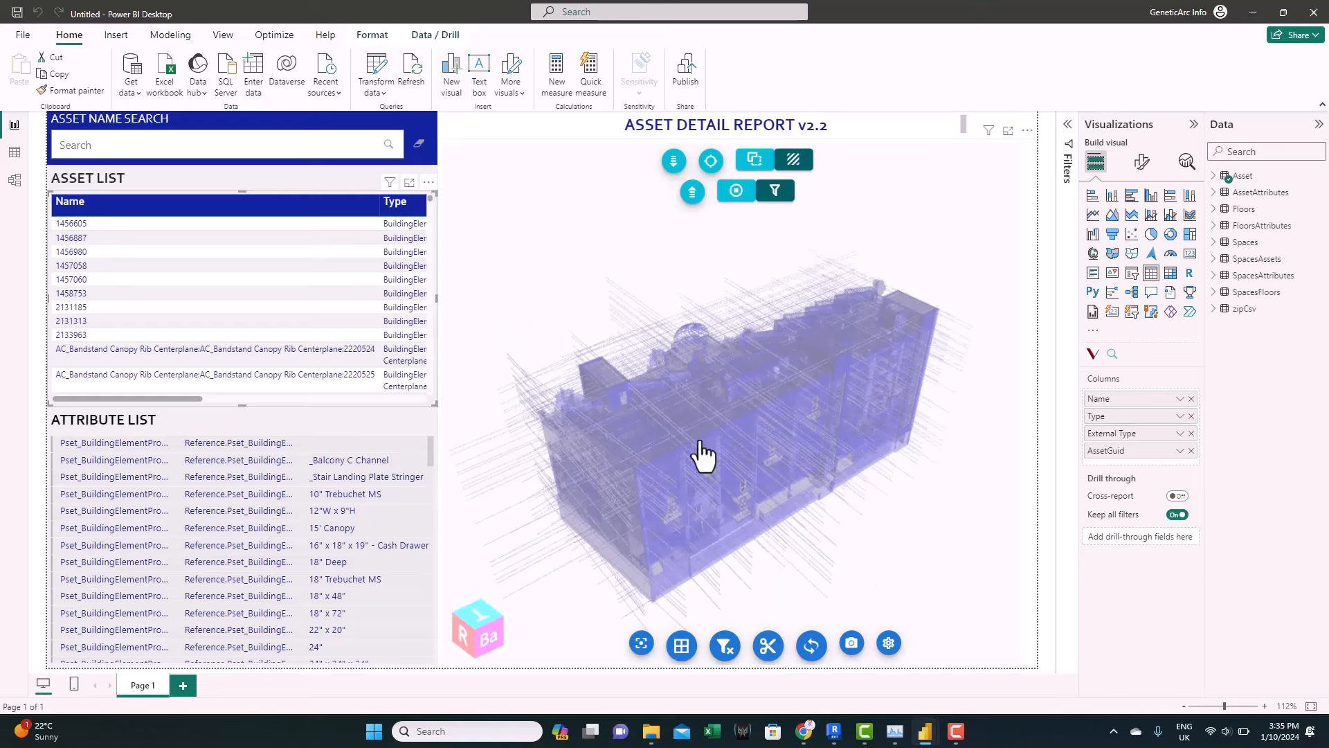
pyautogui.moveTo(613, 193)
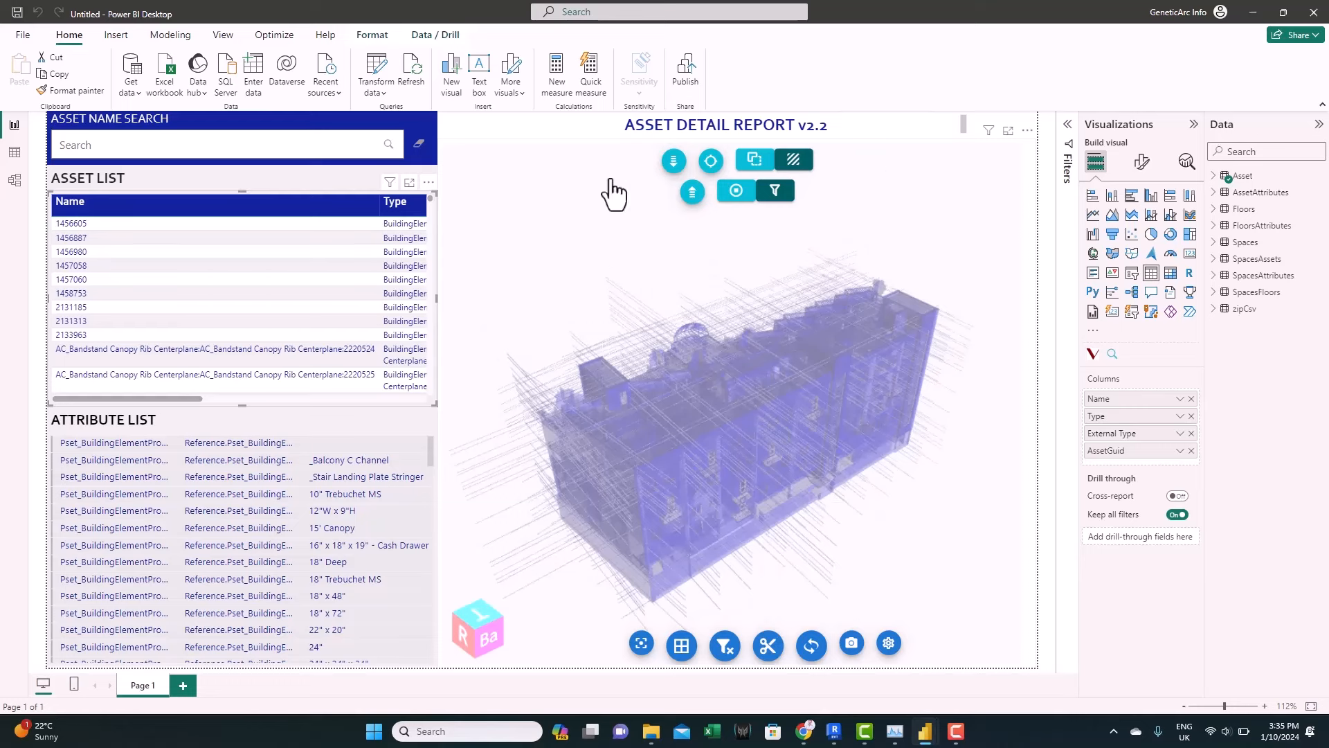
pyautogui.moveTo(529, 211)
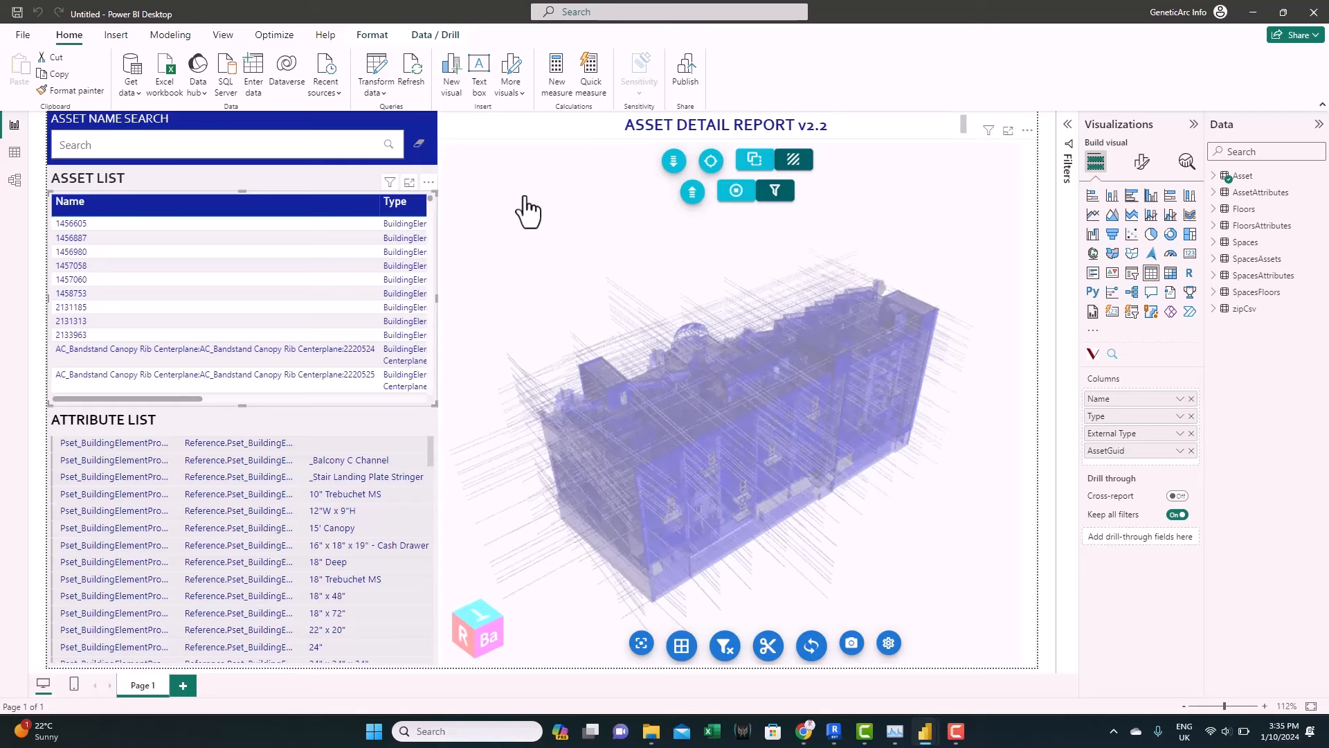
pyautogui.moveTo(537, 214)
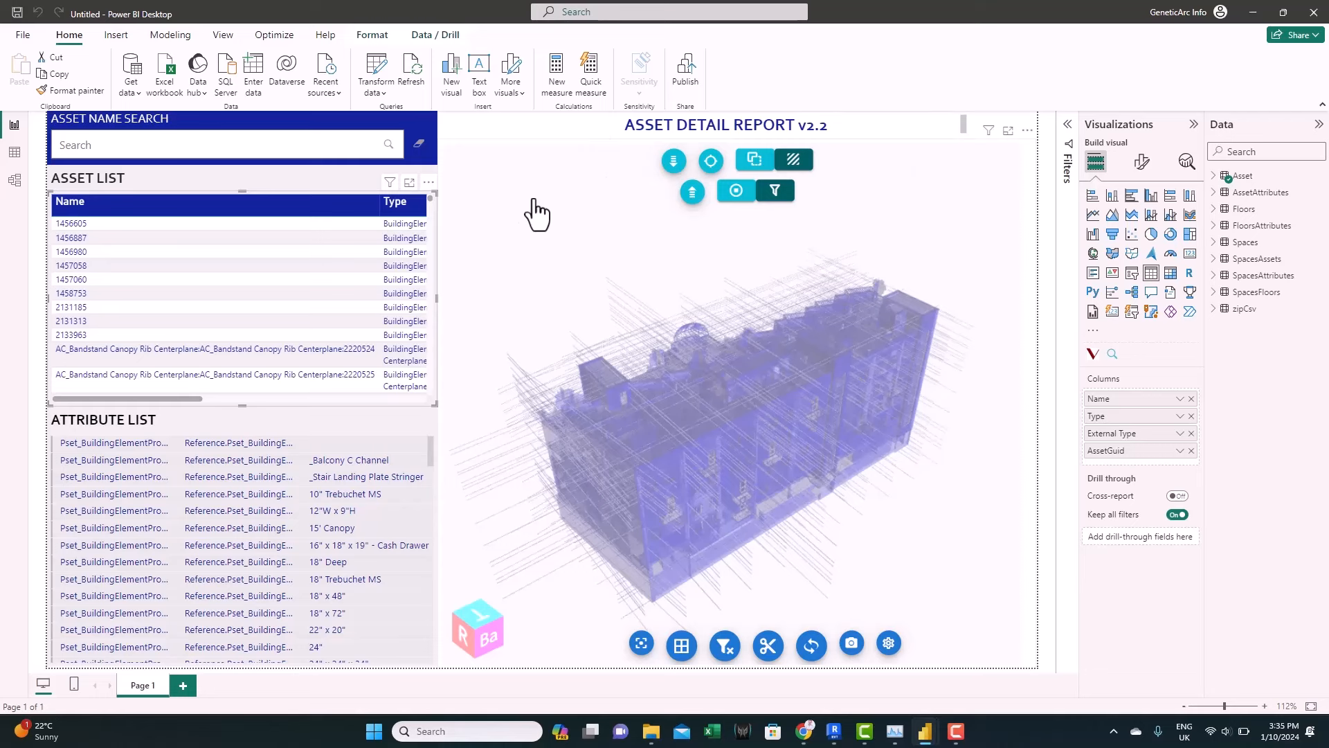
pyautogui.moveTo(1285, 399)
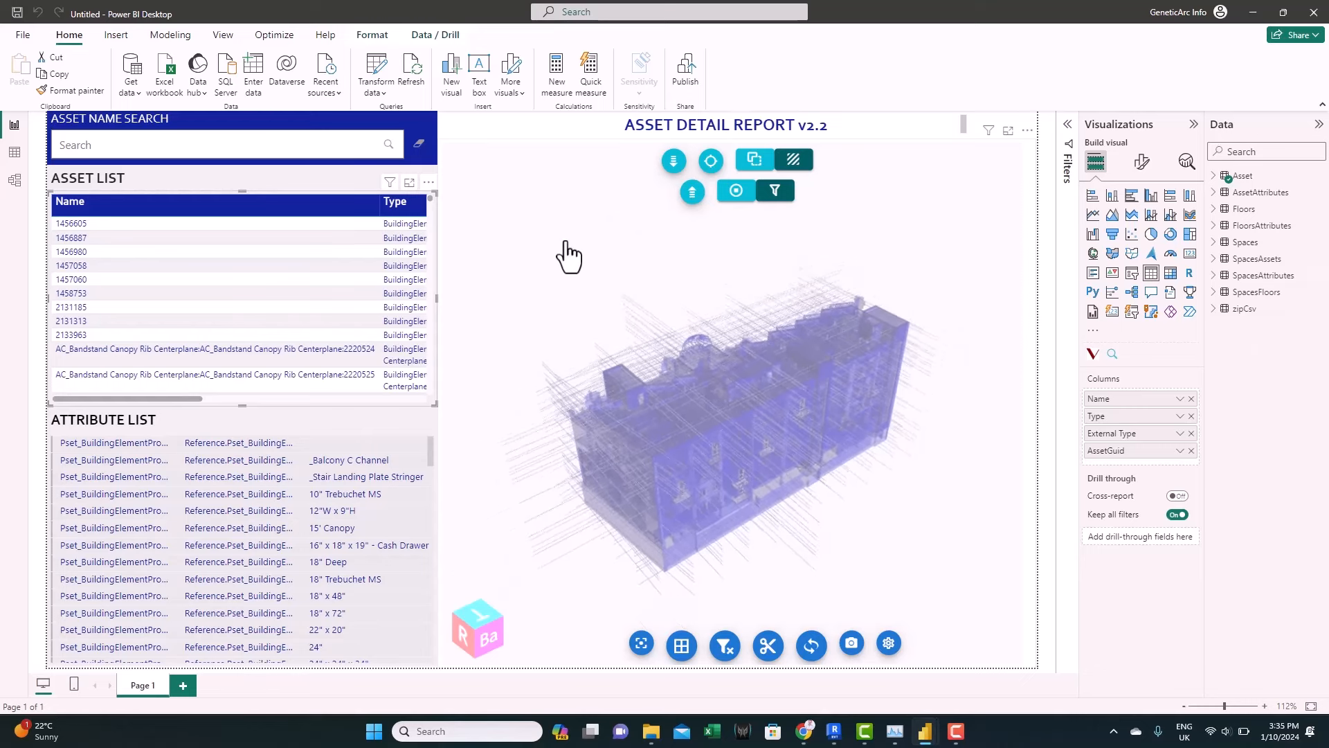
pyautogui.moveTo(801, 731)
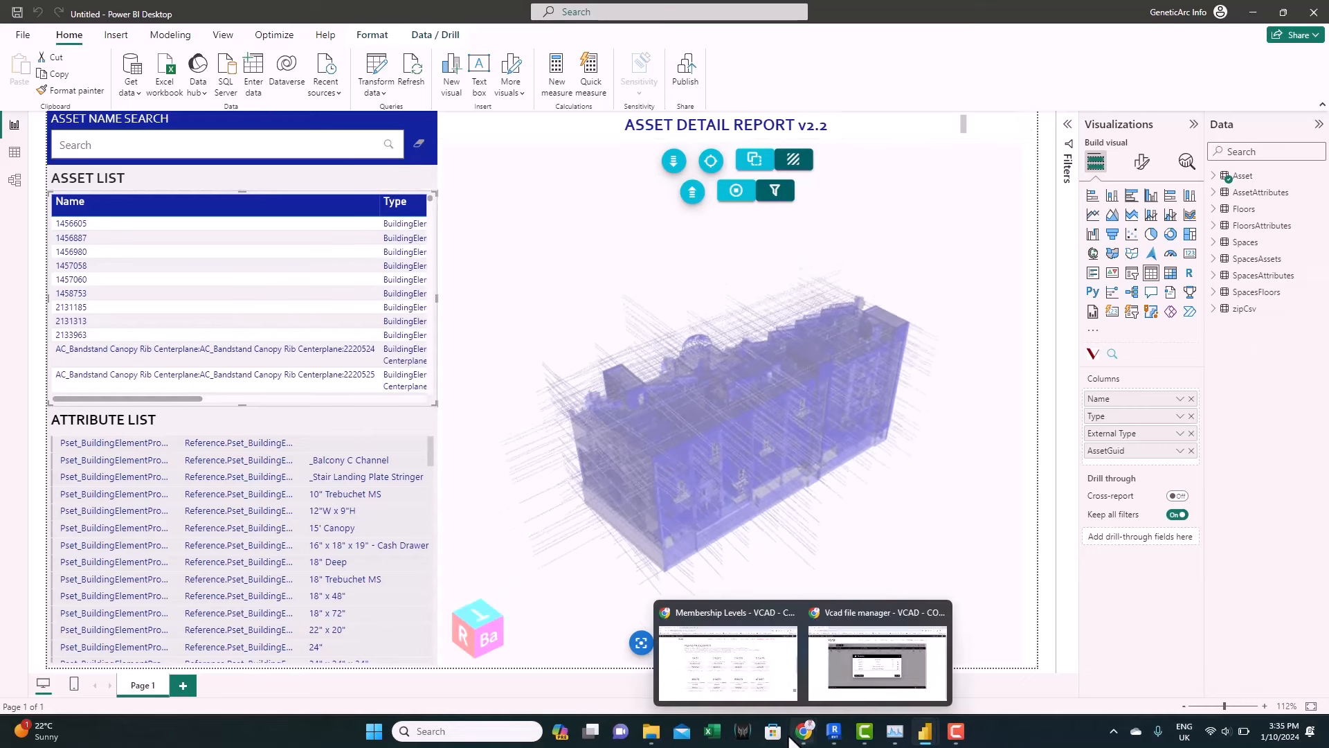
pyautogui.moveTo(877, 682)
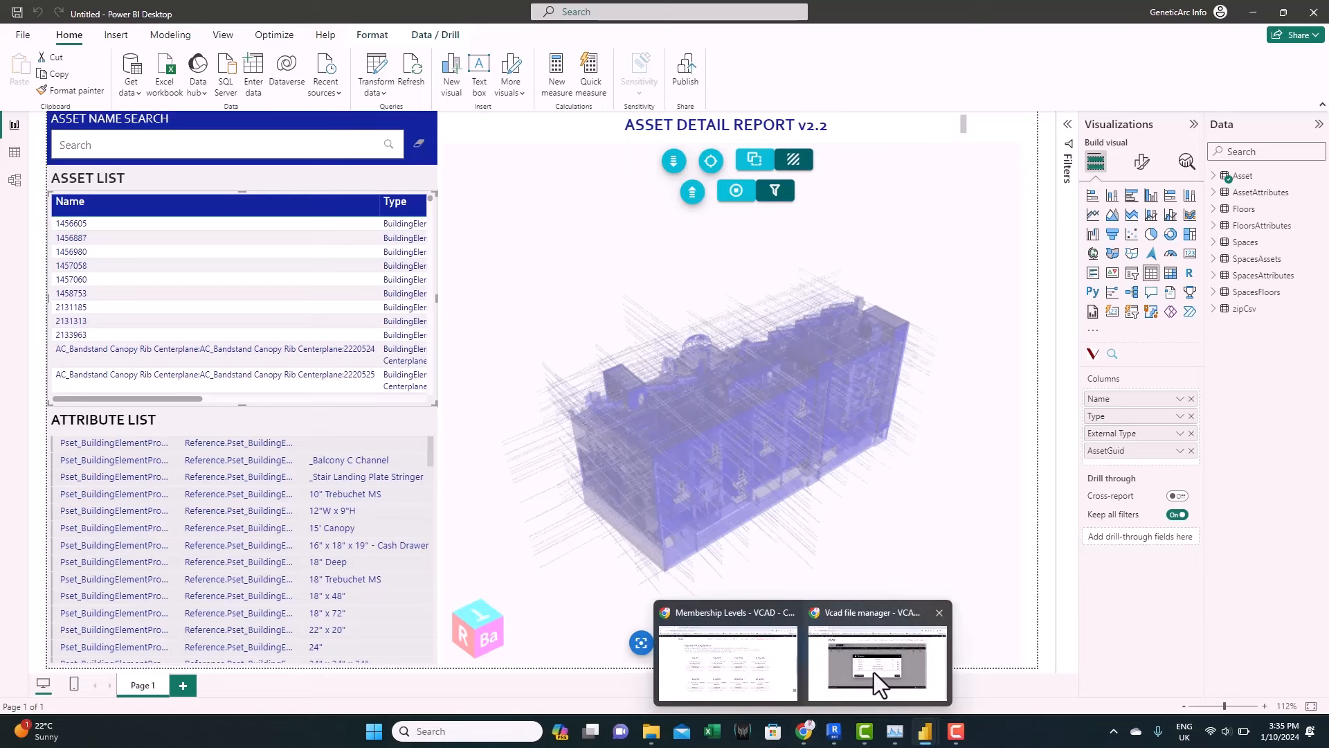
# Switch to the VCAD file manager and download the SPACES analysis template
pyautogui.click(877, 666)
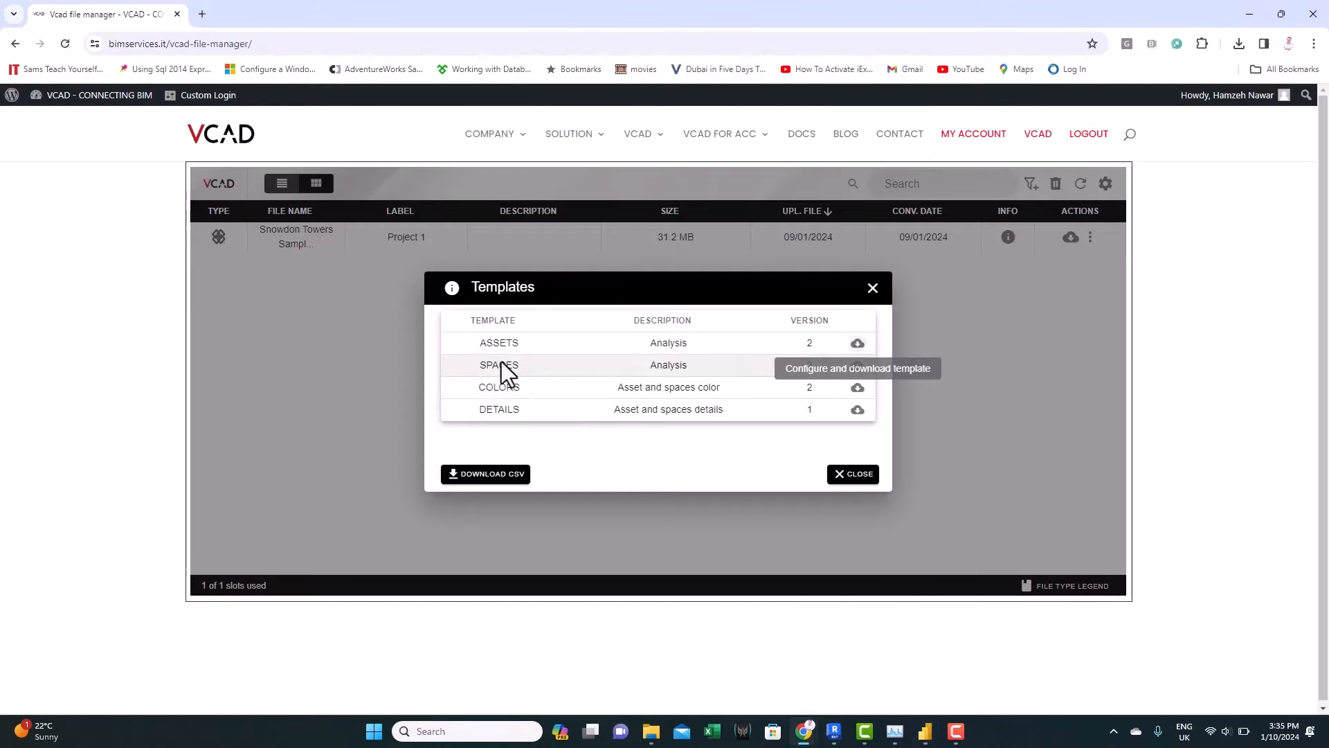
pyautogui.moveTo(857, 365)
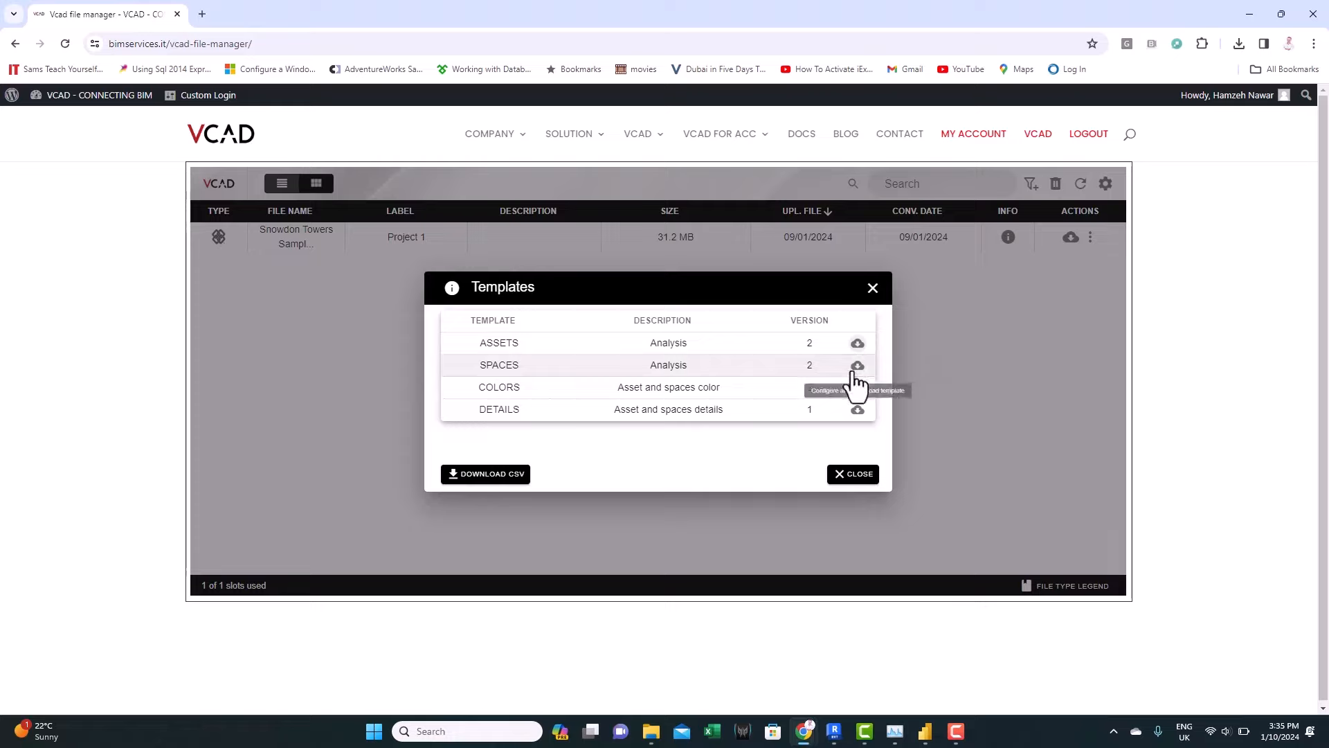
pyautogui.click(857, 365)
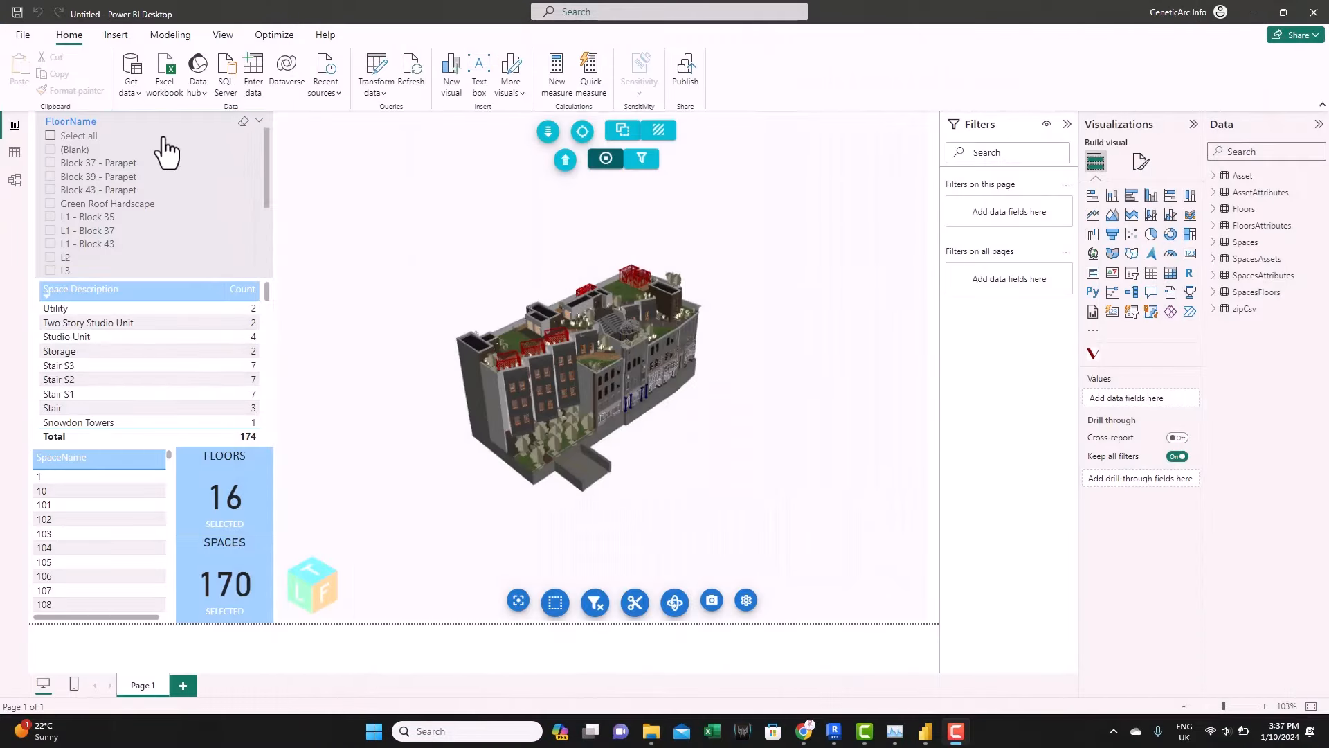
# Filter the Space Description table to R1, narrowing the spaces card to 1
pyautogui.scroll(-3)
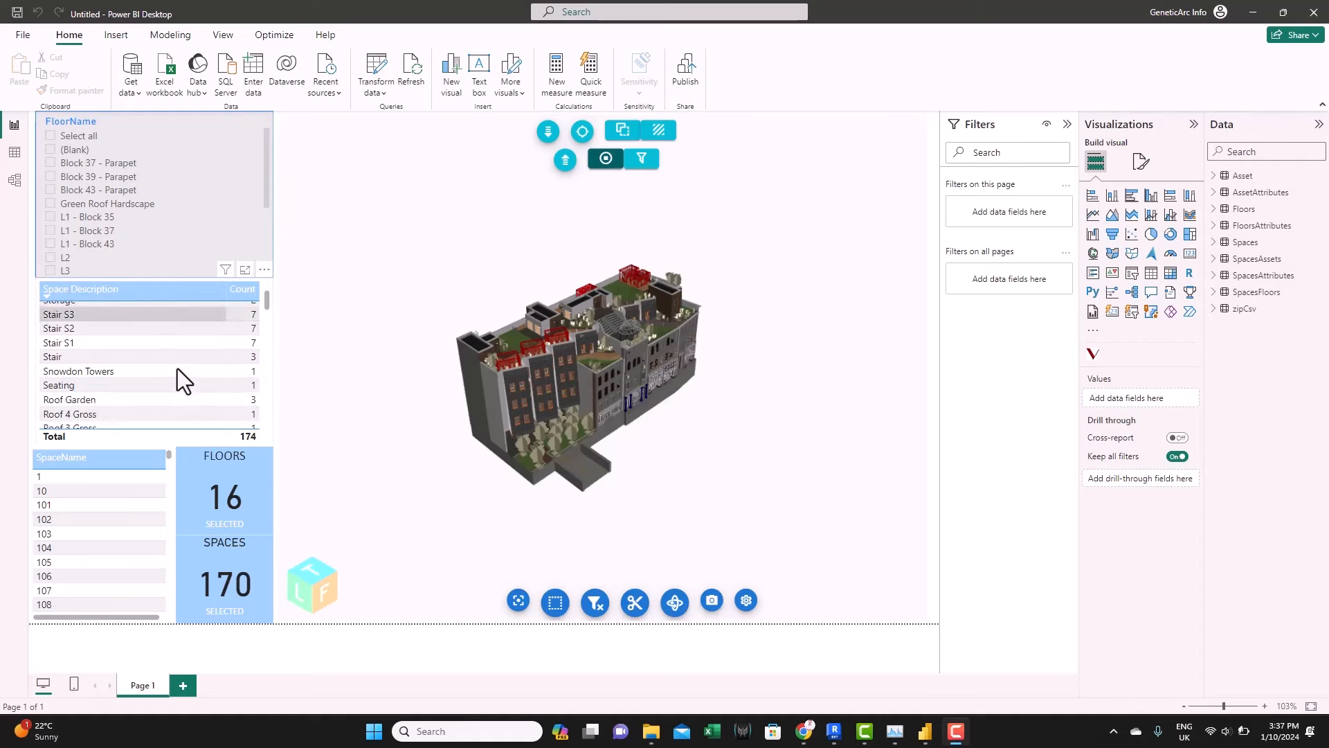
pyautogui.scroll(-3)
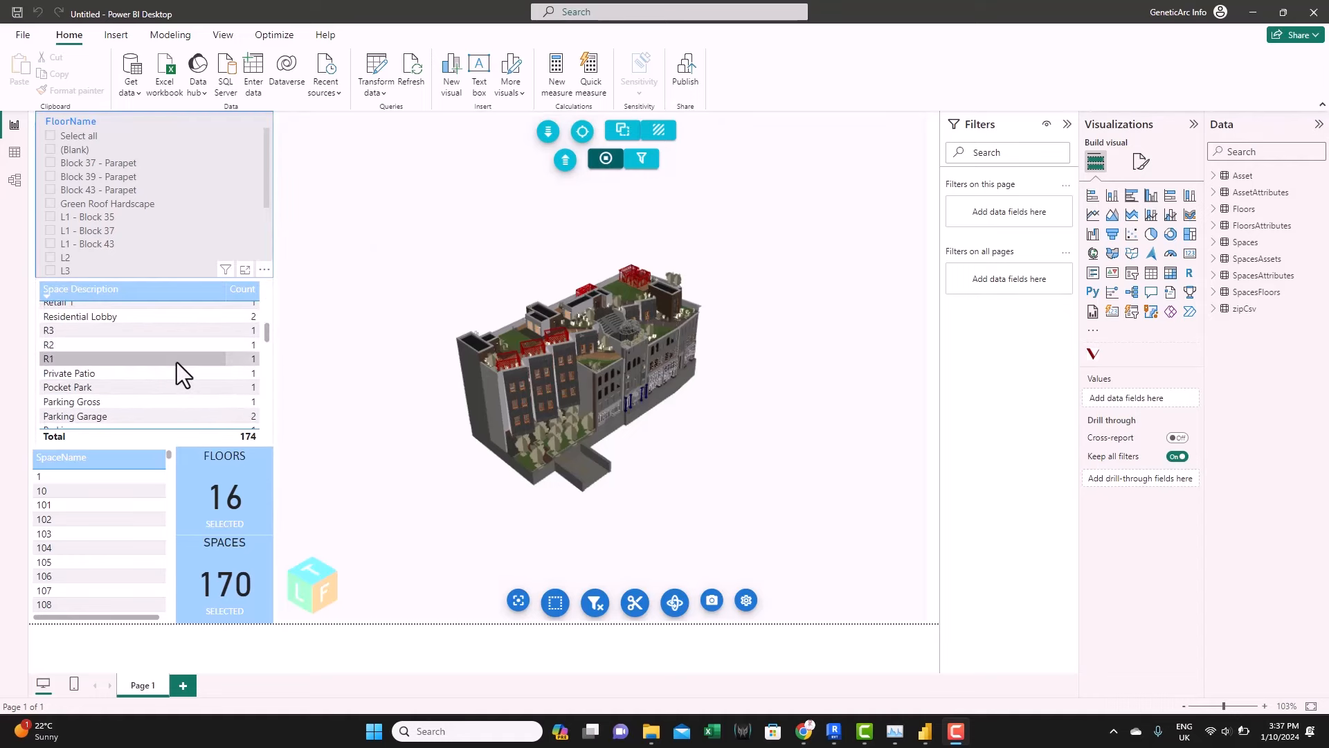
pyautogui.scroll(-3)
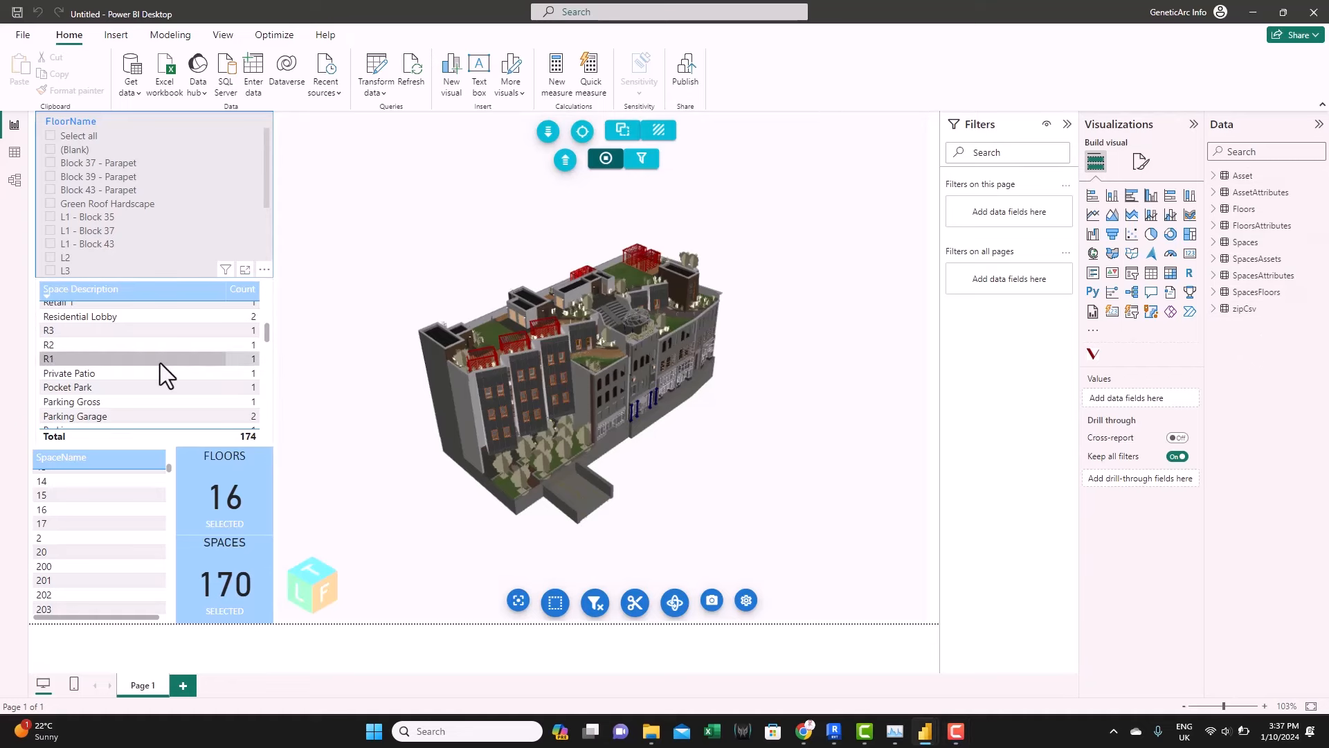
pyautogui.click(148, 365)
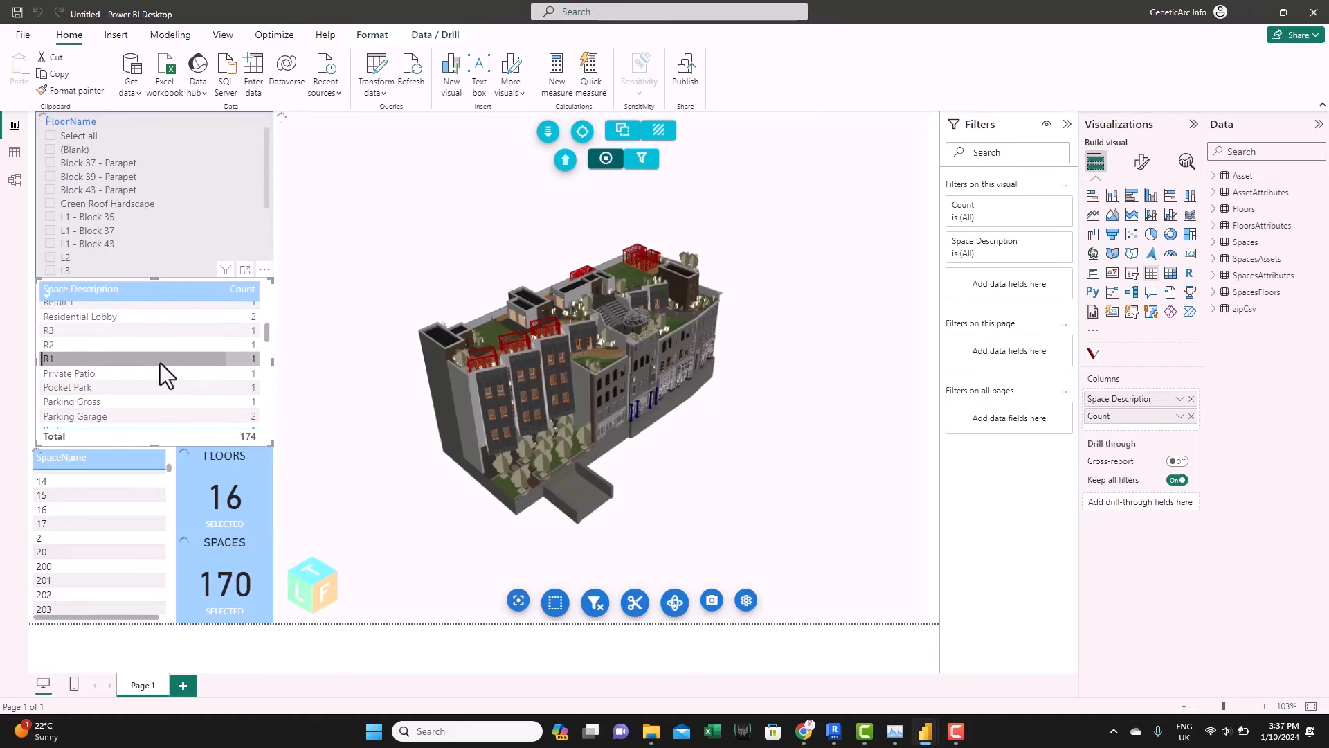
pyautogui.click(48, 358)
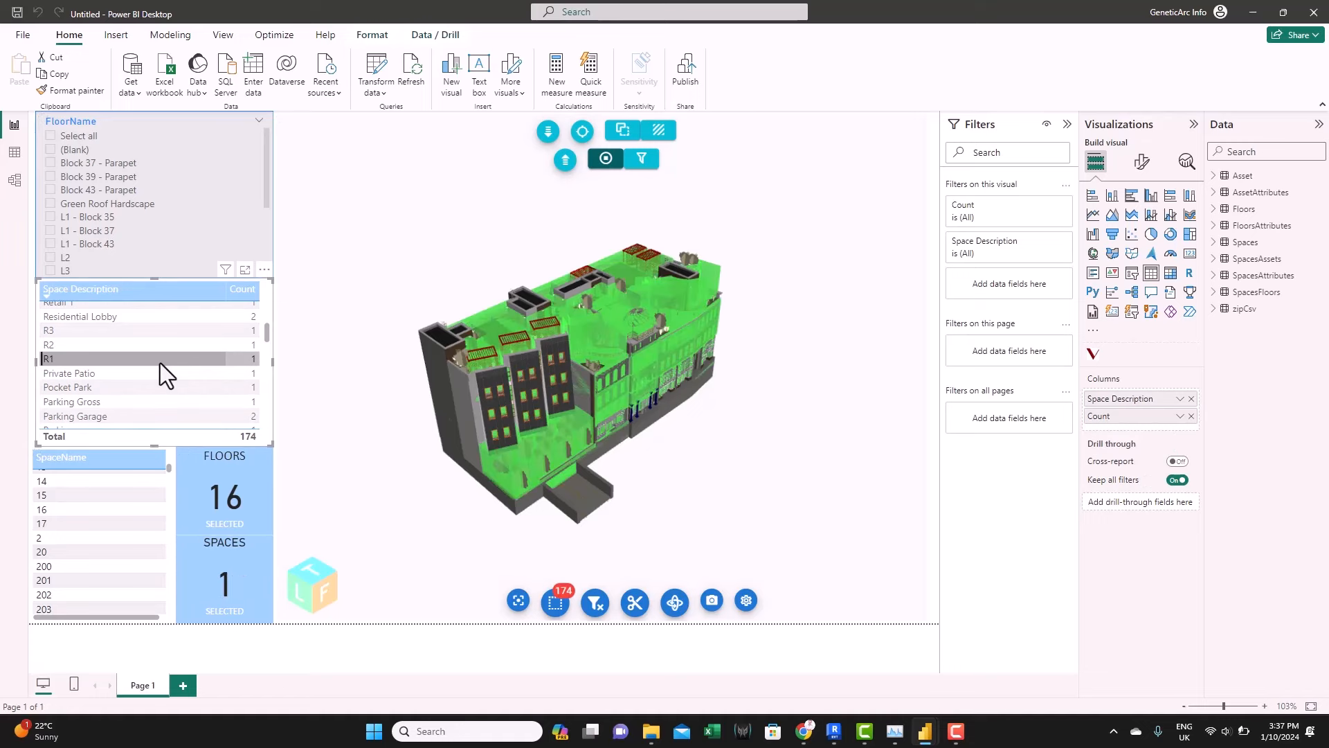
pyautogui.moveTo(468, 313)
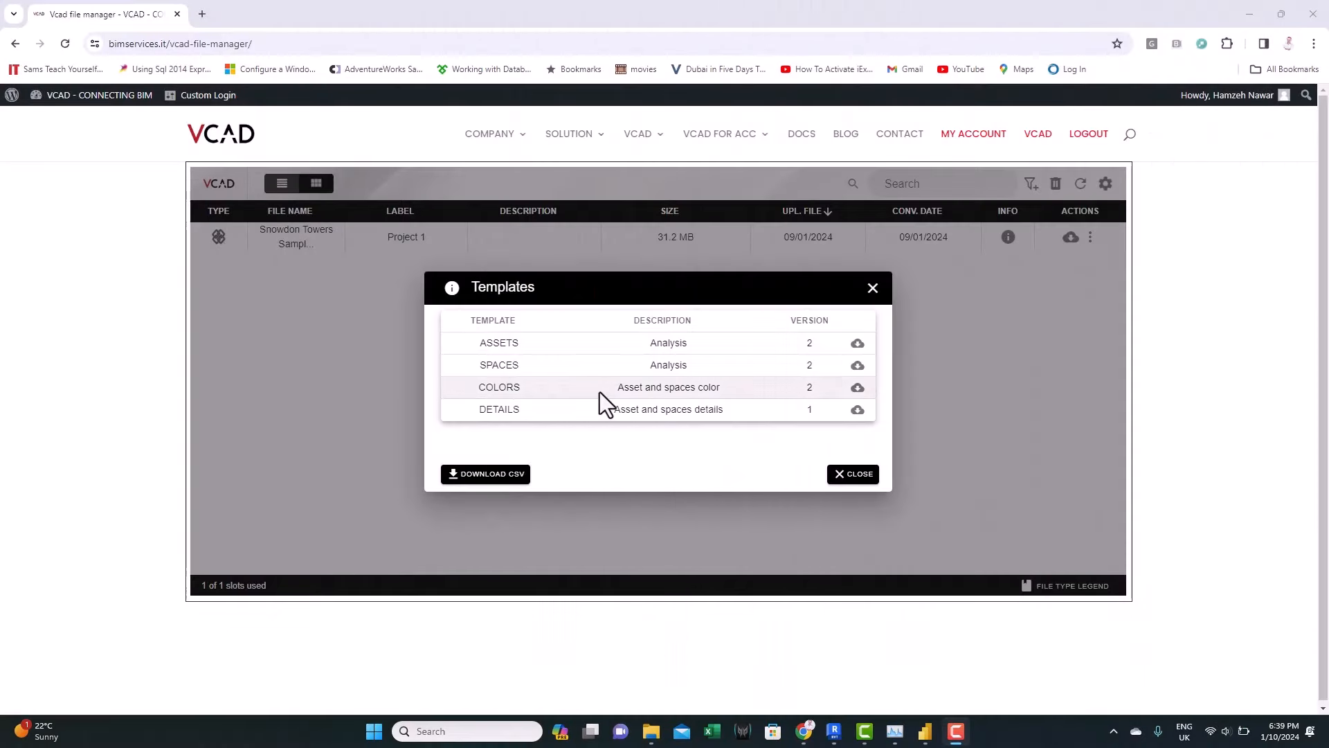
pyautogui.moveTo(704, 409)
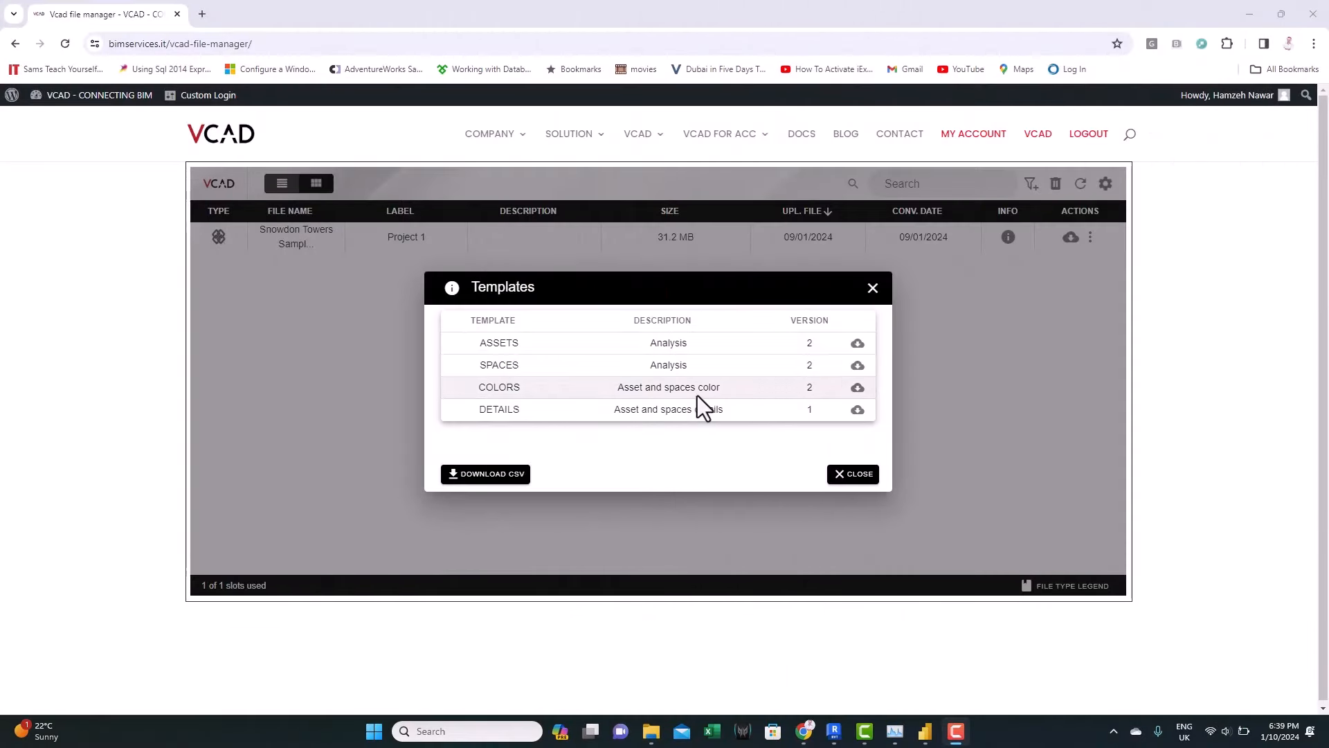
pyautogui.moveTo(857, 387)
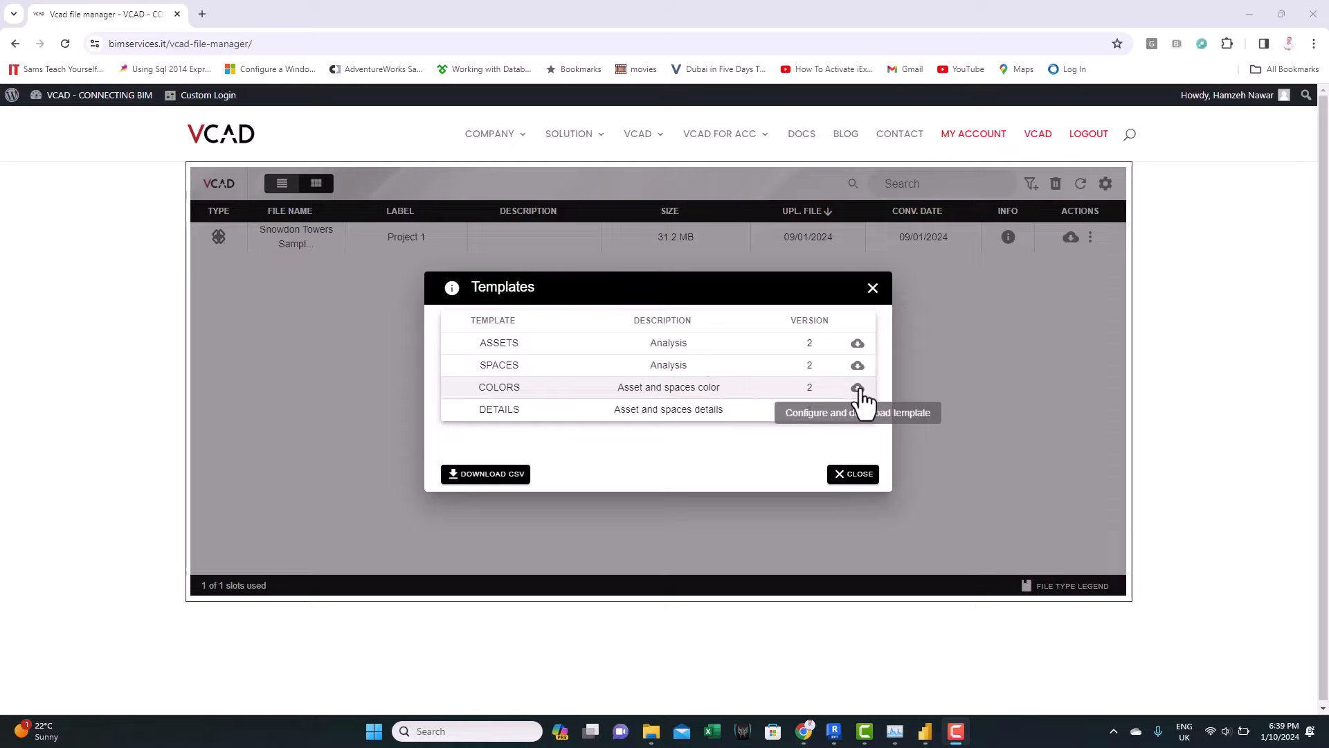
# Download the COLORS template from the Templates list in the VCAD file manager
pyautogui.click(857, 386)
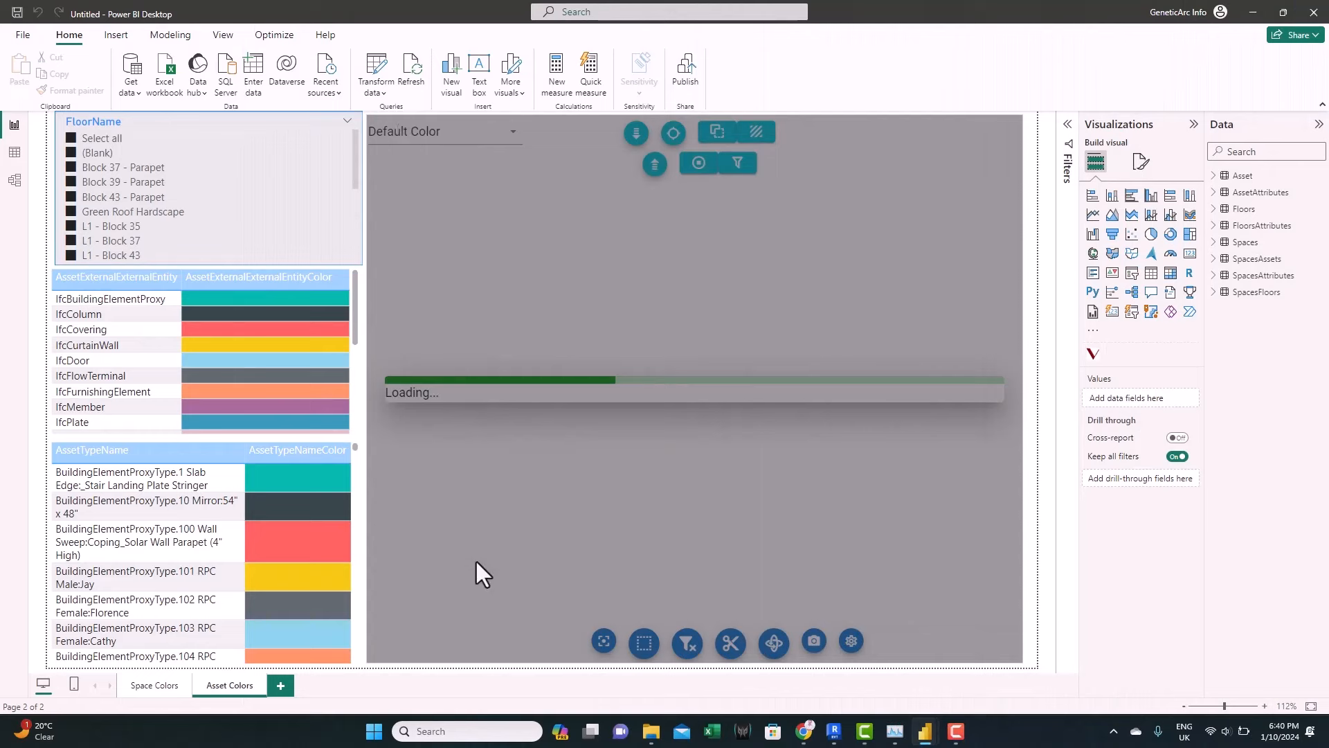
pyautogui.moveTo(233, 704)
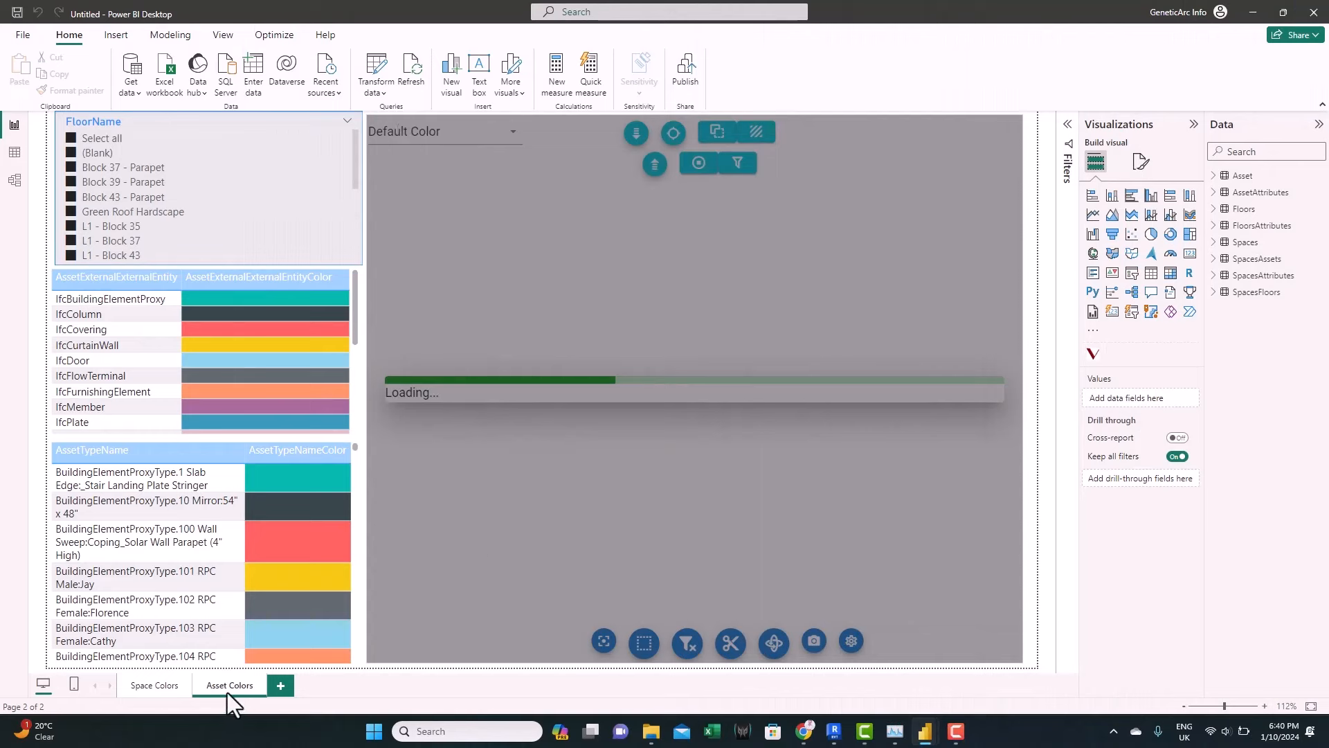
pyautogui.moveTo(144, 699)
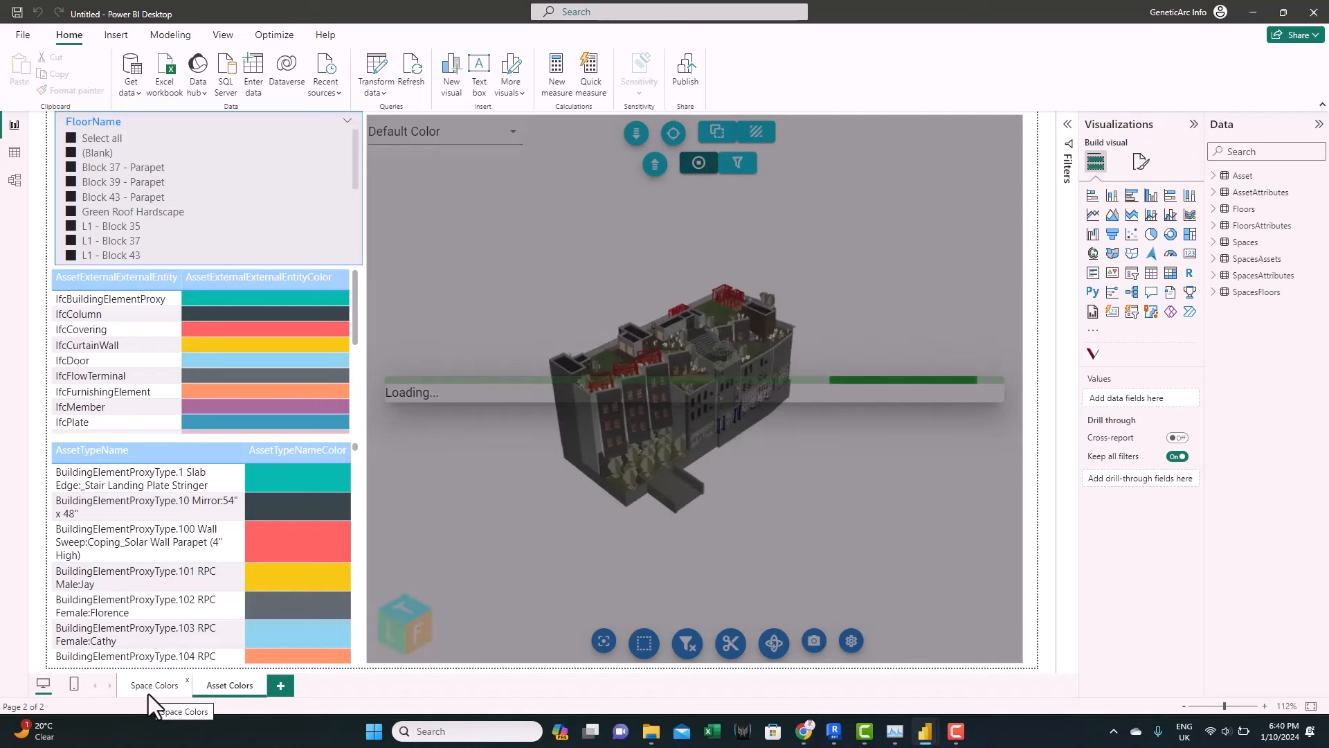
# Open the downloaded colors template and review the Snowdon Towers Asset Colors tables
pyautogui.click(228, 685)
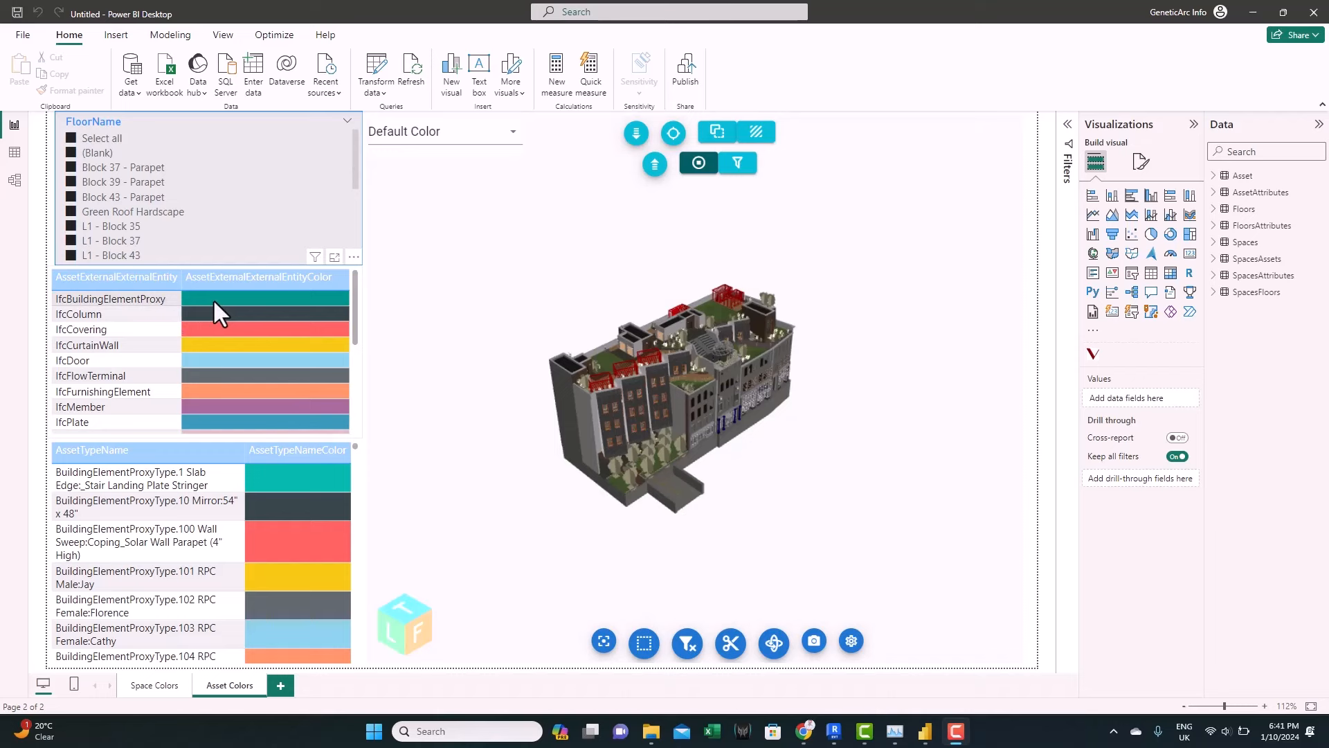
pyautogui.moveTo(249, 367)
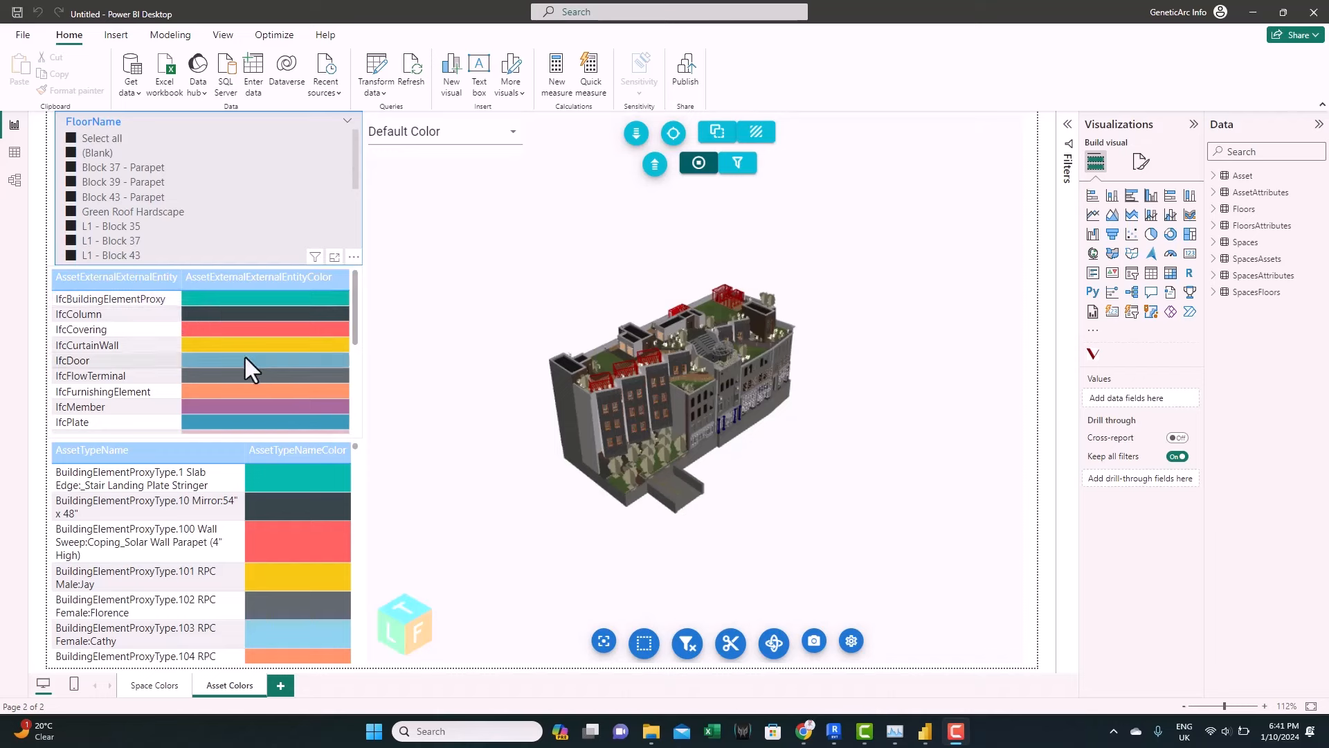
pyautogui.scroll(-3)
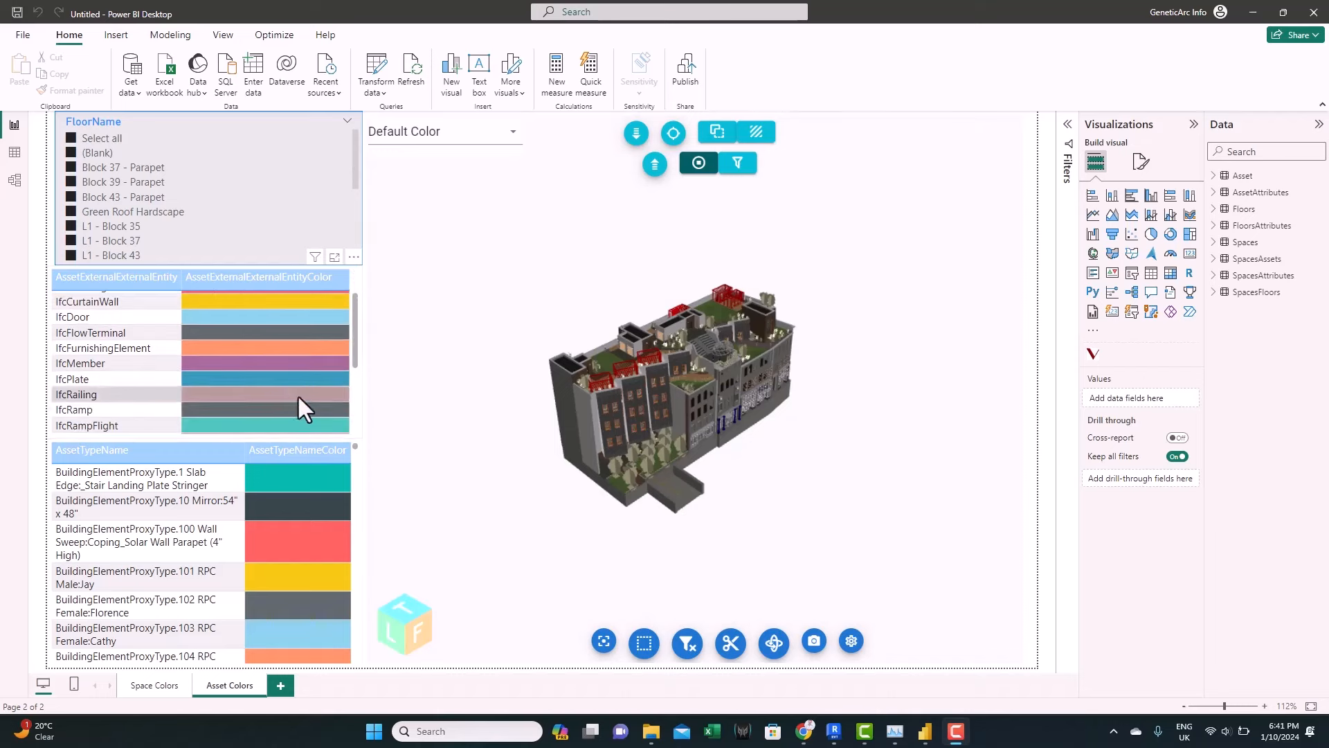
pyautogui.moveTo(276, 504)
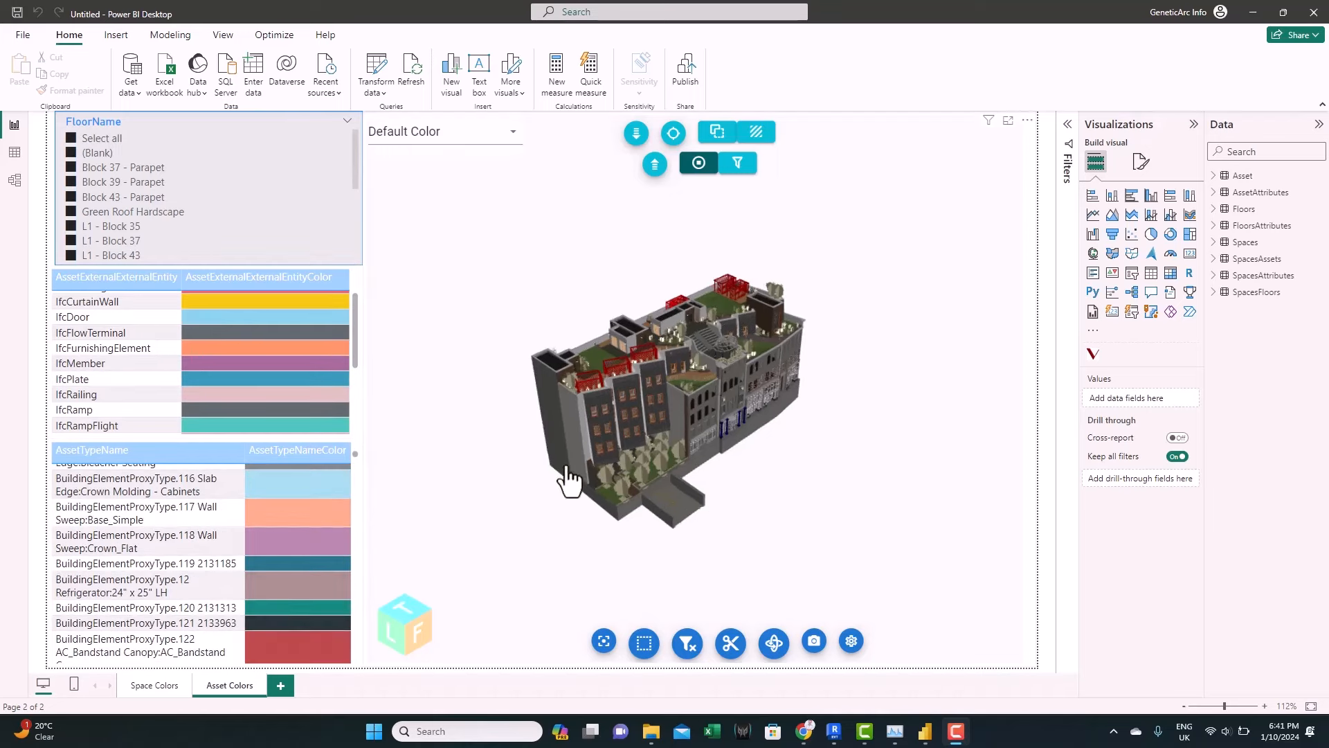
pyautogui.moveTo(231, 343)
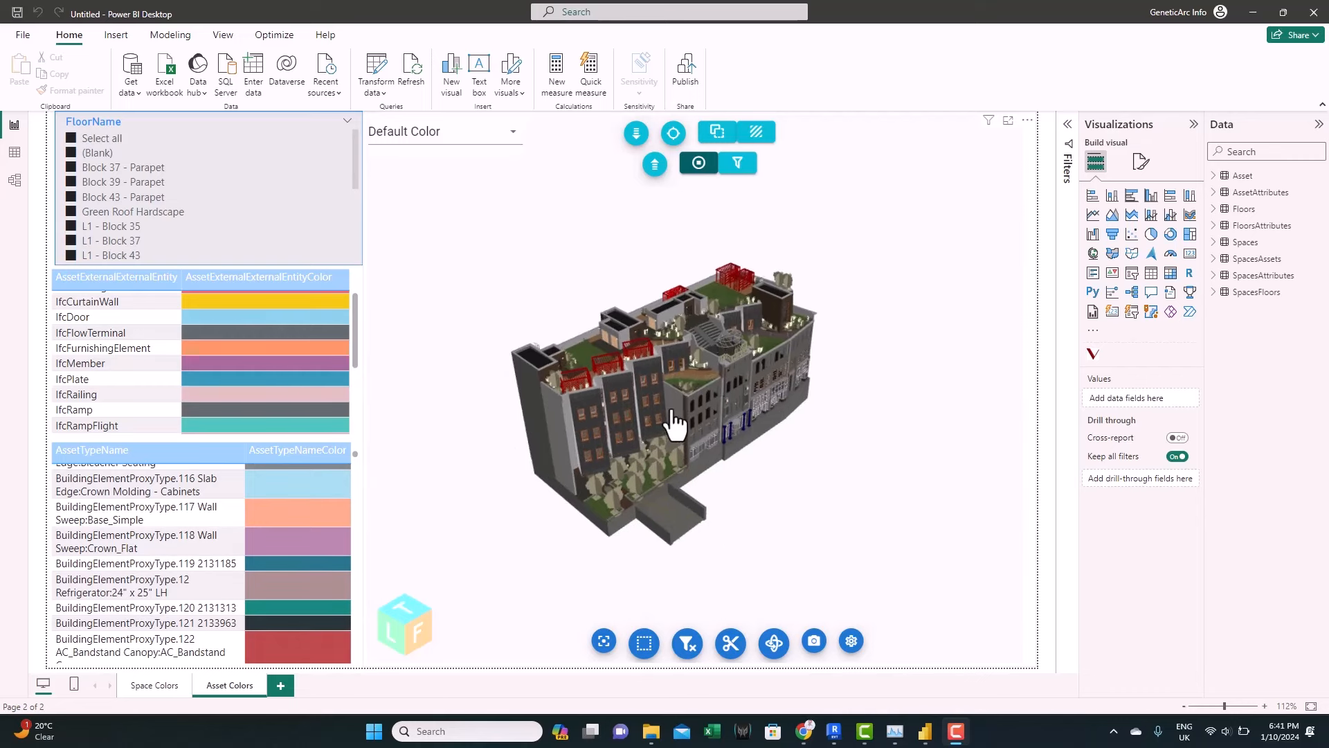
pyautogui.moveTo(505, 144)
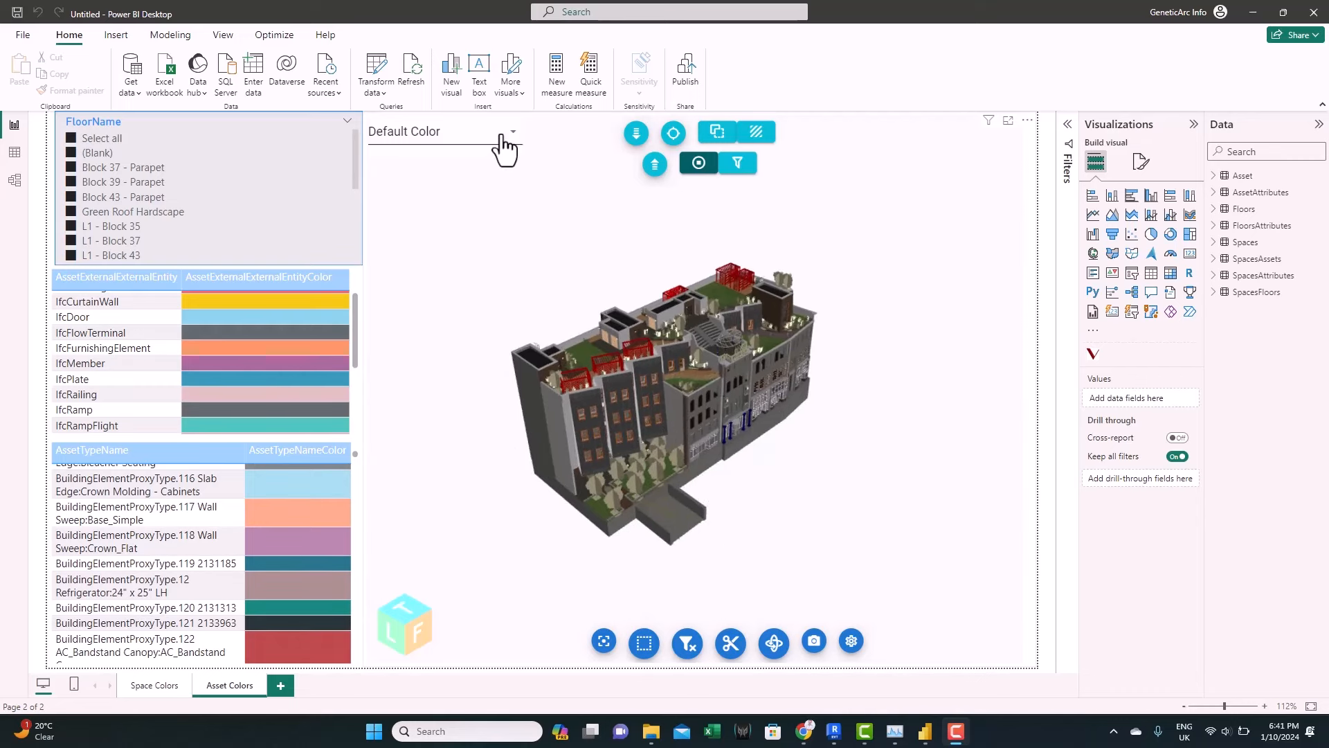
# Colour the model by IFC entity type, then switch colouring to AssetTypeNameColor
pyautogui.click(512, 131)
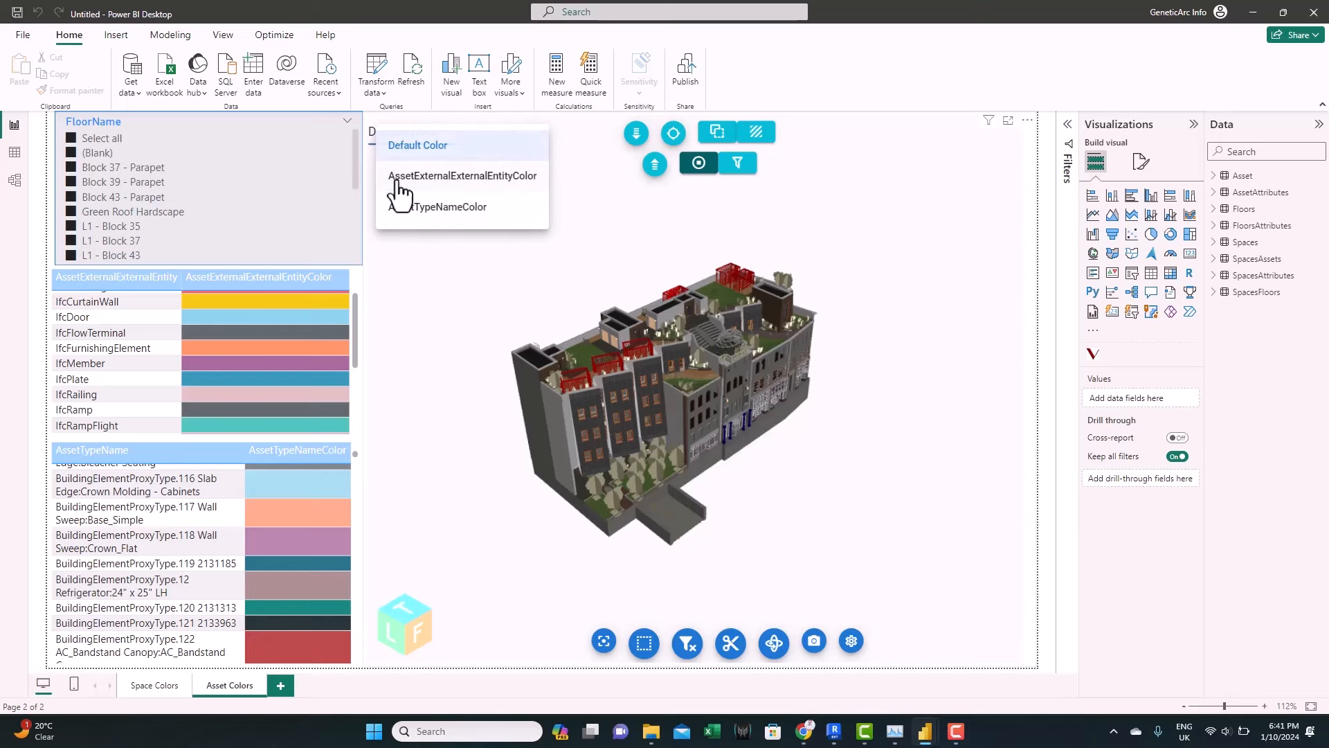
pyautogui.moveTo(447, 188)
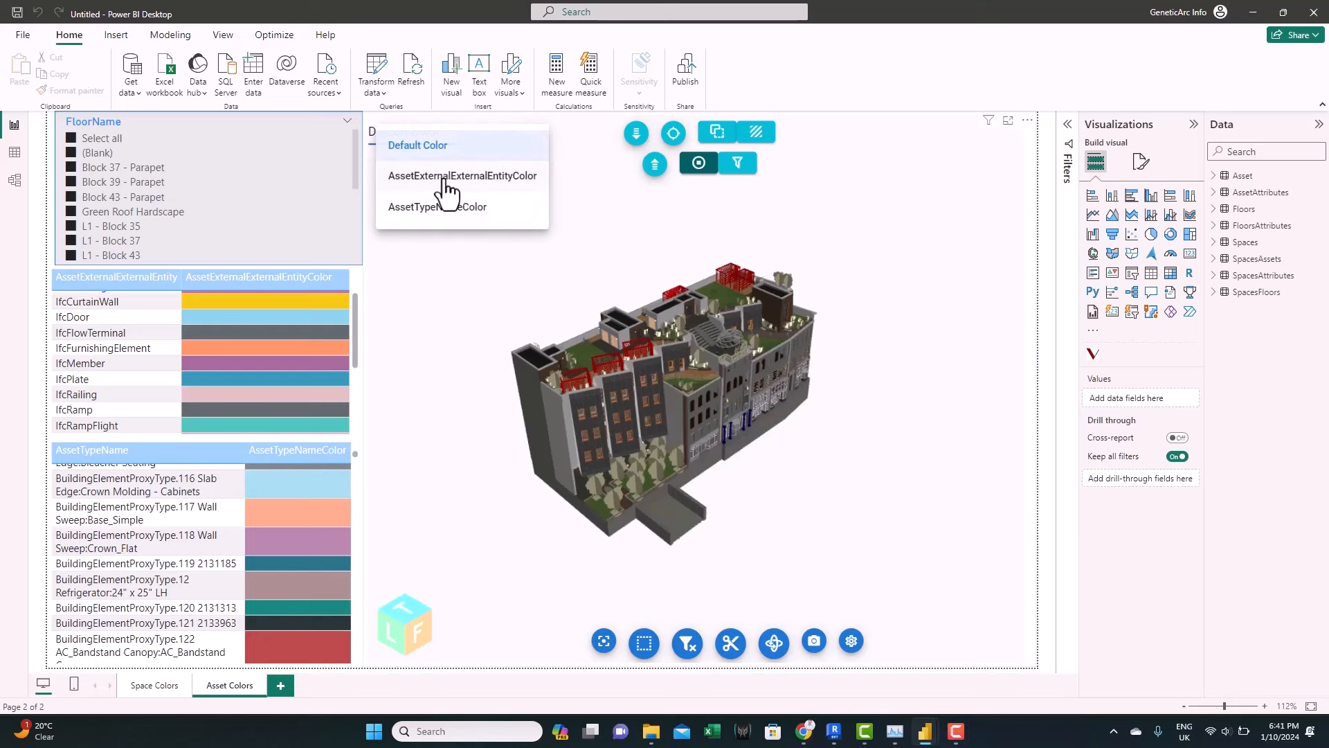
pyautogui.click(461, 175)
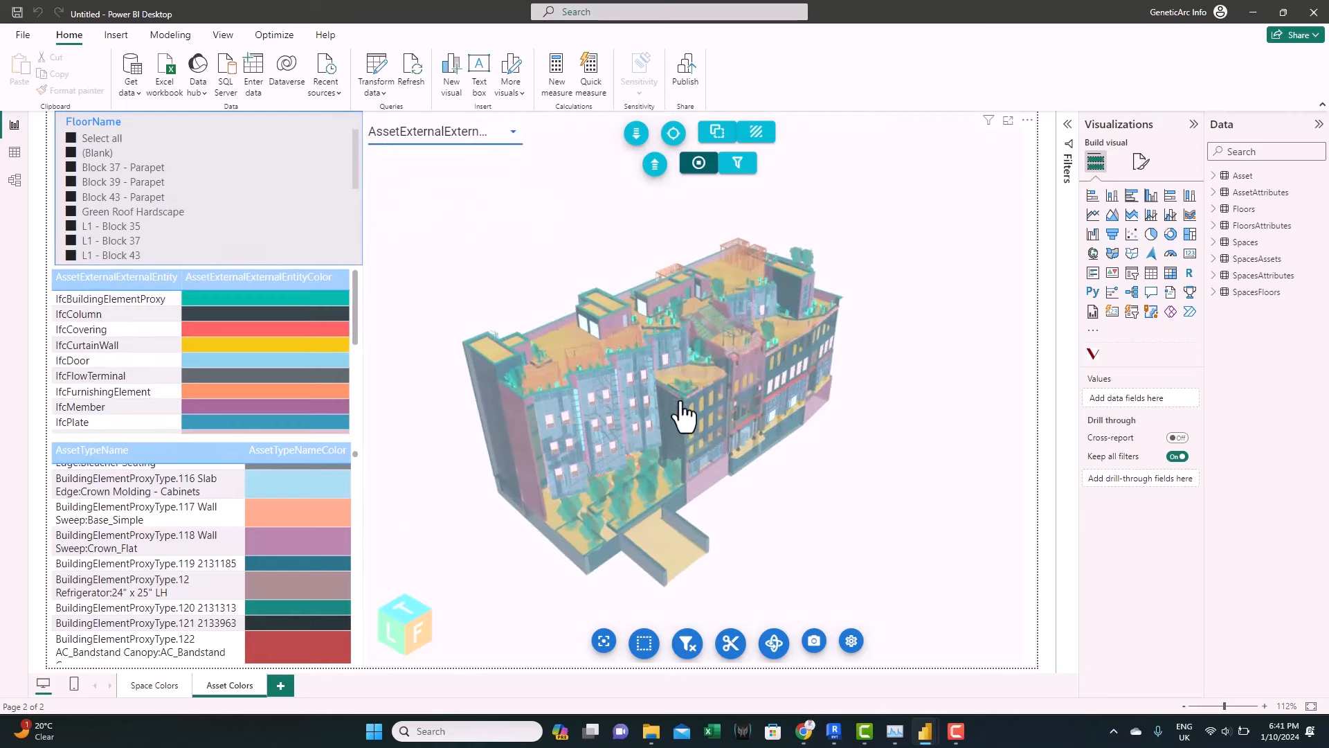
pyautogui.moveTo(617, 363)
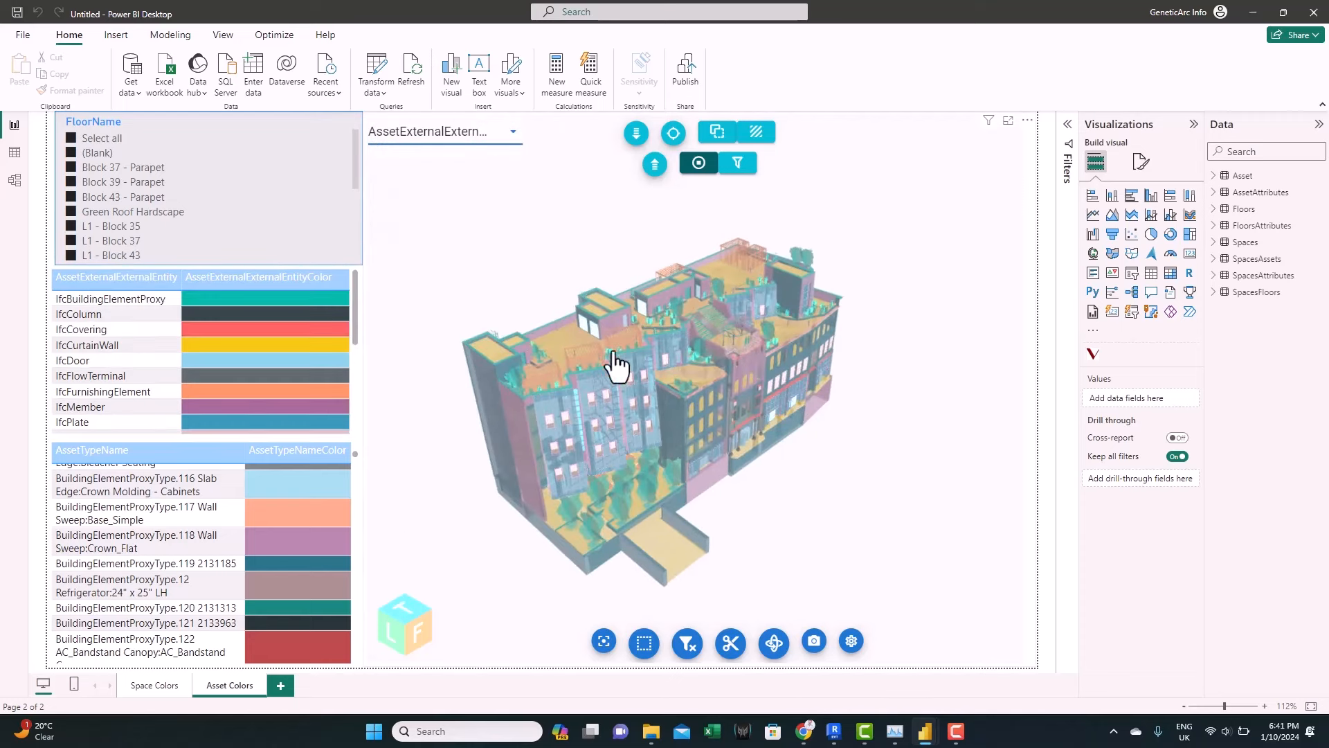
pyautogui.scroll(-3)
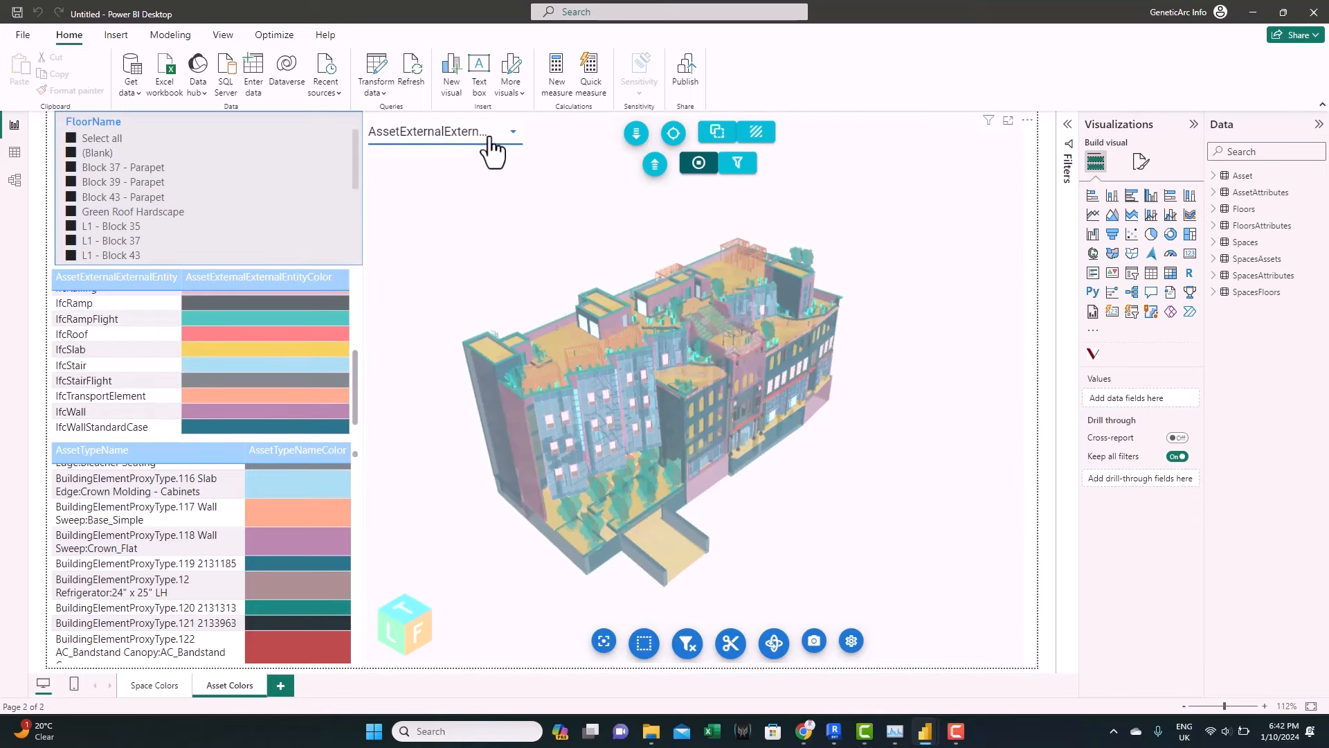
pyautogui.click(512, 132)
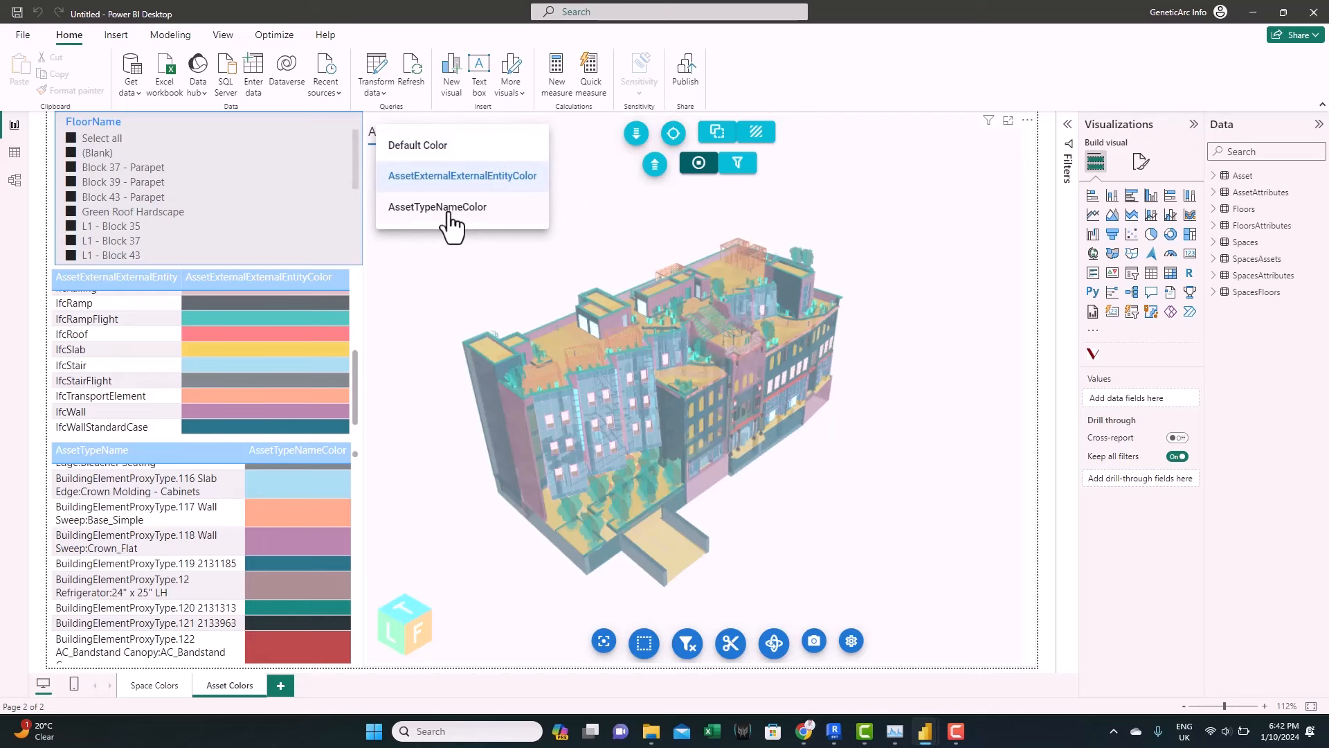
pyautogui.moveTo(457, 307)
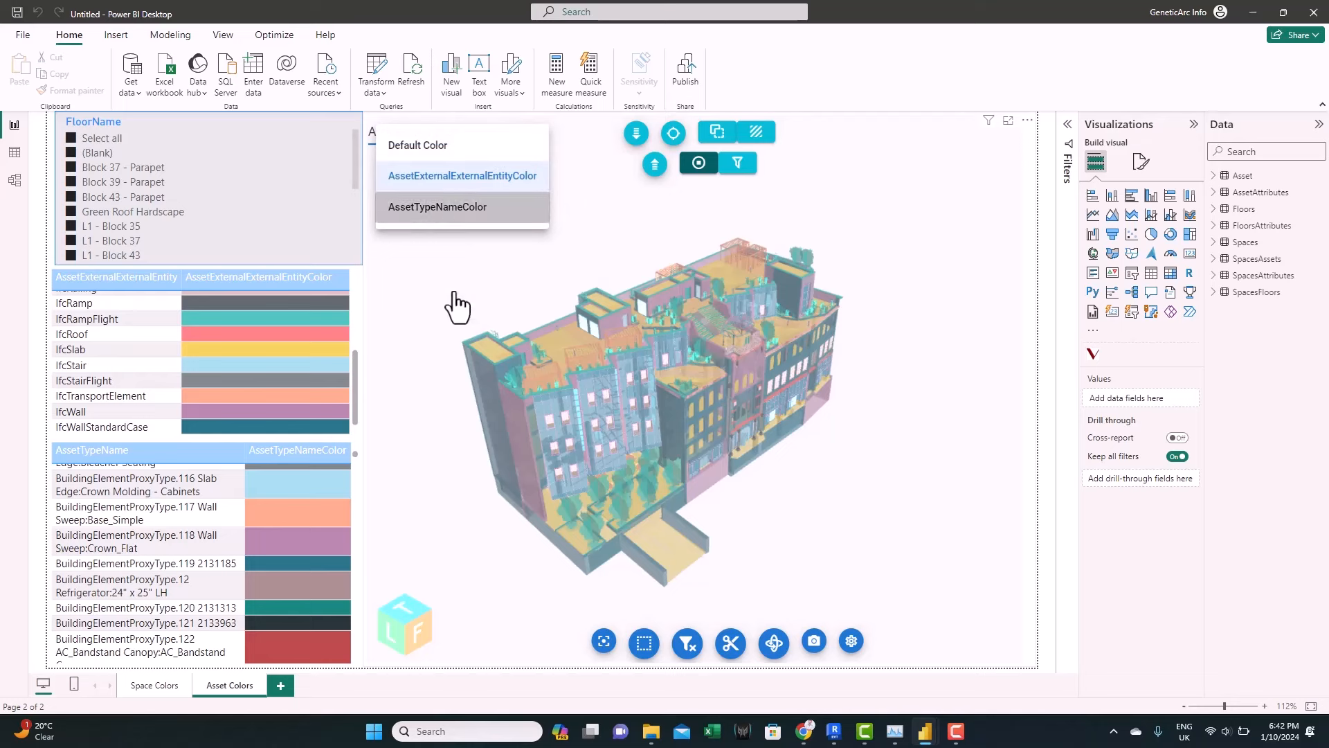
pyautogui.click(437, 206)
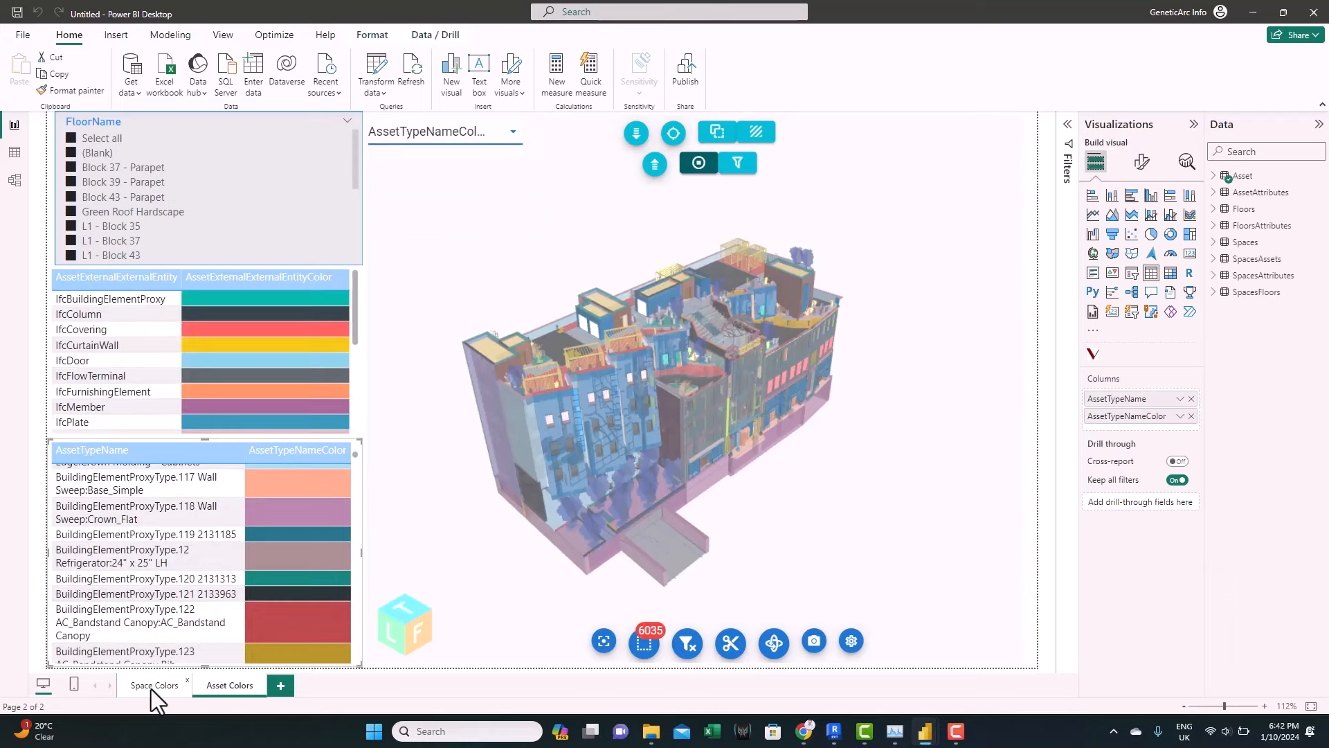
# On the Space Colors page, colour the model by FloorNameColor, then by SpaceNameColor
pyautogui.click(155, 685)
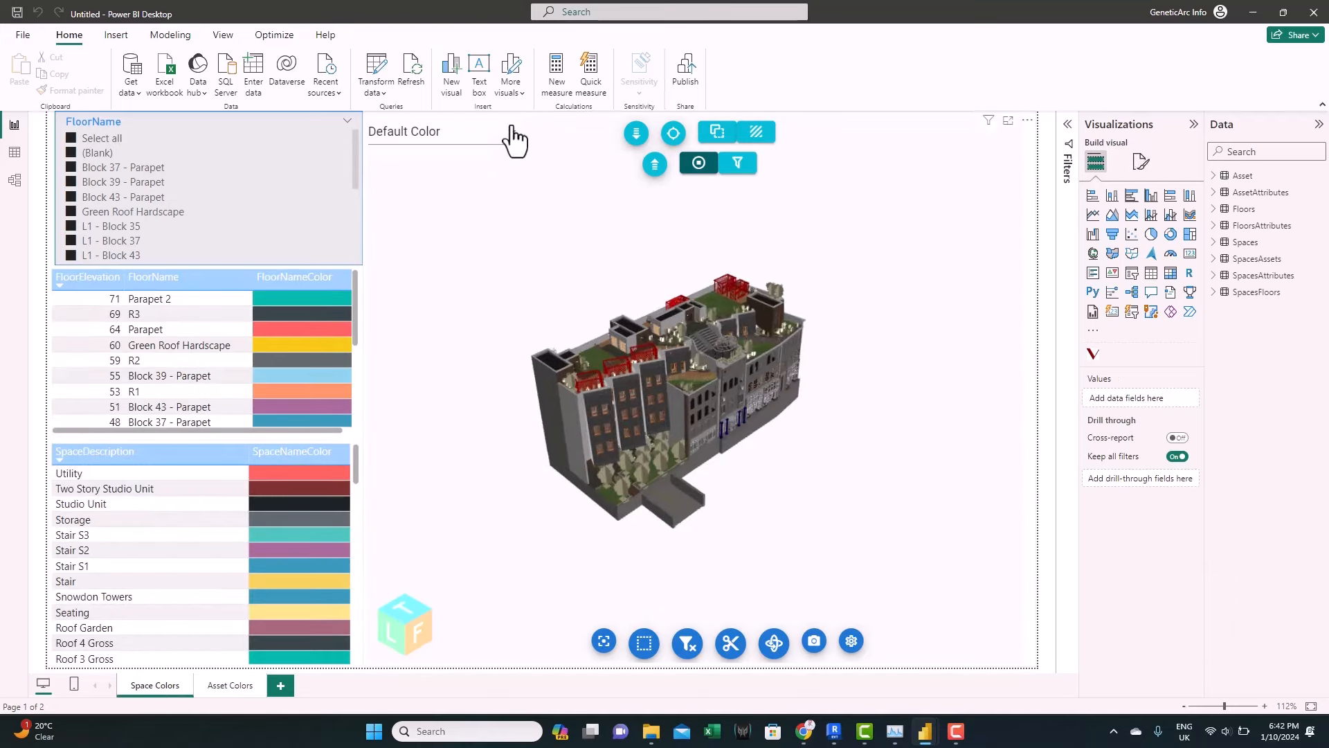
pyautogui.click(404, 131)
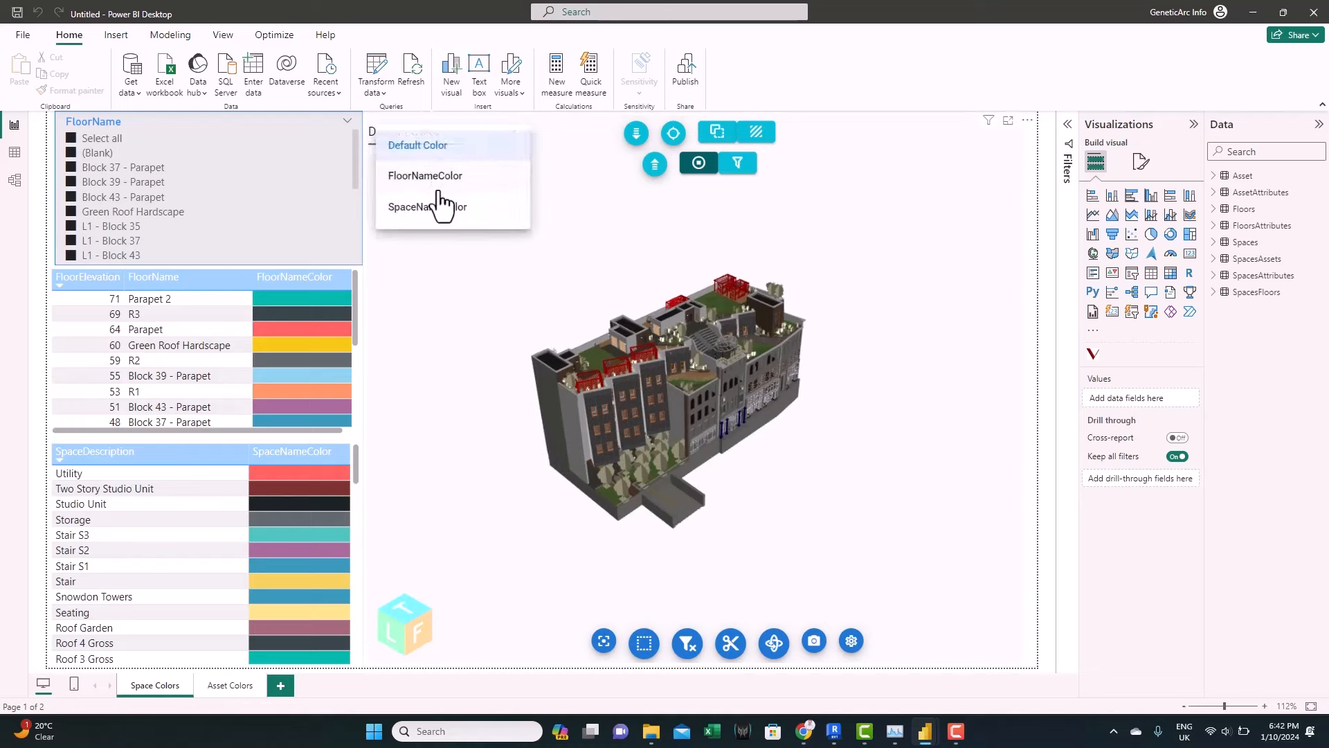
pyautogui.click(425, 175)
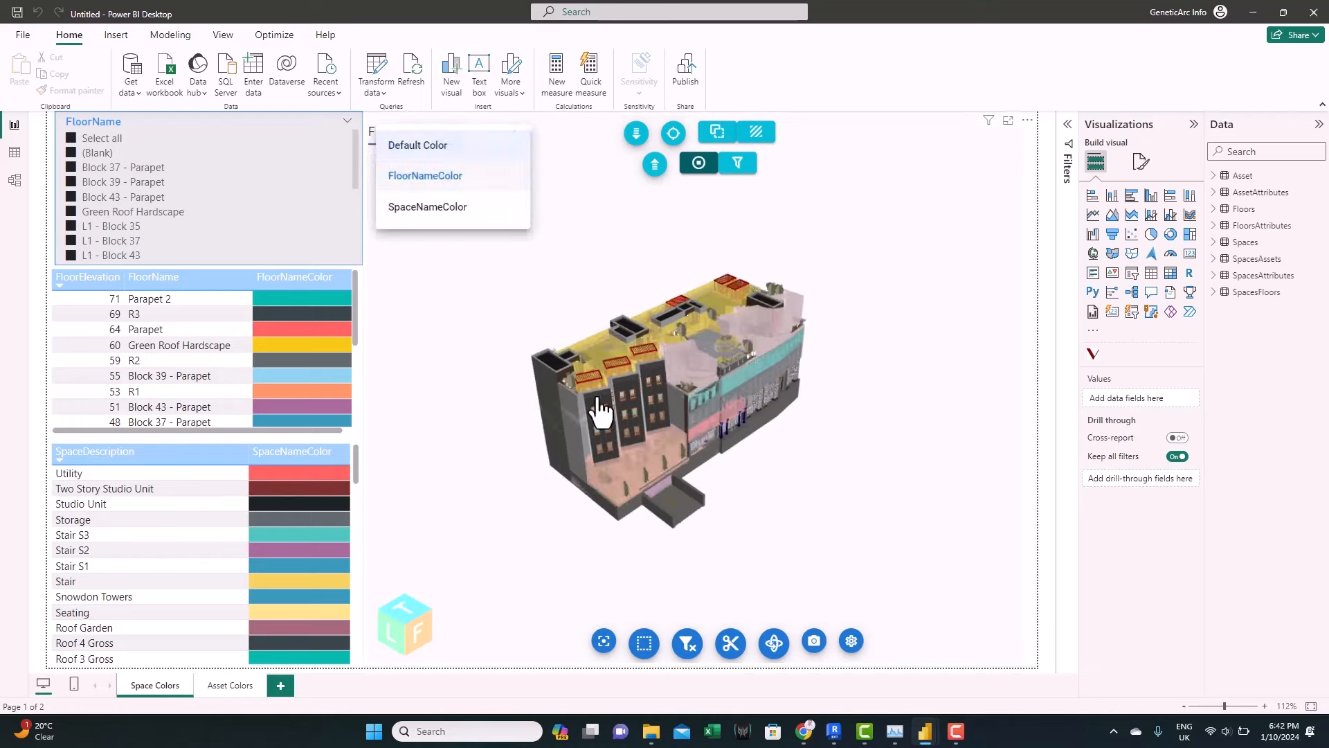
pyautogui.click(426, 175)
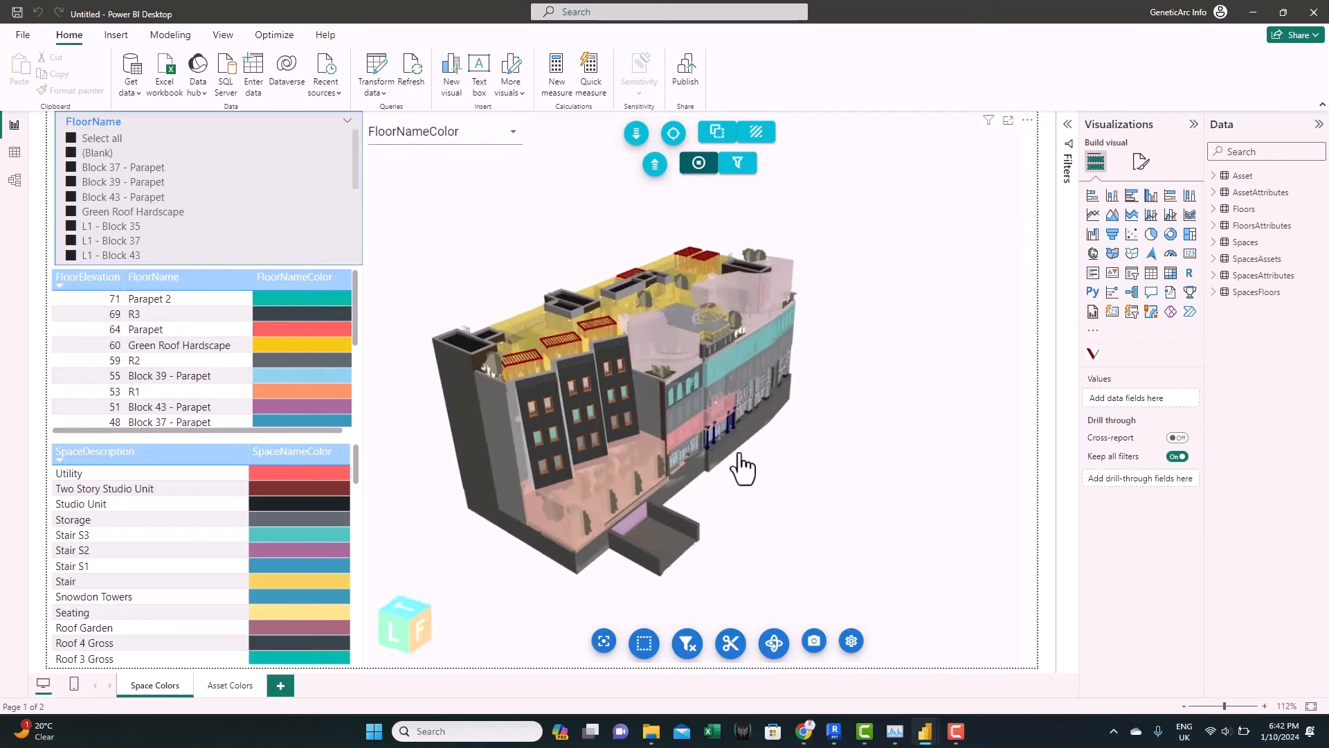
pyautogui.click(513, 132)
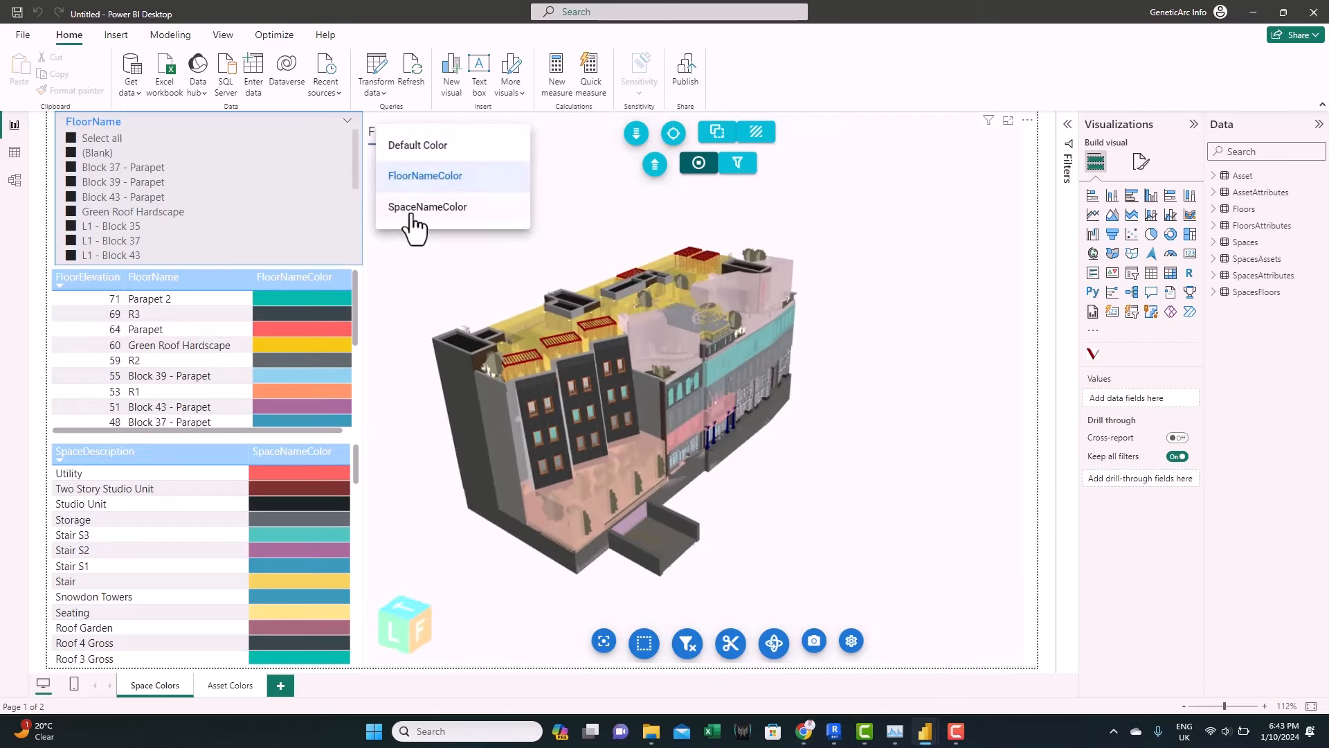
pyautogui.moveTo(835, 461)
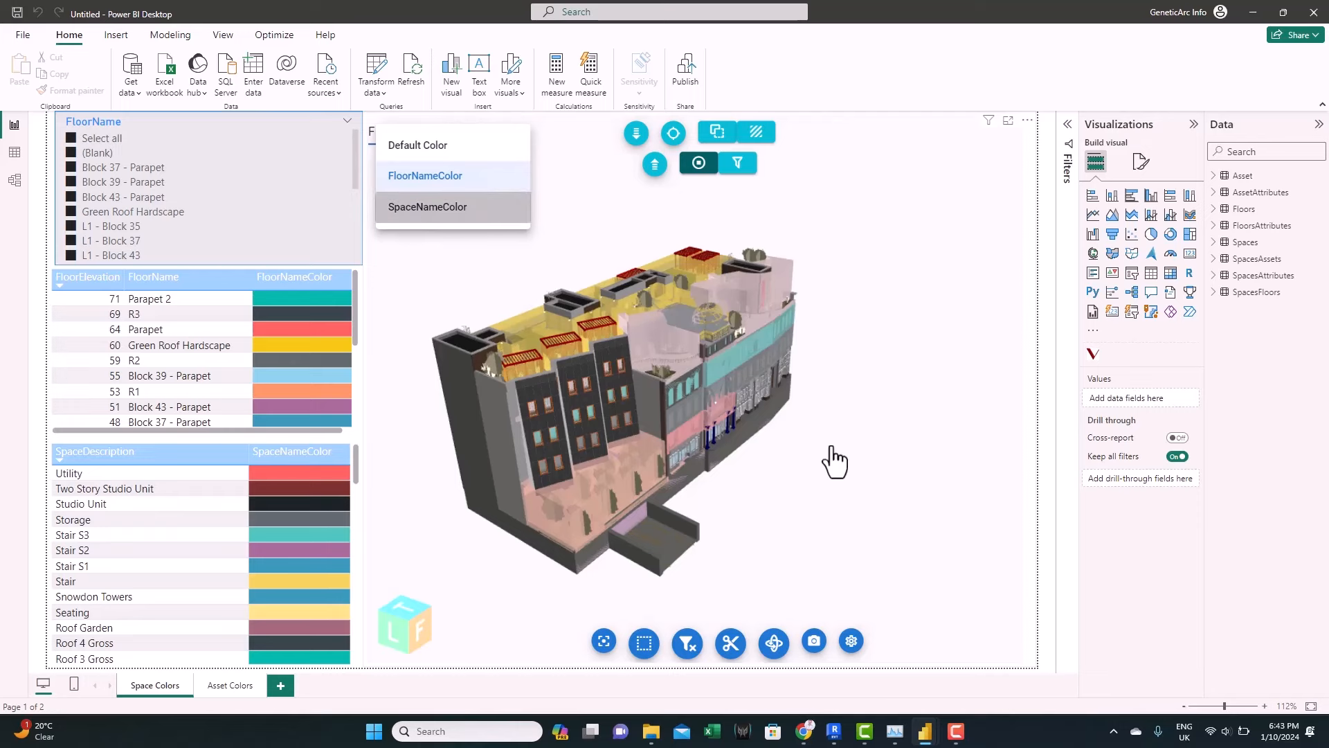
pyautogui.click(427, 206)
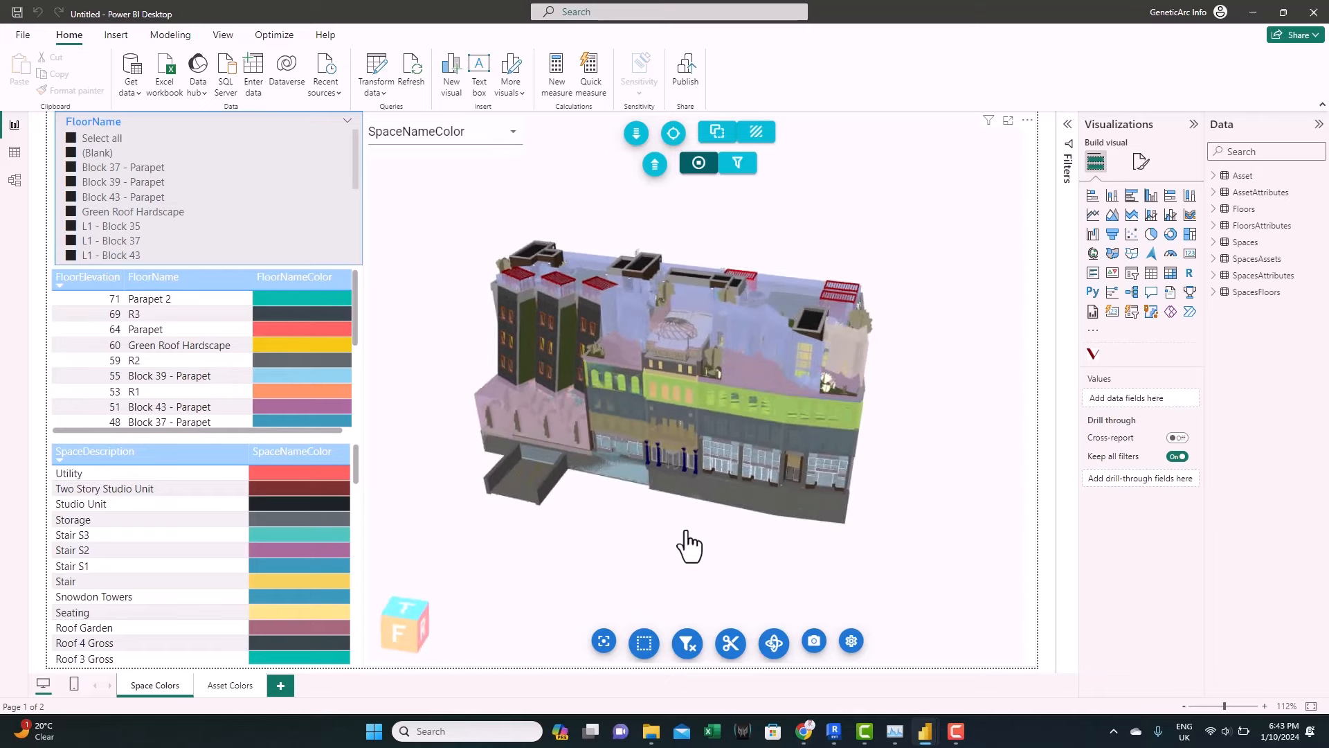
pyautogui.moveTo(591, 559)
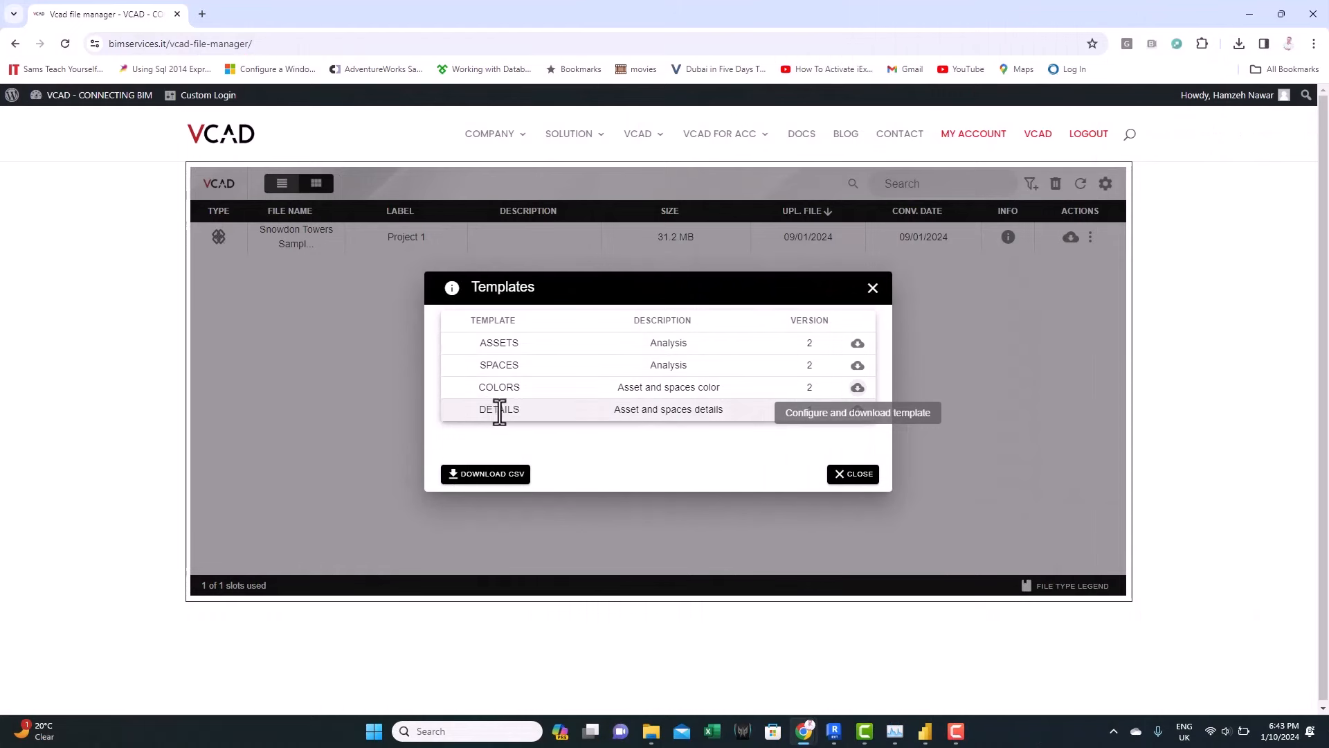
pyautogui.moveTo(710, 409)
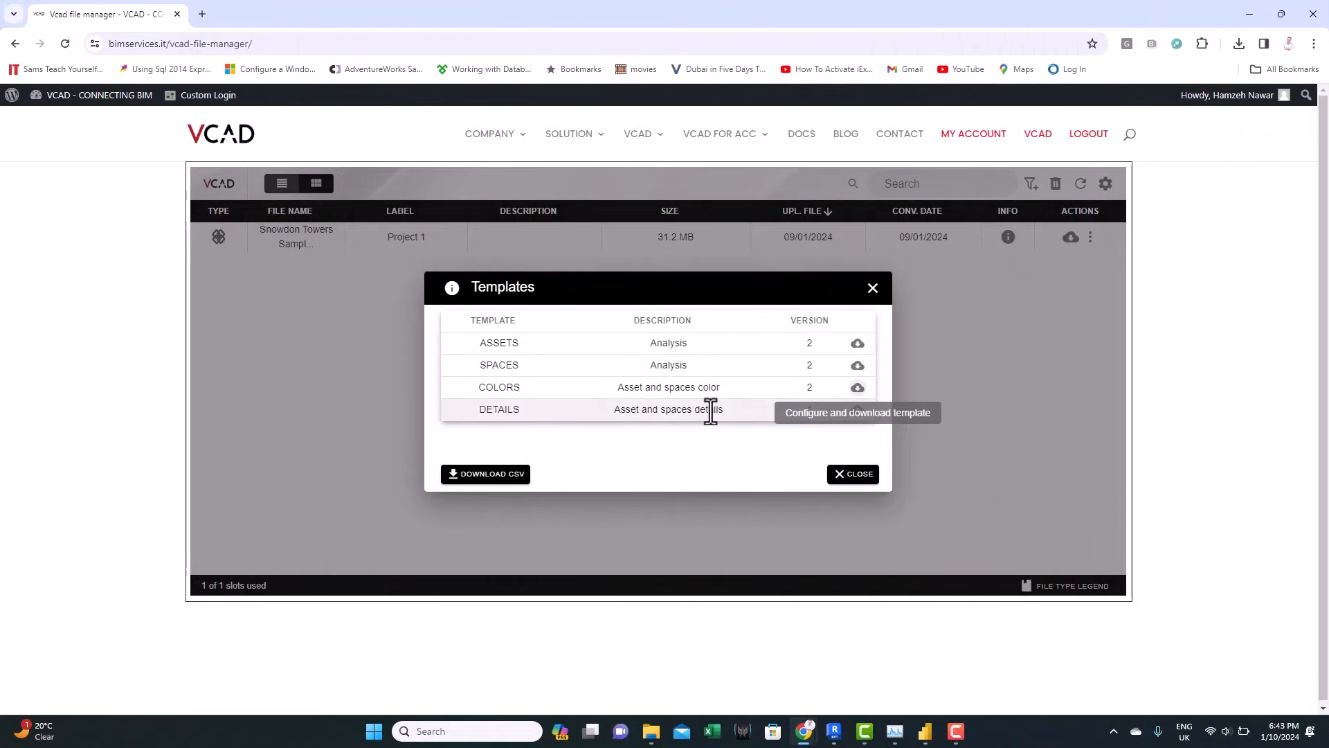
pyautogui.moveTo(643, 458)
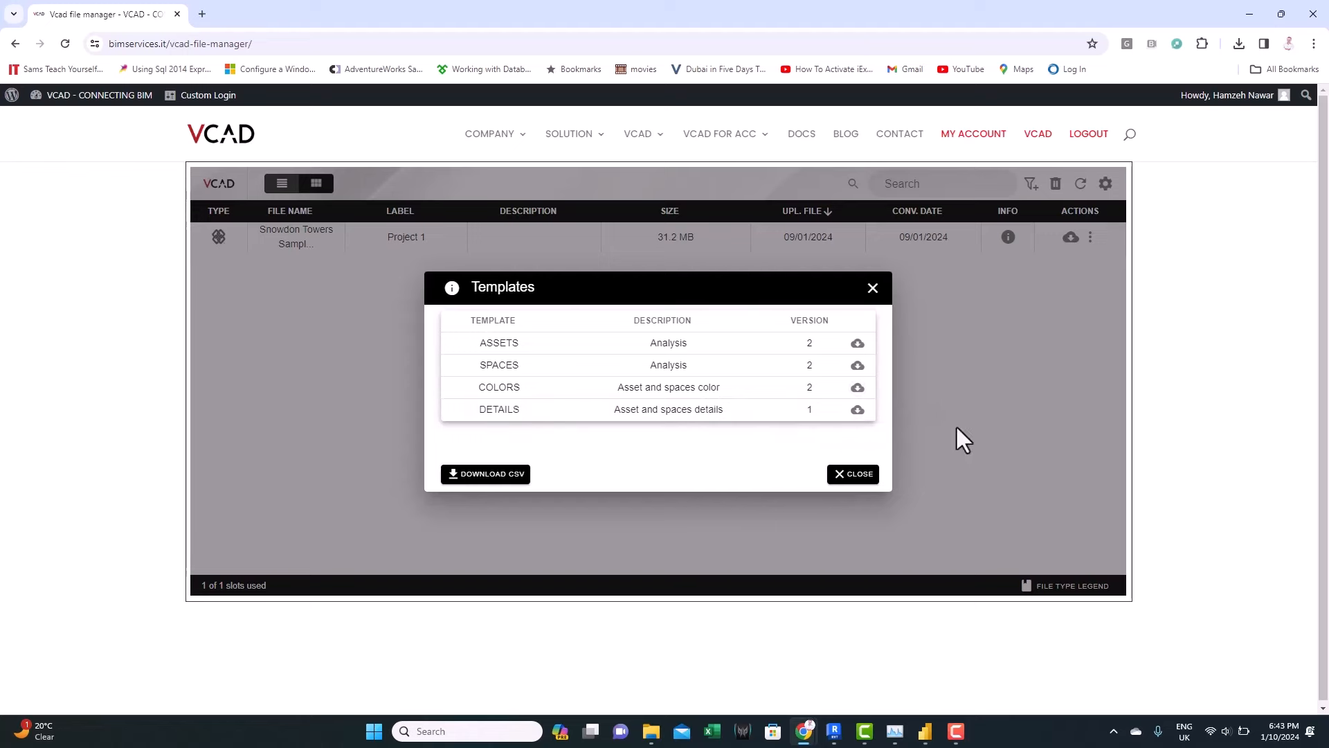
pyautogui.moveTo(857, 409)
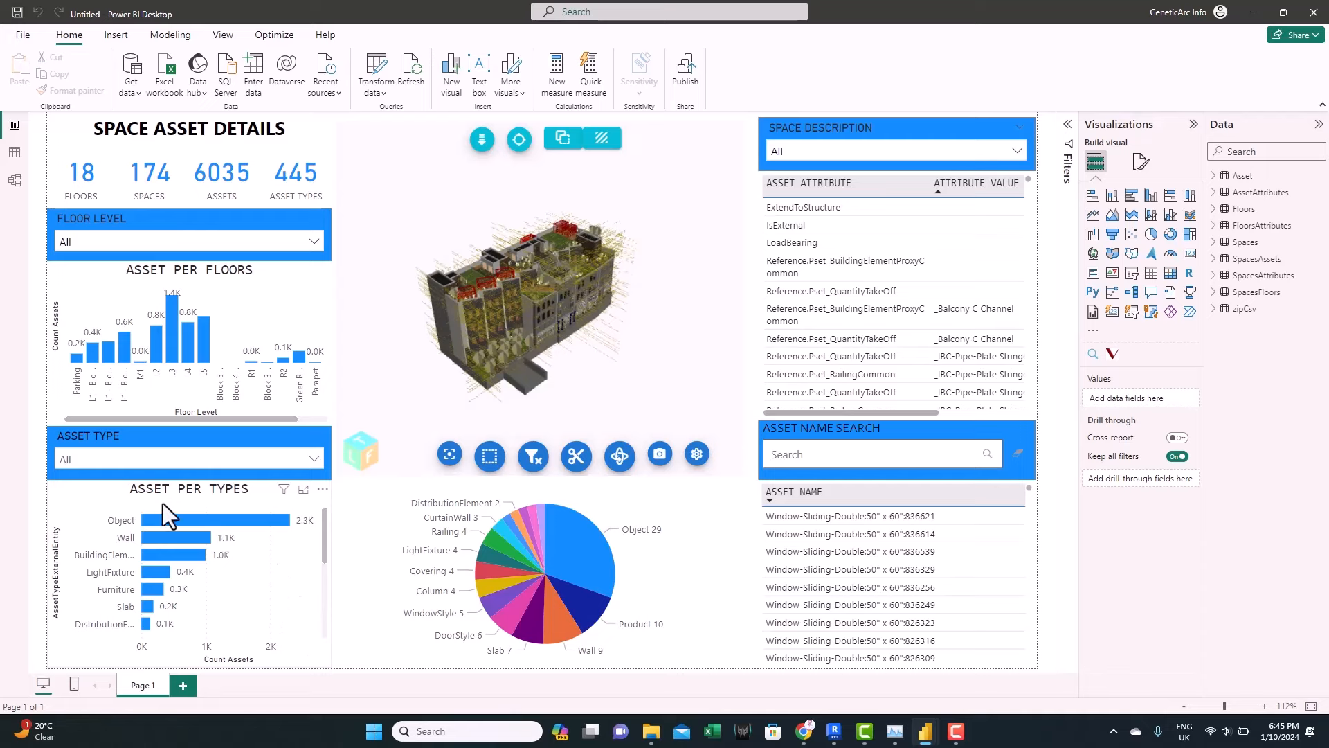
pyautogui.moveTo(190, 551)
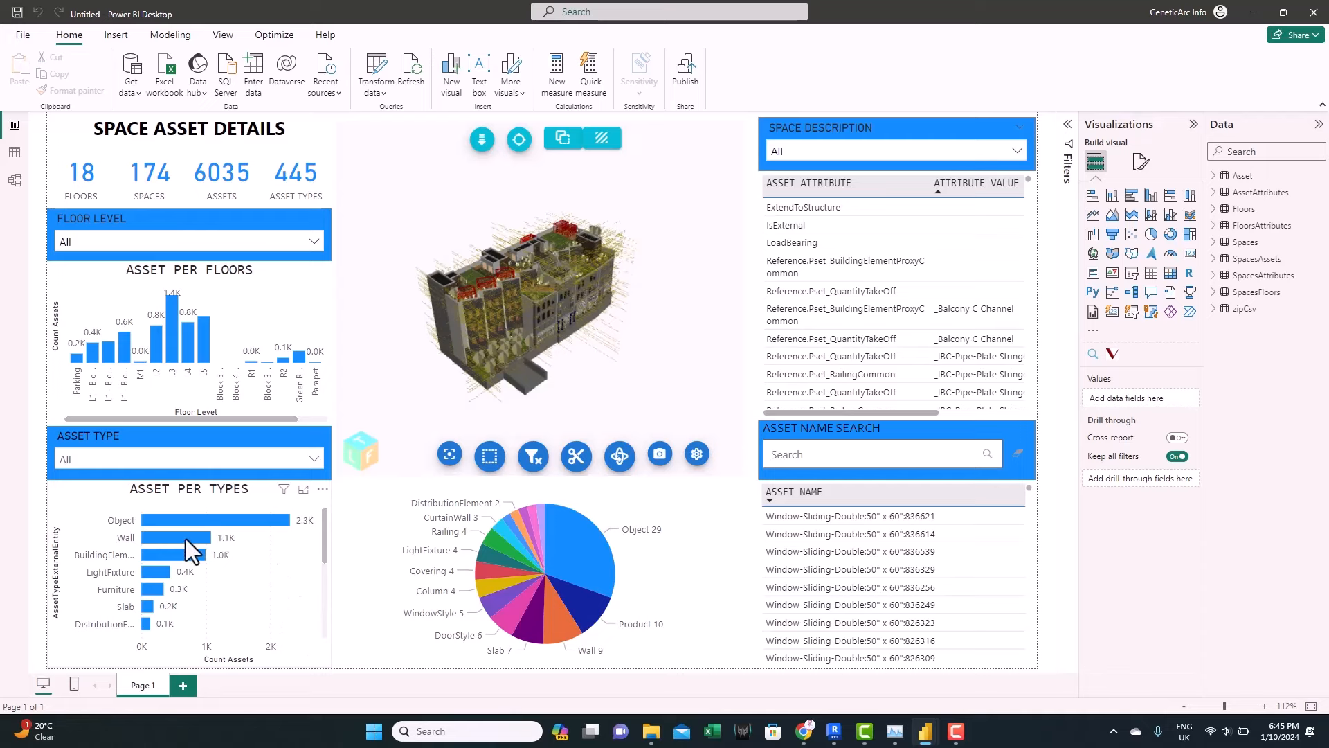
pyautogui.moveTo(222, 307)
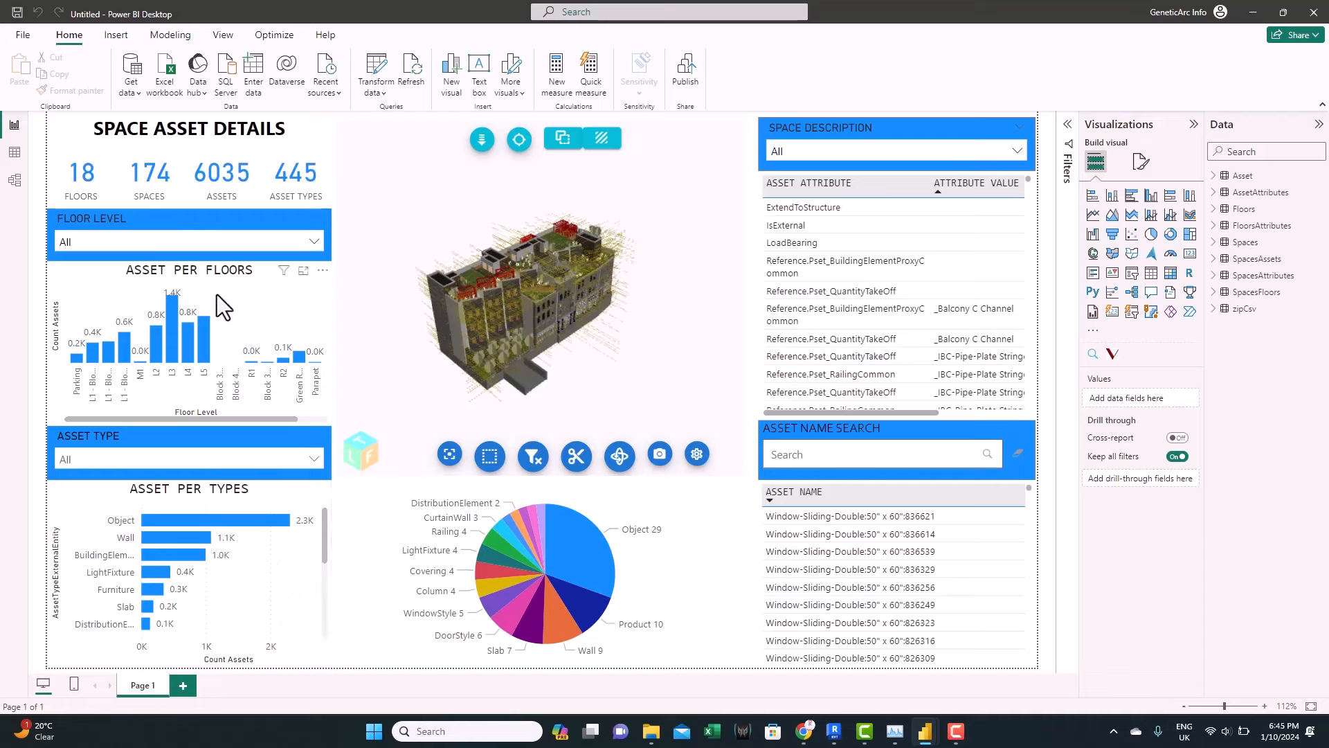
# Browse the floor level list in the report's filter
pyautogui.click(314, 242)
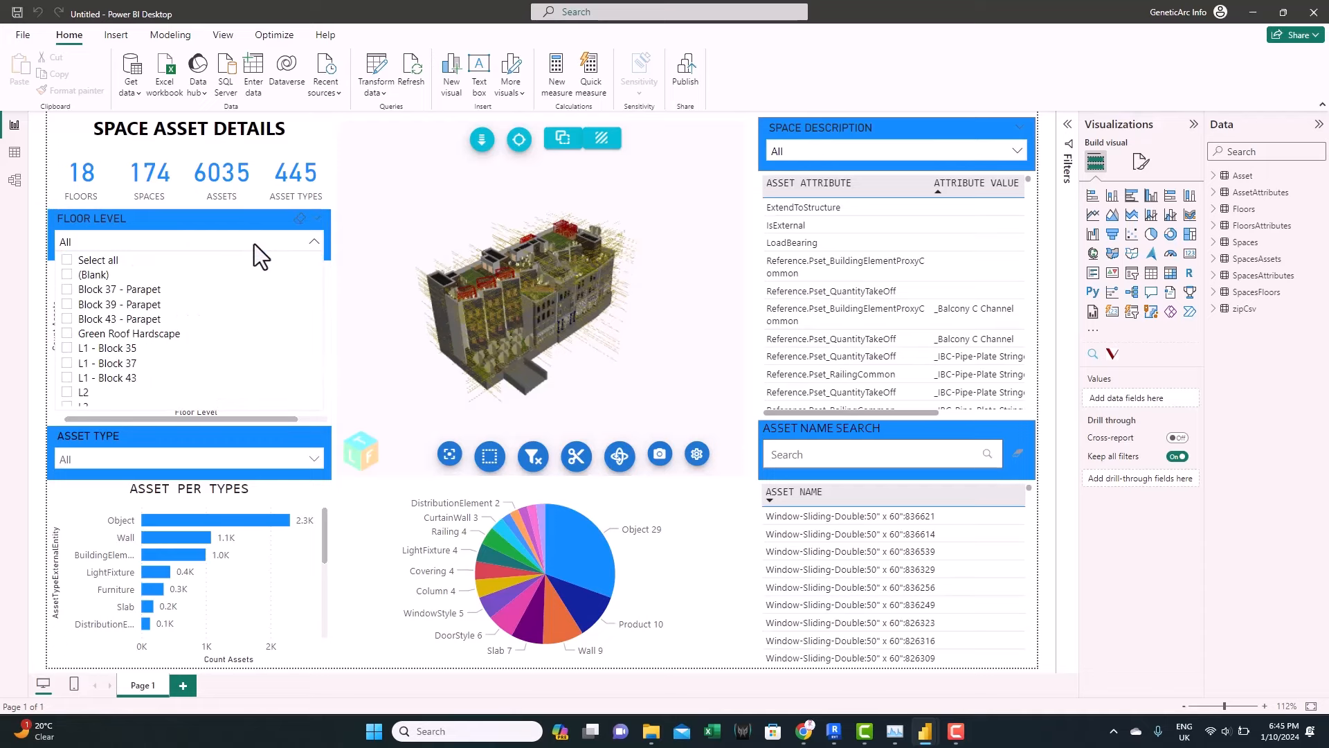
pyautogui.scroll(-3)
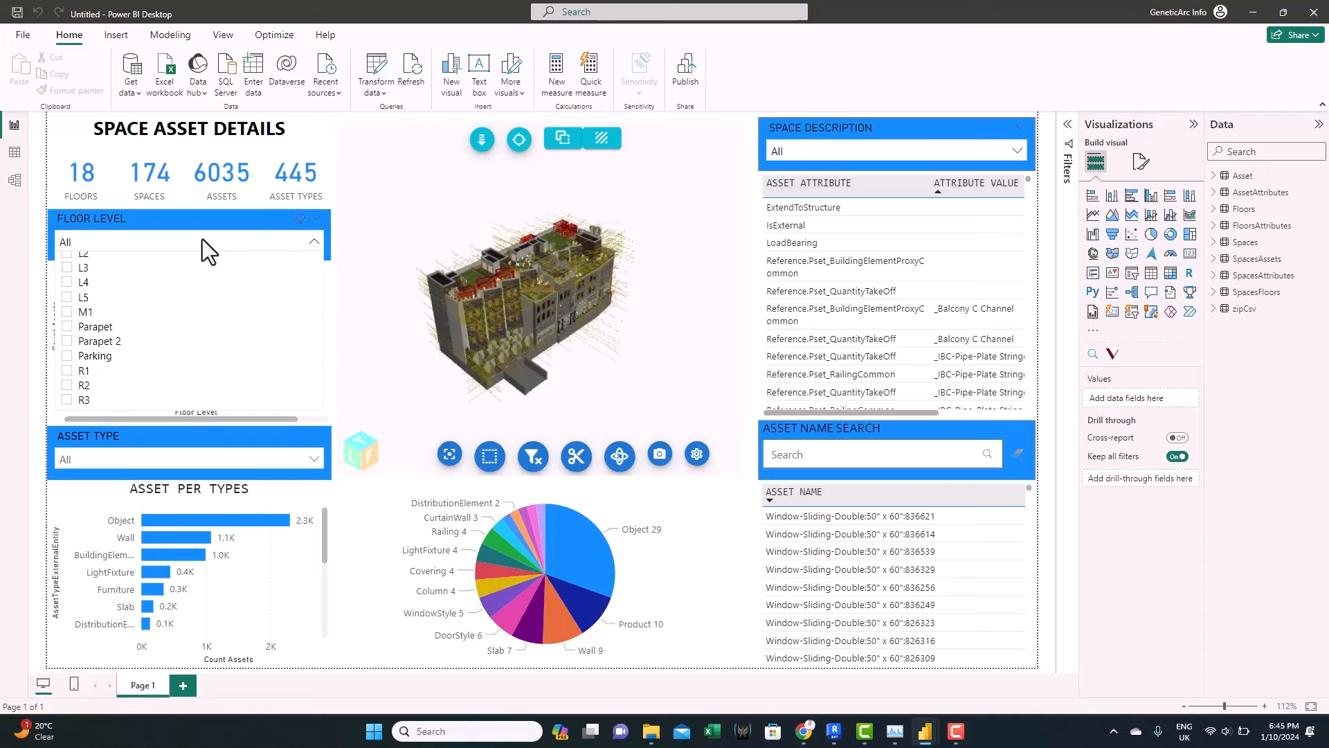
pyautogui.click(313, 241)
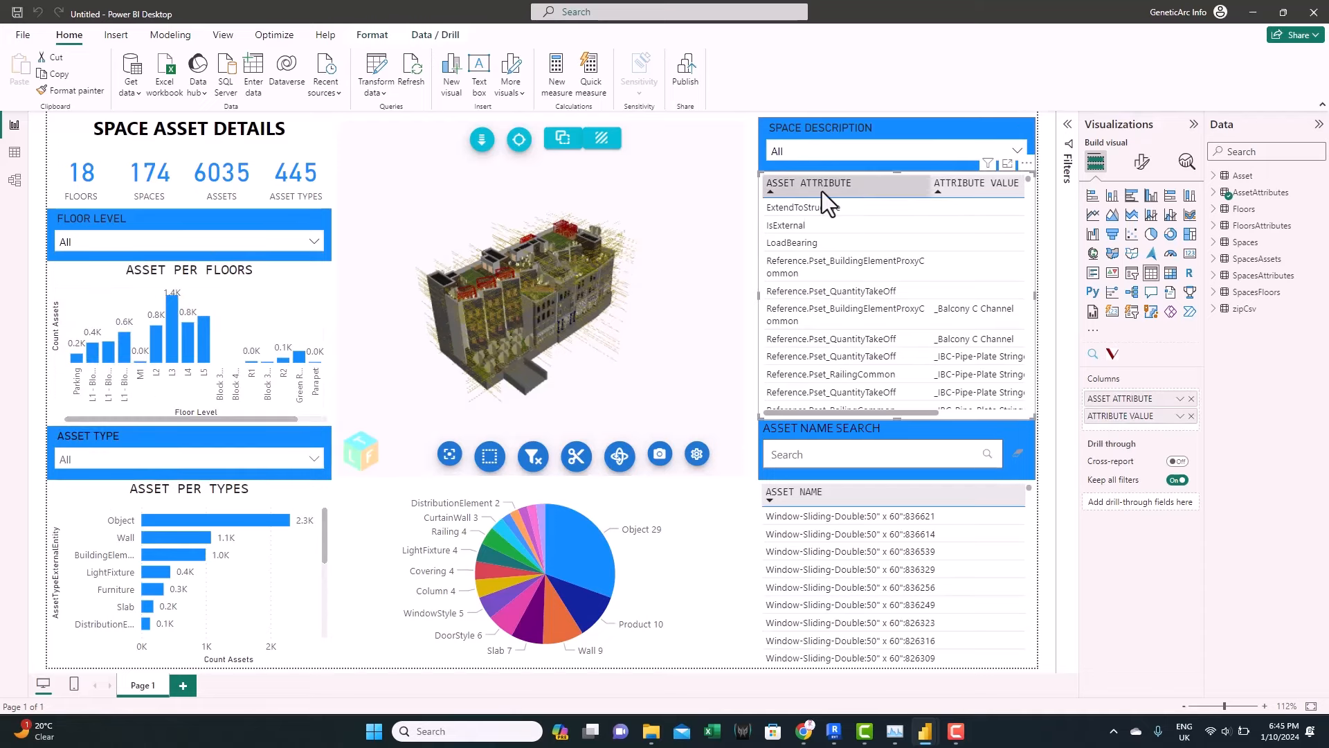
pyautogui.scroll(-3)
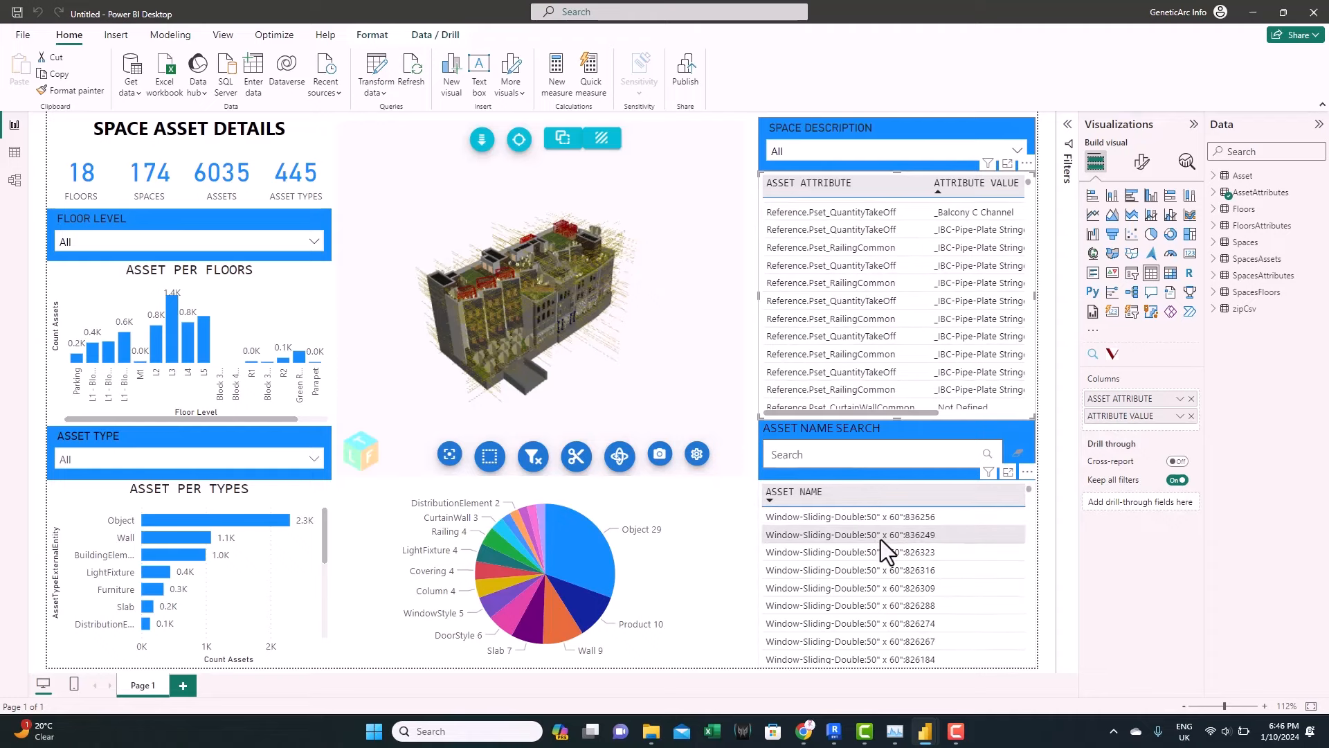
pyautogui.scroll(3)
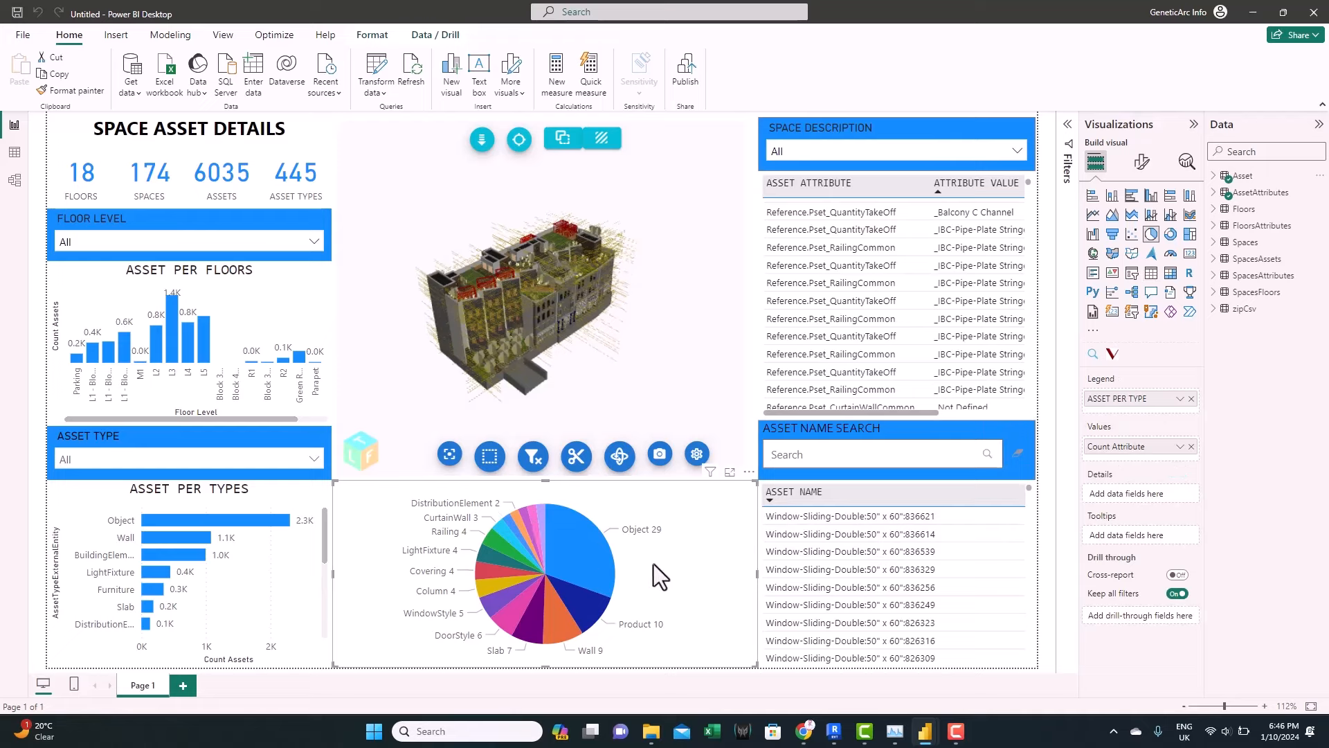
pyautogui.moveTo(645, 592)
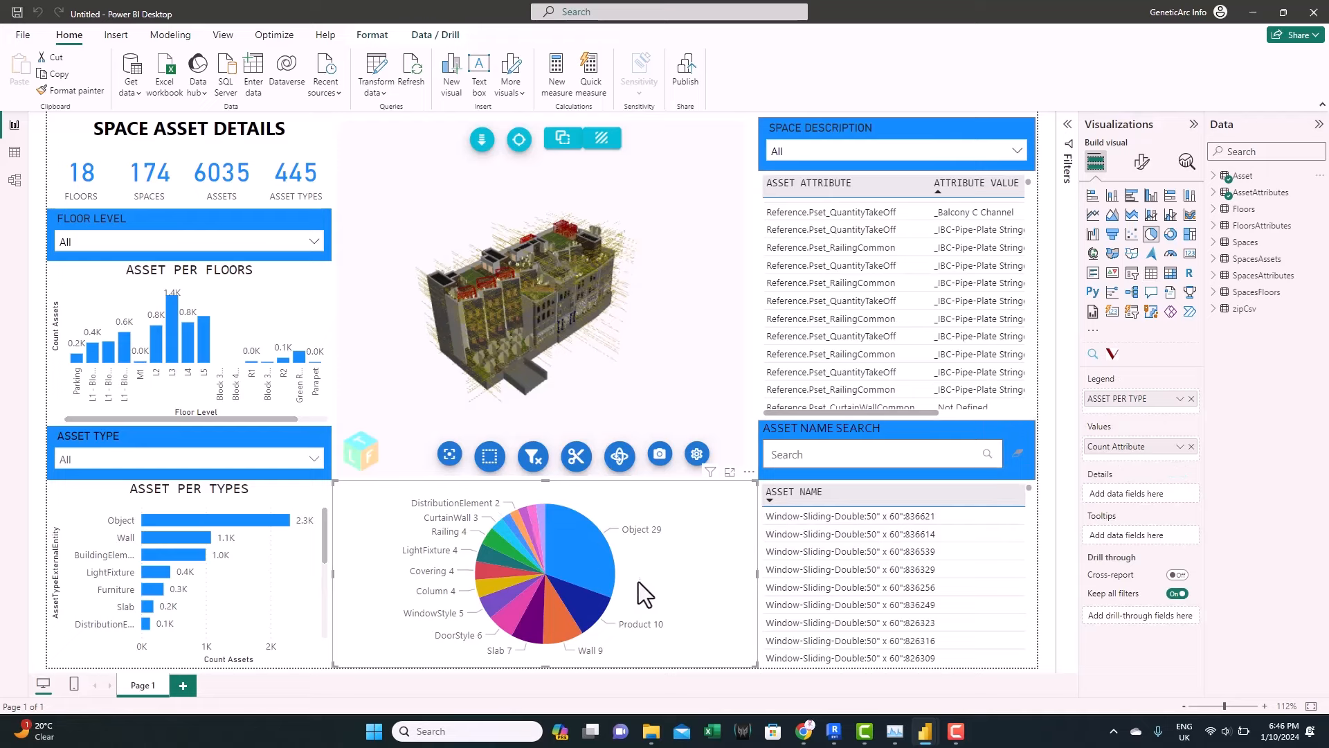
pyautogui.moveTo(594, 555)
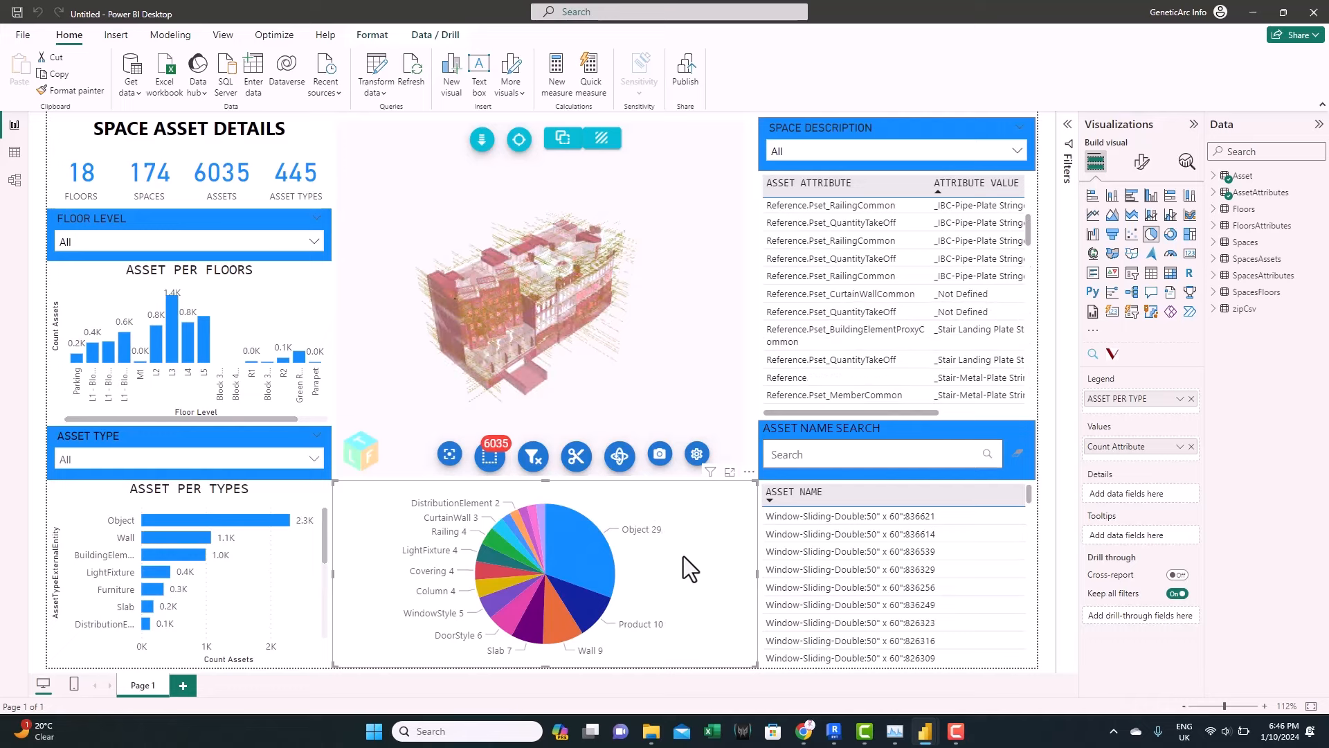
pyautogui.moveTo(657, 551)
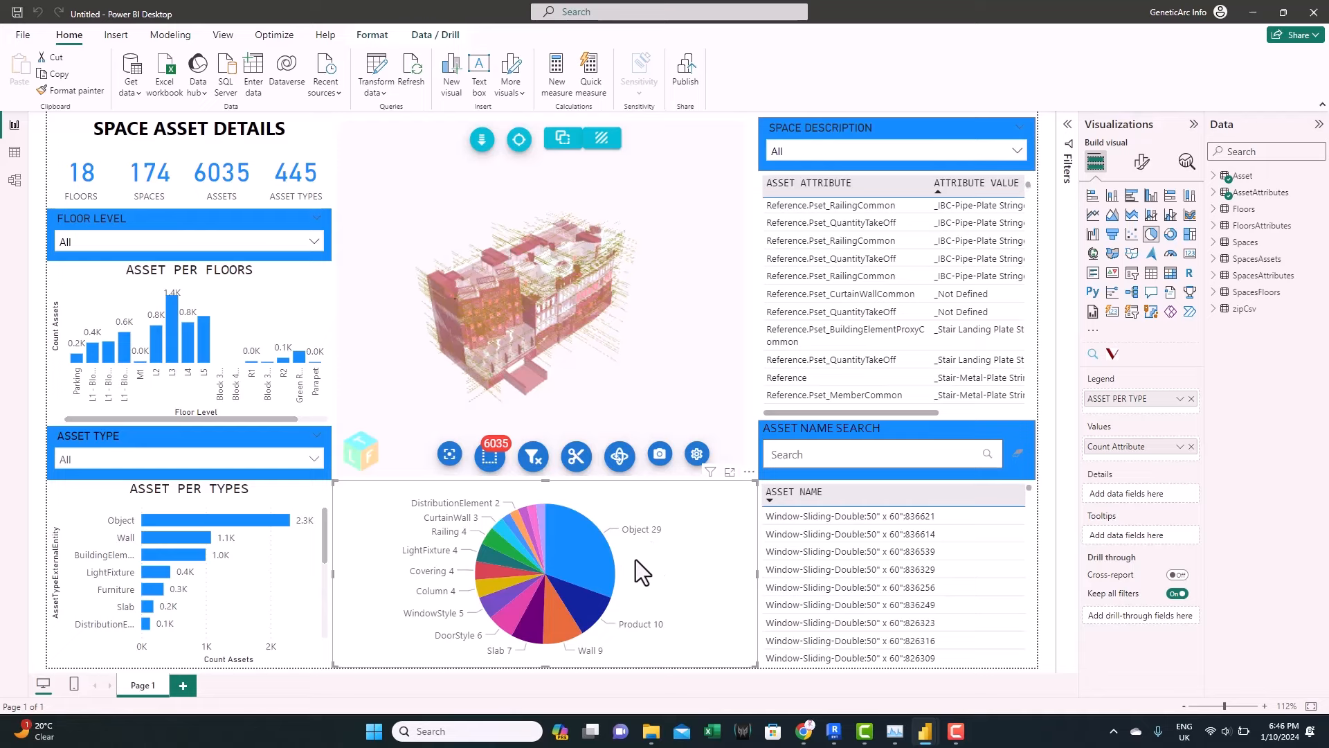
pyautogui.moveTo(669, 568)
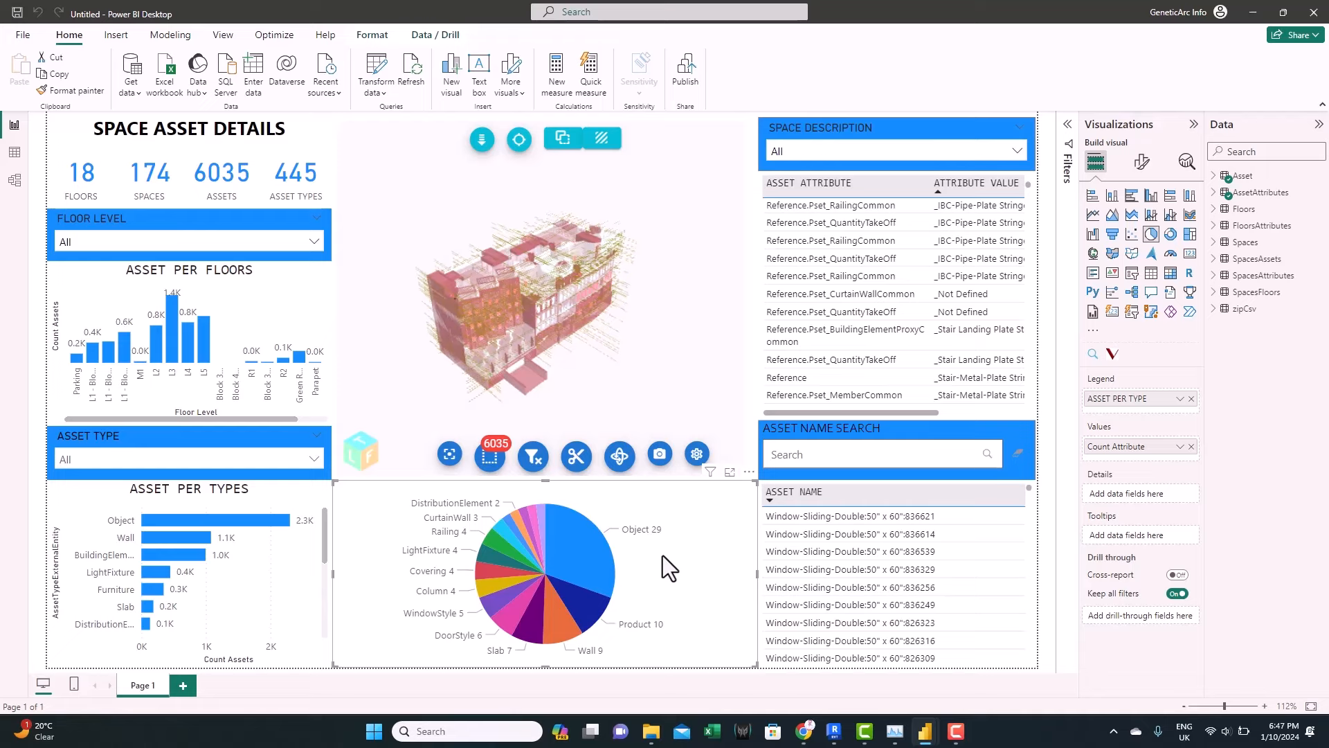
pyautogui.moveTo(657, 570)
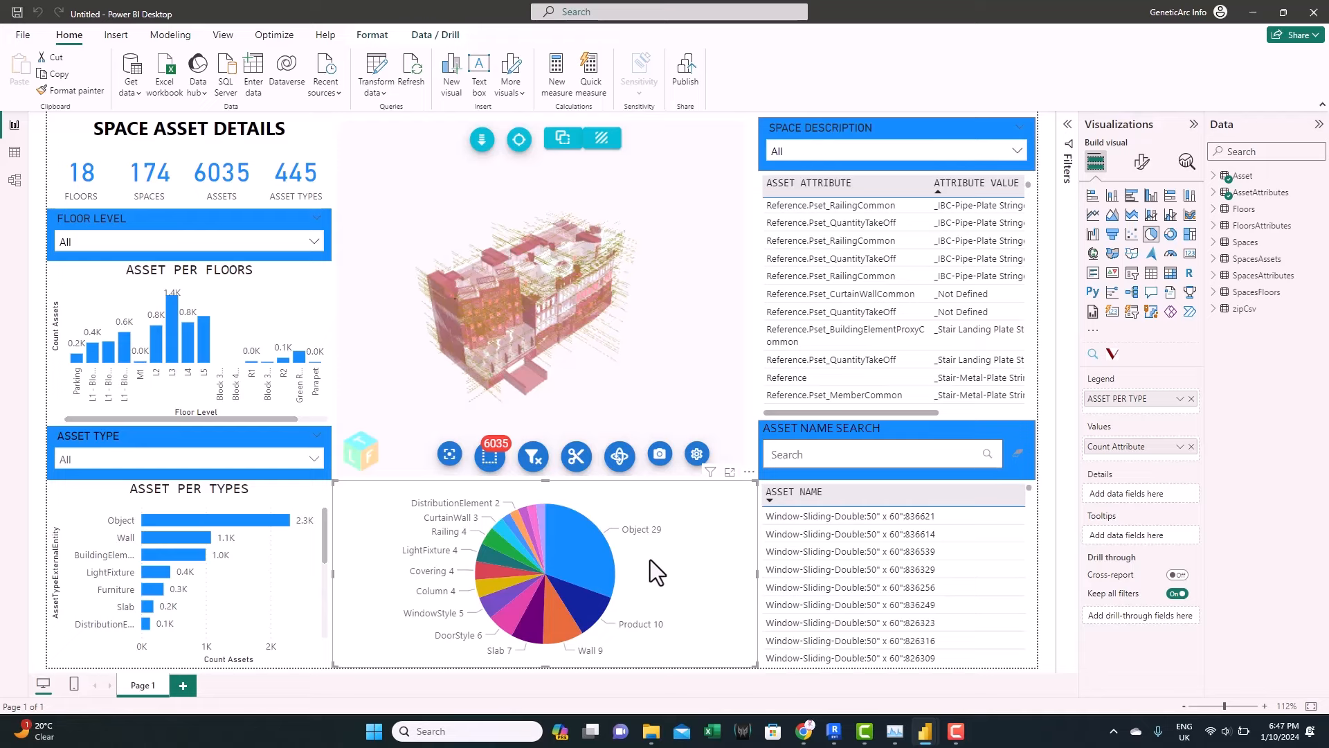
pyautogui.moveTo(642, 347)
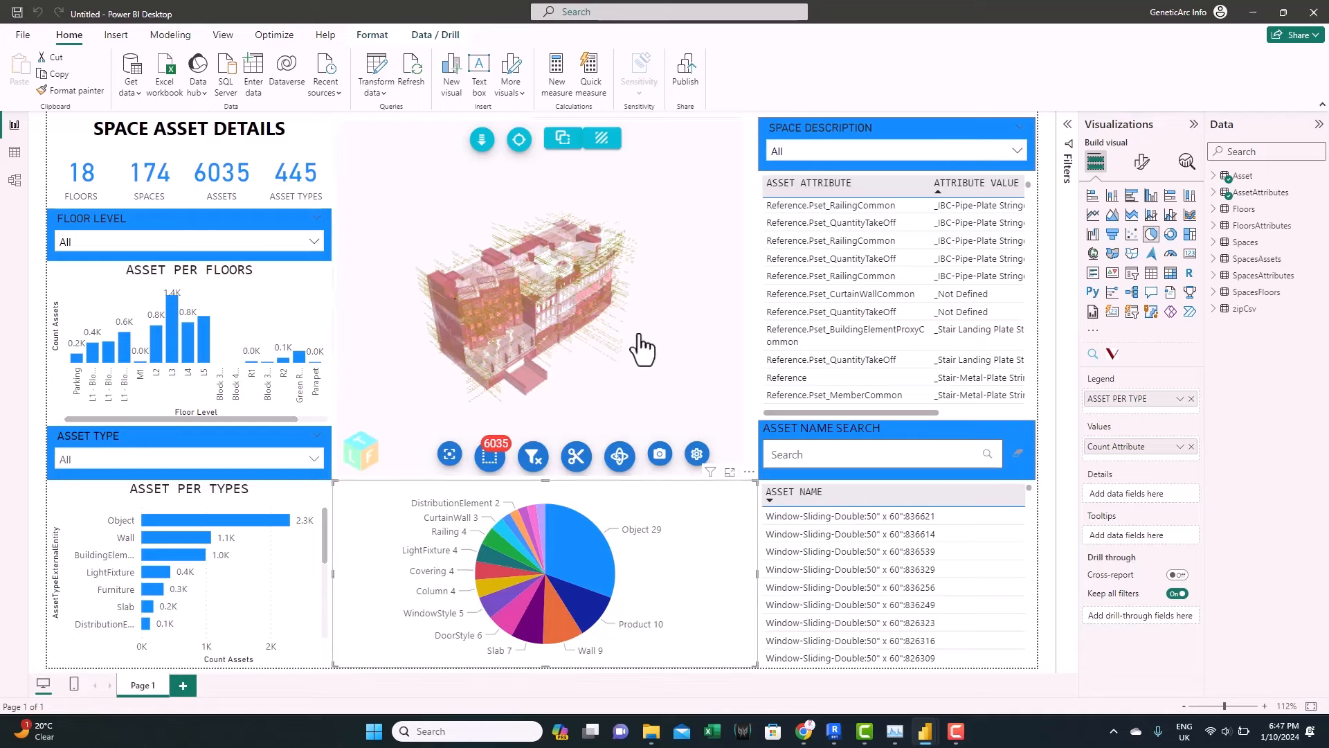
pyautogui.moveTo(596, 400)
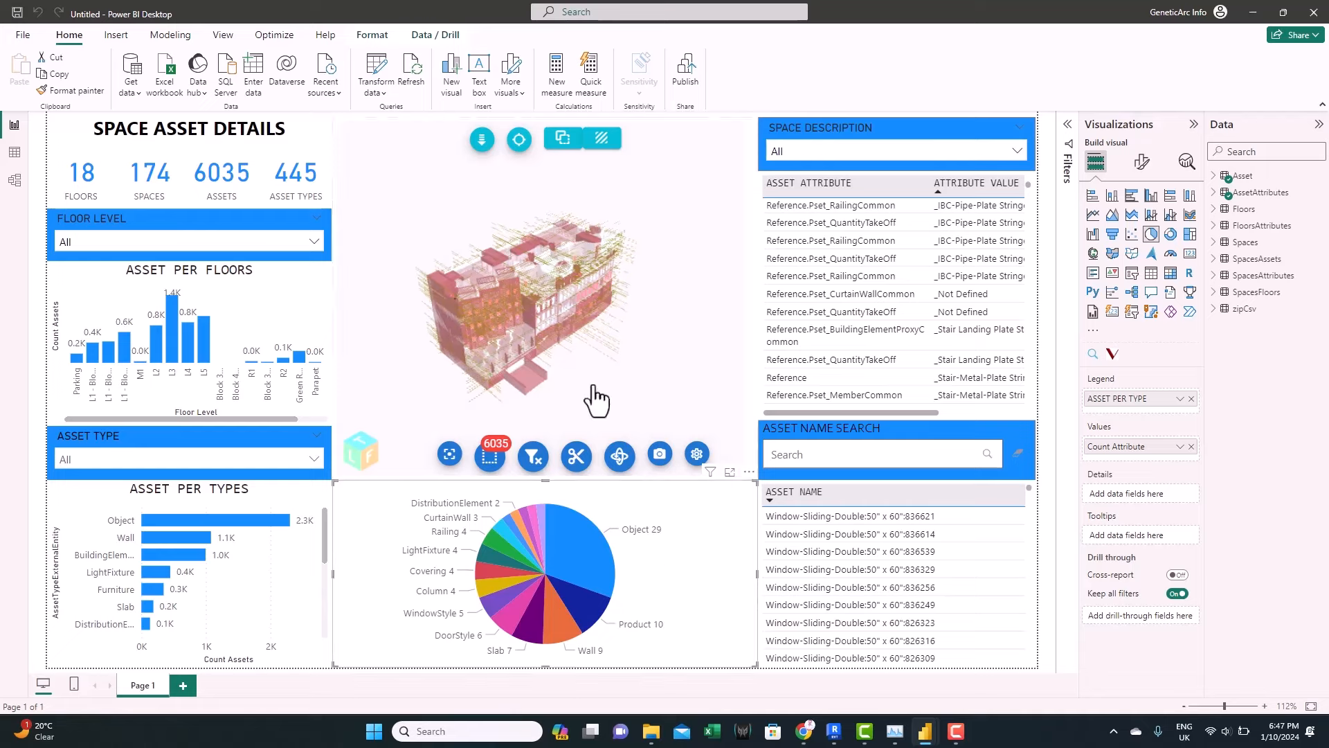
pyautogui.moveTo(274, 233)
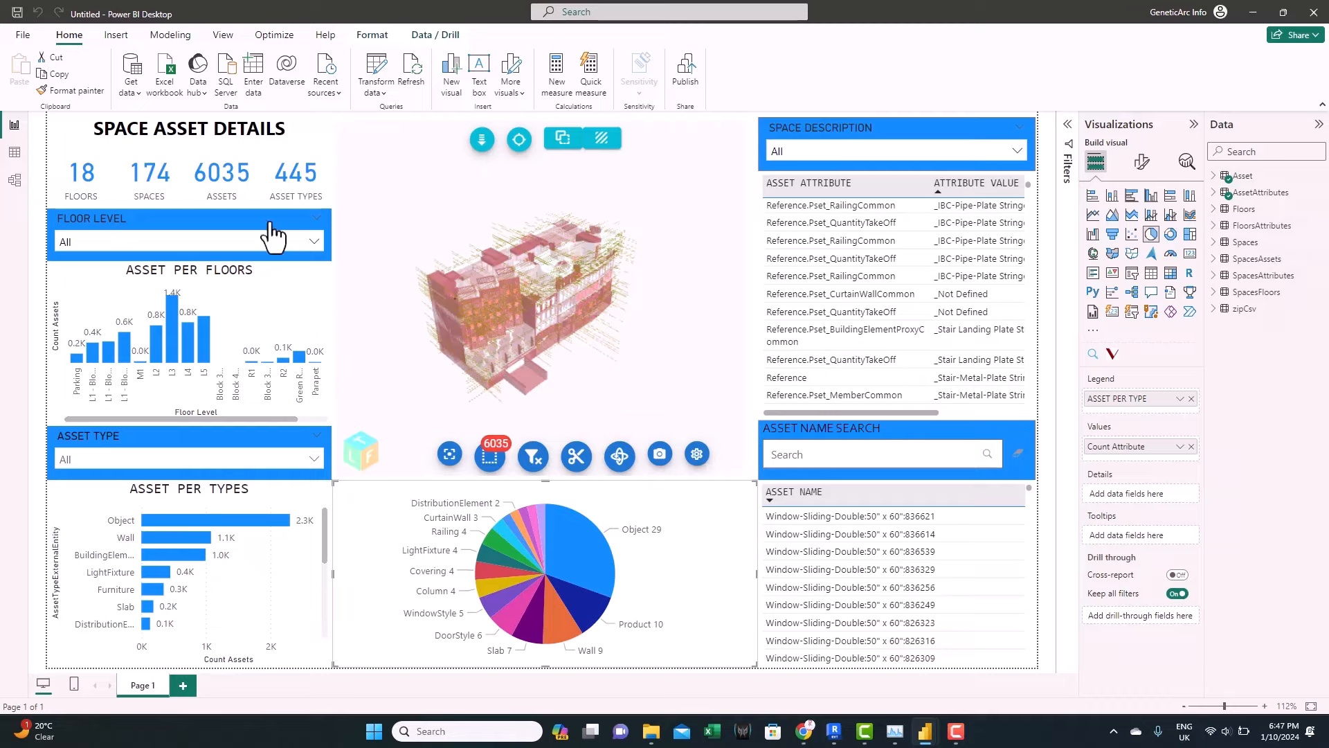
# Inspect the zipCsv and FloorsAttributes tables in Table view
pyautogui.click(13, 152)
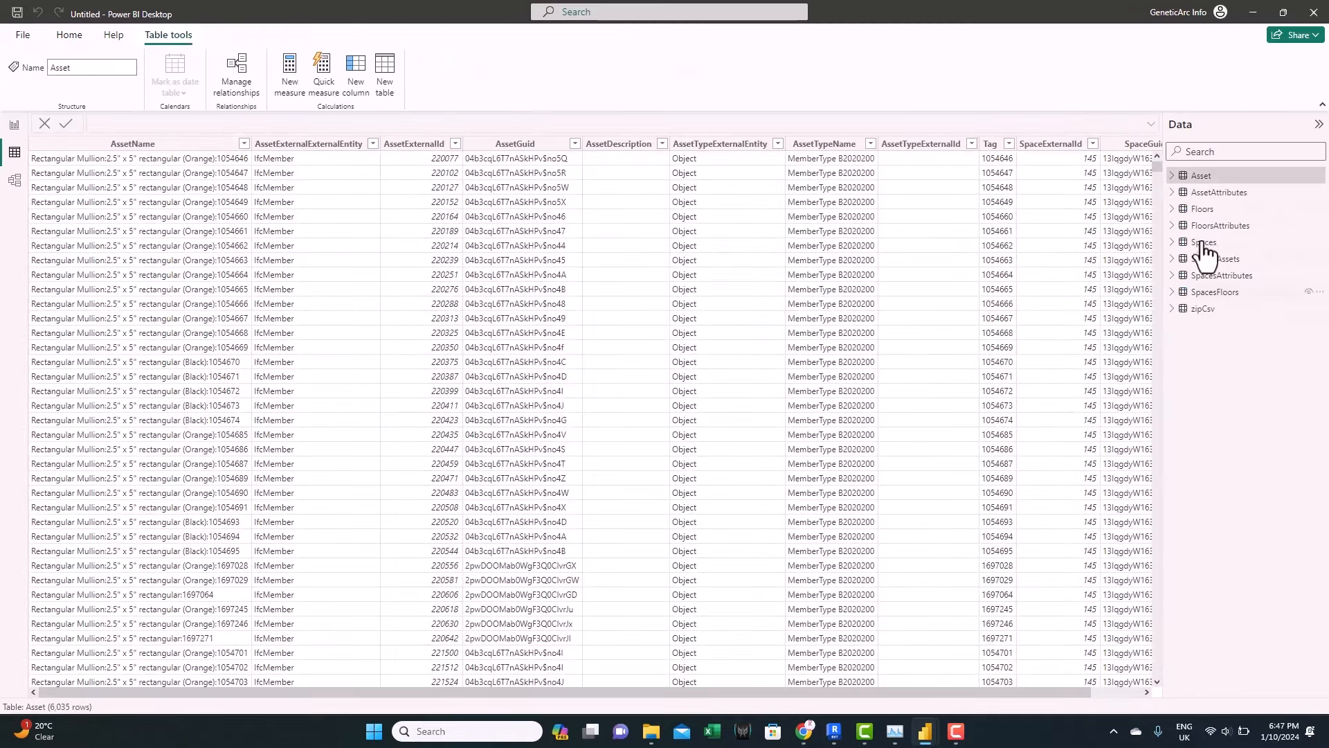
pyautogui.click(1203, 307)
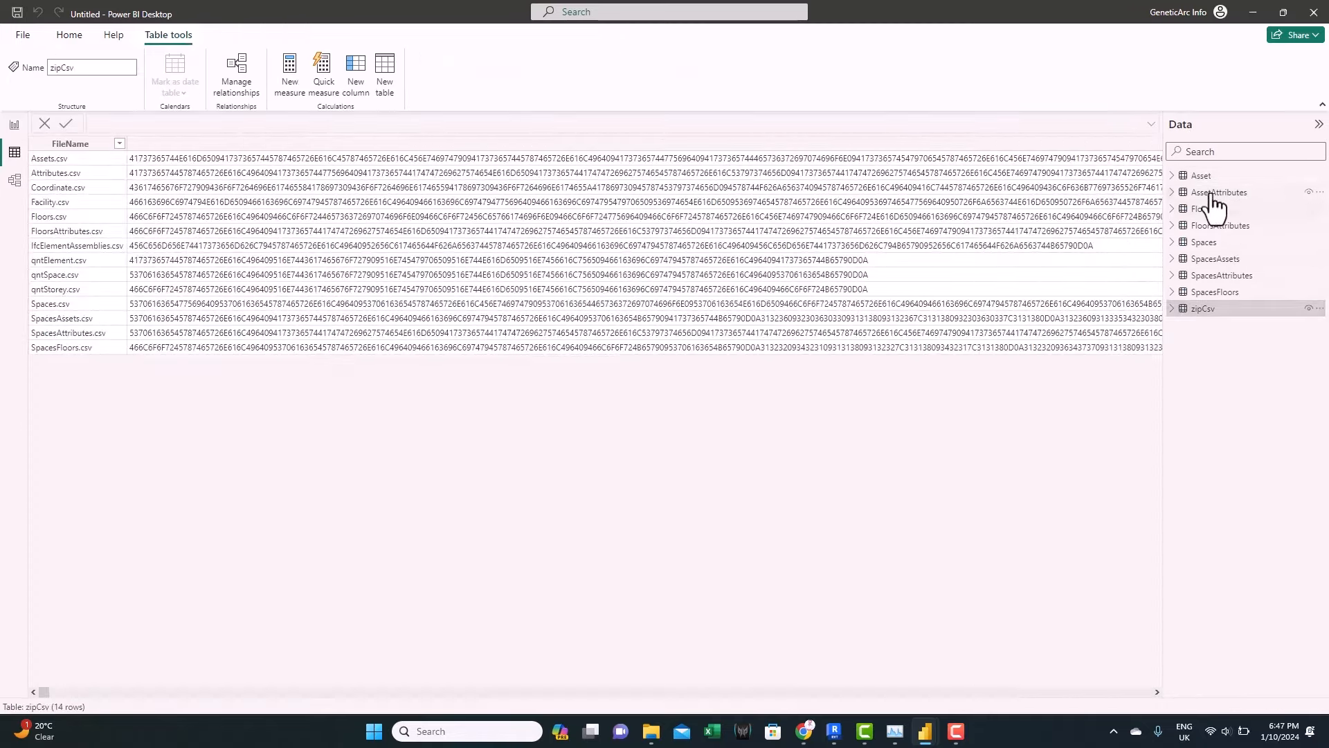
pyautogui.click(1219, 226)
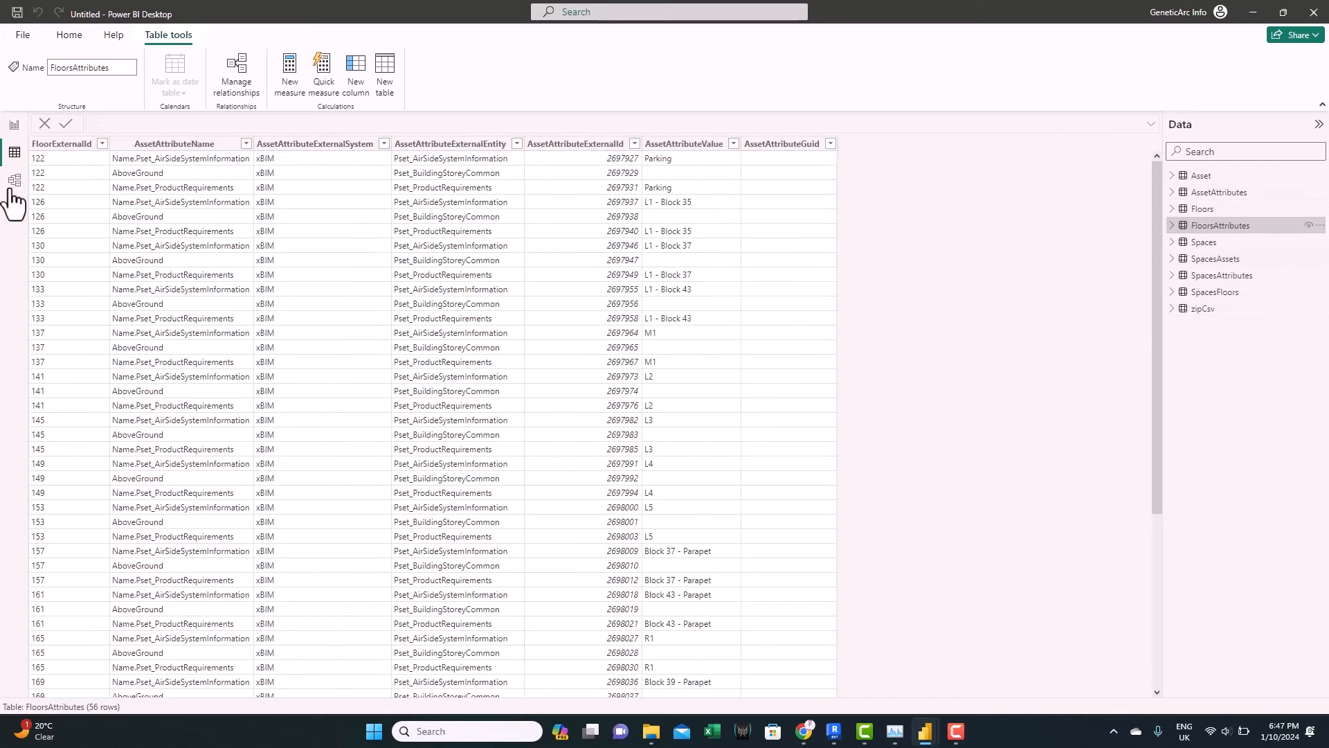
# Review the Spaces, Floors and Asset table relationships in Model view
pyautogui.click(13, 181)
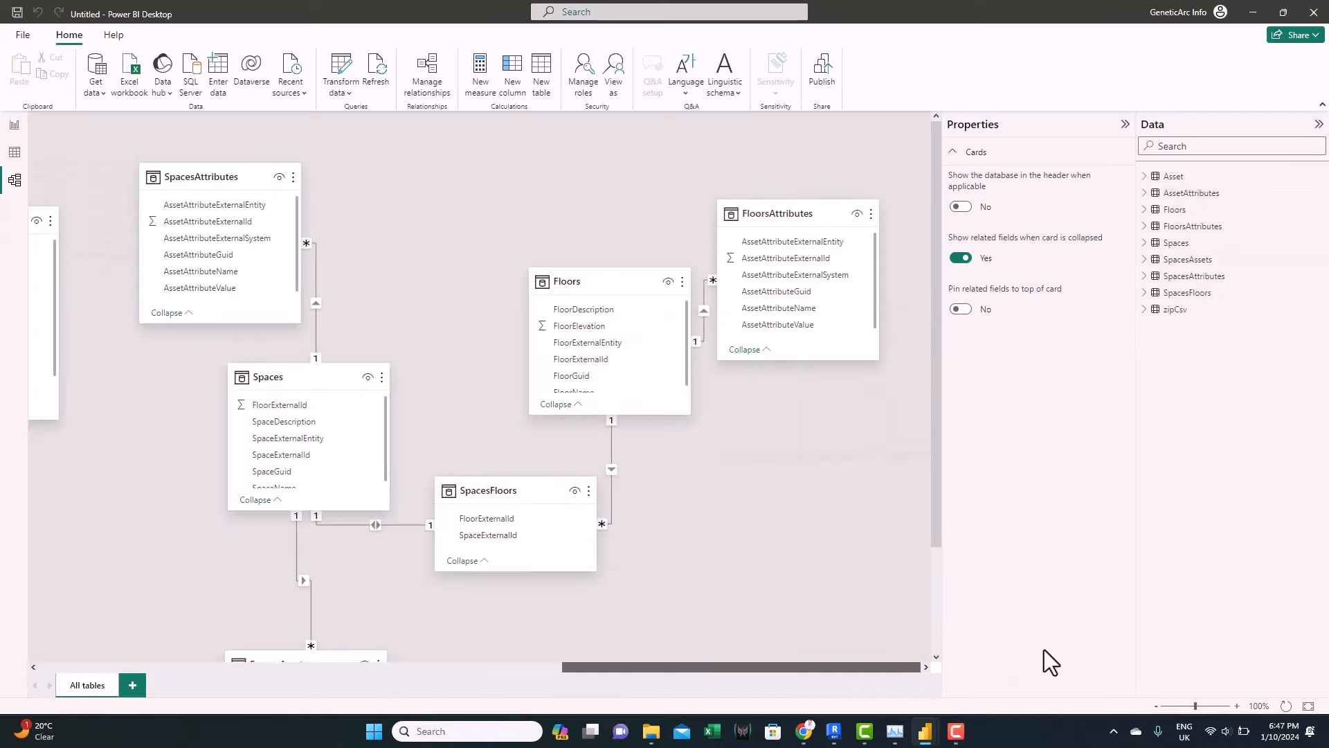
pyautogui.scroll(-3)
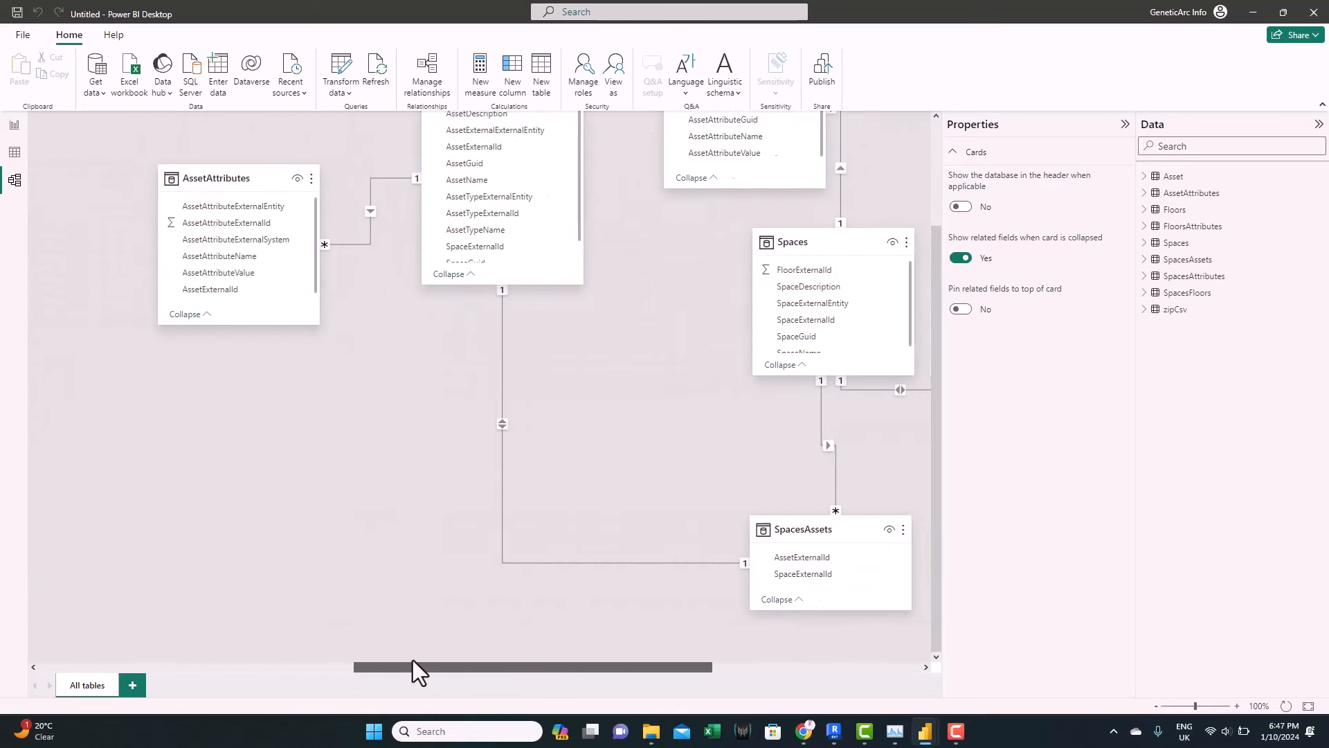
pyautogui.hscroll(3)
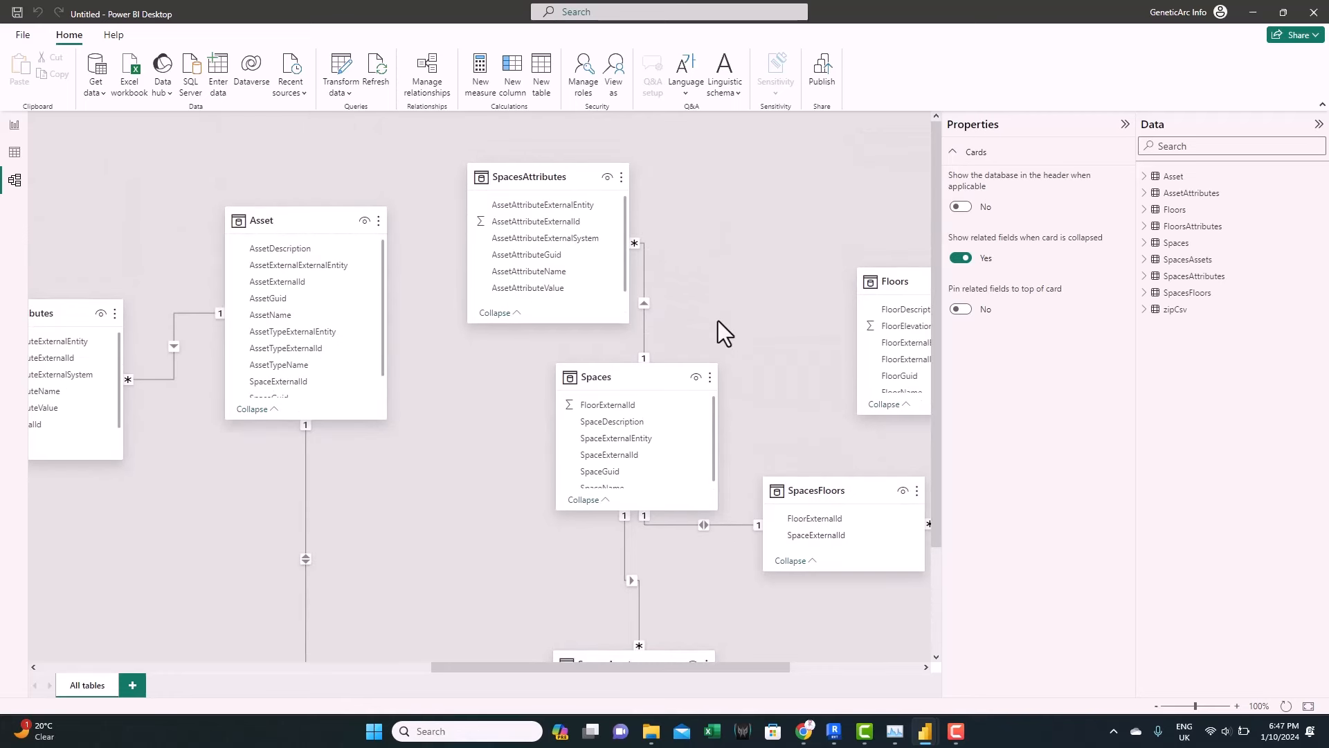
pyautogui.moveTo(469, 473)
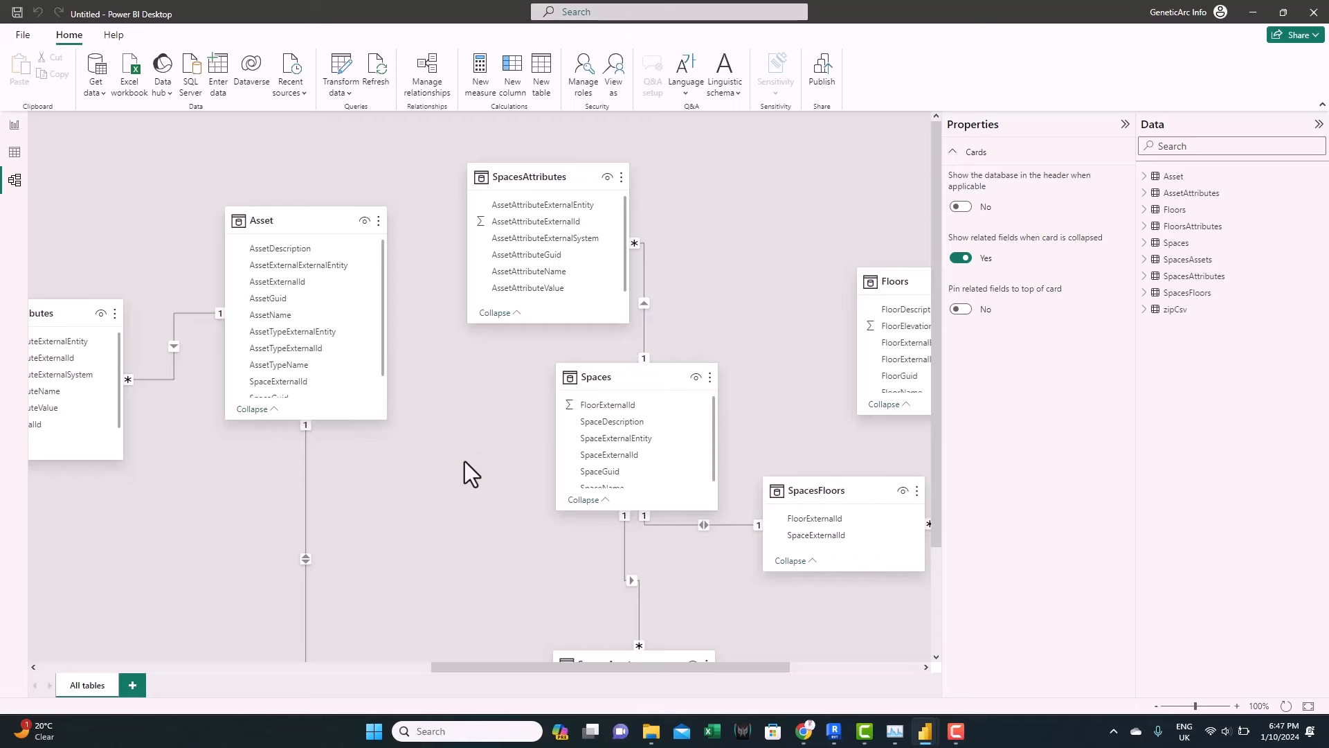
pyautogui.moveTo(288, 284)
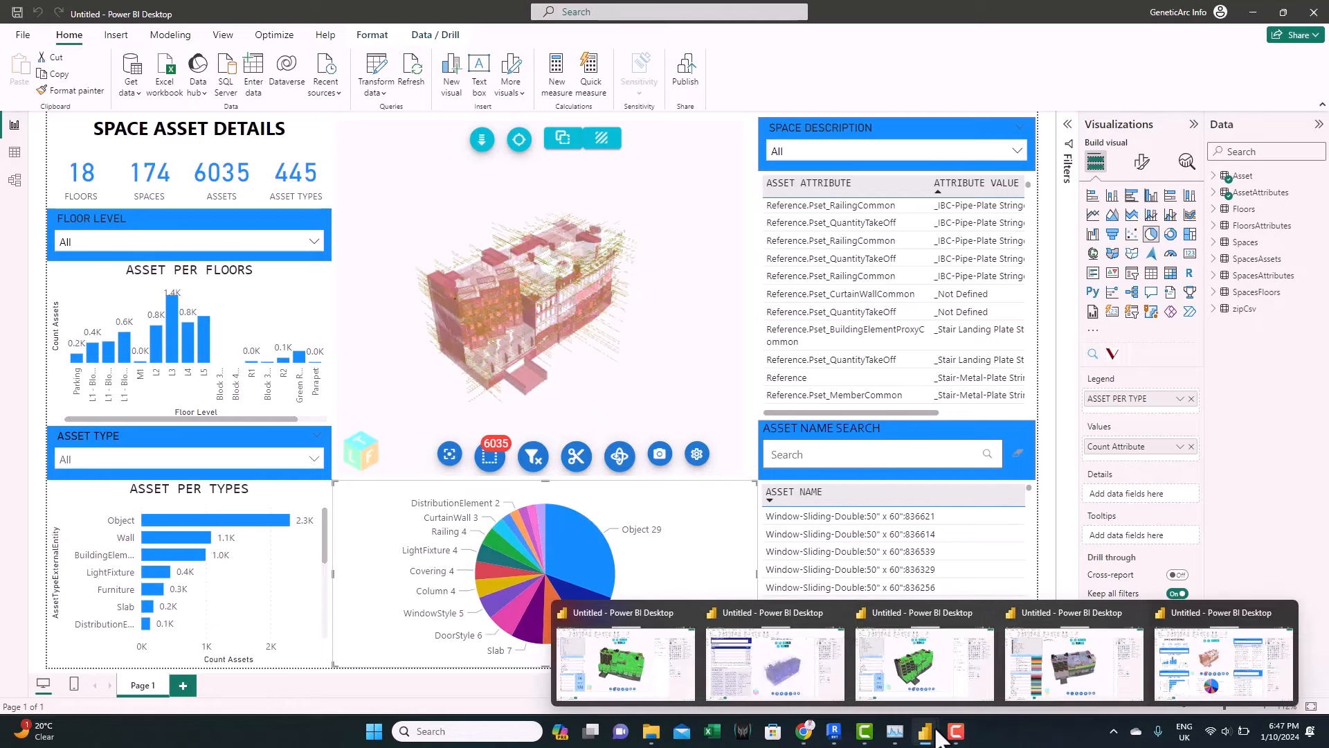
pyautogui.click(805, 732)
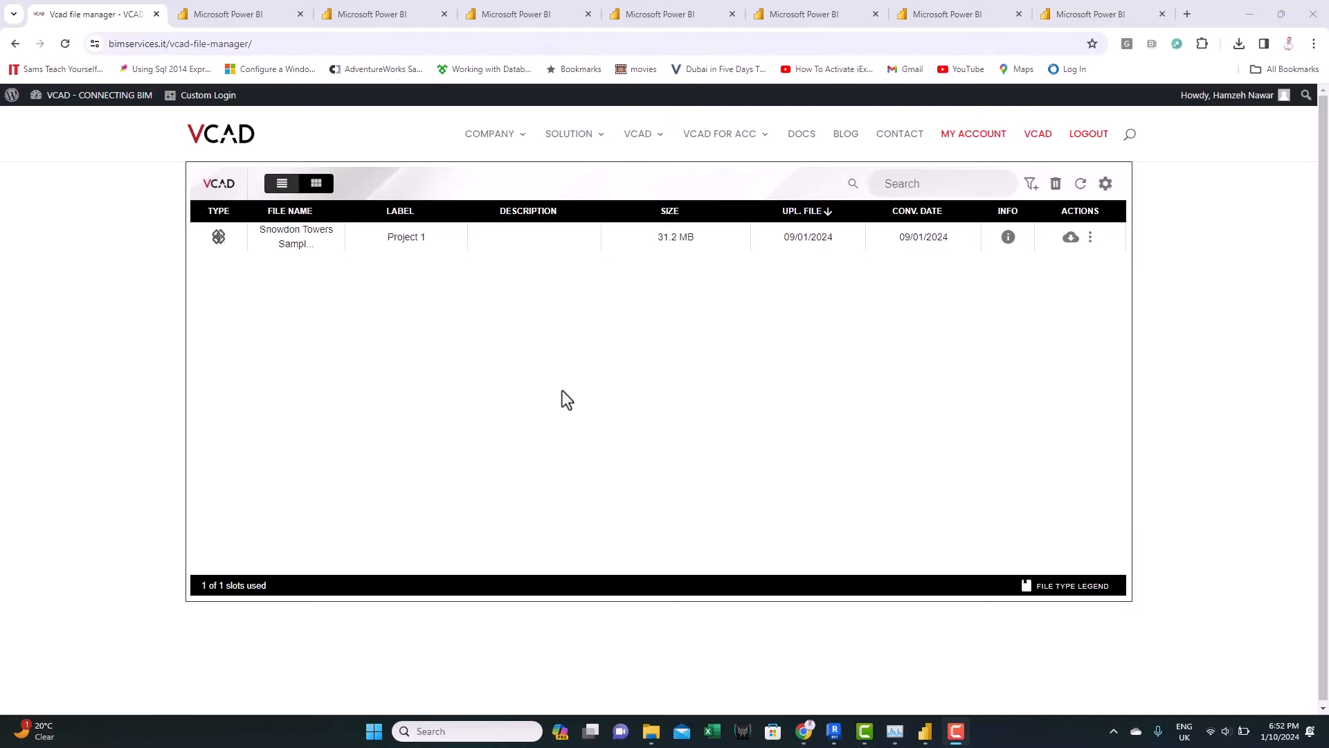
pyautogui.moveTo(545, 366)
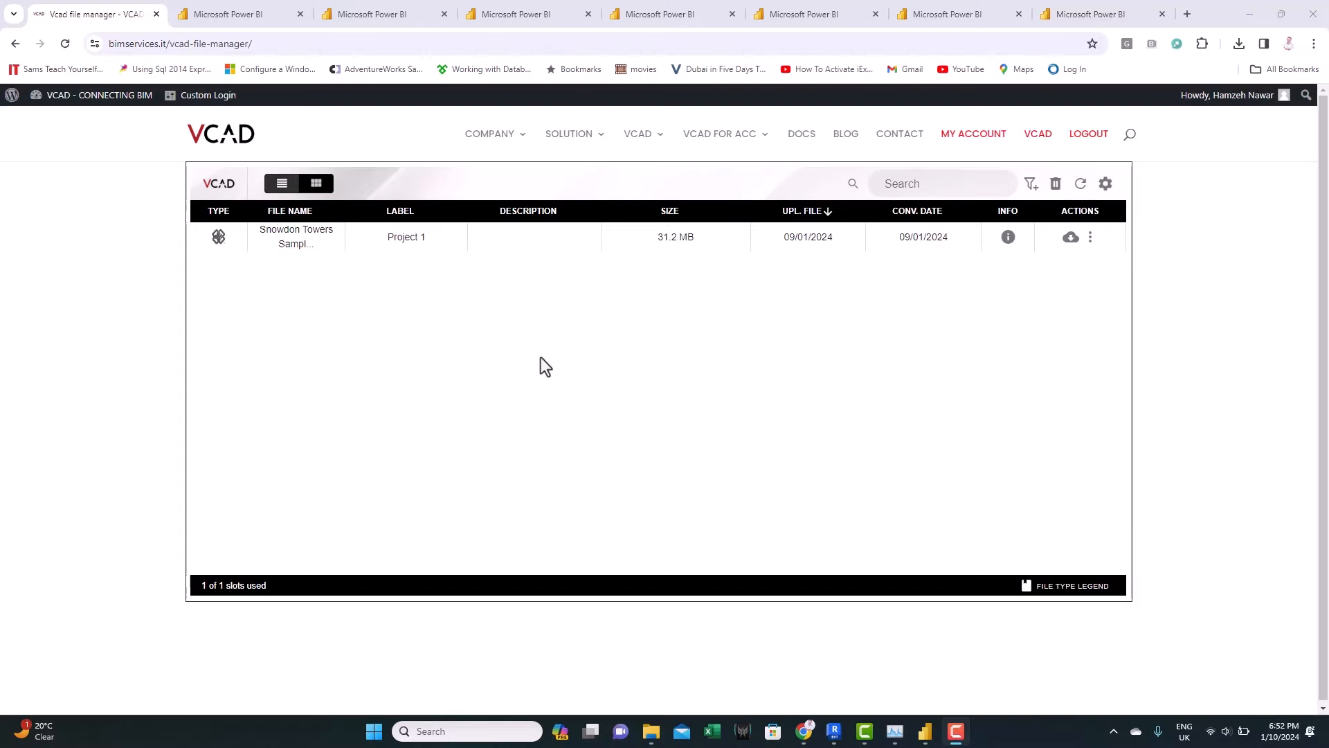
pyautogui.moveTo(566, 386)
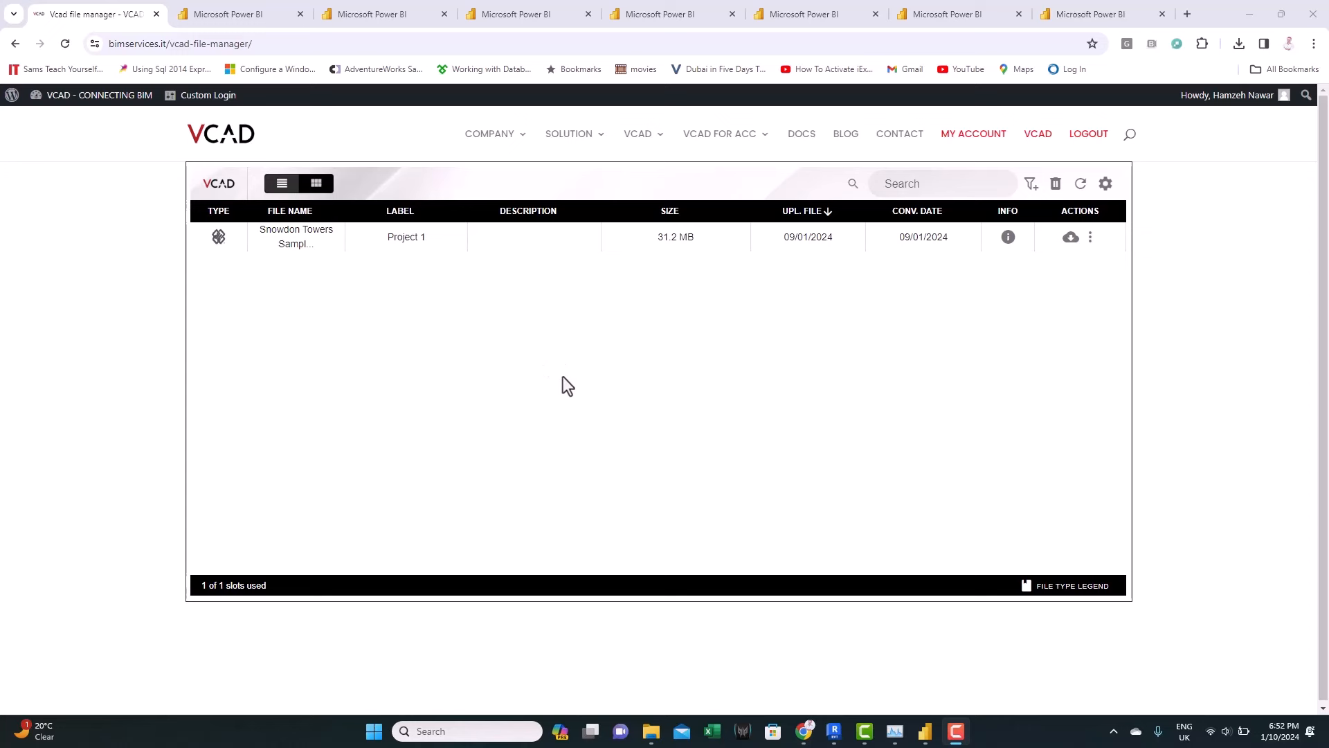
pyautogui.moveTo(590, 376)
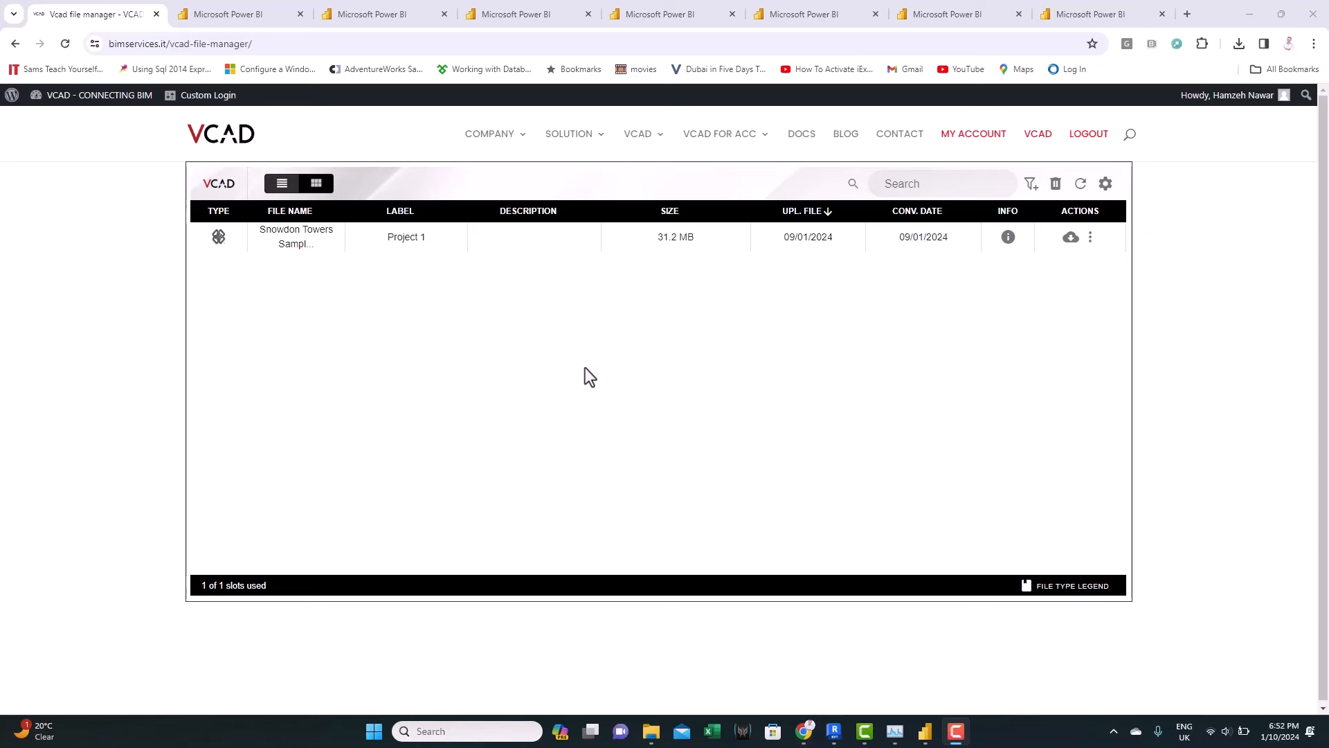
pyautogui.moveTo(460, 140)
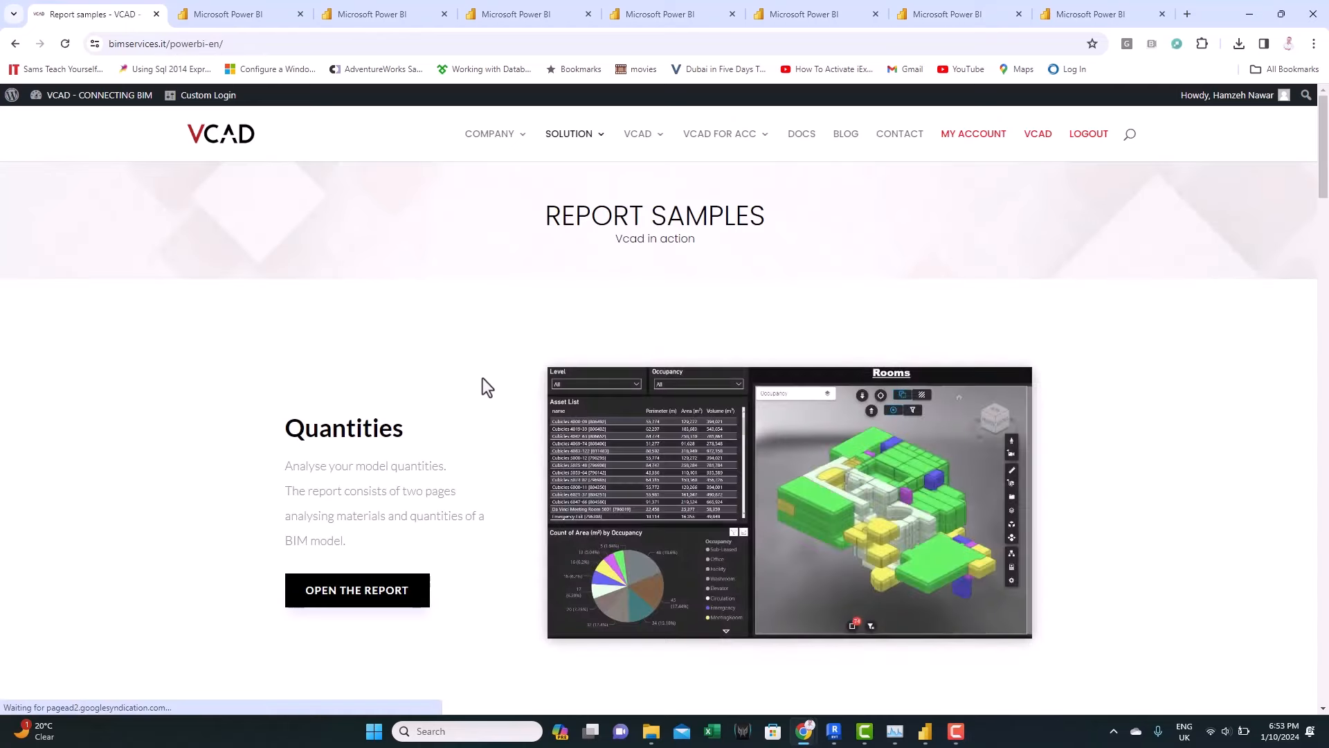
# Scroll through the sample sections from Quantities to Maintenance, then open Room analysis
pyautogui.scroll(-3)
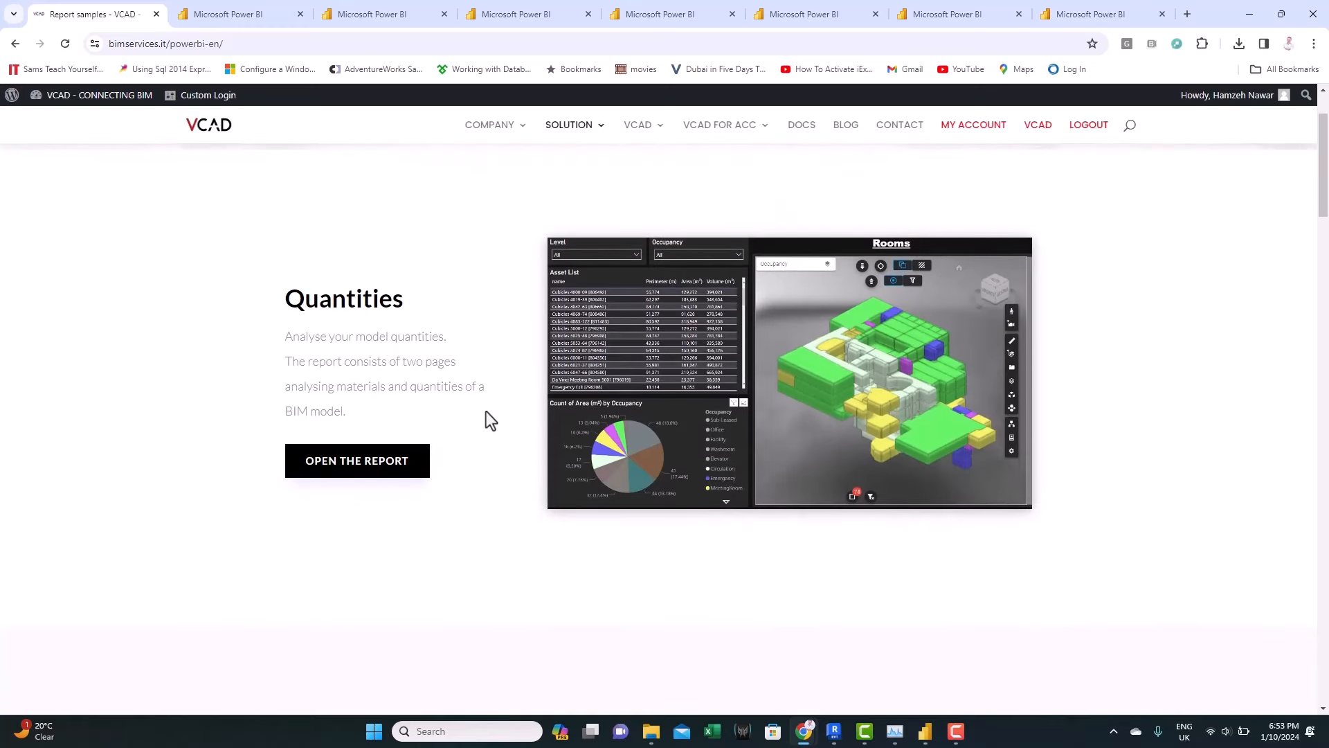
pyautogui.moveTo(759, 384)
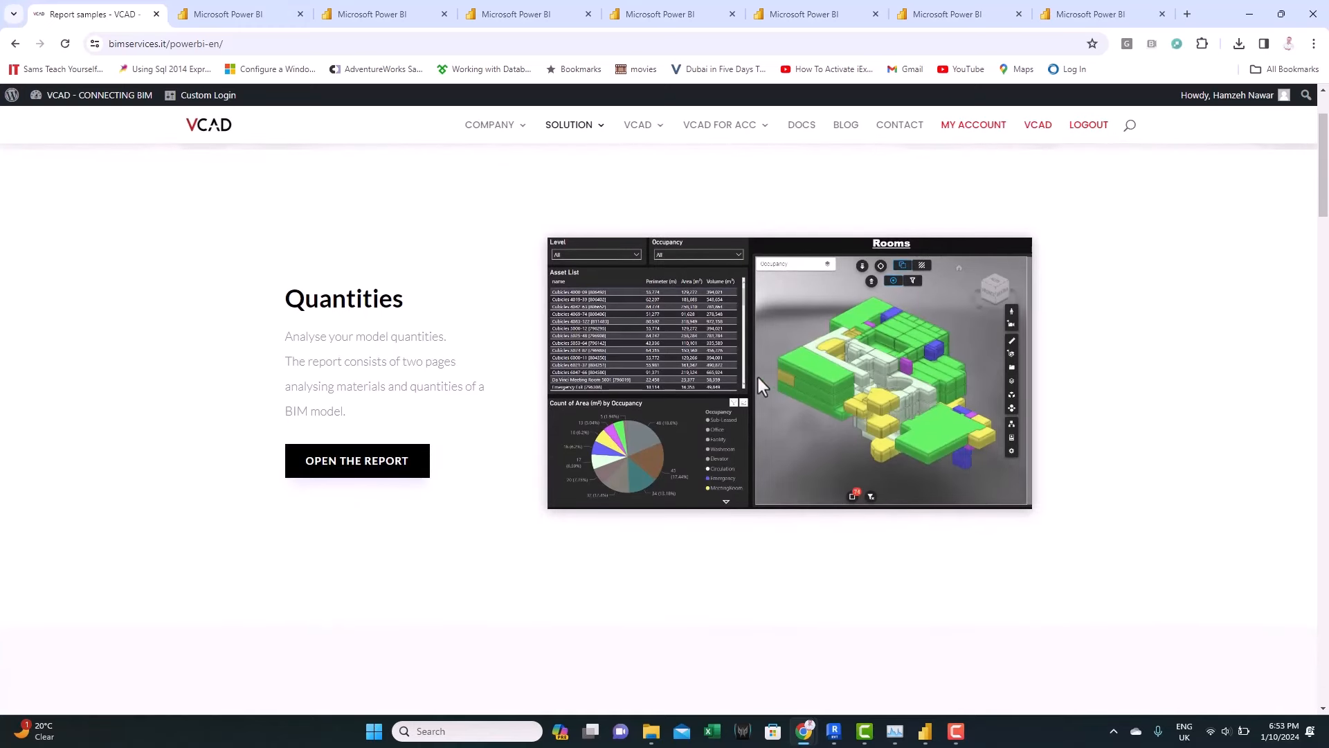
pyautogui.scroll(-3)
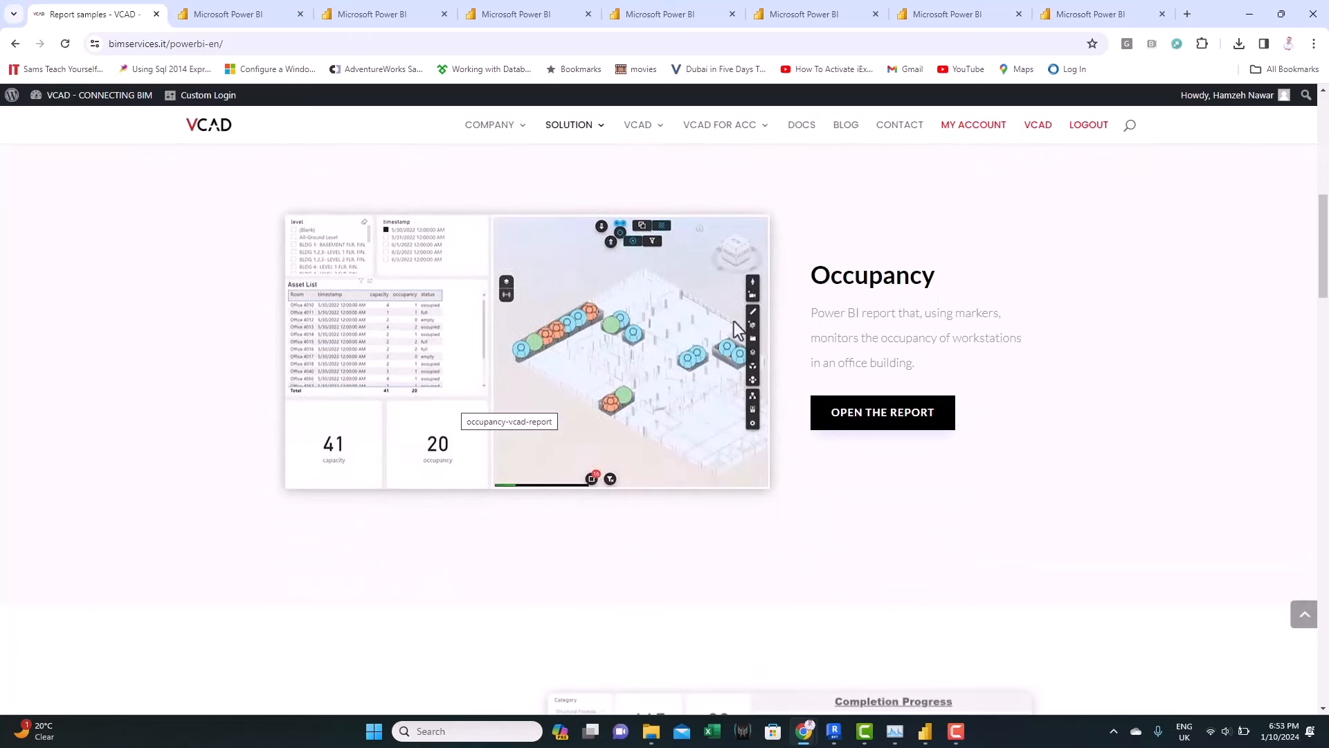
pyautogui.scroll(-3)
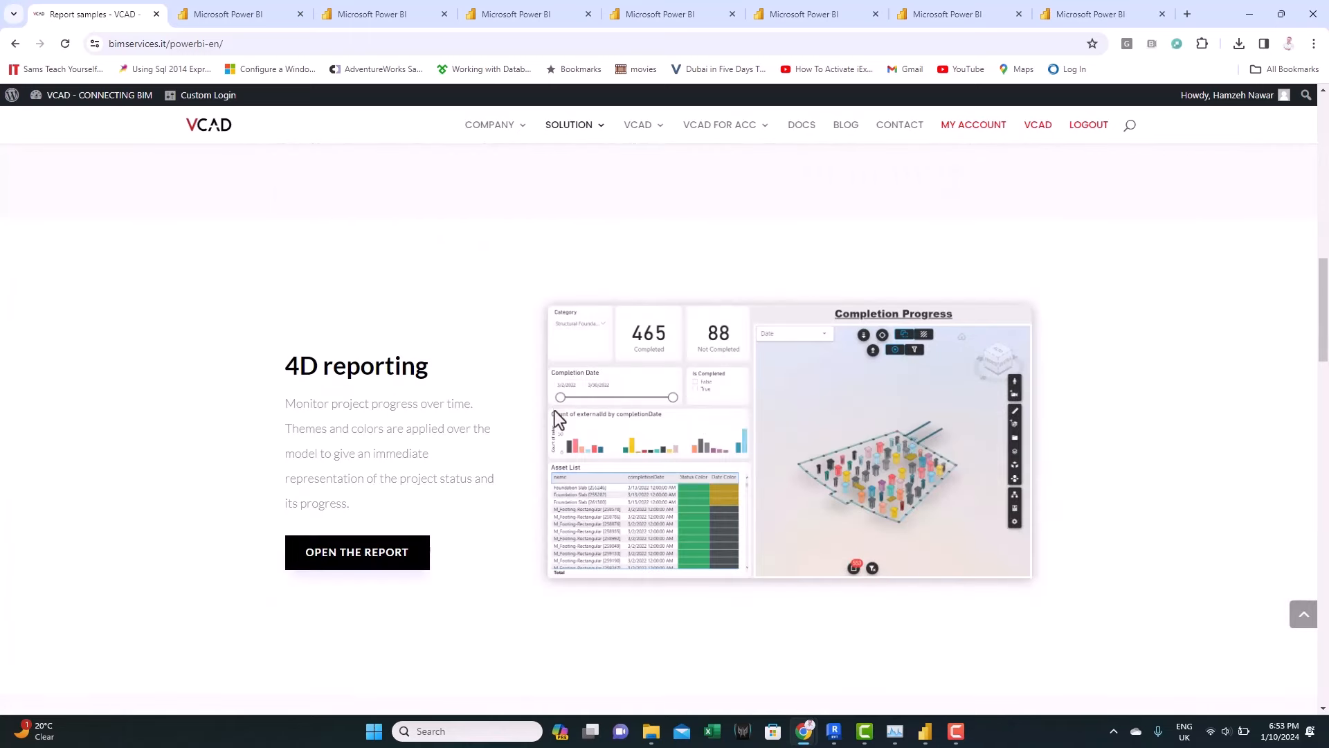
pyautogui.scroll(-3)
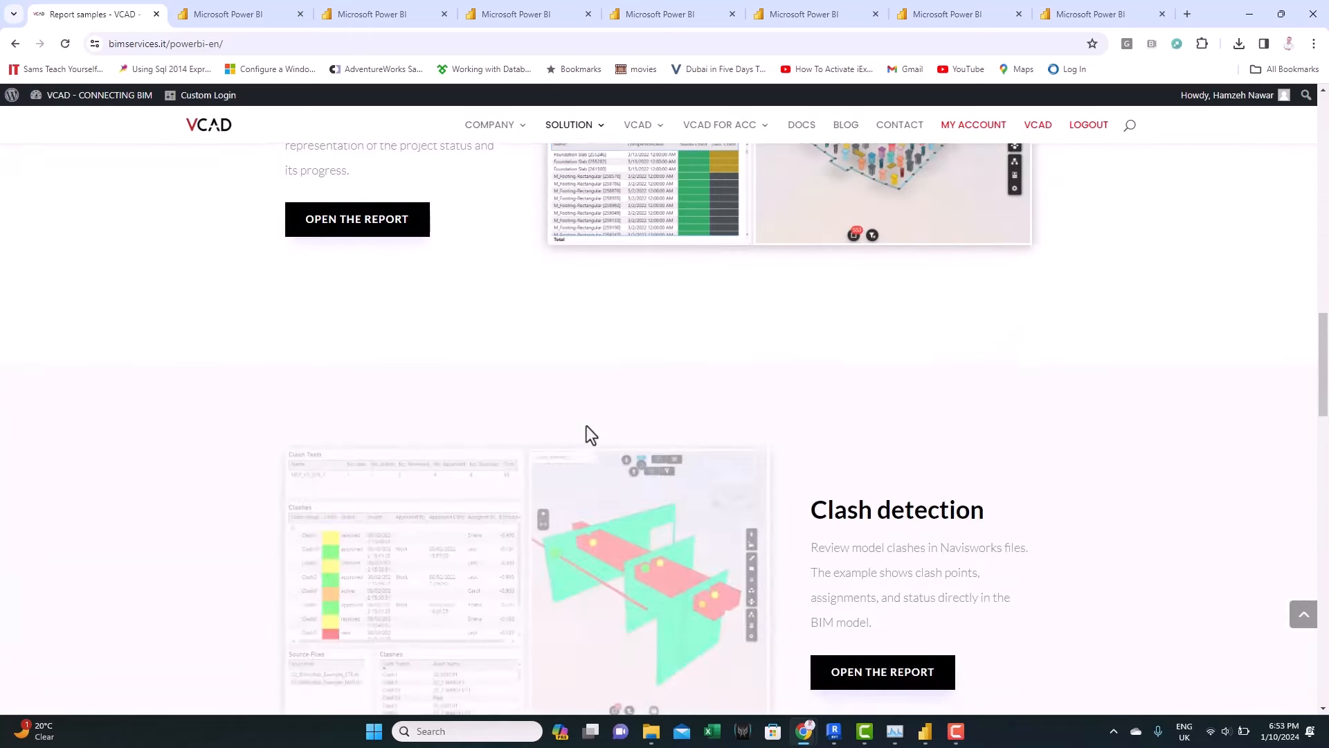
pyautogui.scroll(-3)
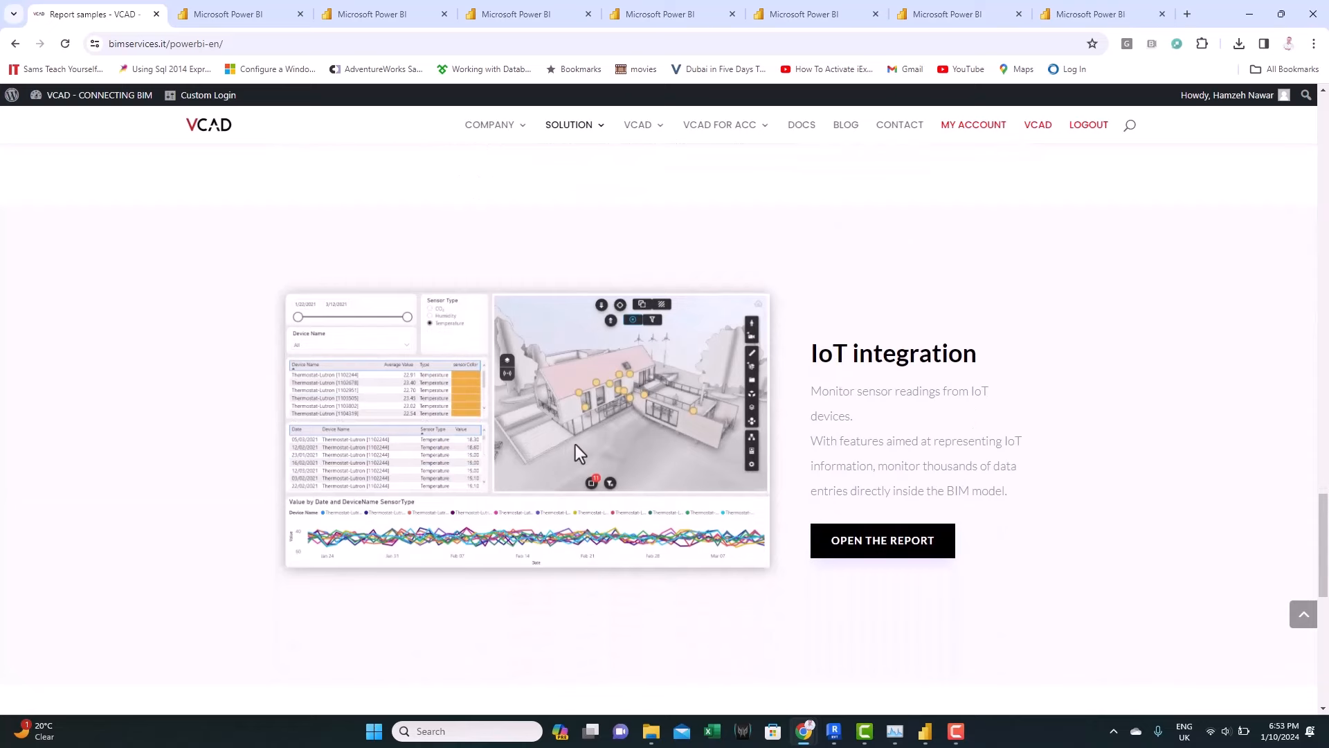
pyautogui.scroll(-3)
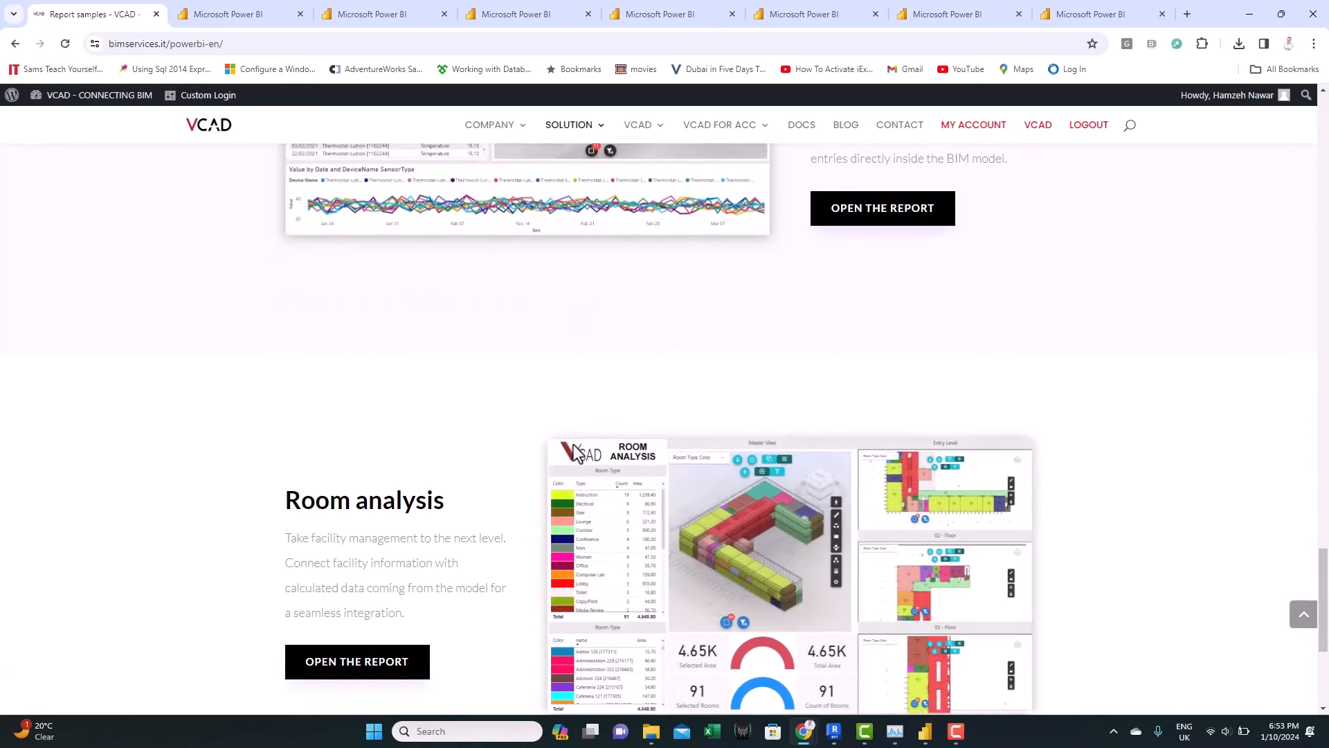
pyautogui.scroll(3)
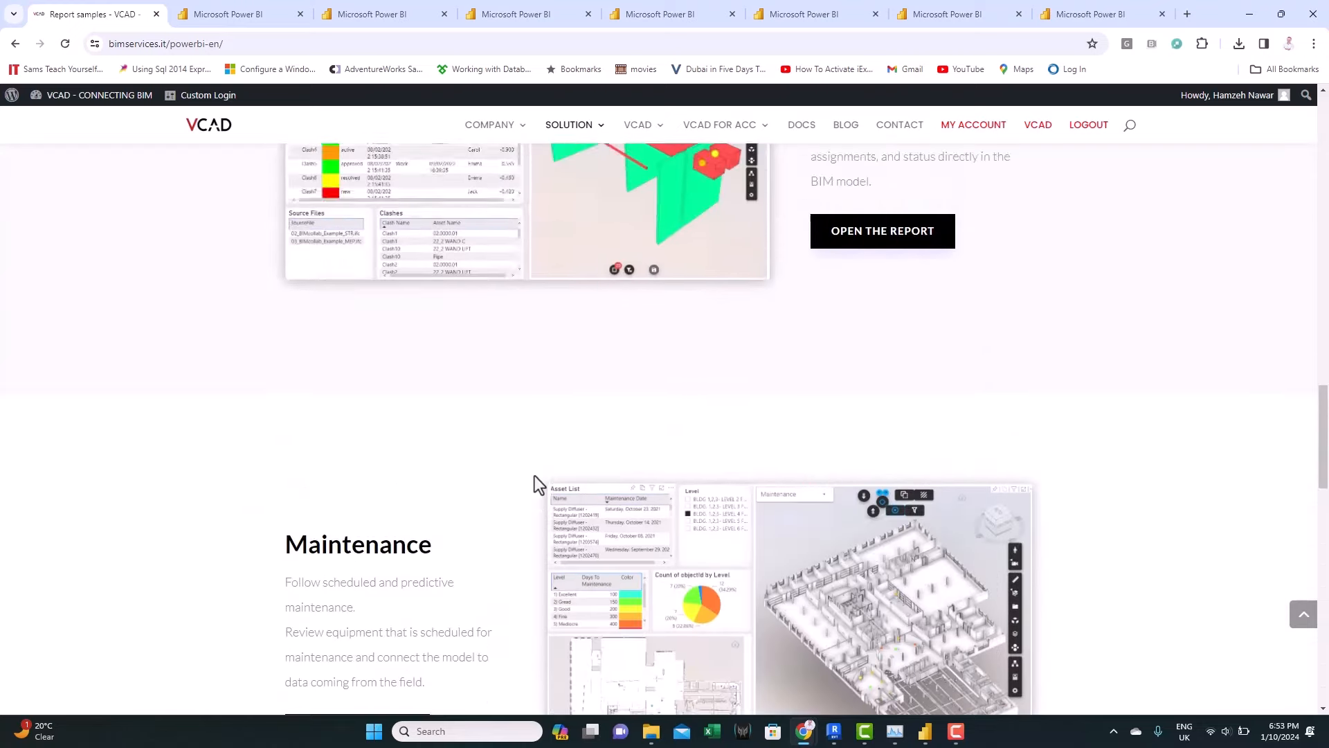
pyautogui.click(240, 15)
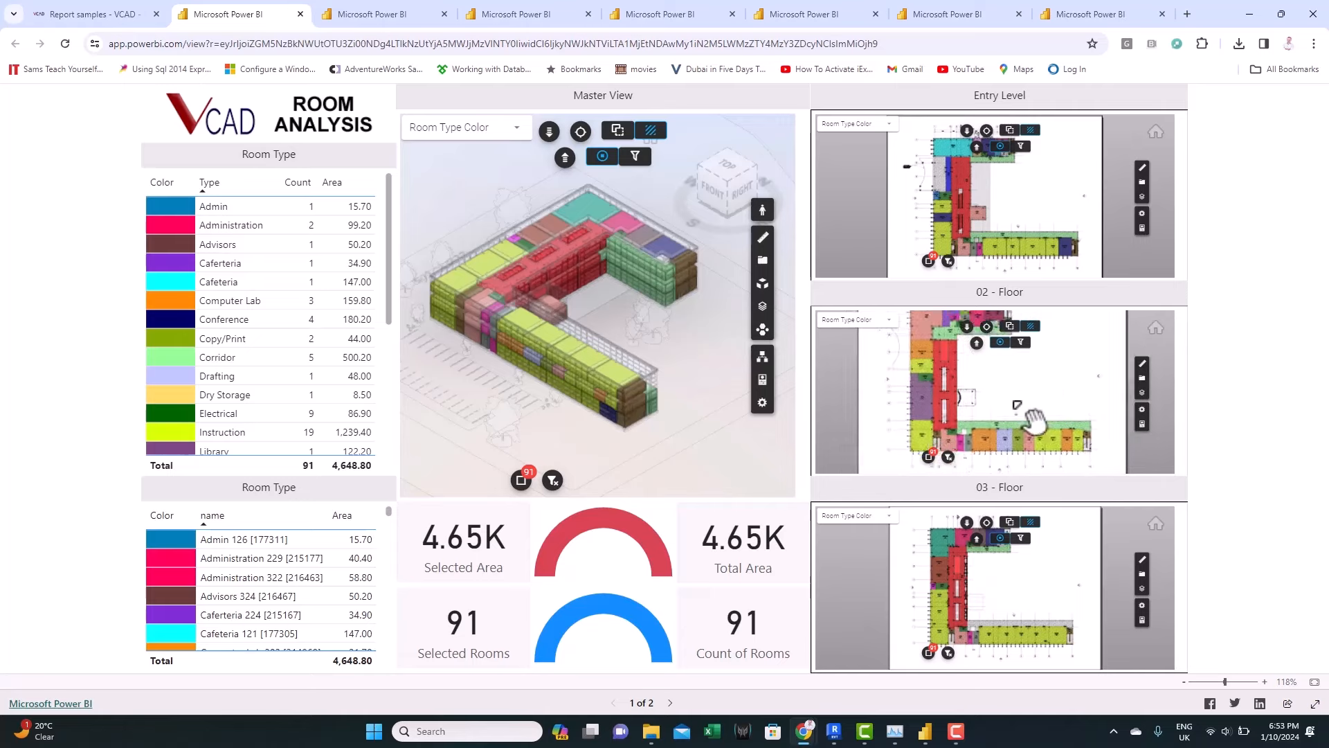
pyautogui.moveTo(1066, 610)
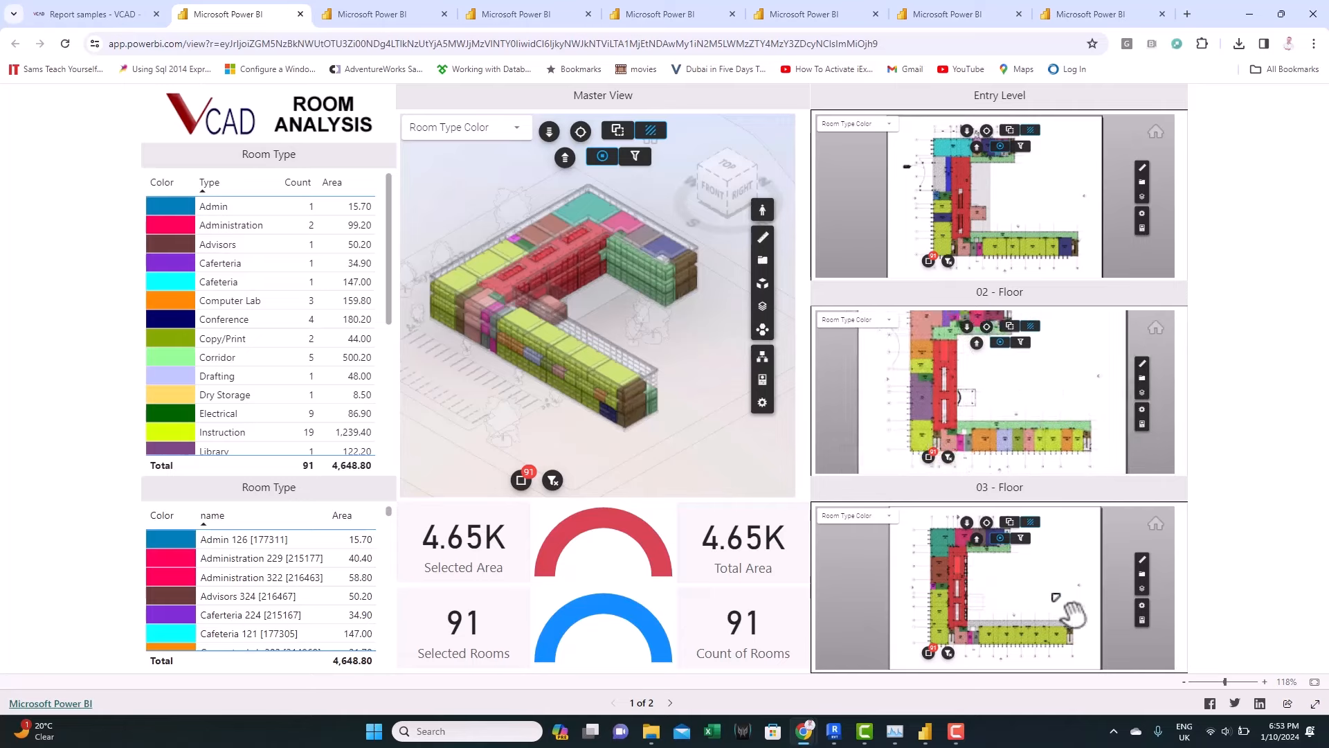
pyautogui.moveTo(573, 402)
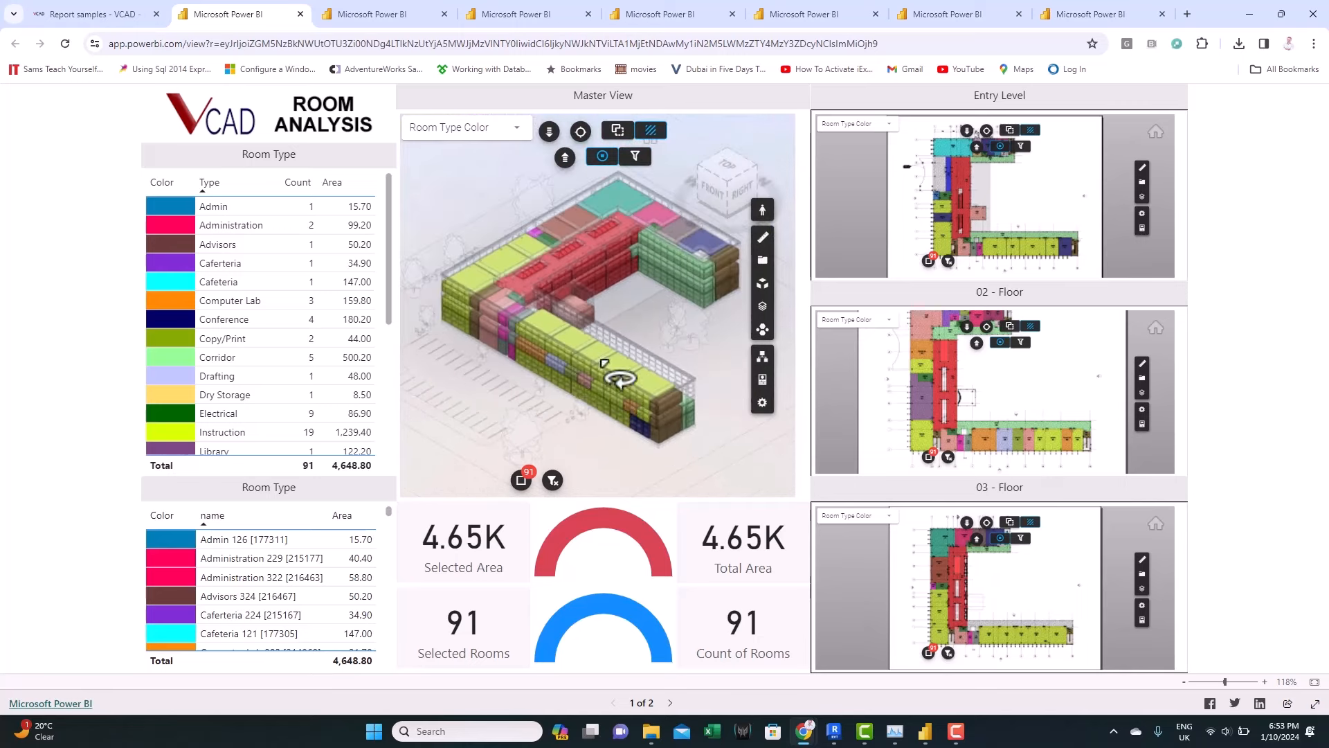
# Scroll the Room Analysis report to view its floor plans
pyautogui.scroll(-3)
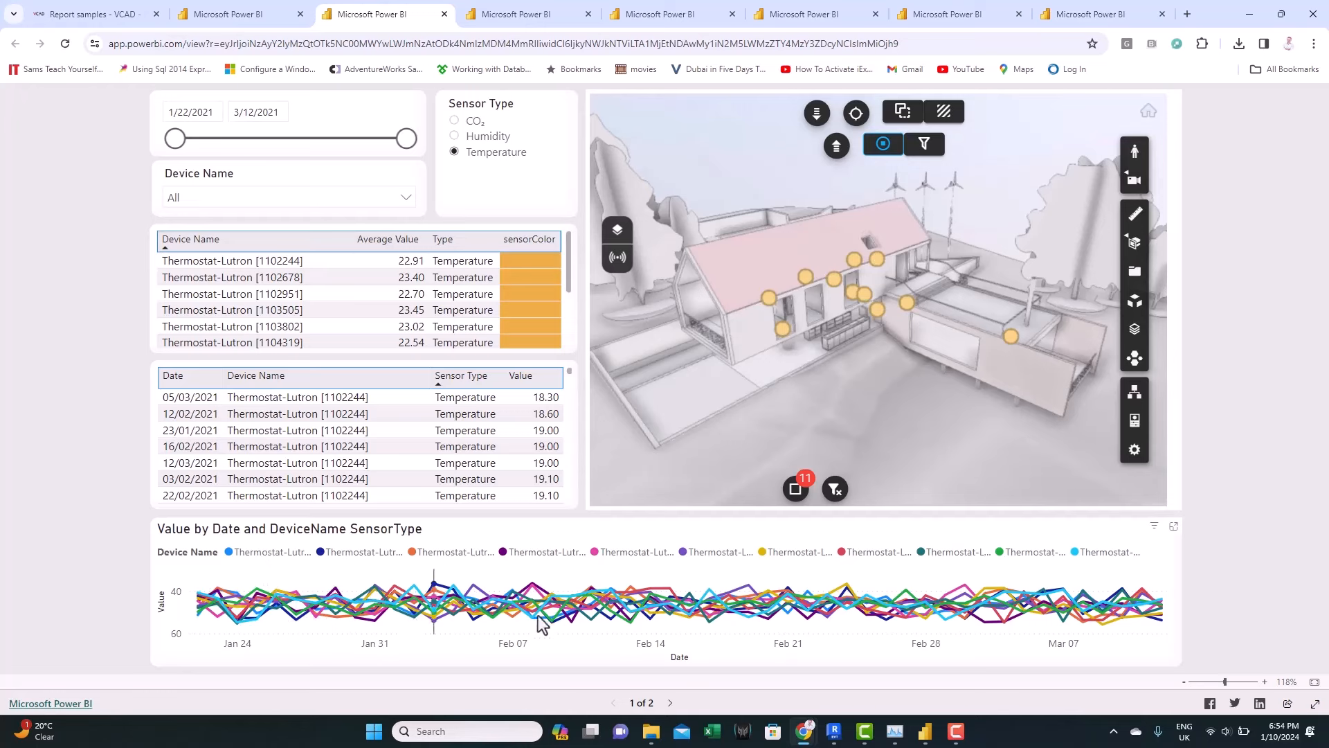
pyautogui.moveTo(827, 604)
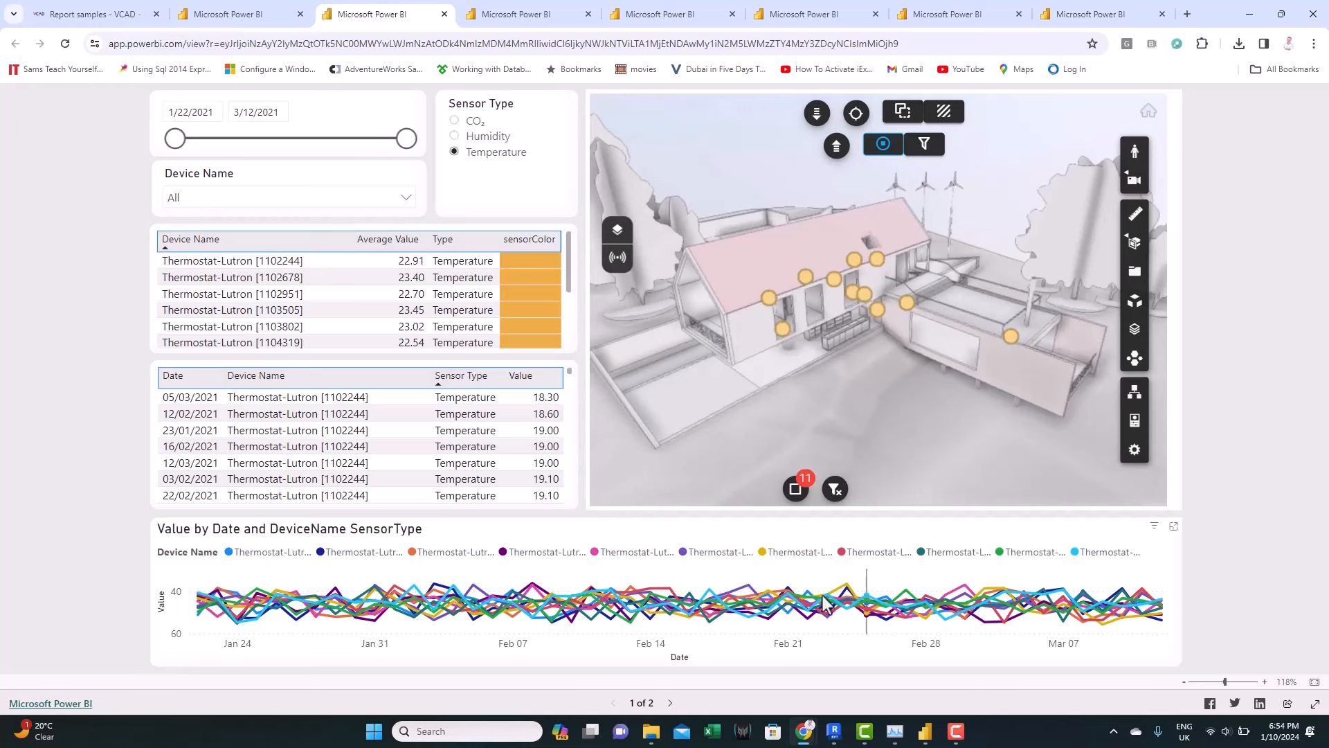
pyautogui.moveTo(610, 590)
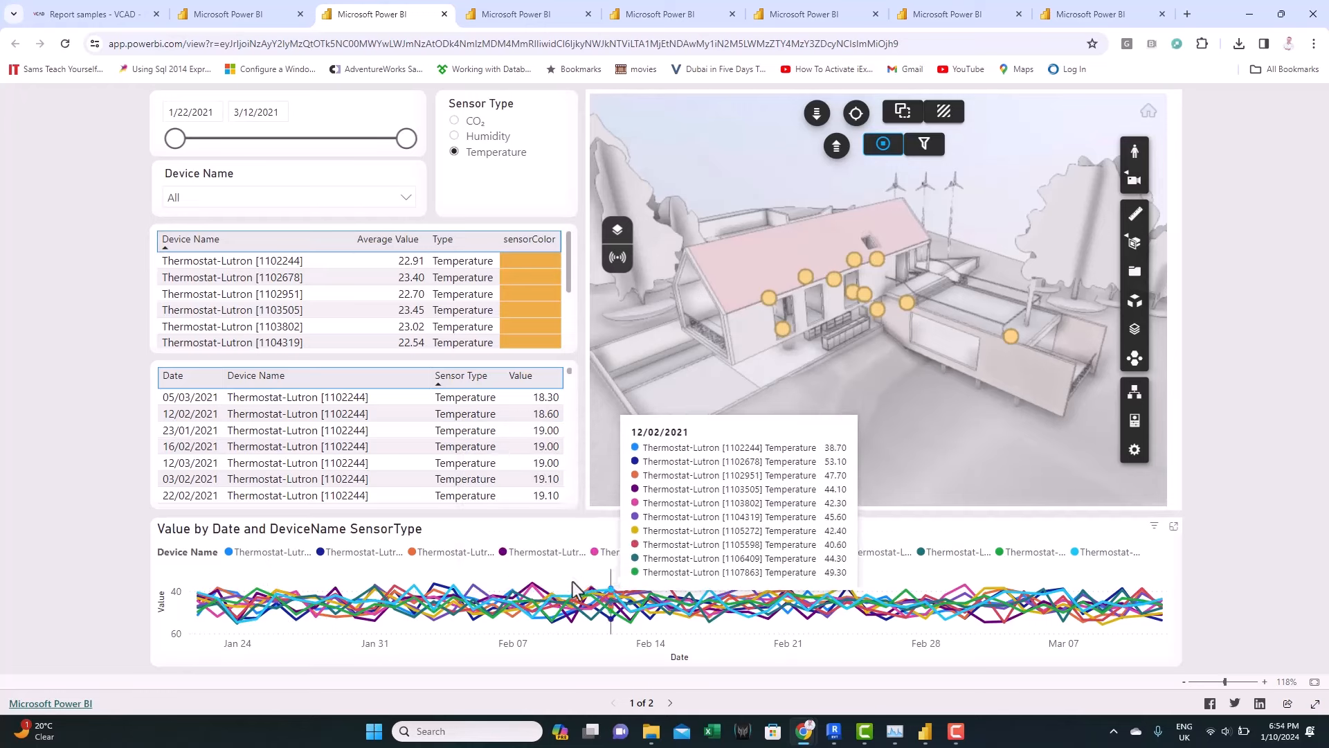
pyautogui.moveTo(622, 559)
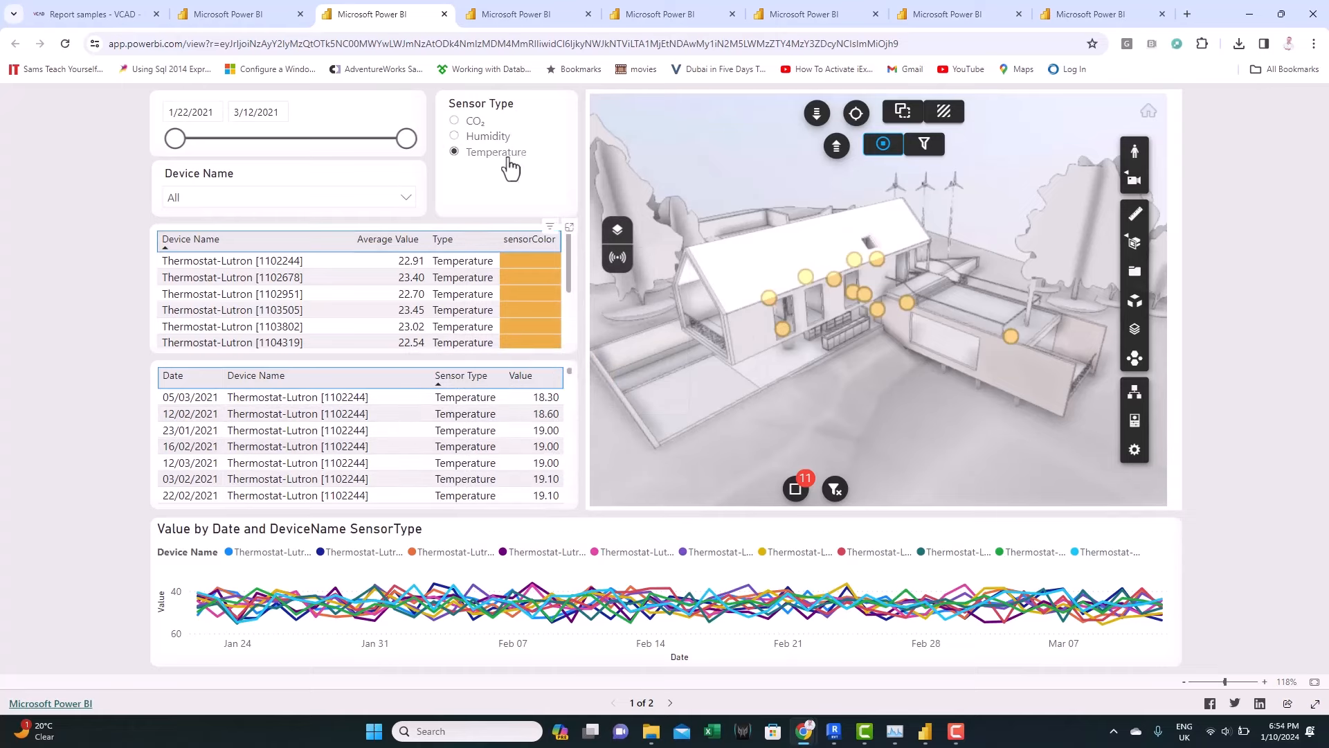
# Switch the IoT Sensor Type slicer to Humidity, then to CO2
pyautogui.click(454, 136)
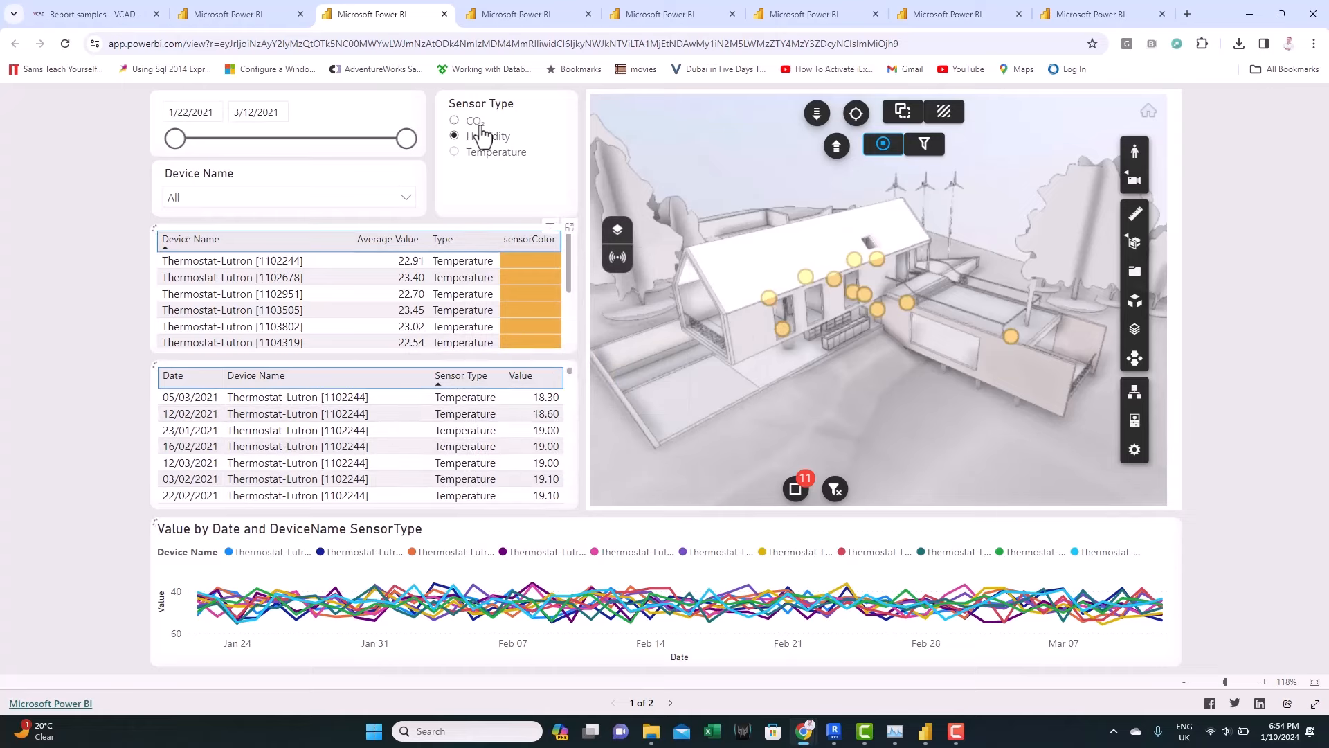
pyautogui.click(454, 120)
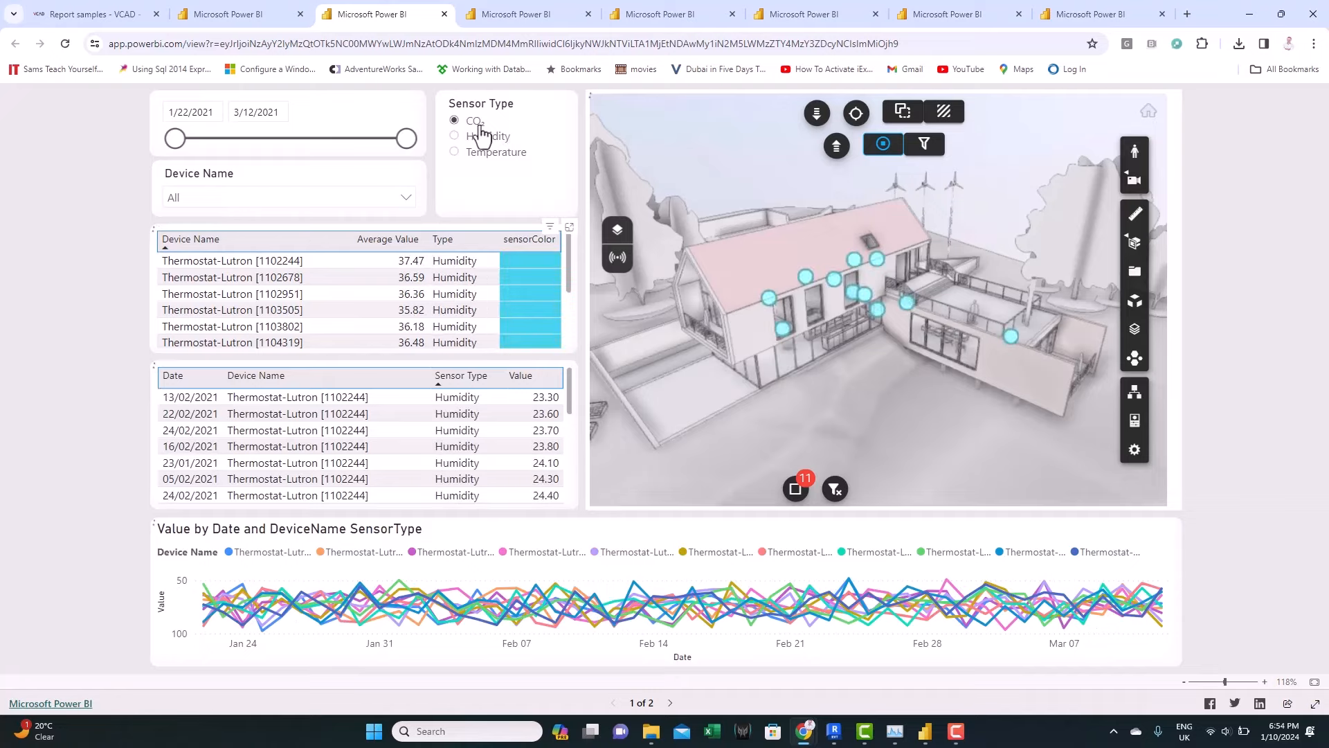
pyautogui.click(453, 121)
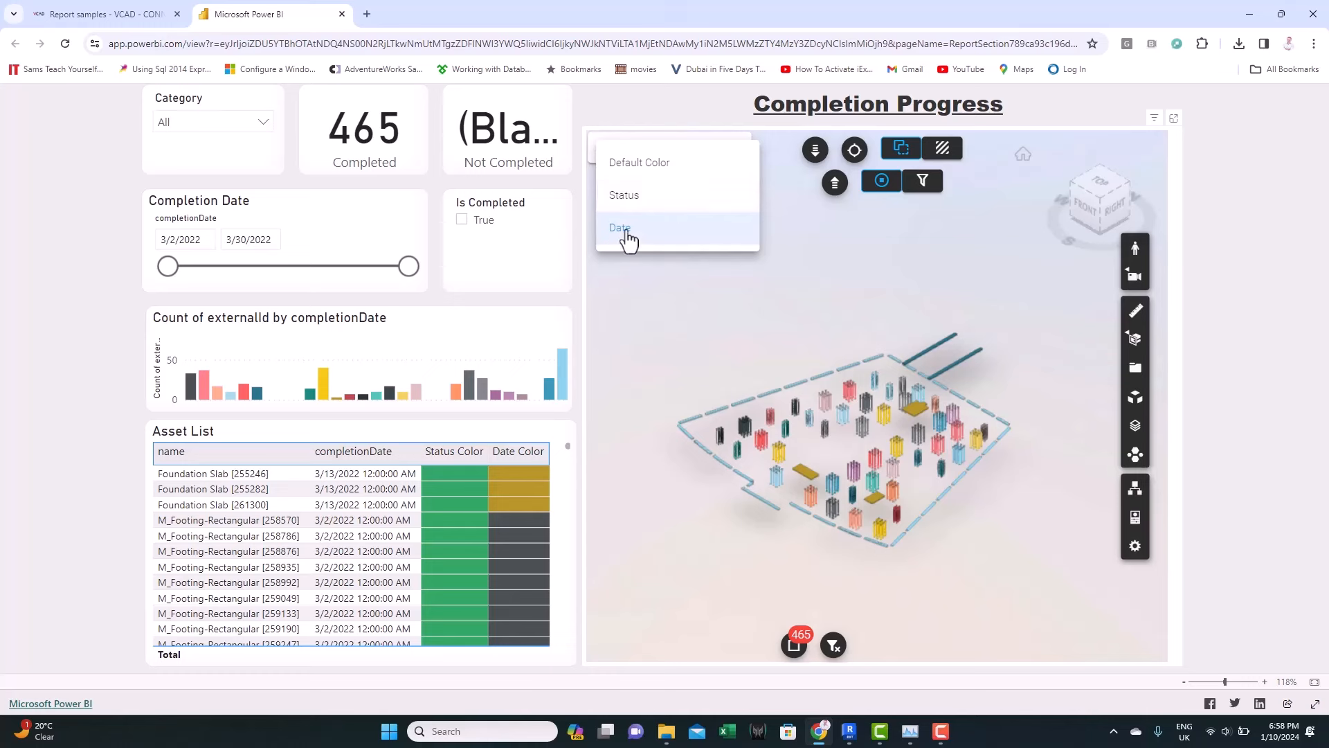
# Colour the model by completion date and narrow the range to 3/13–3/21/2022
pyautogui.click(620, 228)
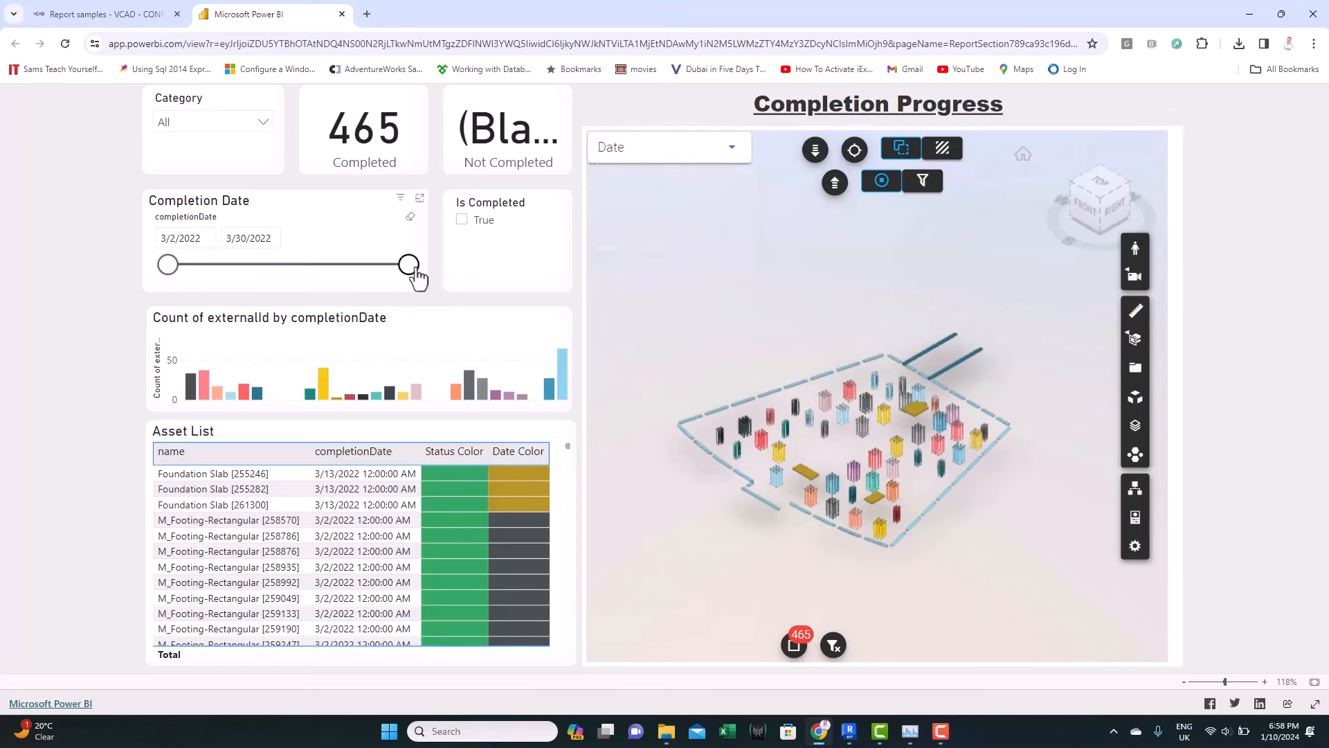
pyautogui.moveTo(409, 264); pyautogui.dragTo(261, 264)
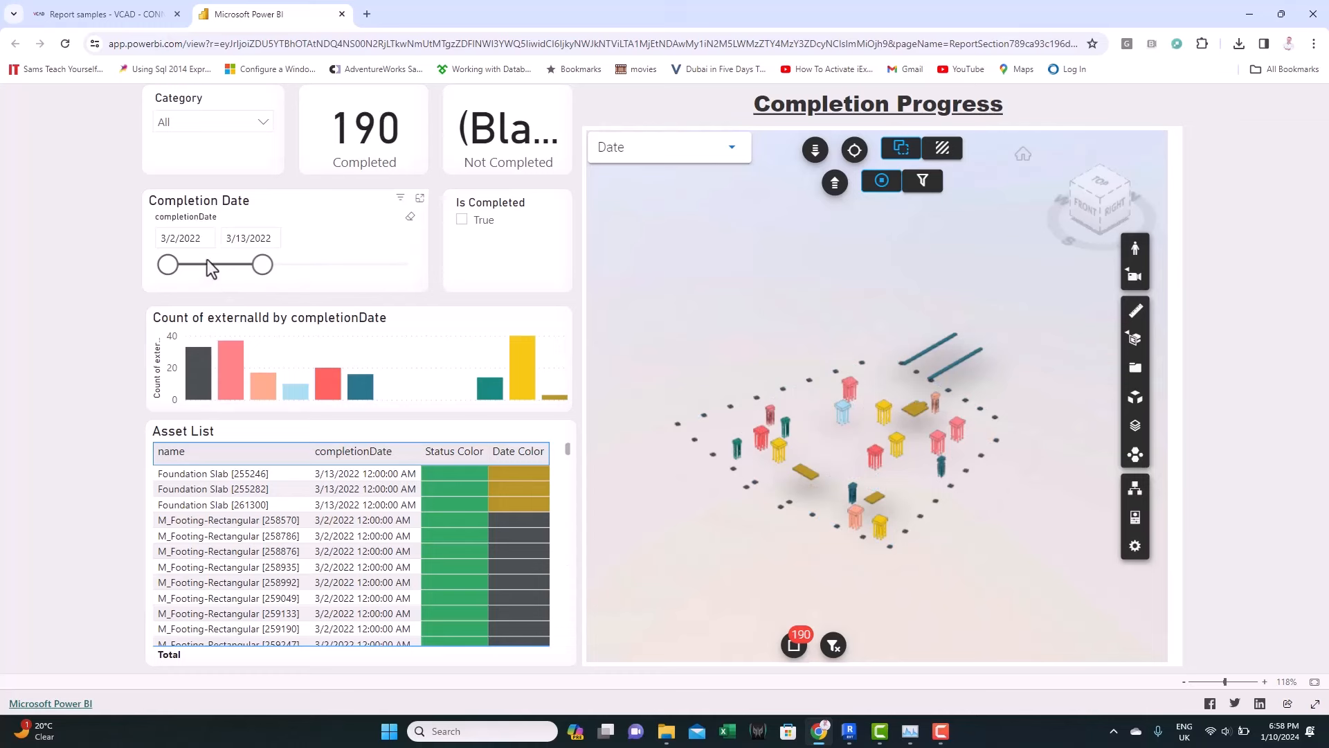
pyautogui.moveTo(168, 264); pyautogui.dragTo(210, 265)
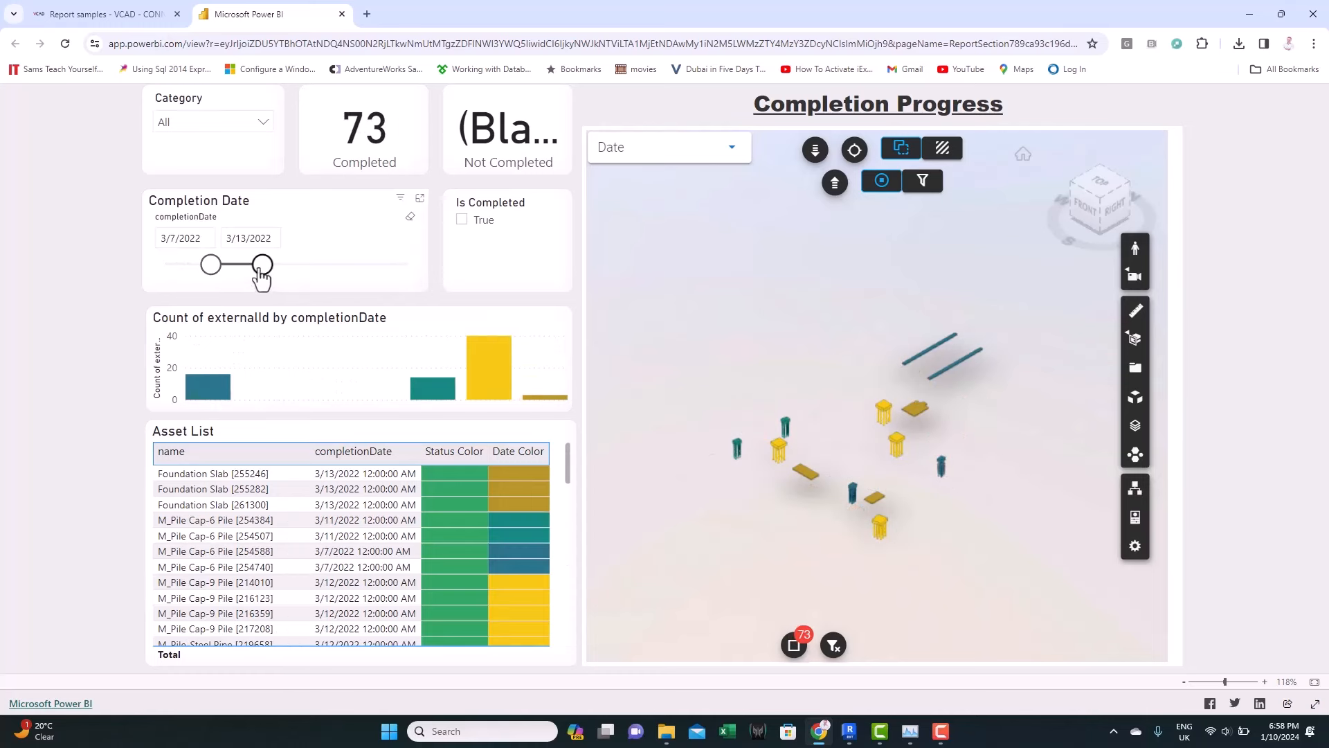
pyautogui.moveTo(263, 265); pyautogui.dragTo(288, 265)
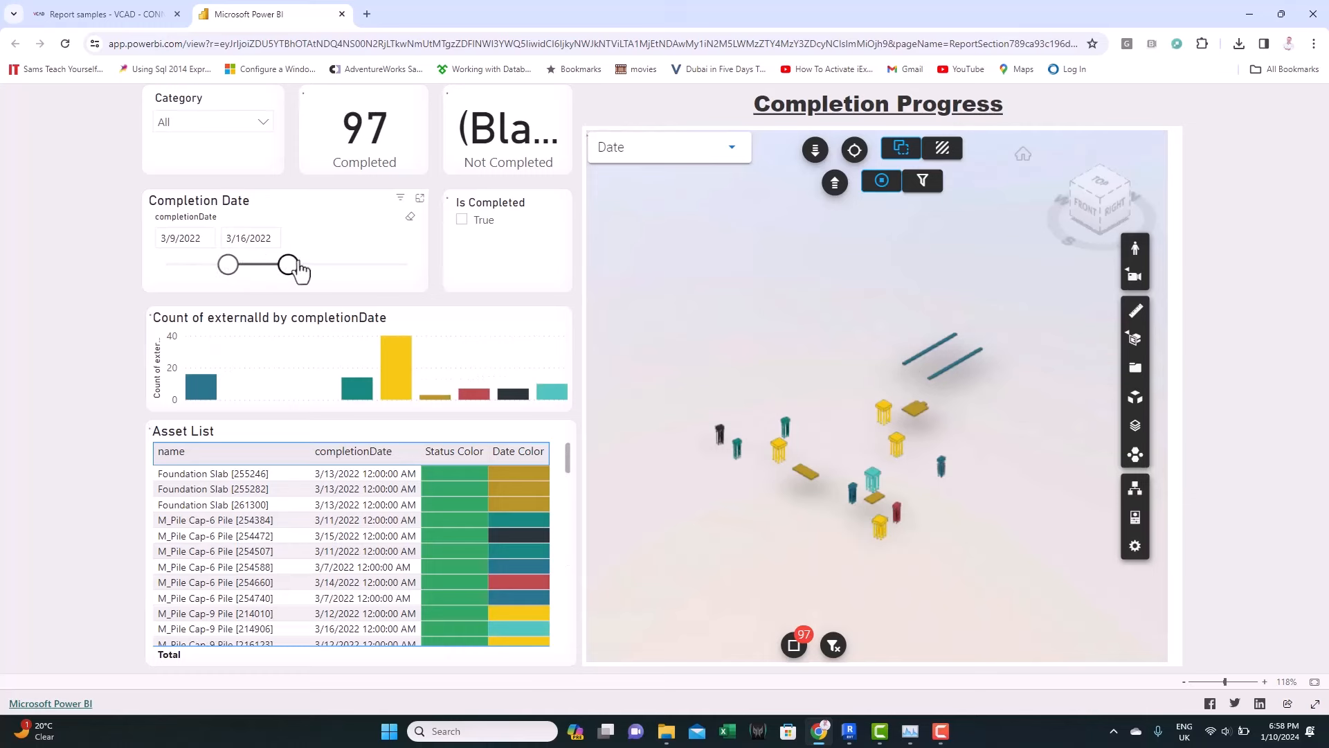
pyautogui.moveTo(227, 264); pyautogui.dragTo(263, 264)
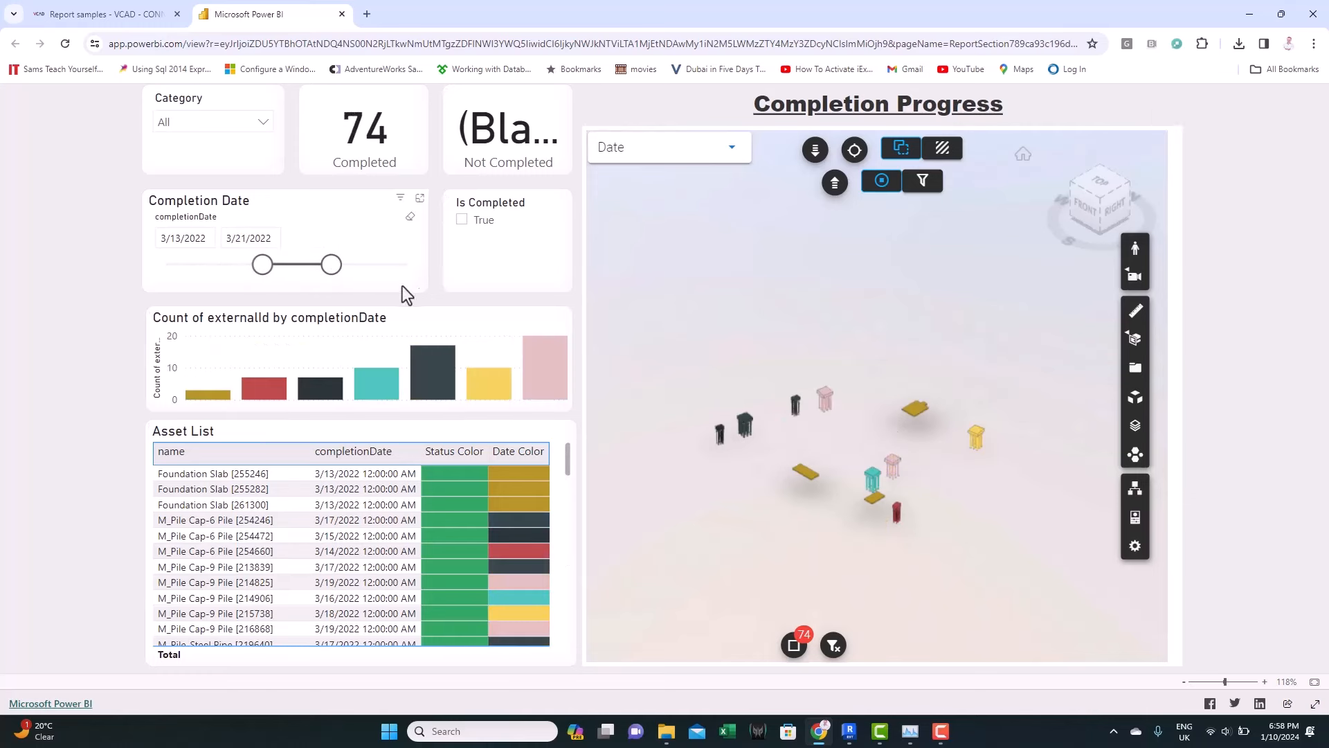
pyautogui.moveTo(331, 265); pyautogui.dragTo(356, 264)
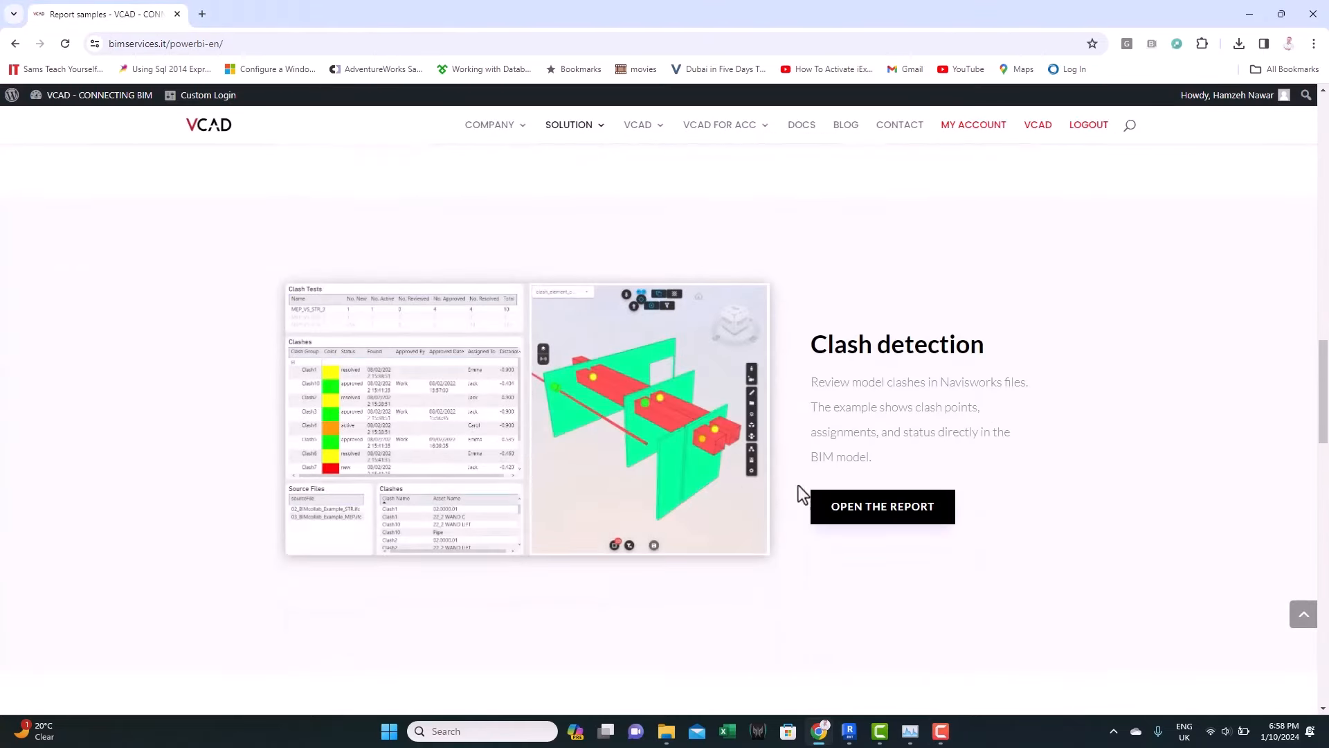
# Open the Clash detection report and select the MEP_VS_STR_2 clash test
pyautogui.click(882, 506)
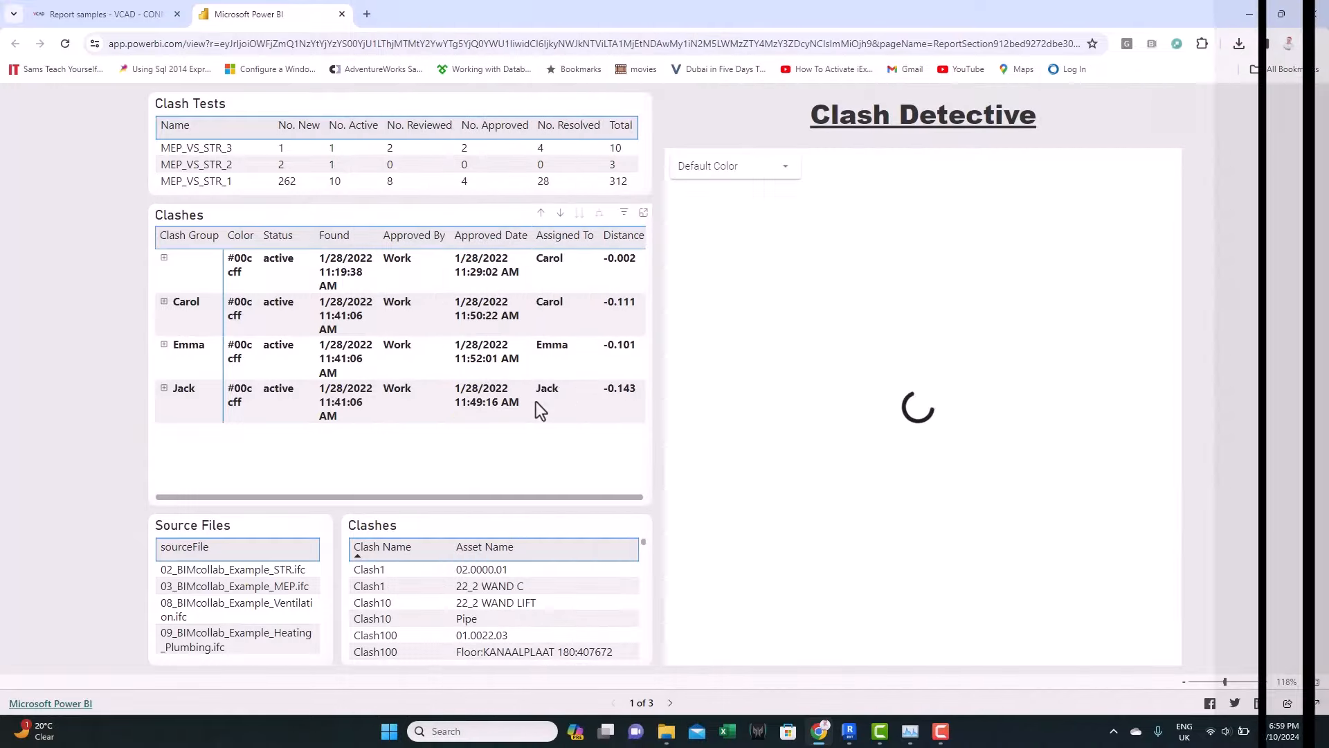
pyautogui.click(186, 314)
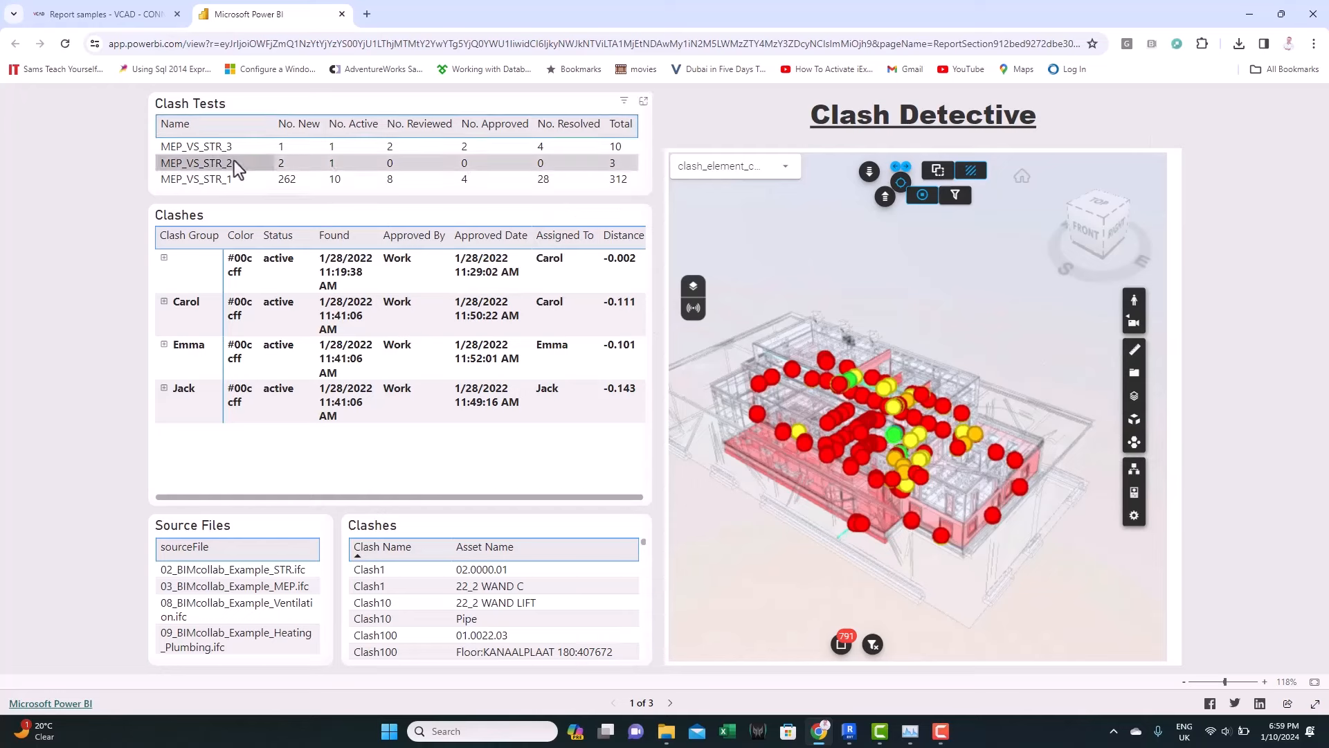
pyautogui.click(197, 163)
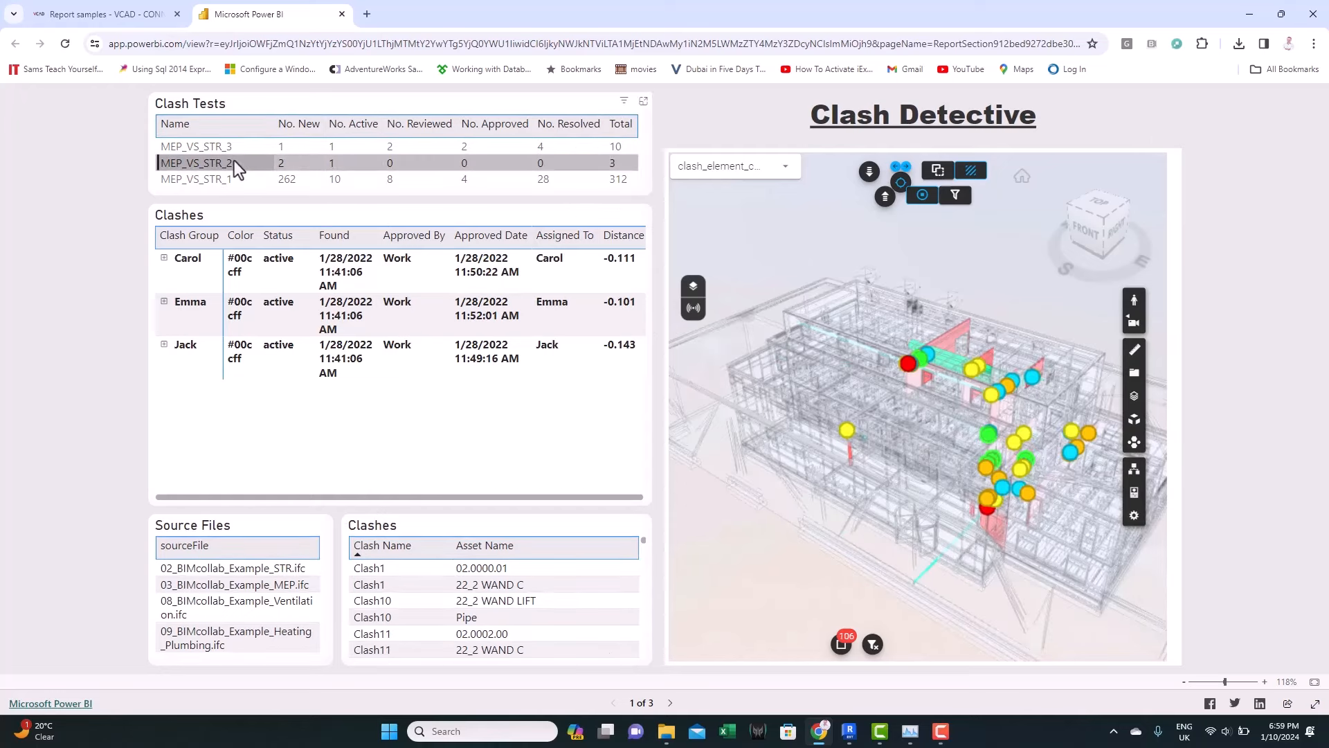
pyautogui.click(197, 179)
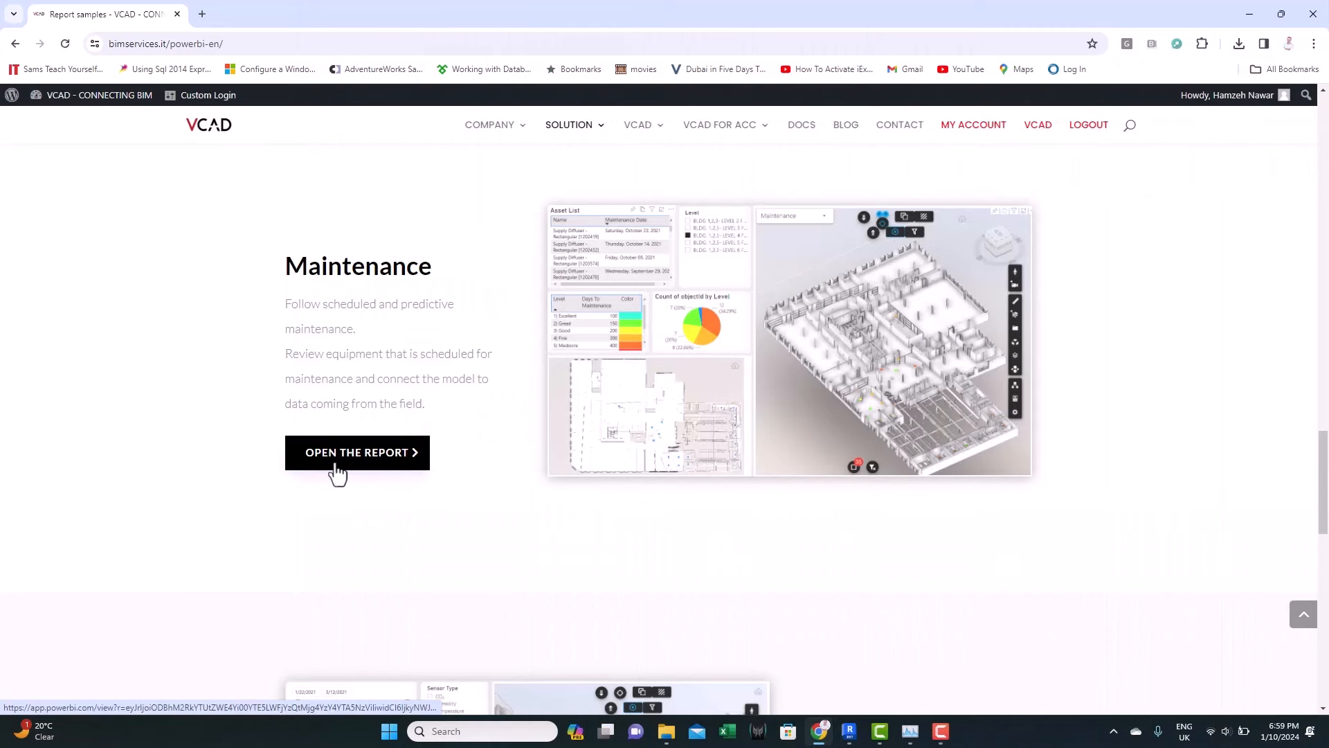
# Open the Maintenance report, keep its colouring, and enable X-ray mode to see diffusers
pyautogui.click(356, 453)
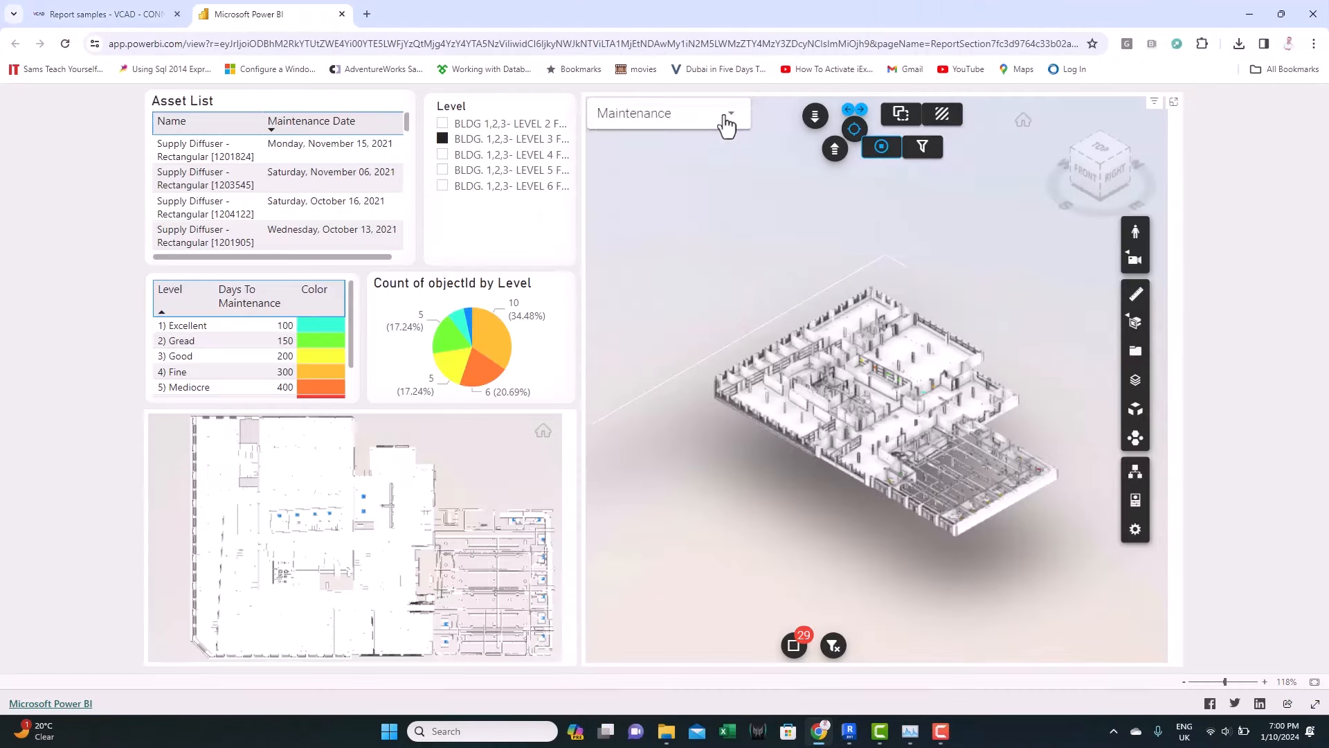
pyautogui.click(728, 113)
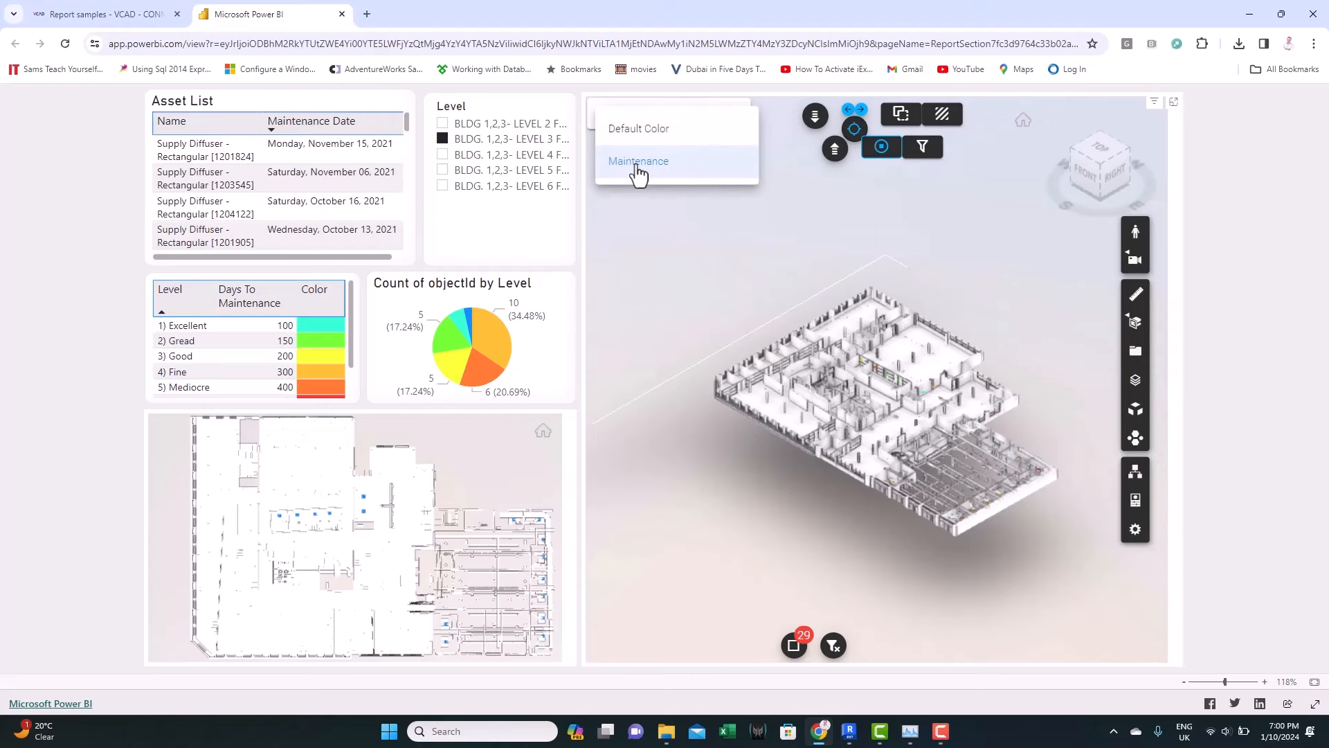
pyautogui.click(638, 161)
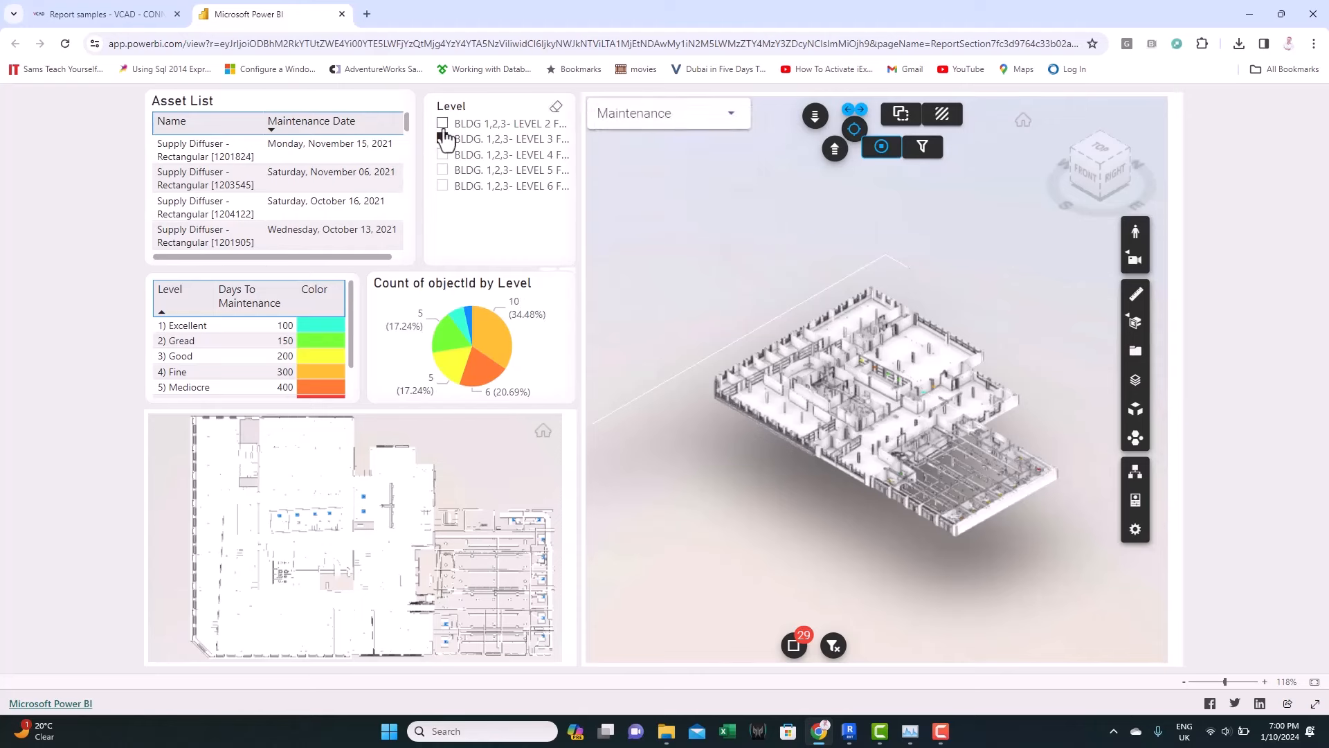
pyautogui.click(442, 139)
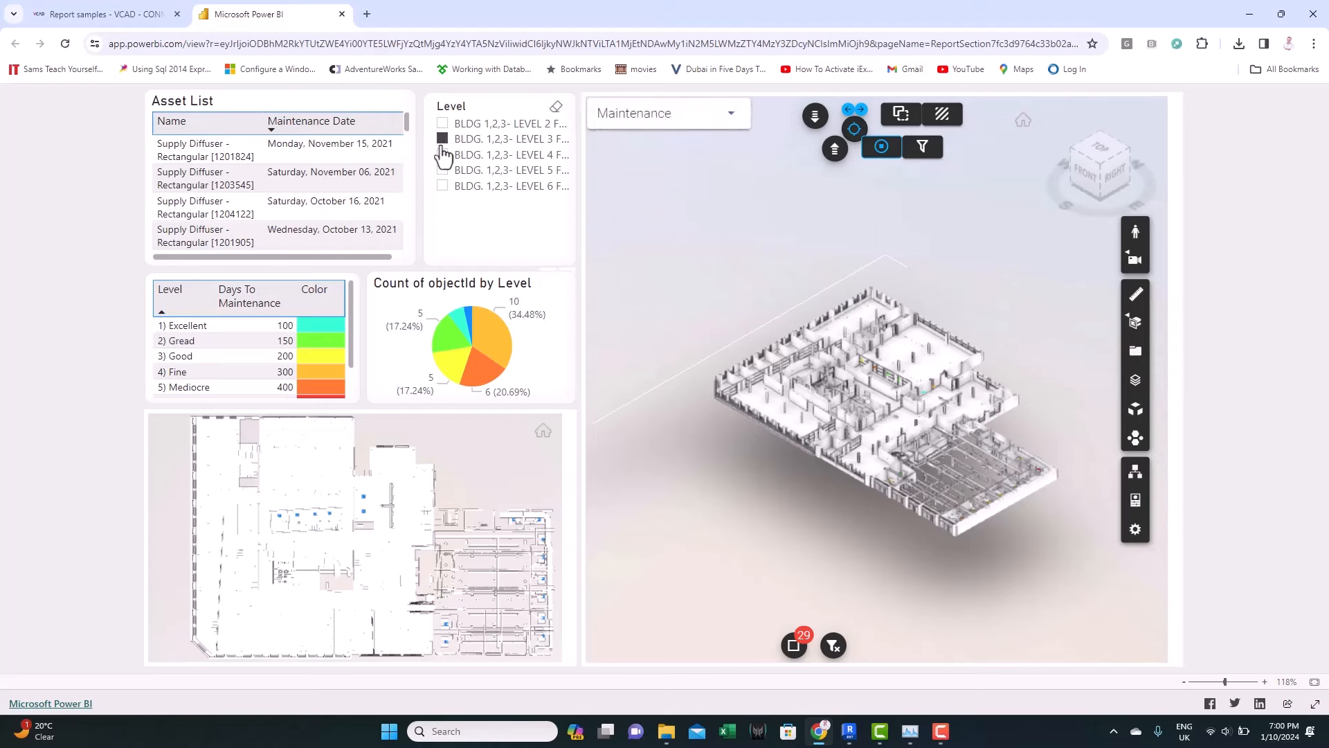
pyautogui.click(940, 114)
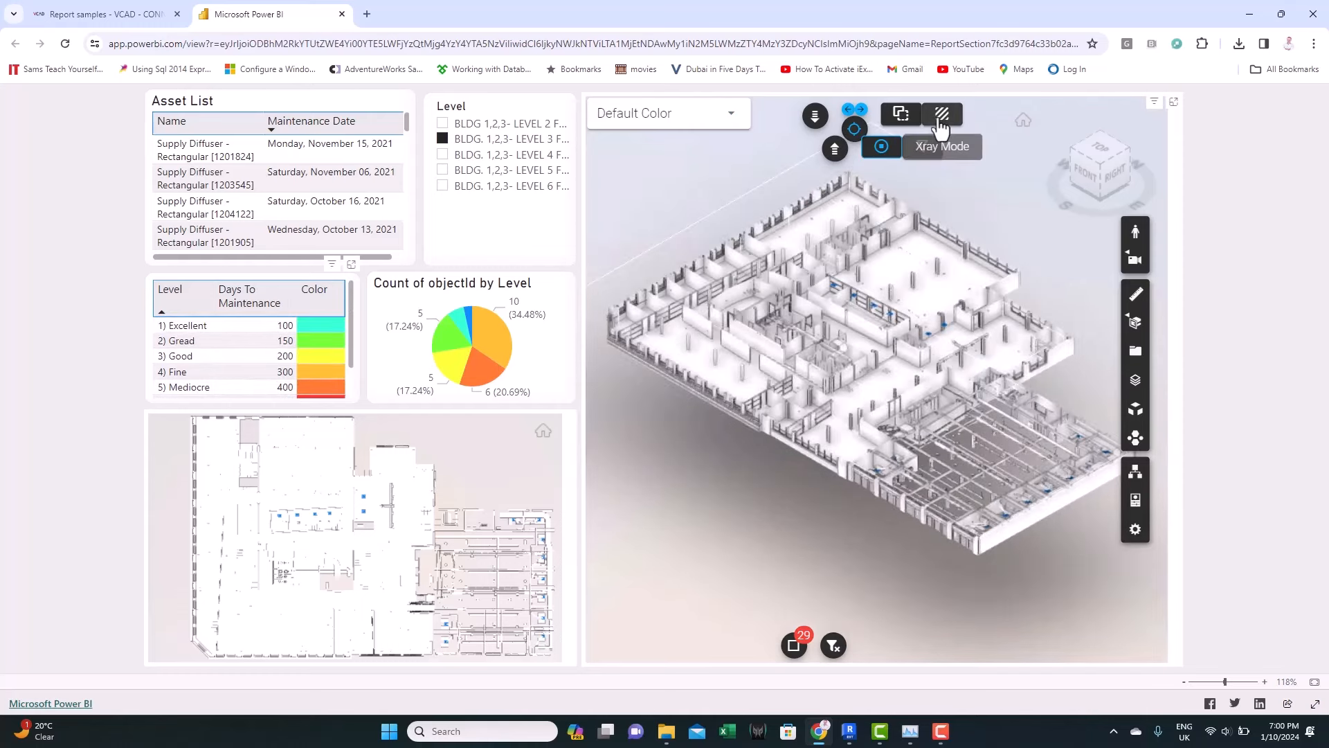
pyautogui.click(941, 113)
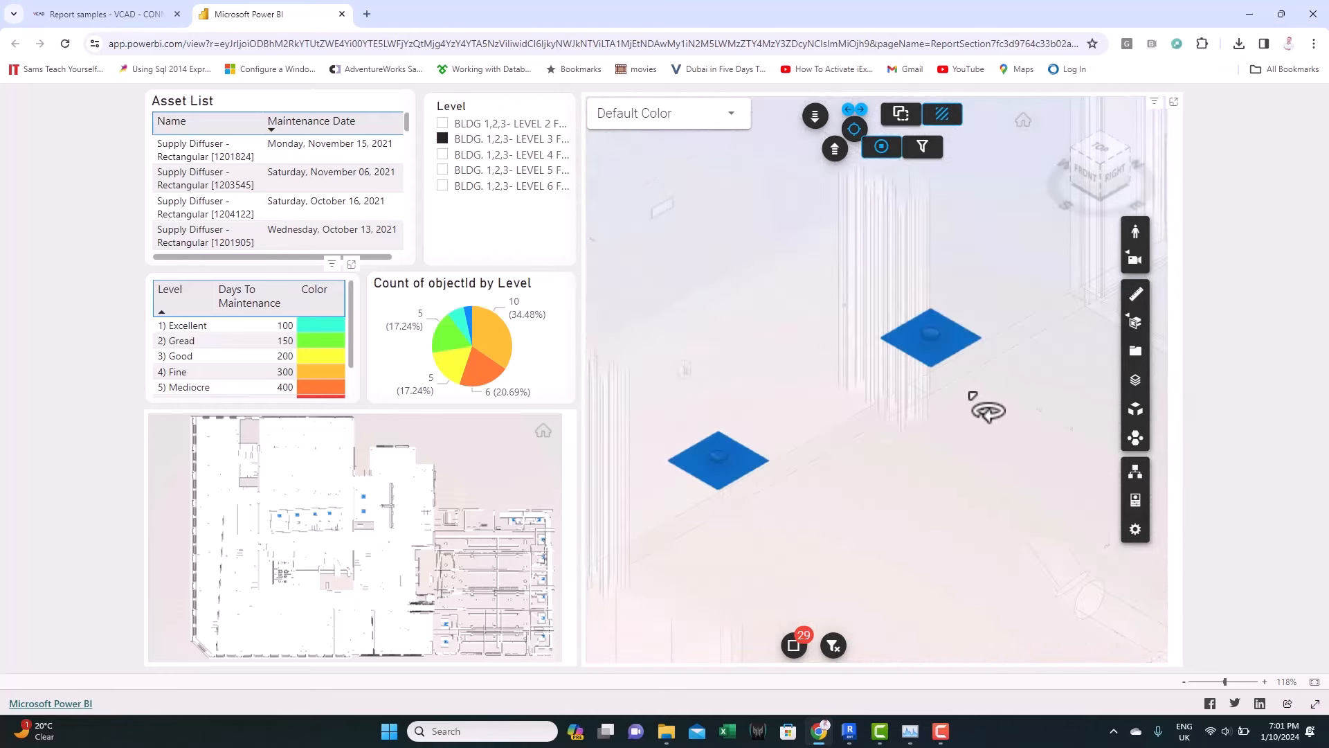
pyautogui.click(716, 460)
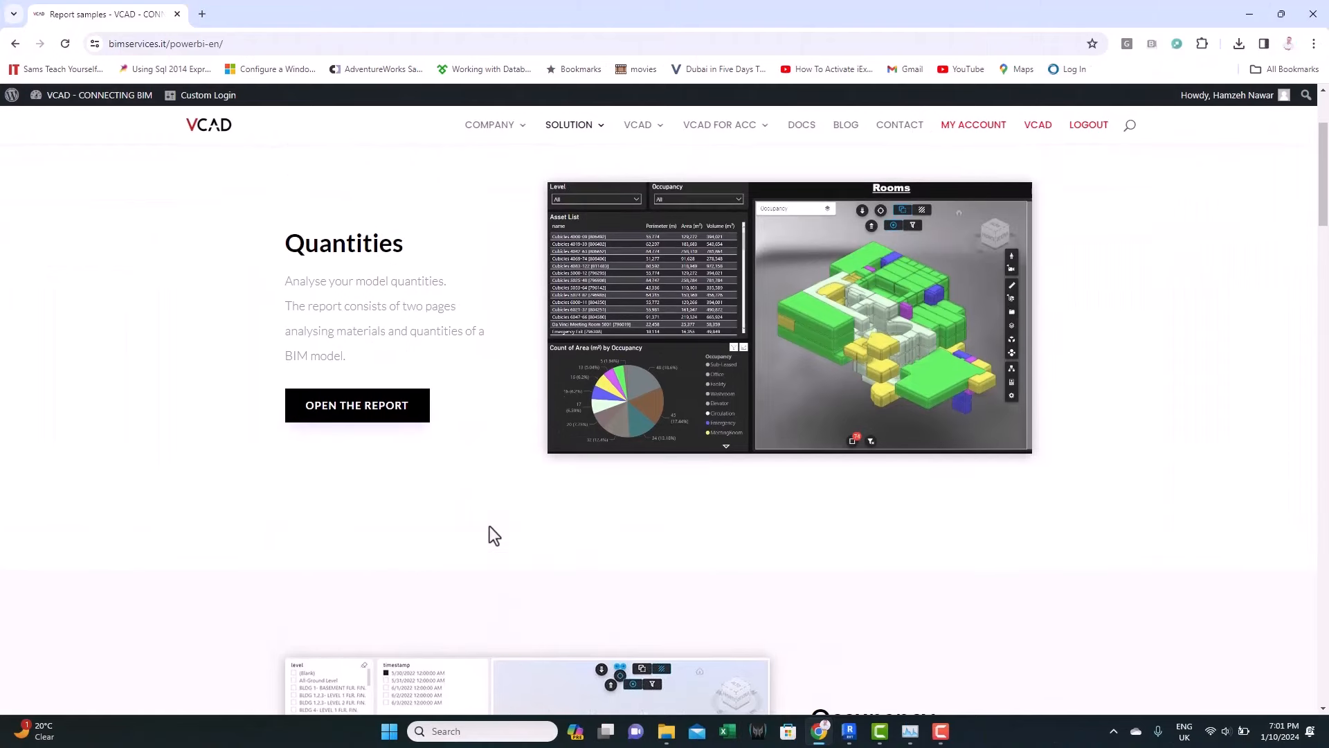
pyautogui.moveTo(778, 528)
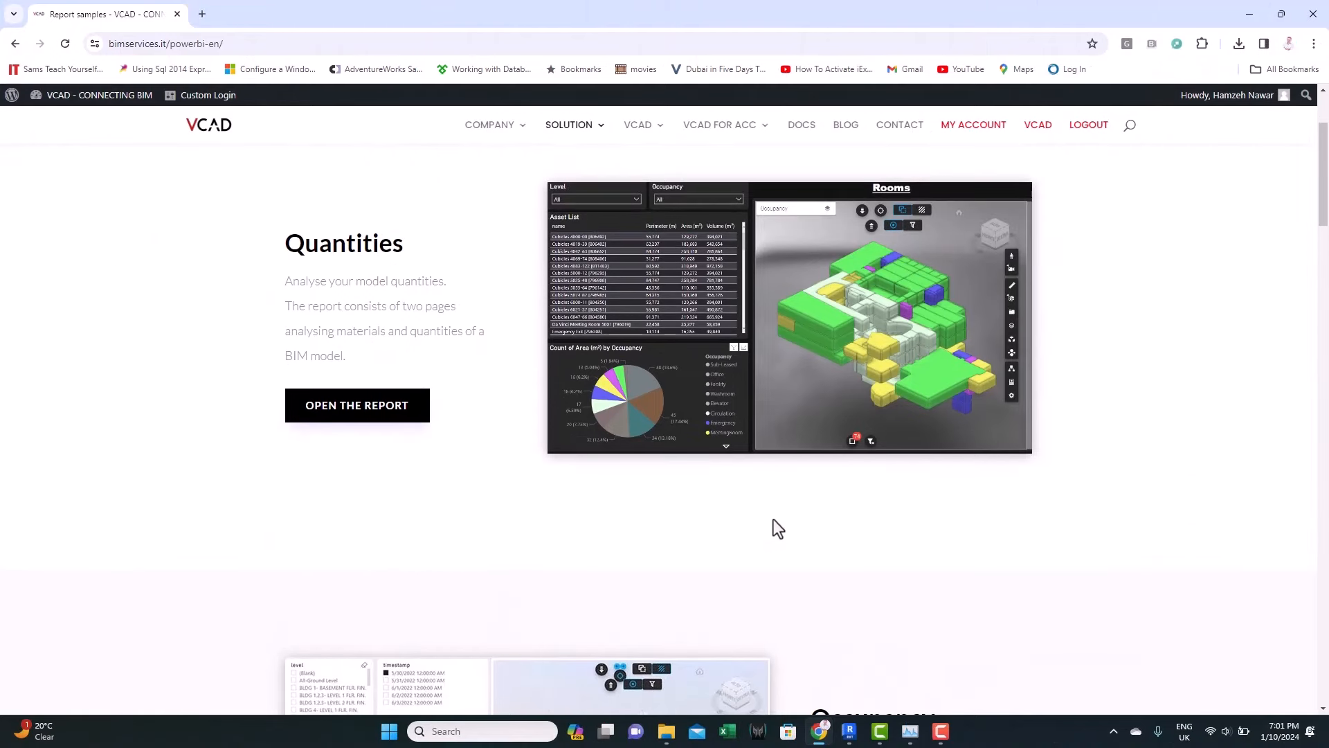
pyautogui.moveTo(812, 563)
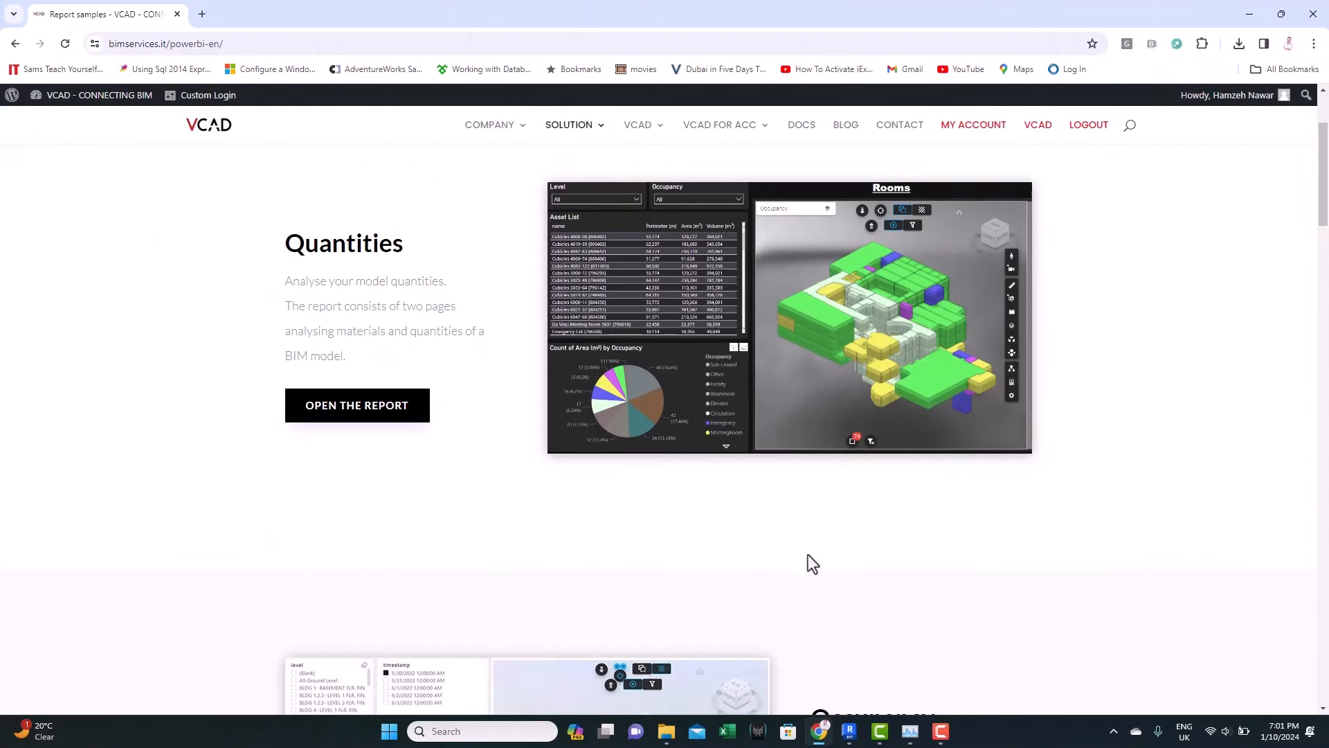
pyautogui.moveTo(608, 526)
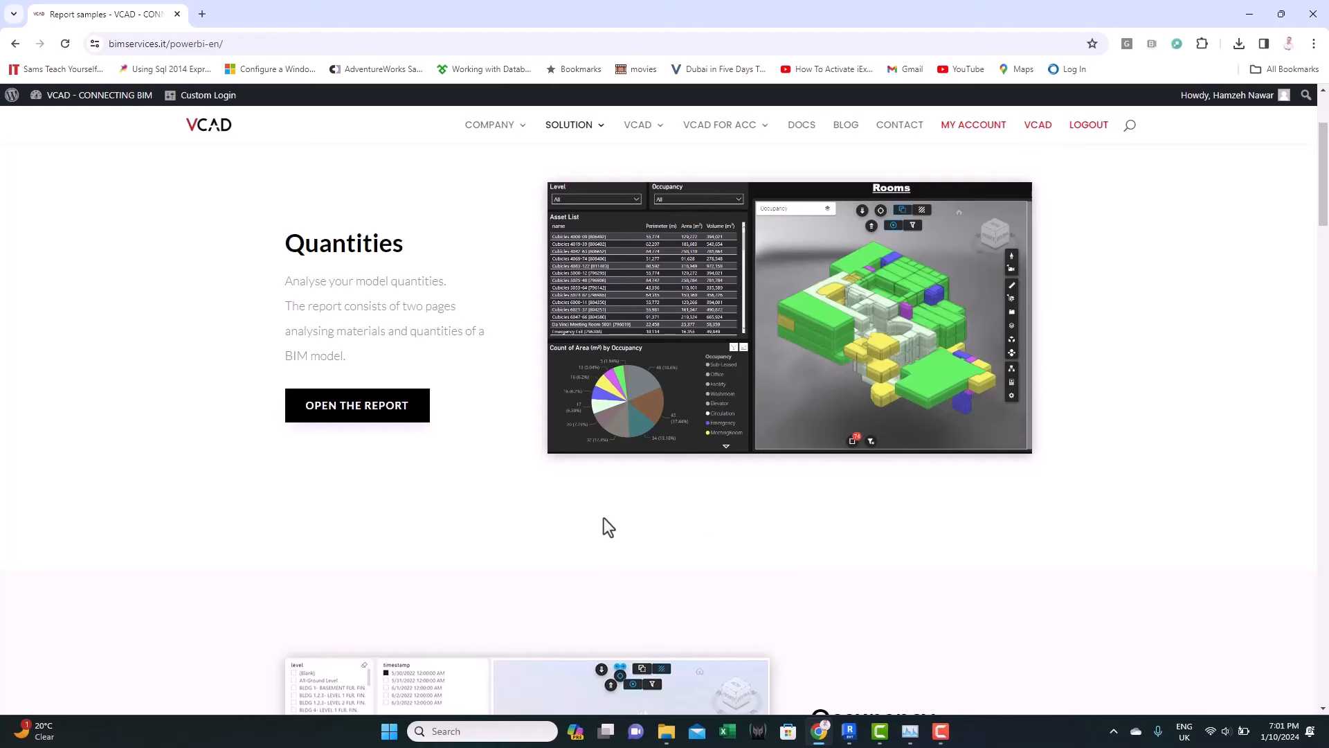
pyautogui.scroll(-3)
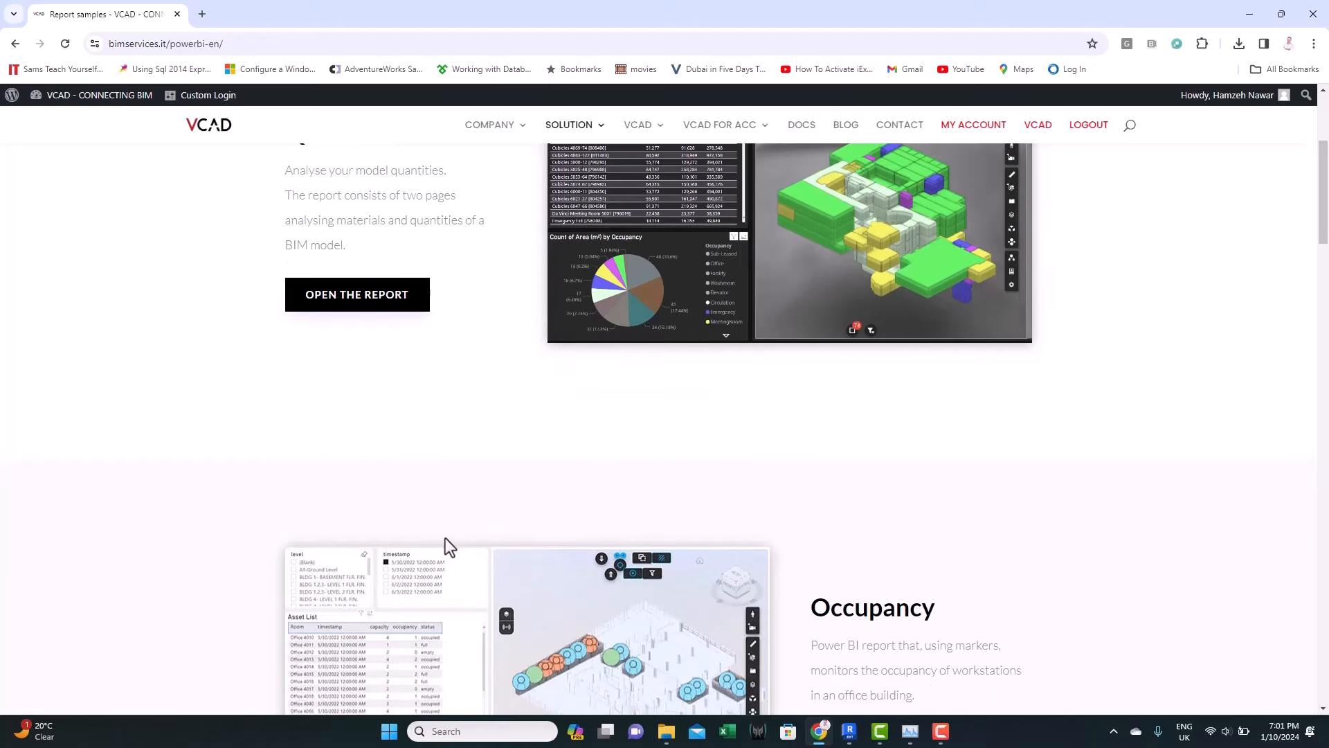
pyautogui.scroll(3)
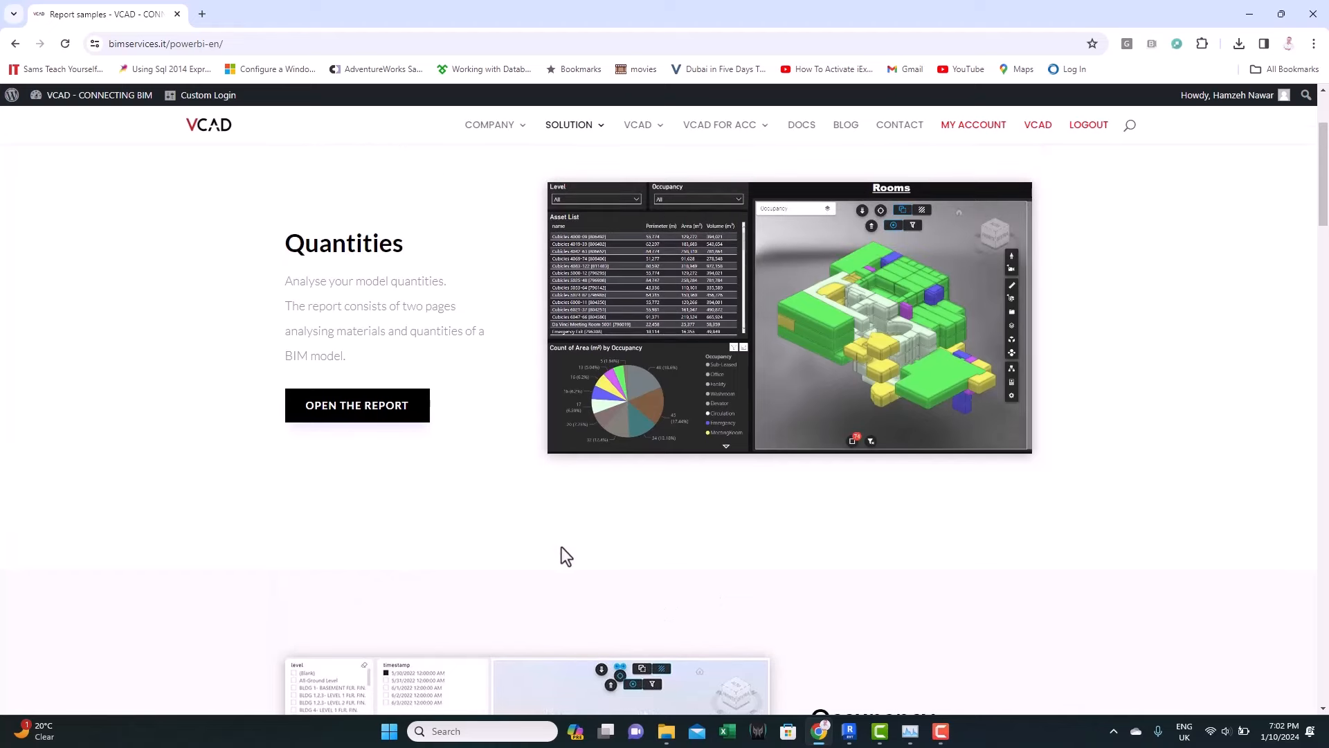
pyautogui.moveTo(464, 541)
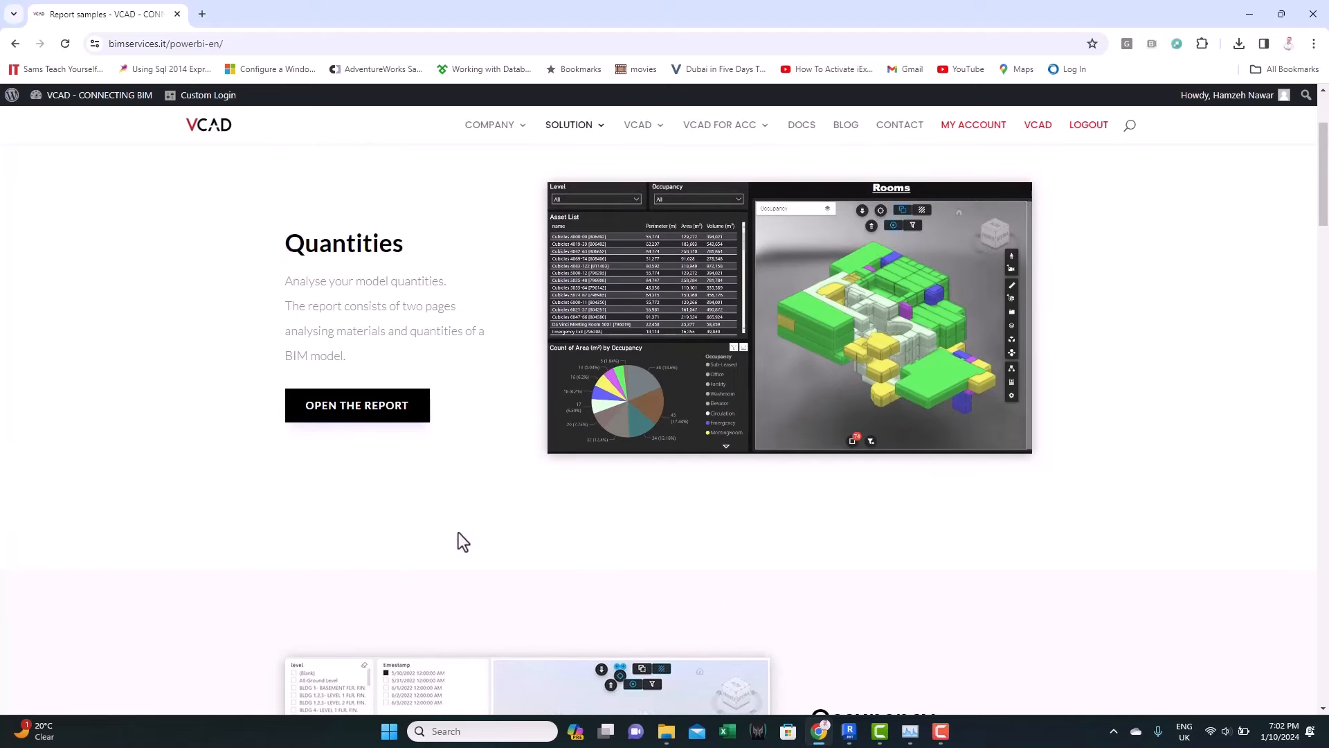
pyautogui.scroll(-3)
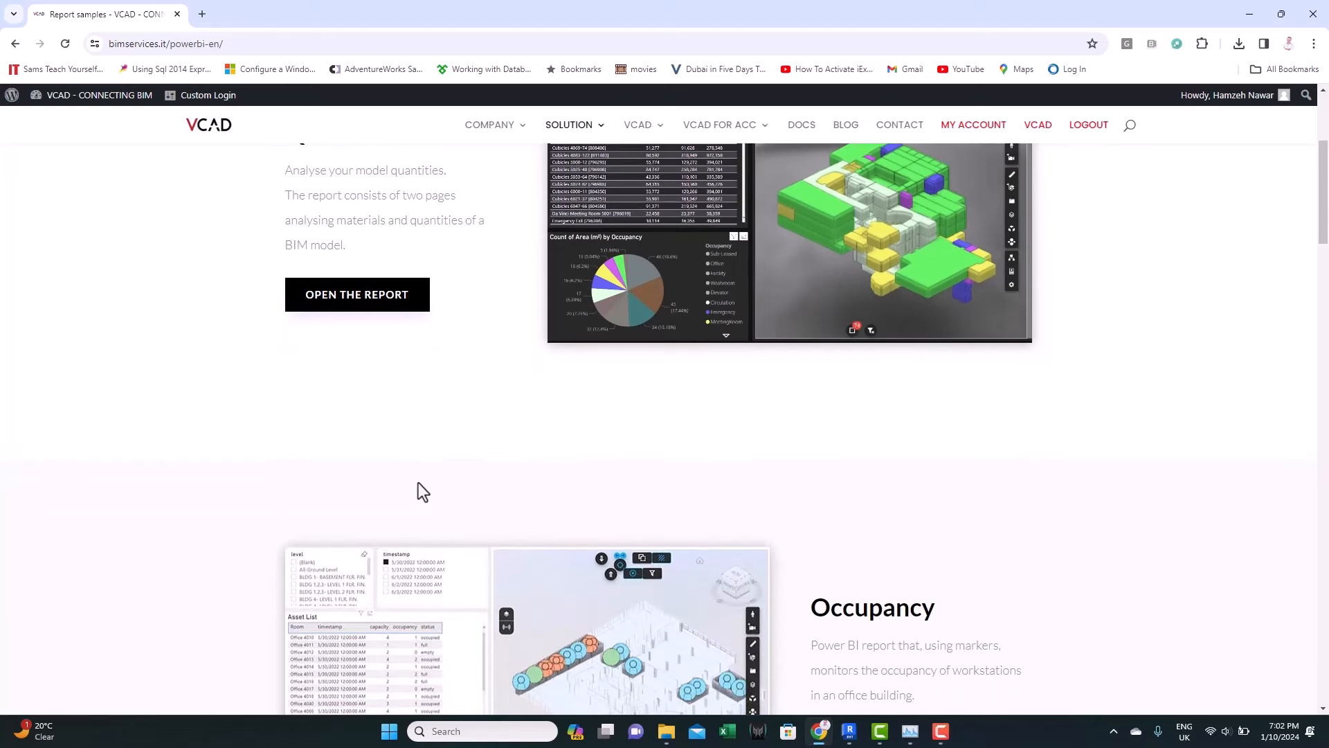
pyautogui.moveTo(482, 424)
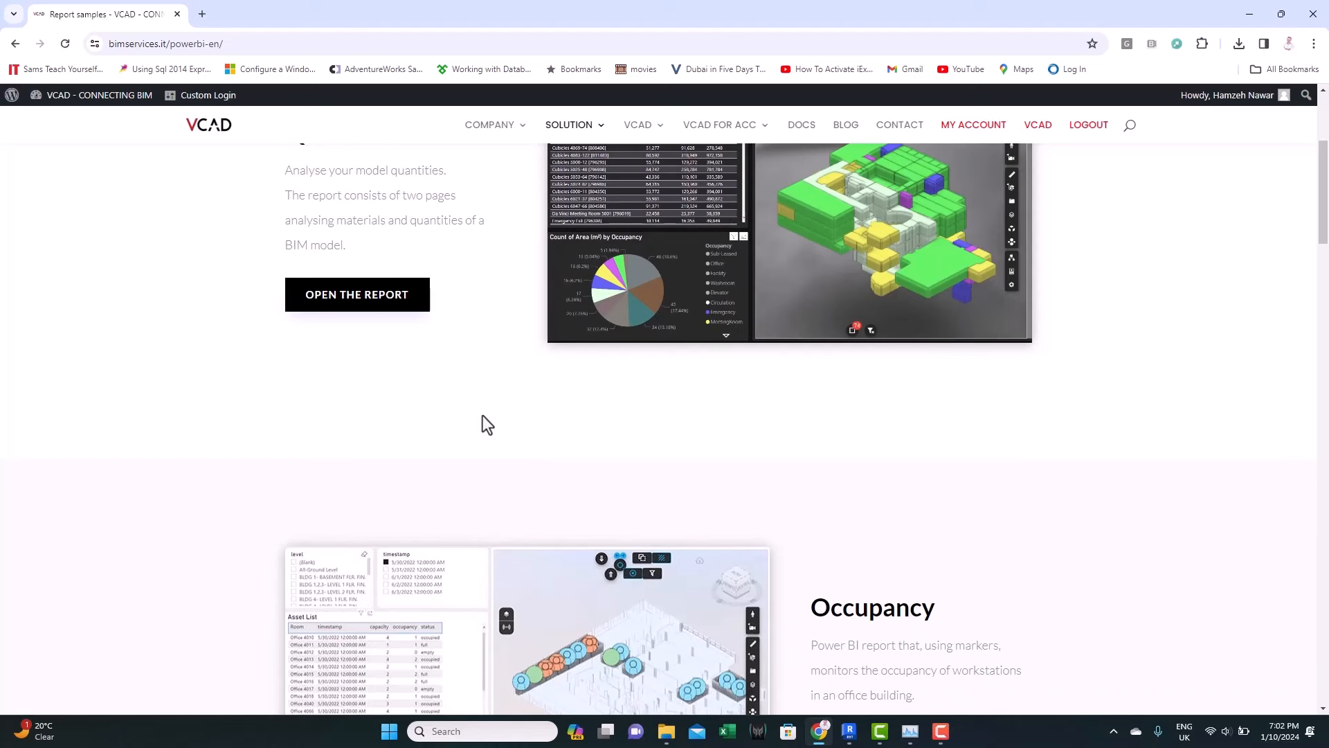
pyautogui.scroll(-3)
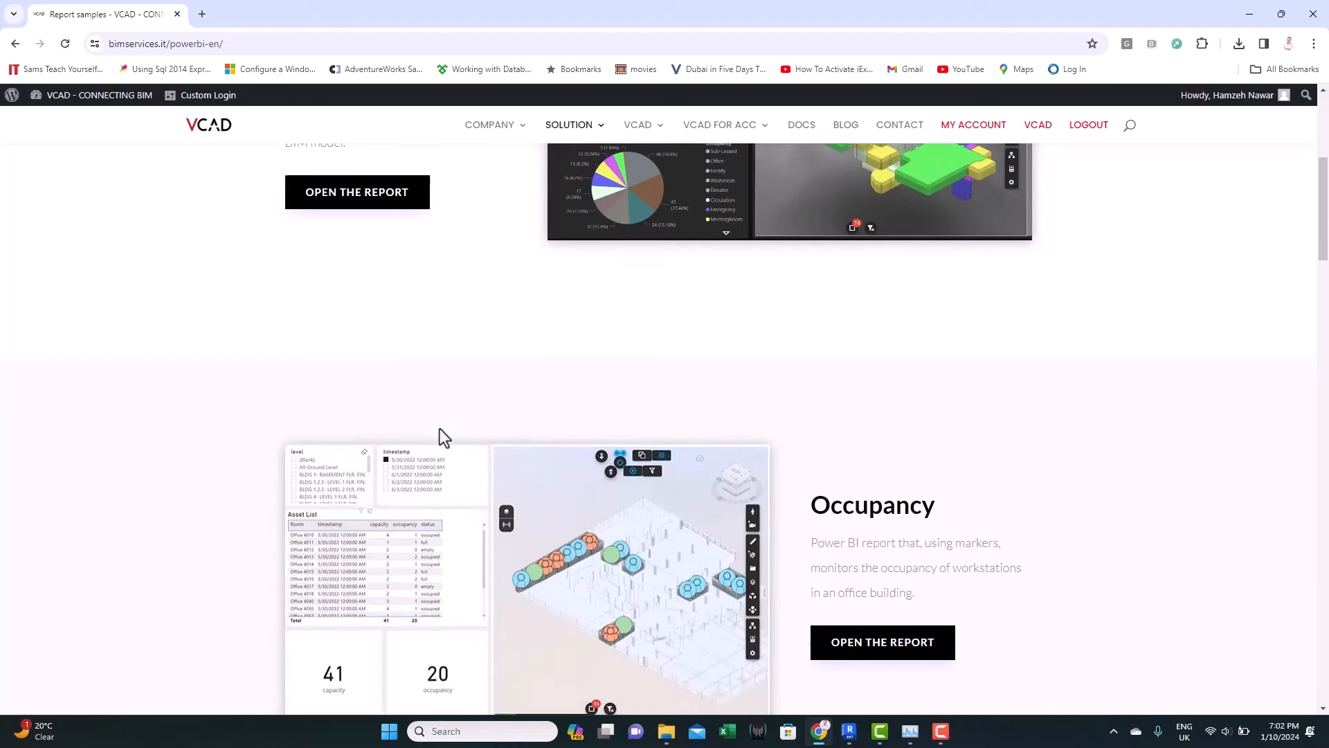
pyautogui.scroll(-3)
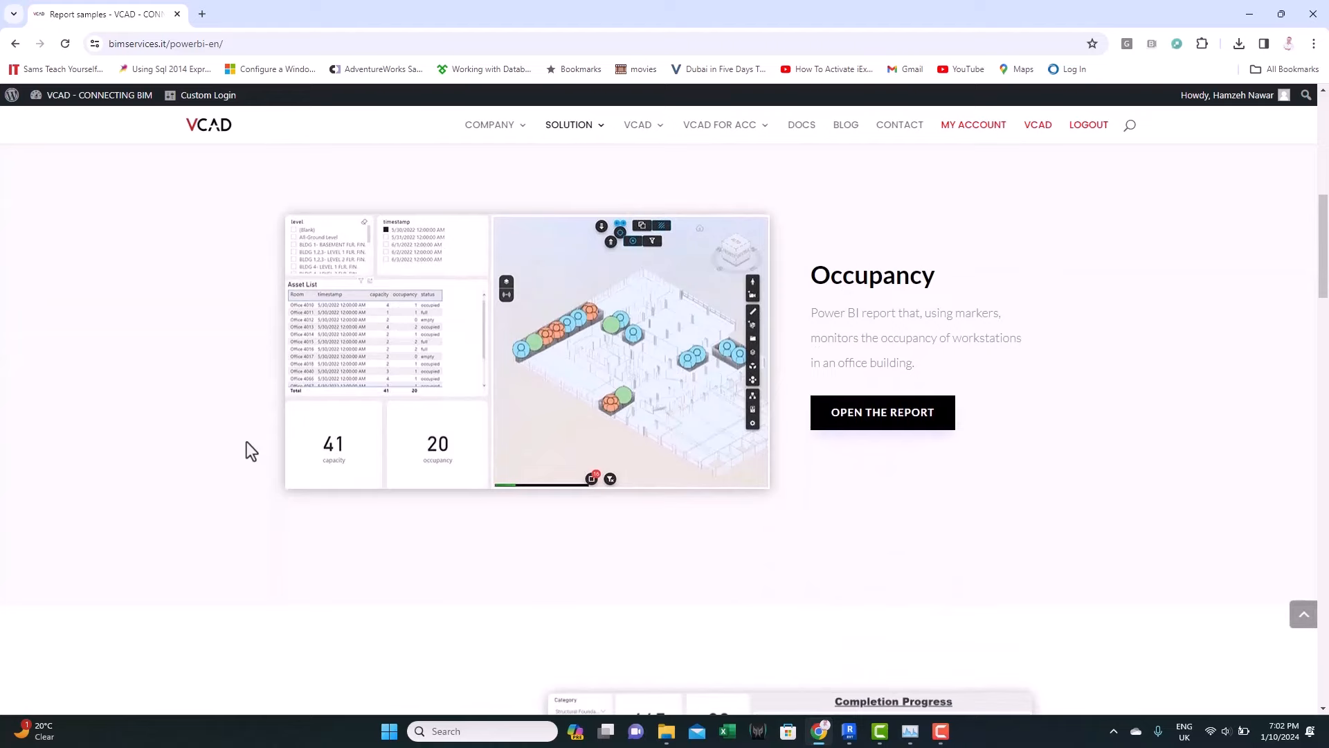
pyautogui.scroll(-3)
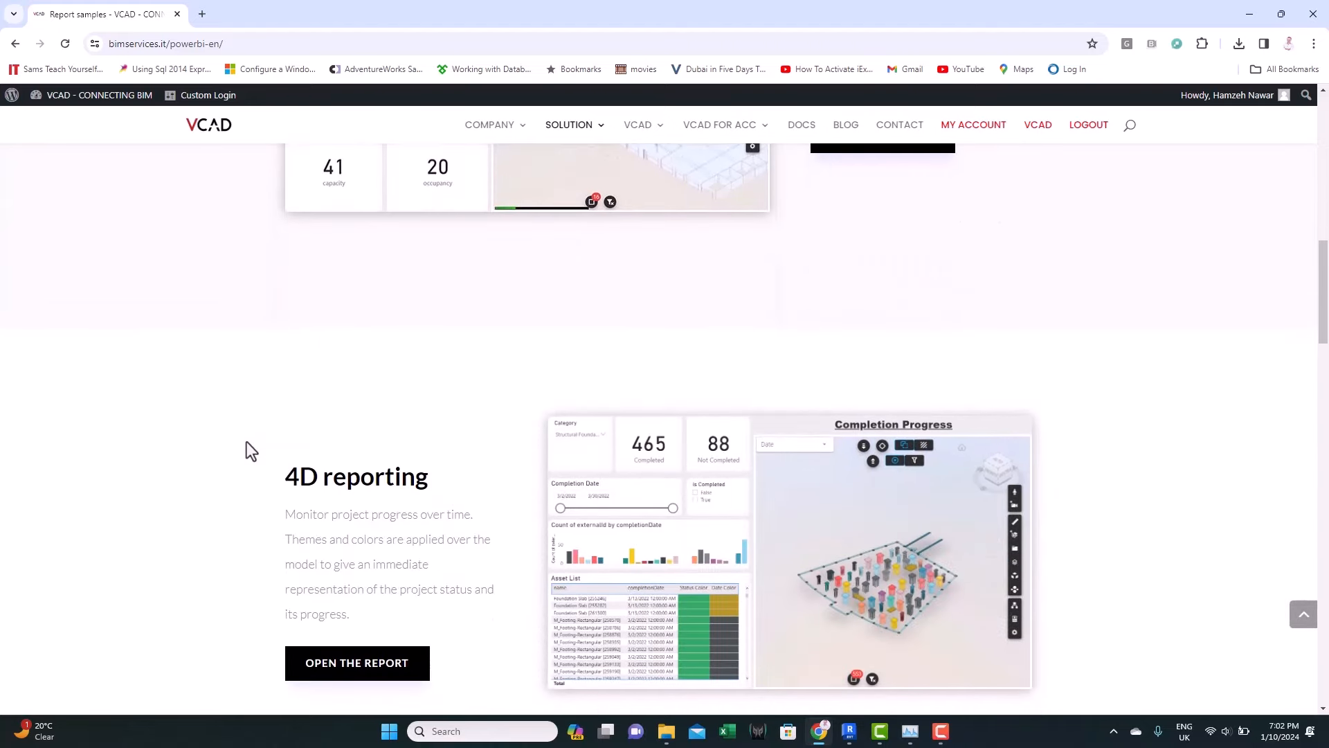